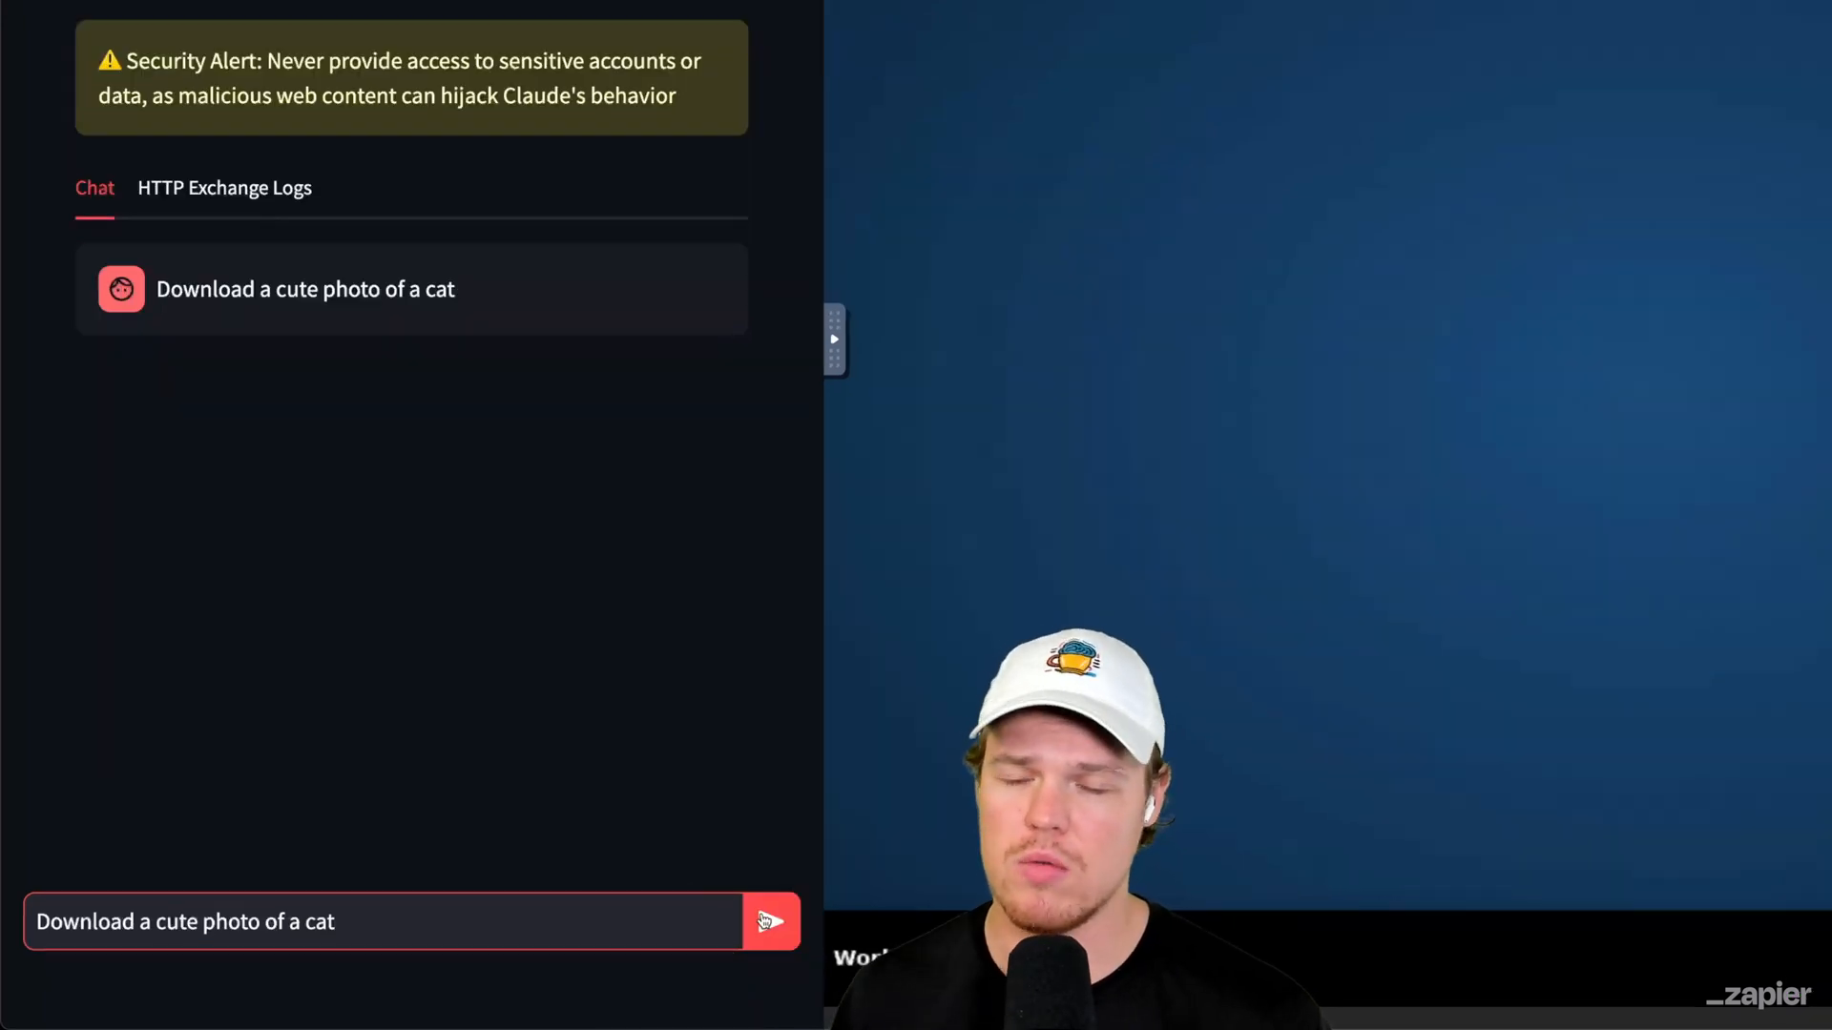
Step: Have the agent search 'cute cat' and download a Pixabay cat photo at a chosen size
{"action": "left_click", "coordinate": [771, 932]}
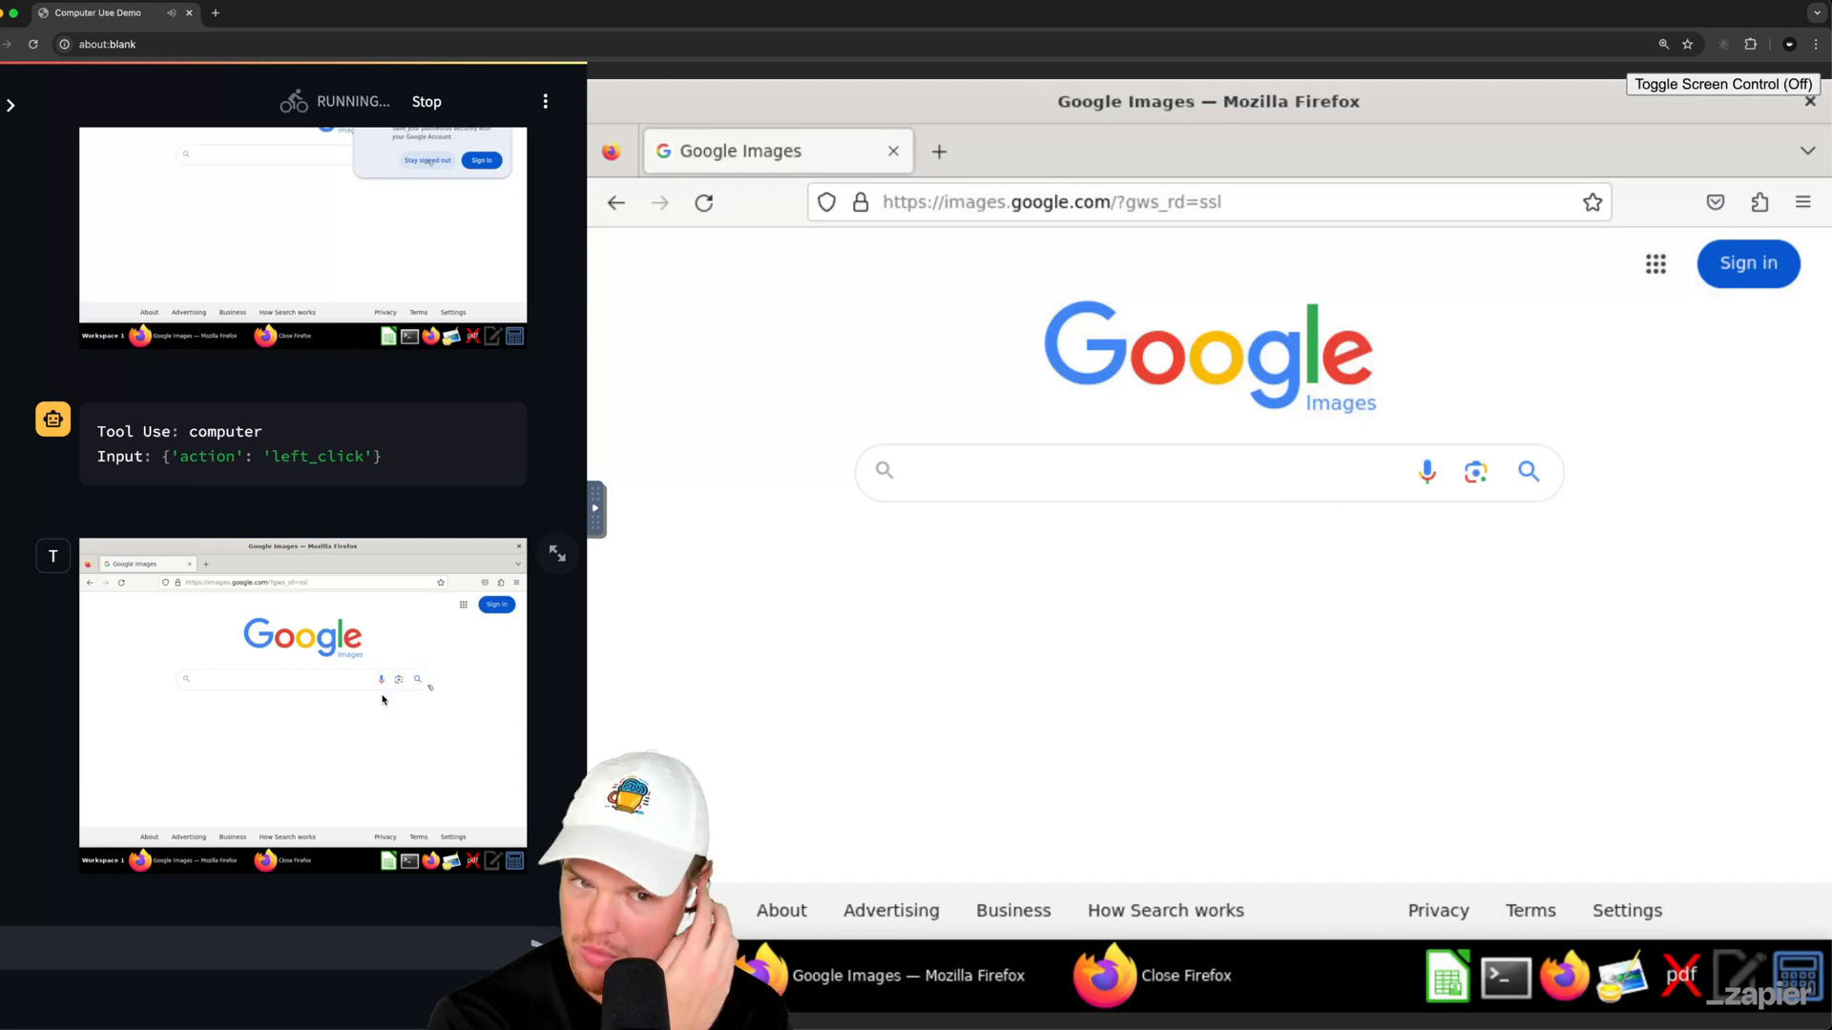
{"action": "left_click", "coordinate": [1151, 471]}
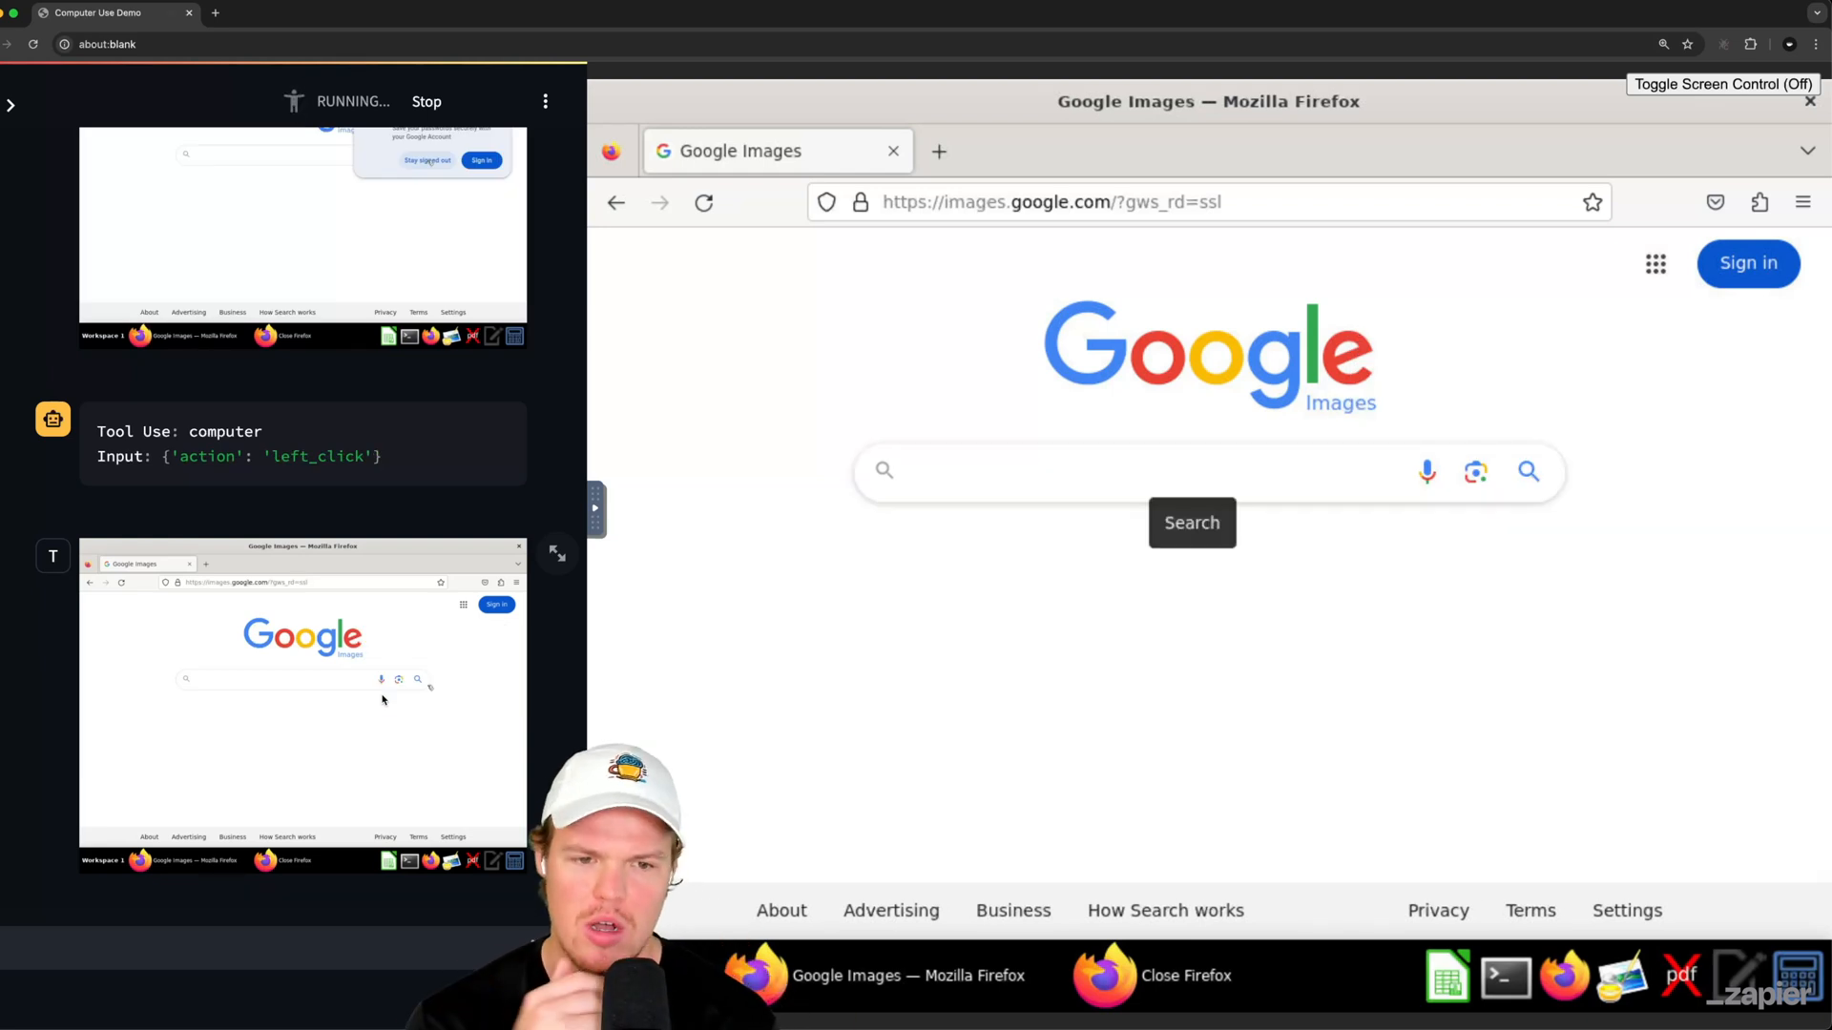
{"action": "type", "text": "cute cat"}
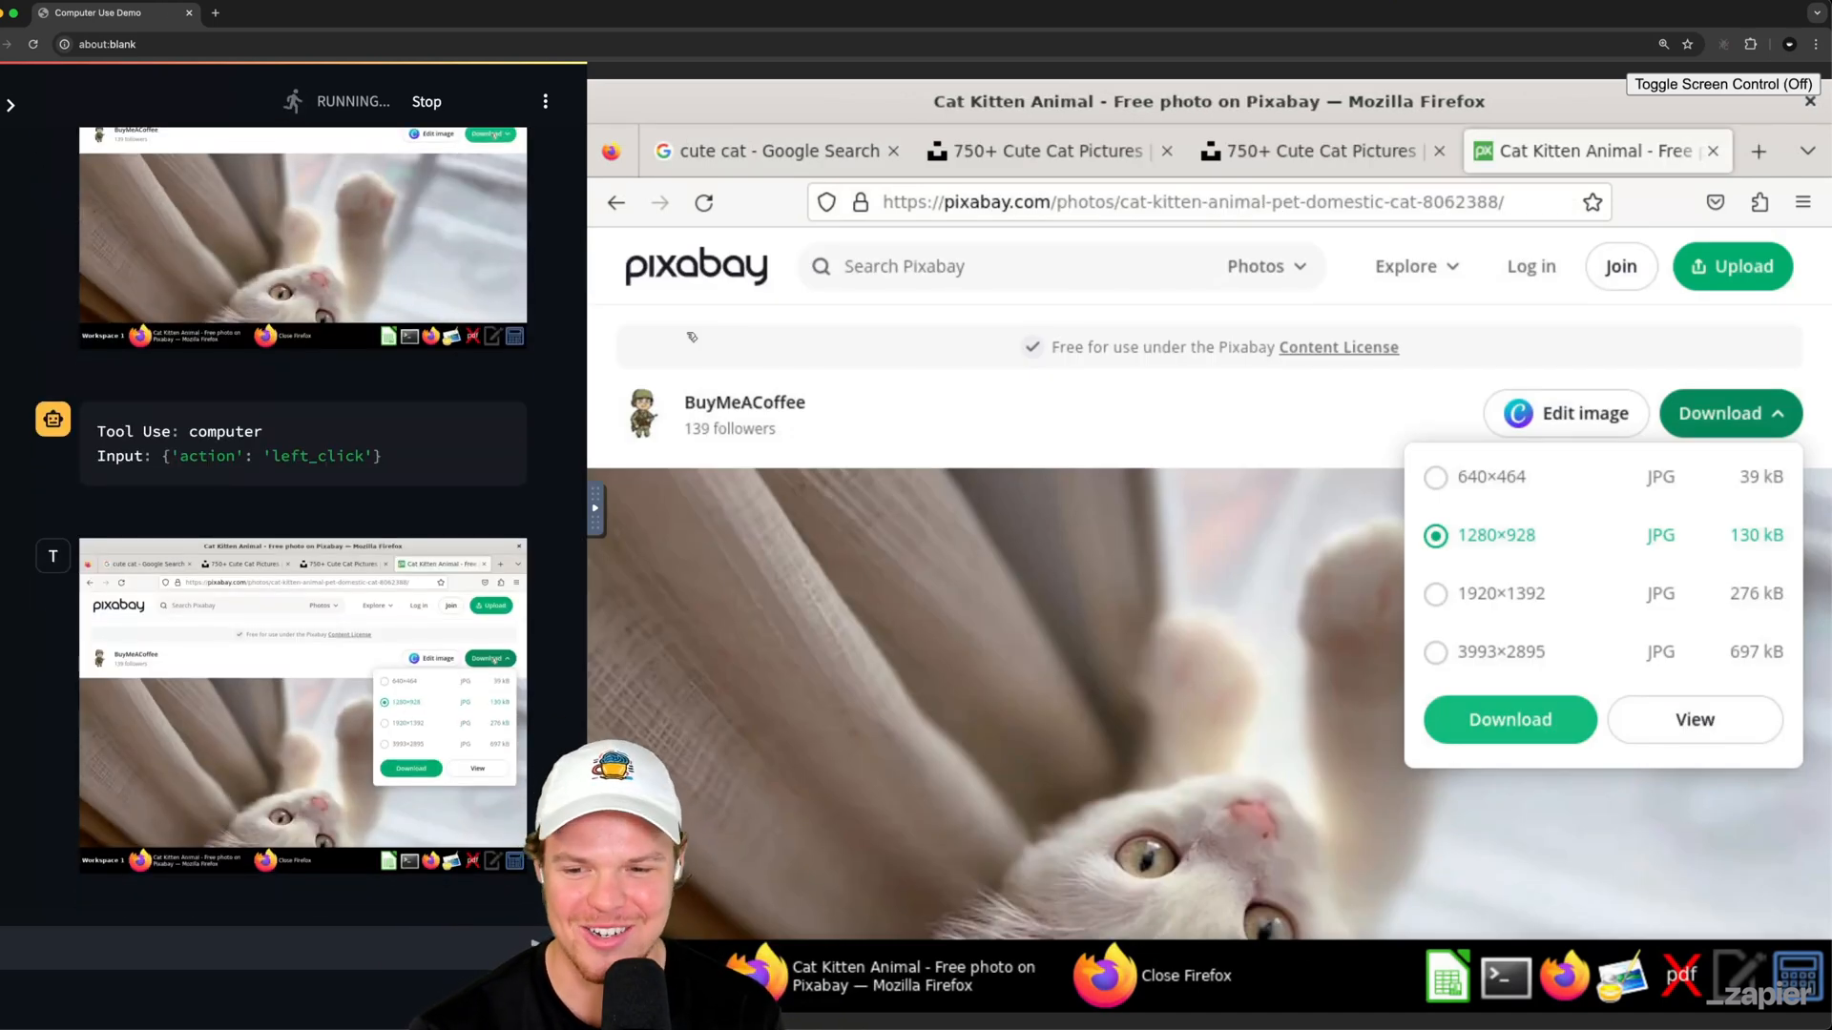
{"action": "left_click", "coordinate": [1510, 719]}
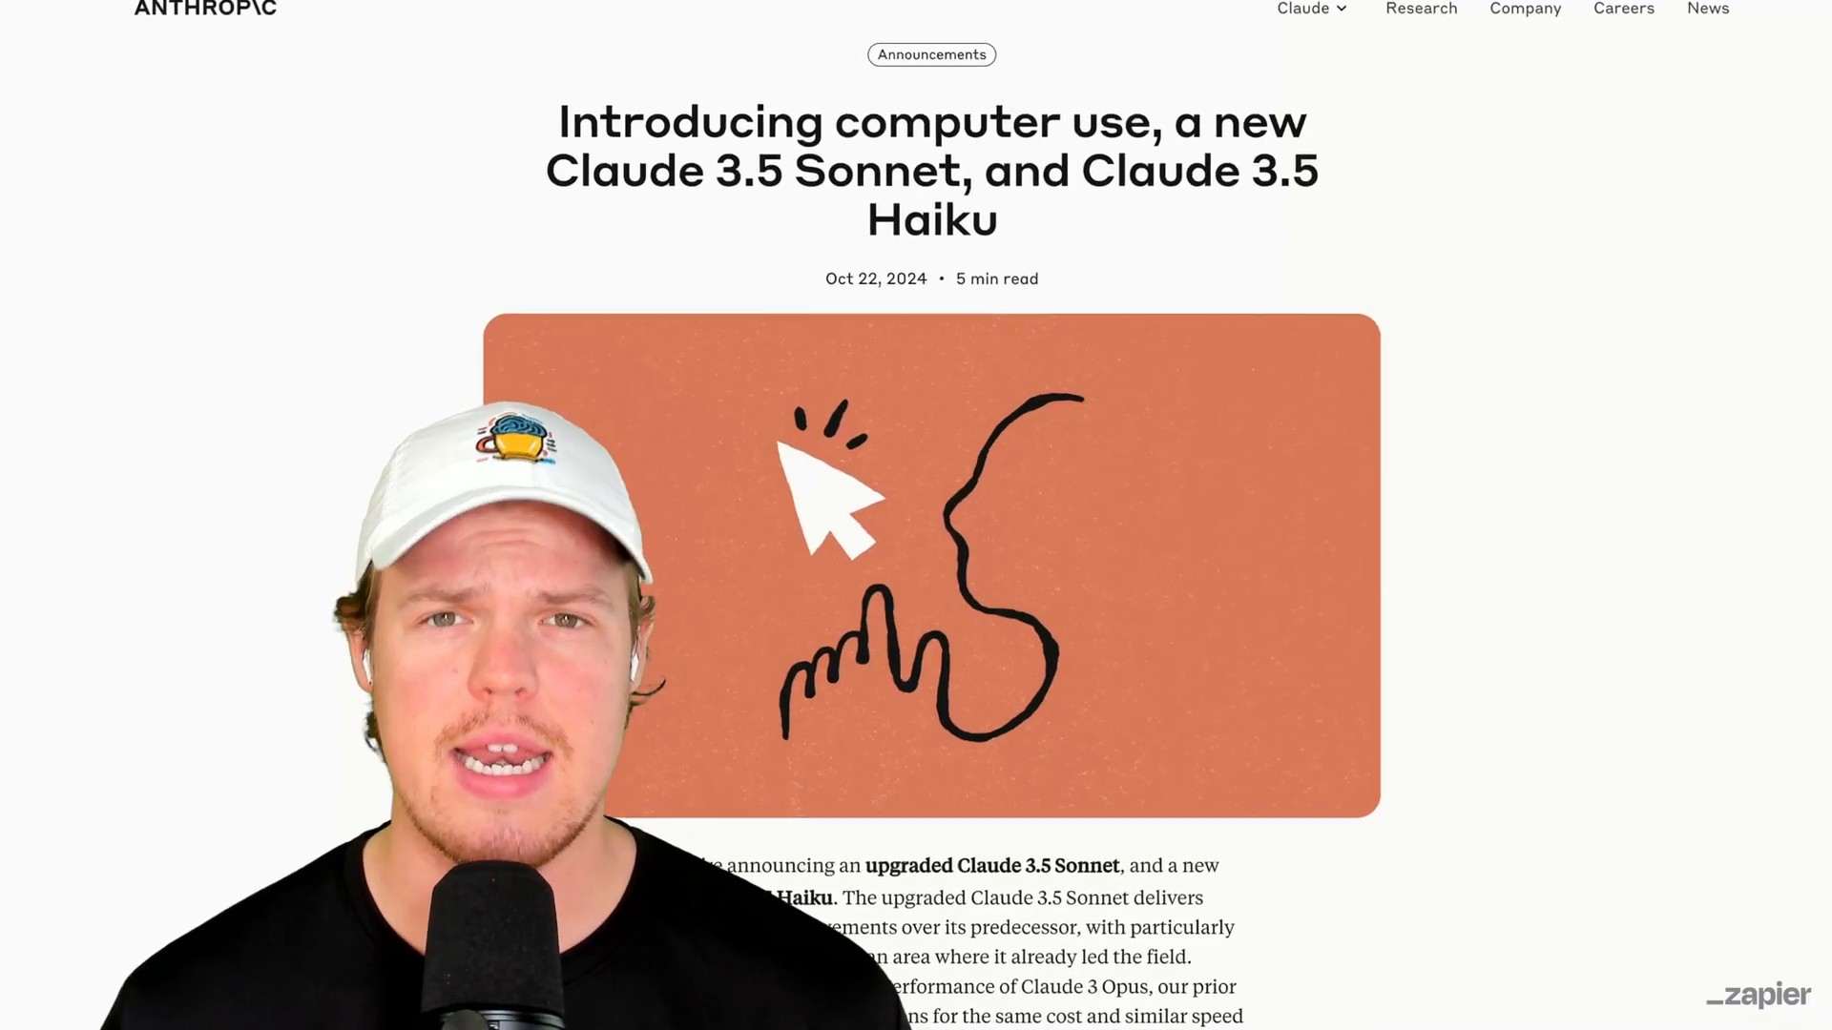
{"action": "scroll", "scroll_direction": "down", "scroll_amount": 3}
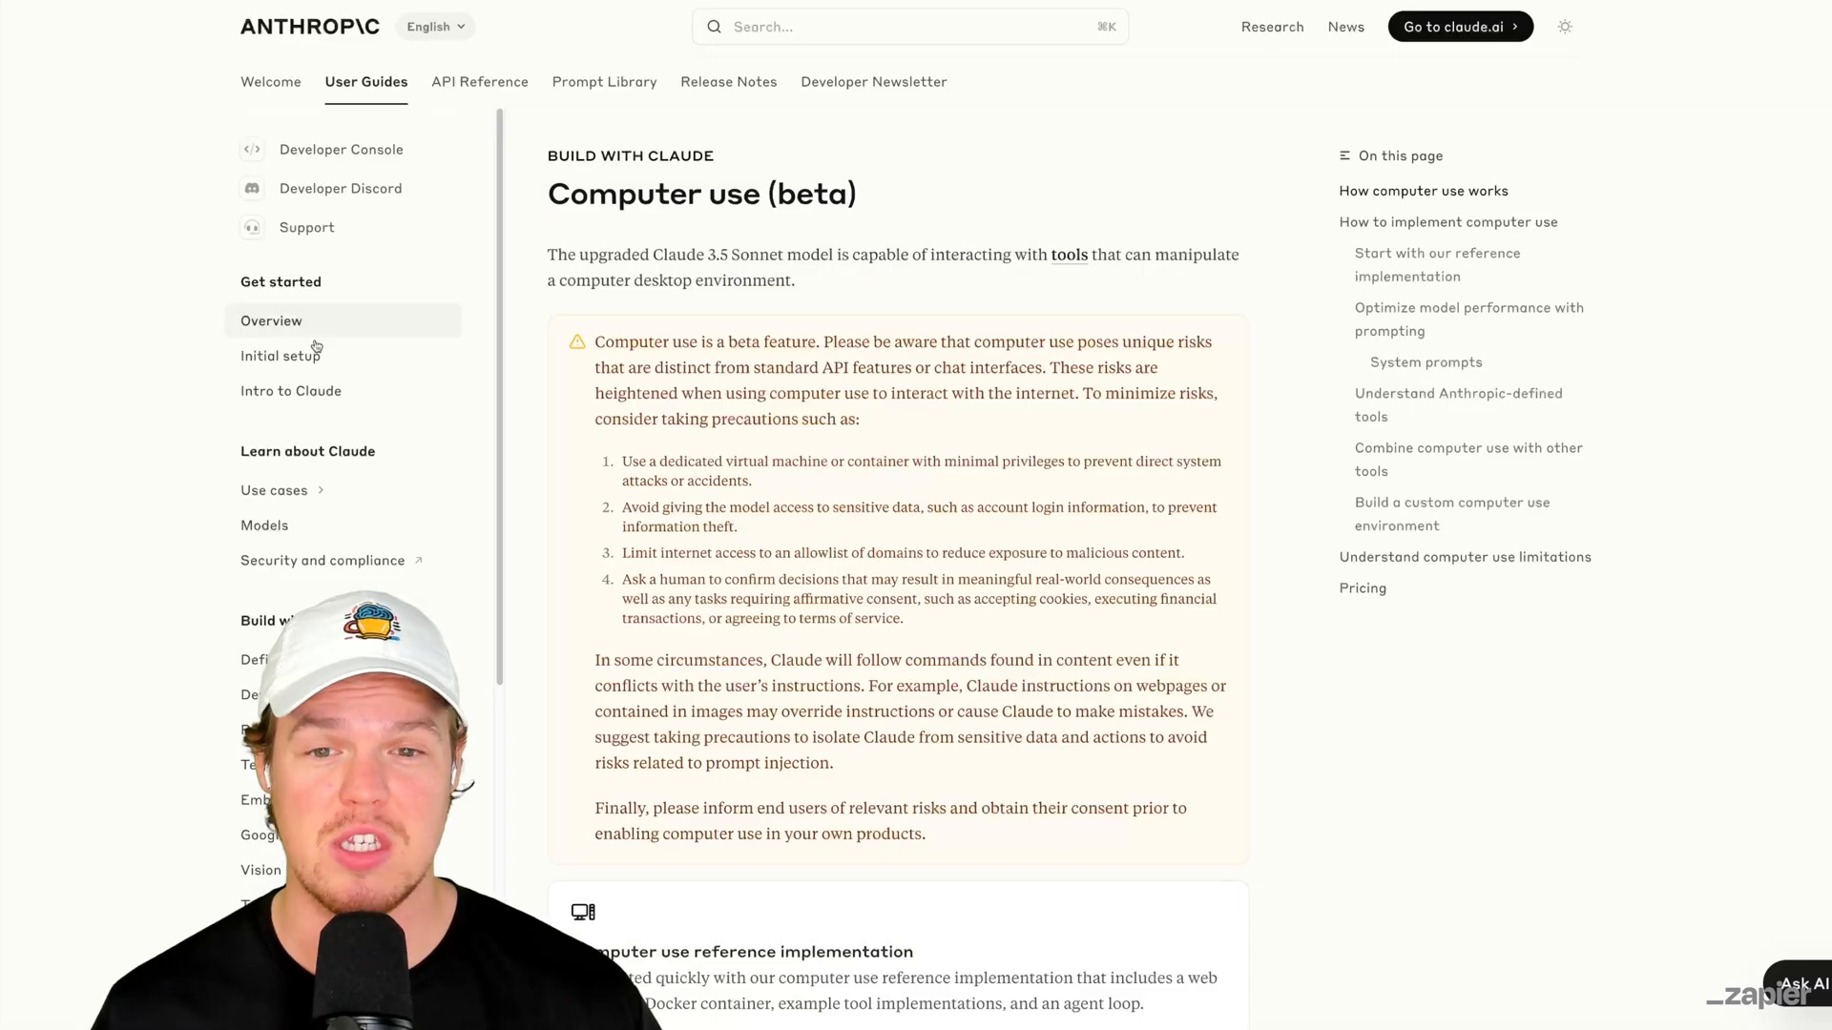
{"action": "scroll", "scroll_direction": "down", "scroll_amount": 3}
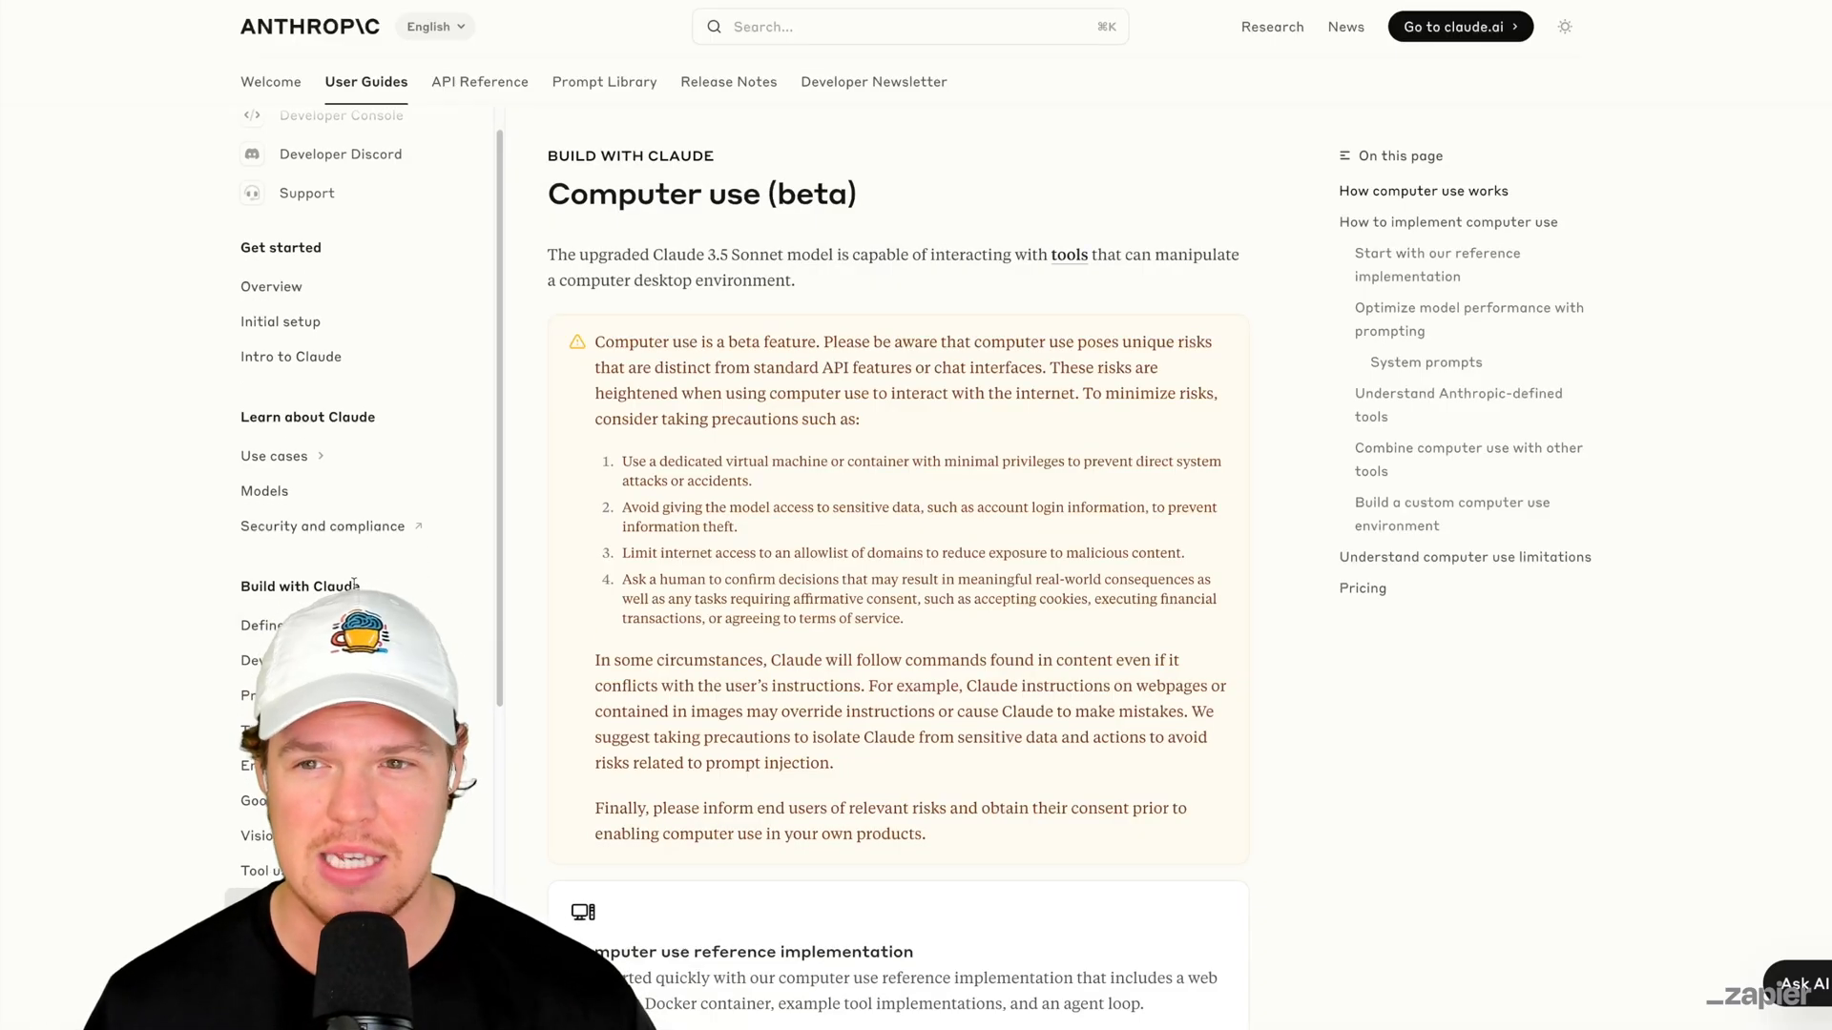
{"action": "scroll", "scroll_direction": "down", "scroll_amount": 3}
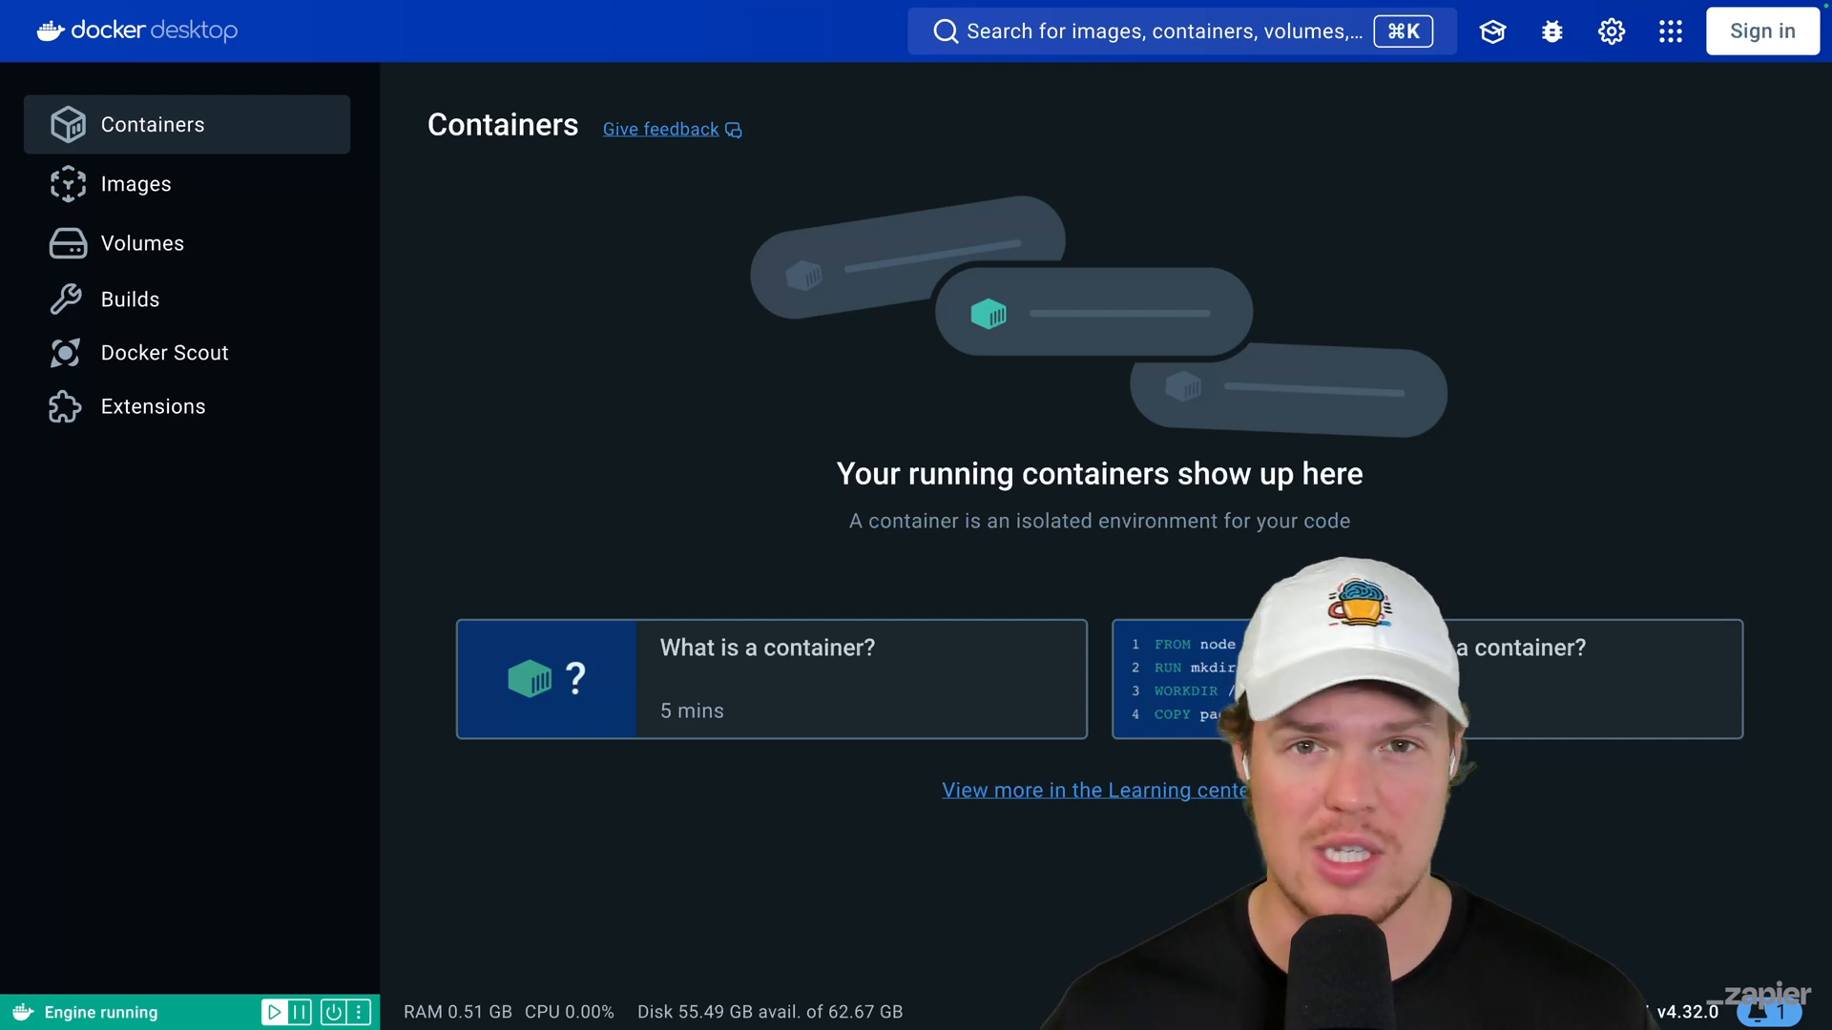
{"action": "mouse_move", "coordinate": [882, 442]}
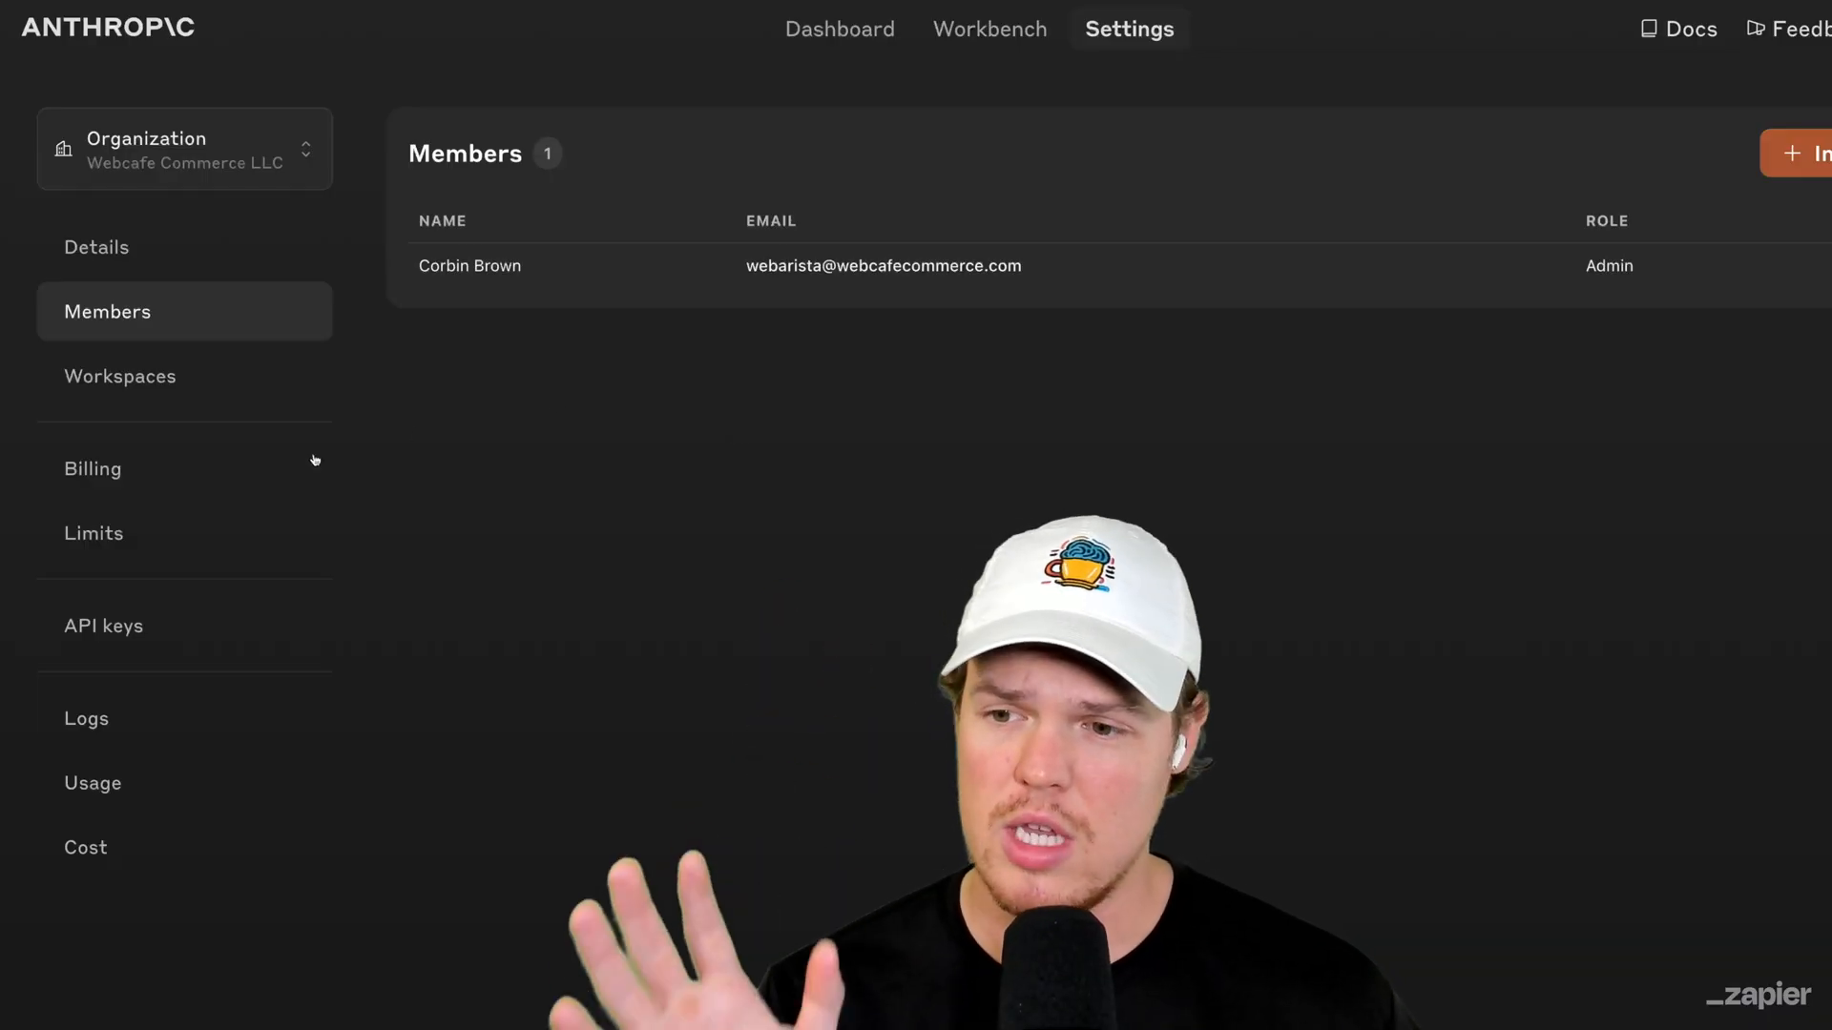
{"action": "mouse_move", "coordinate": [248, 472]}
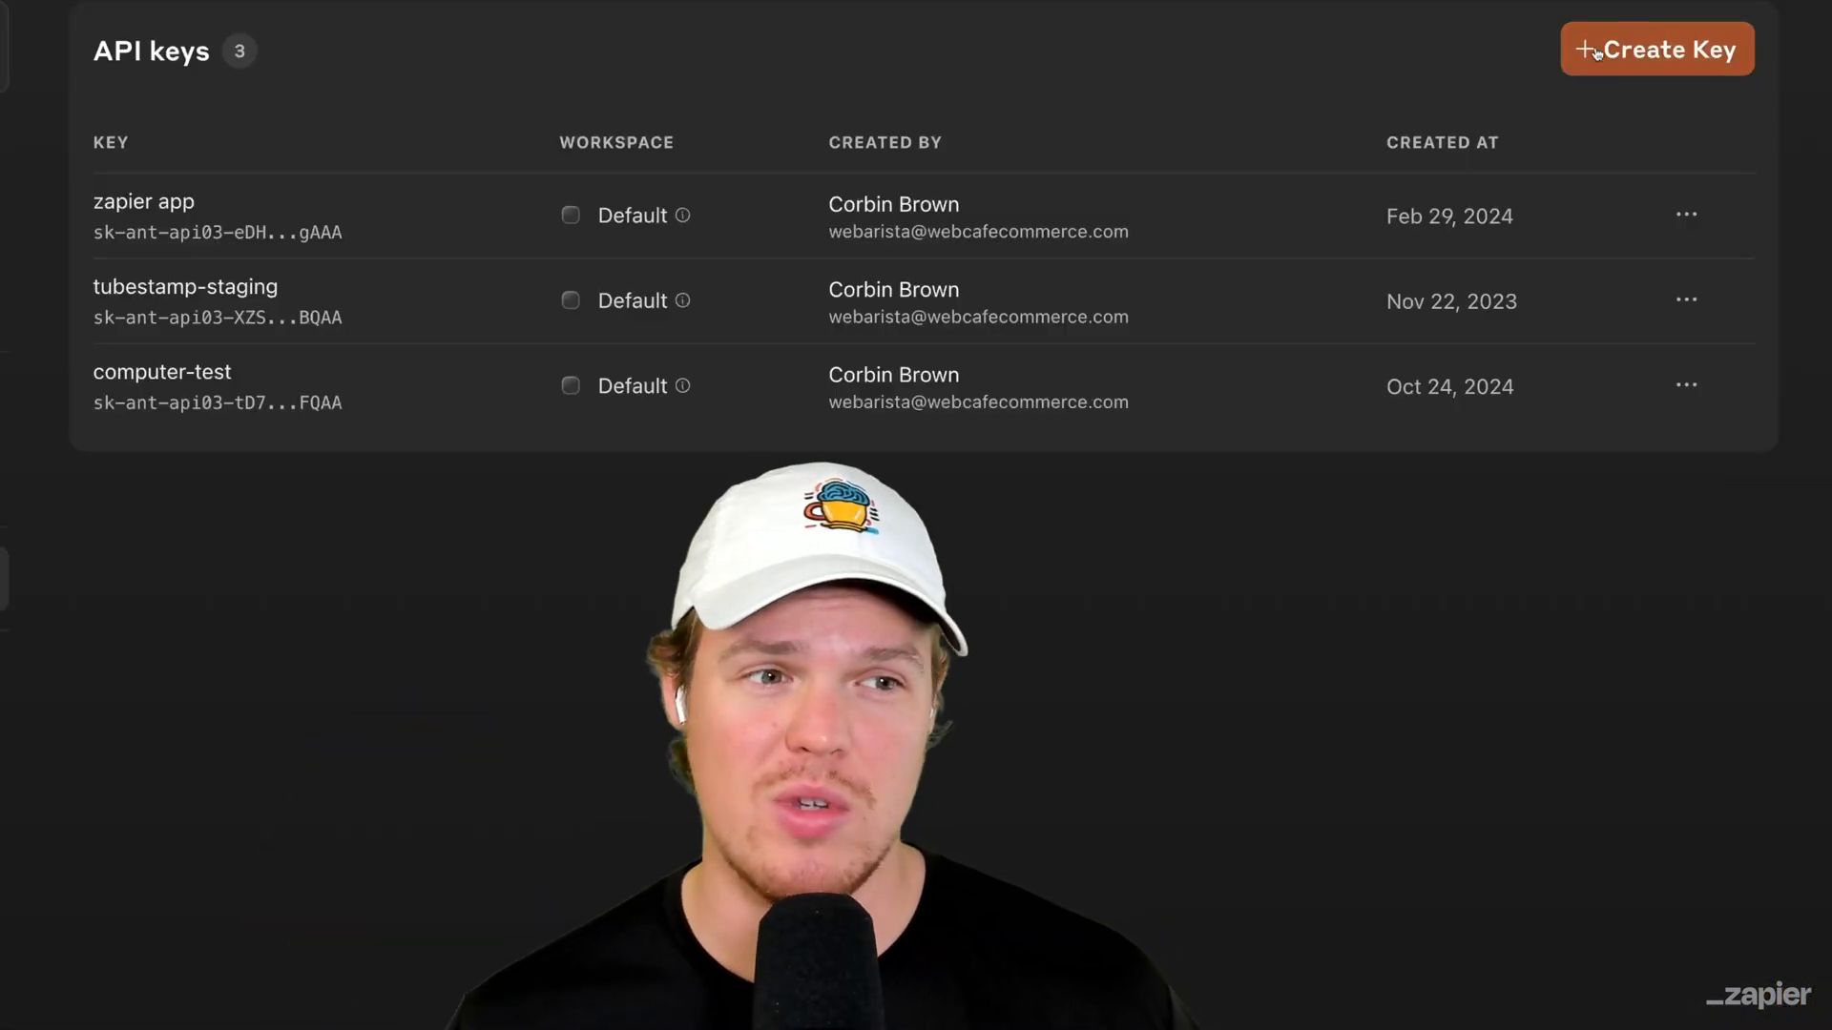
Step: Start creating a new key from the Settings > API keys list
{"action": "left_click", "coordinate": [1657, 49]}
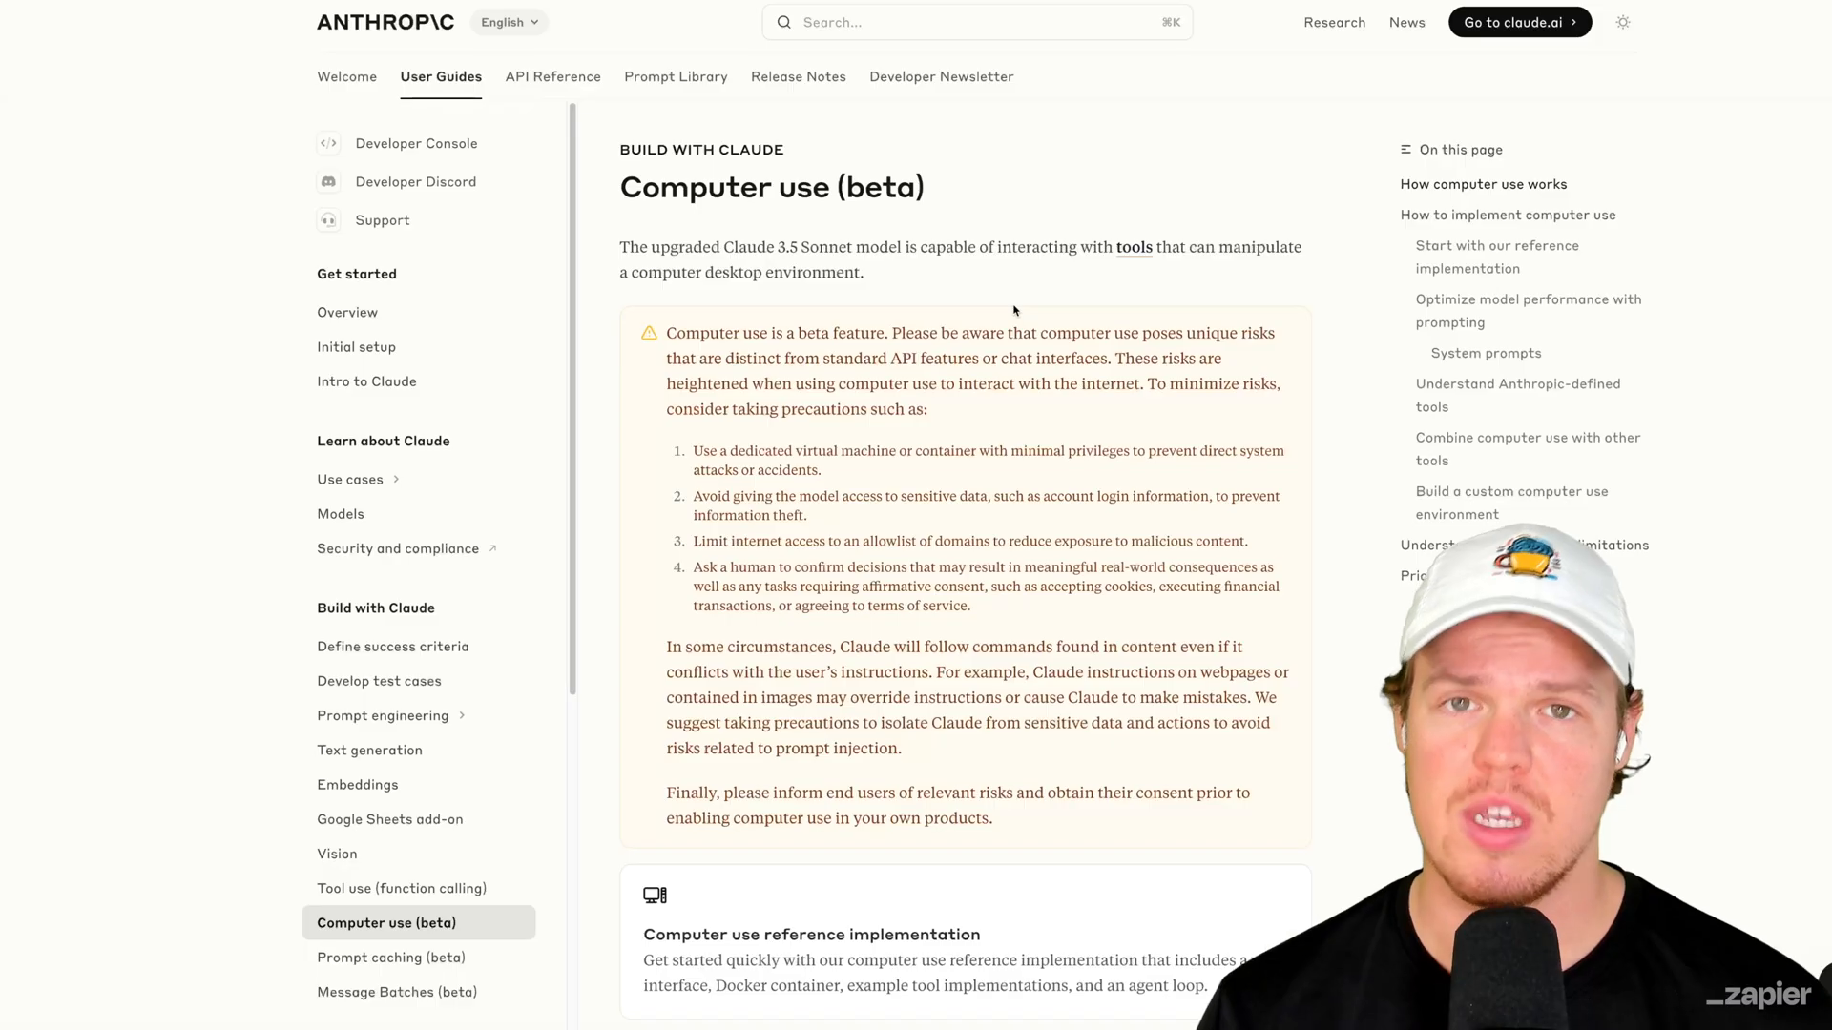
Step: Scroll the Computer use (beta) guide down to the curl Messages API example
{"action": "scroll", "scroll_direction": "down", "scroll_amount": 3}
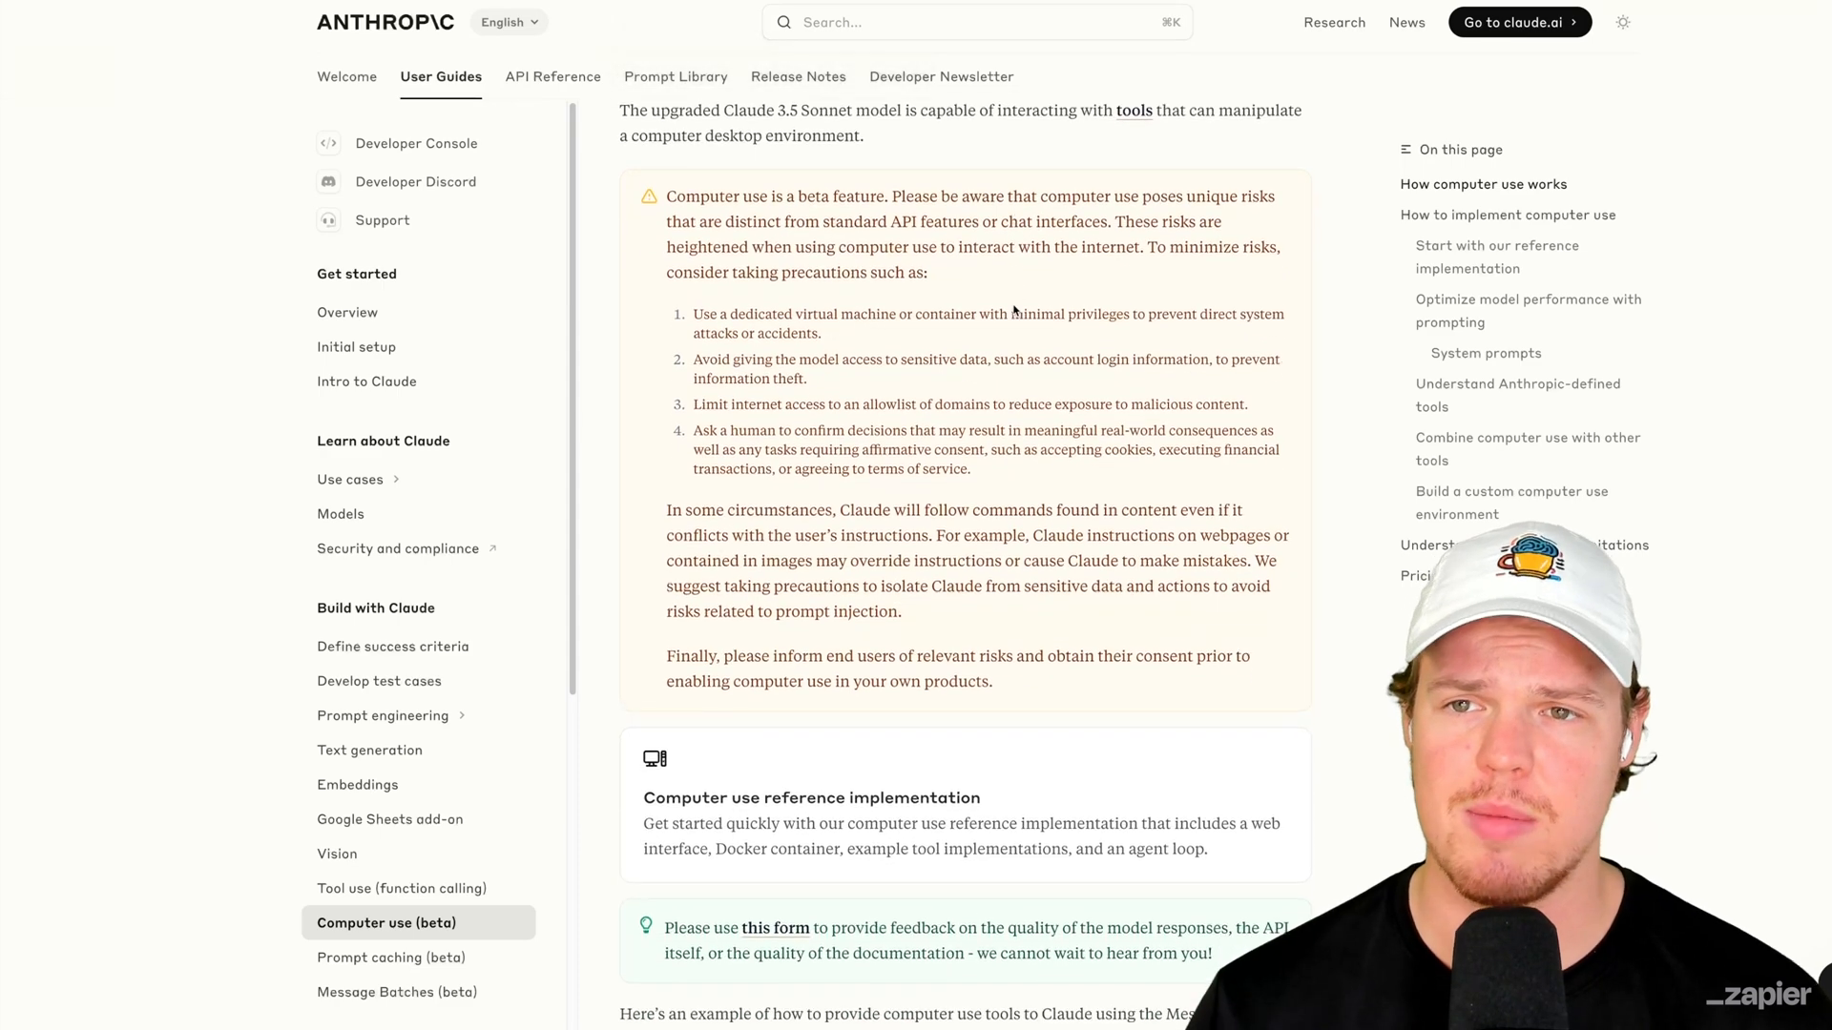
{"action": "scroll", "scroll_direction": "down", "scroll_amount": 3}
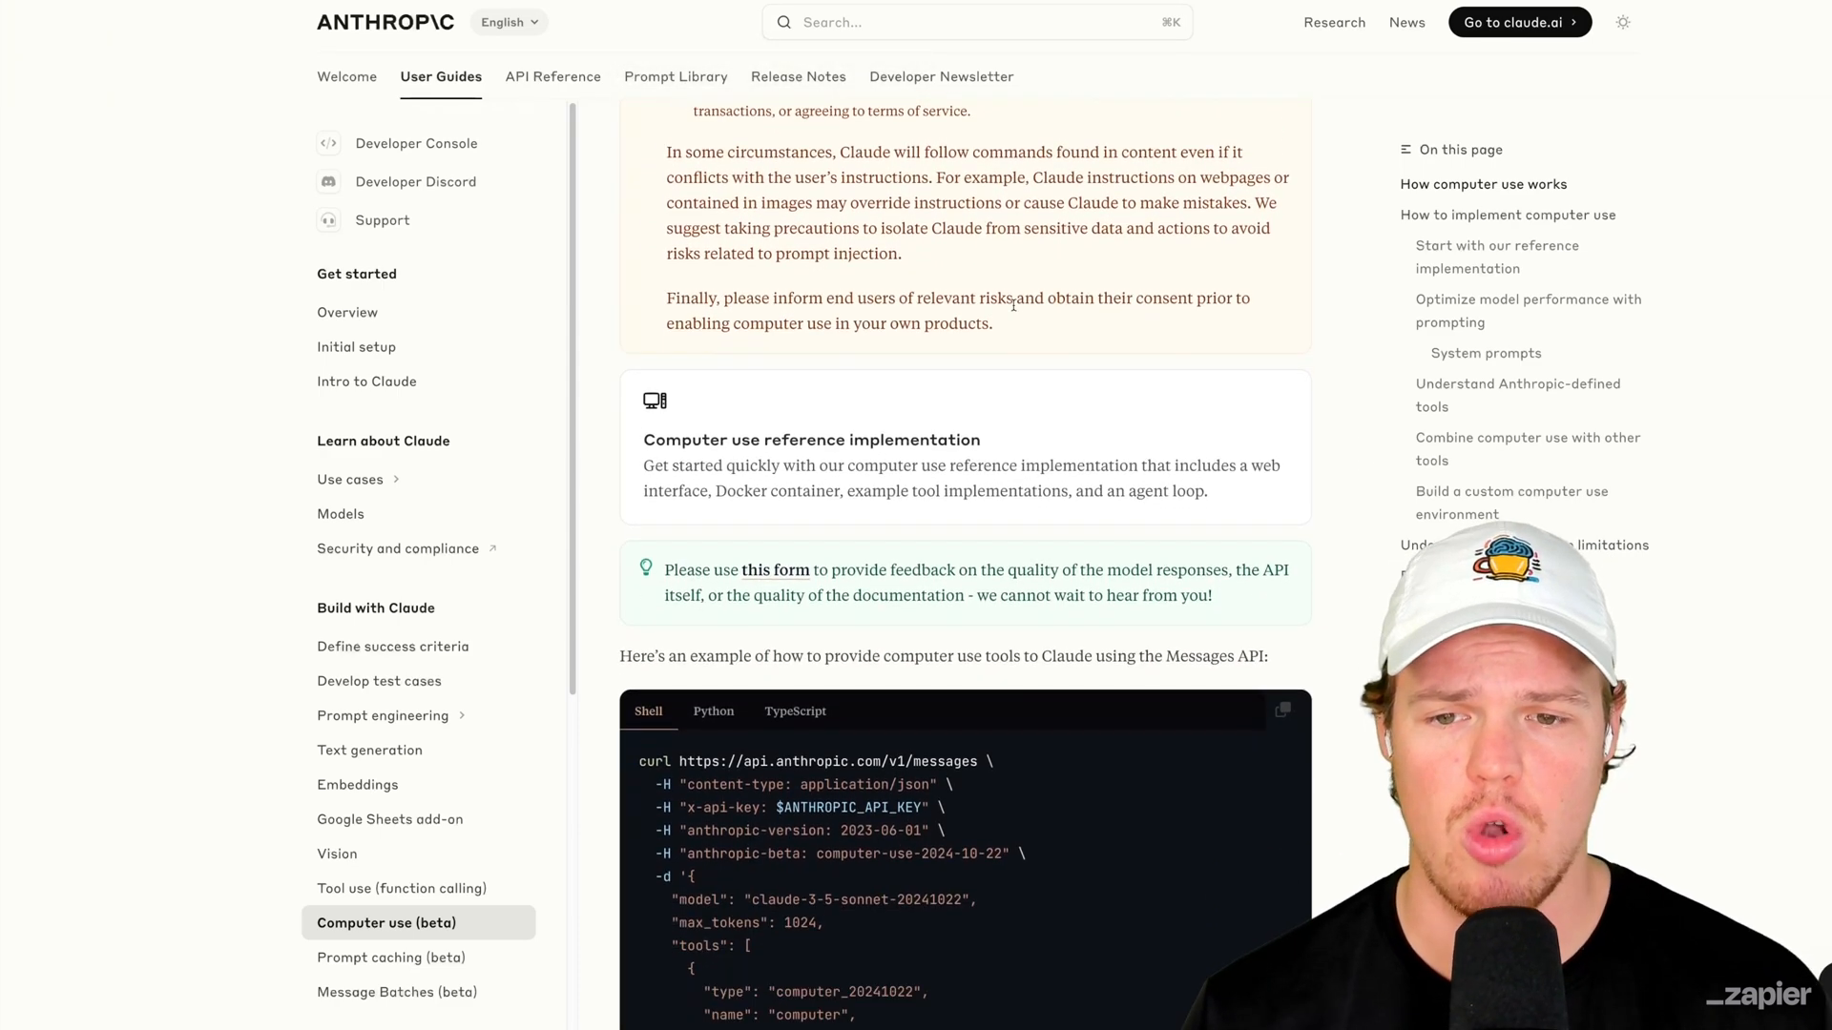
{"action": "mouse_move", "coordinate": [829, 456]}
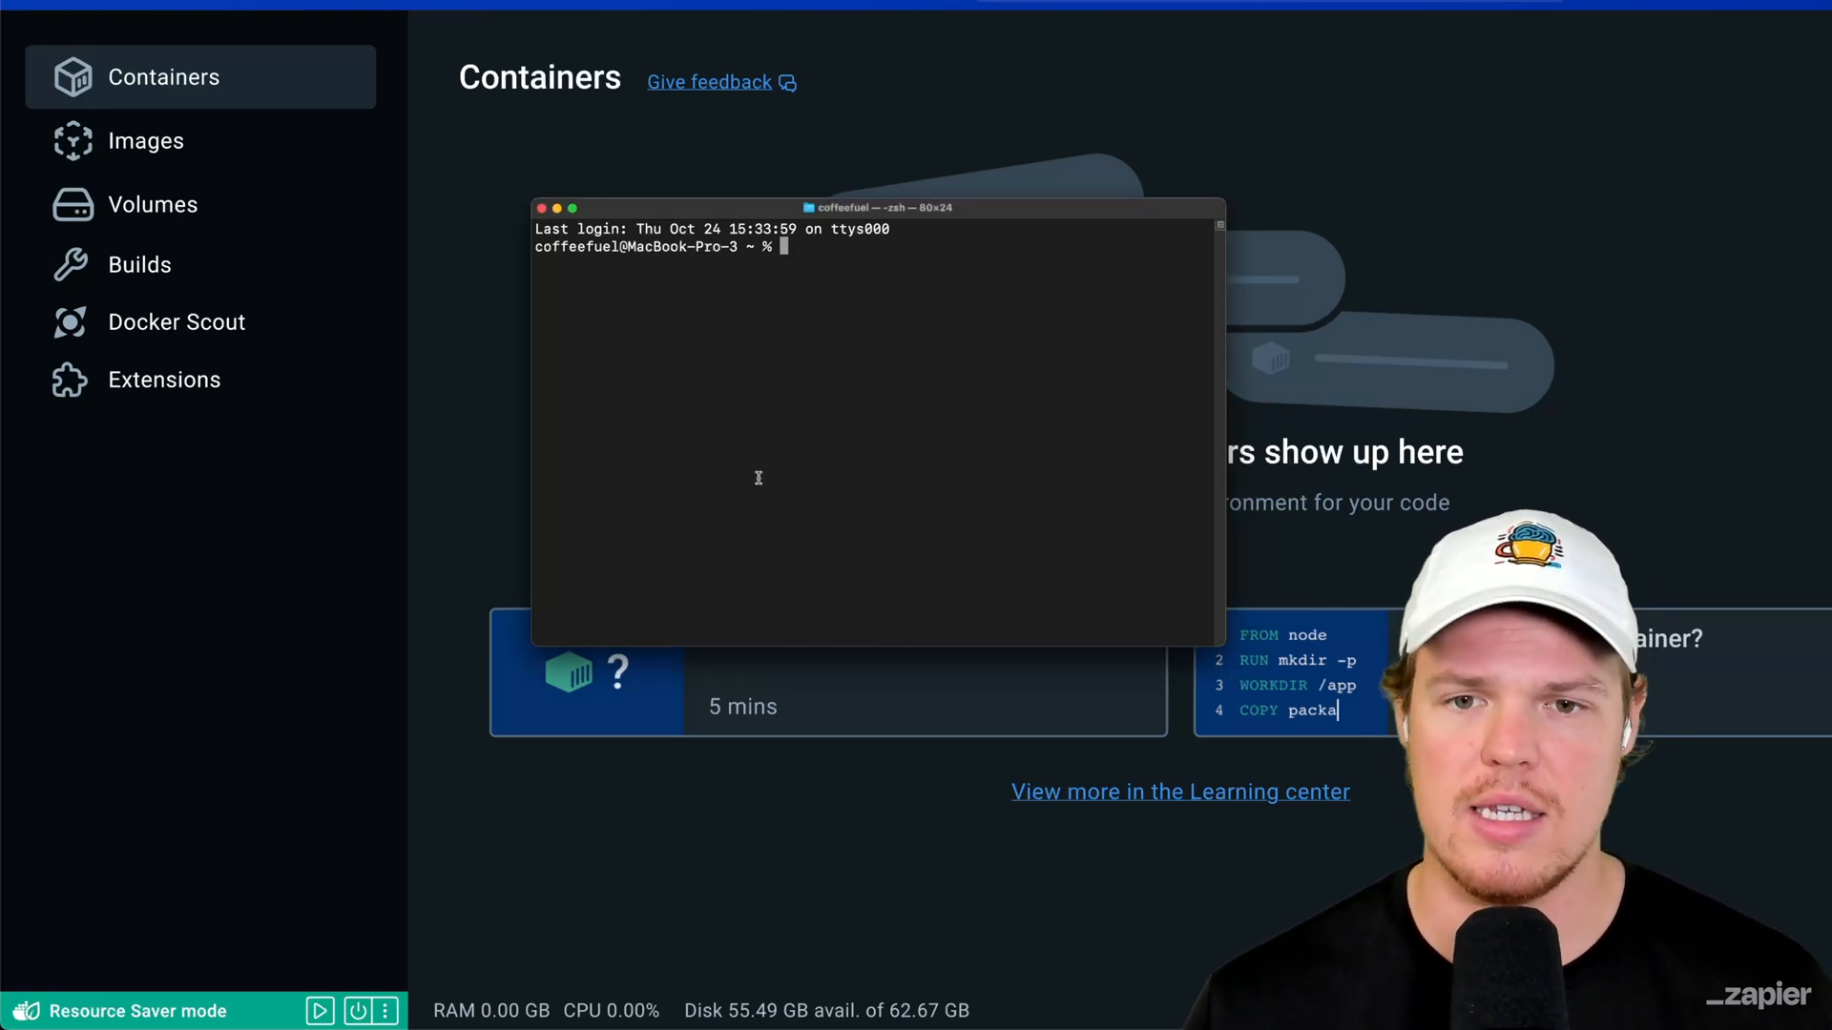
Step: Check git --version shows 2.46.0, paste the Homebrew install command, and open a new shell
{"action": "type", "text": "git --version"}
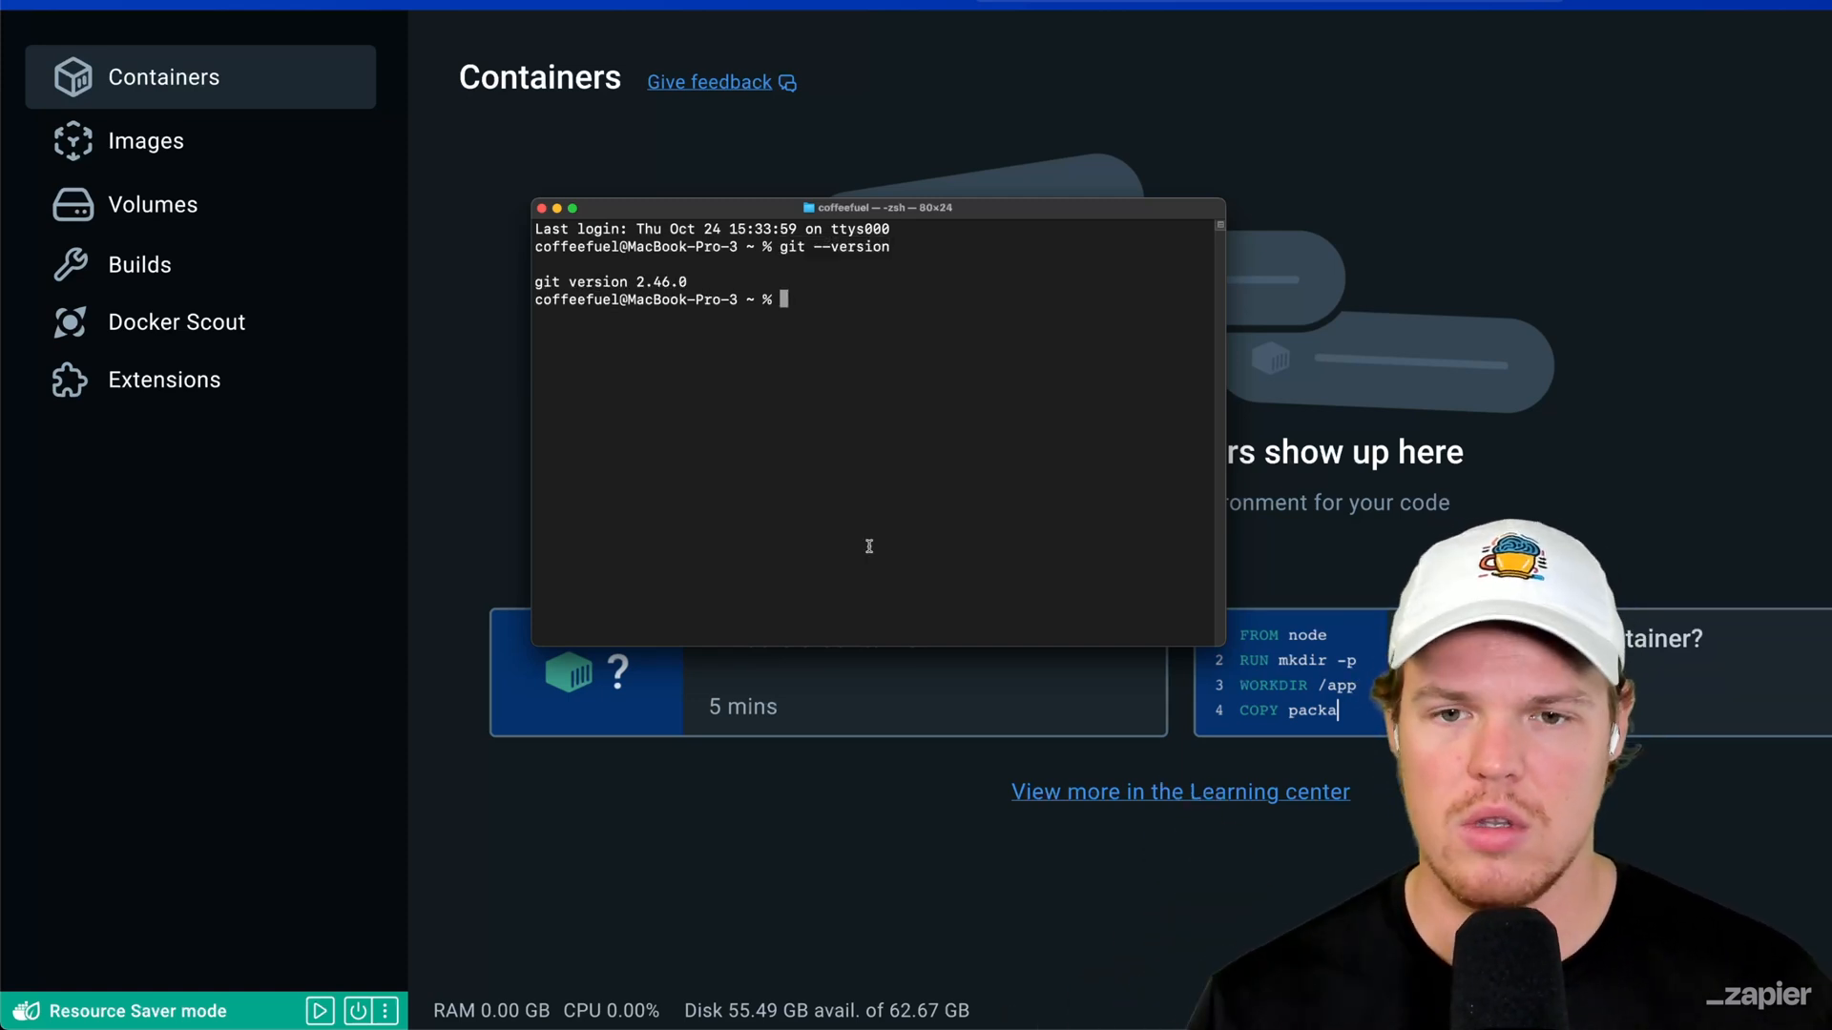
{"action": "type", "text": "/bin/bash -c \"$(curl -fsSL https://raw.githubusercontent.com/Homebrew/install/HEAD/install.sh)\""}
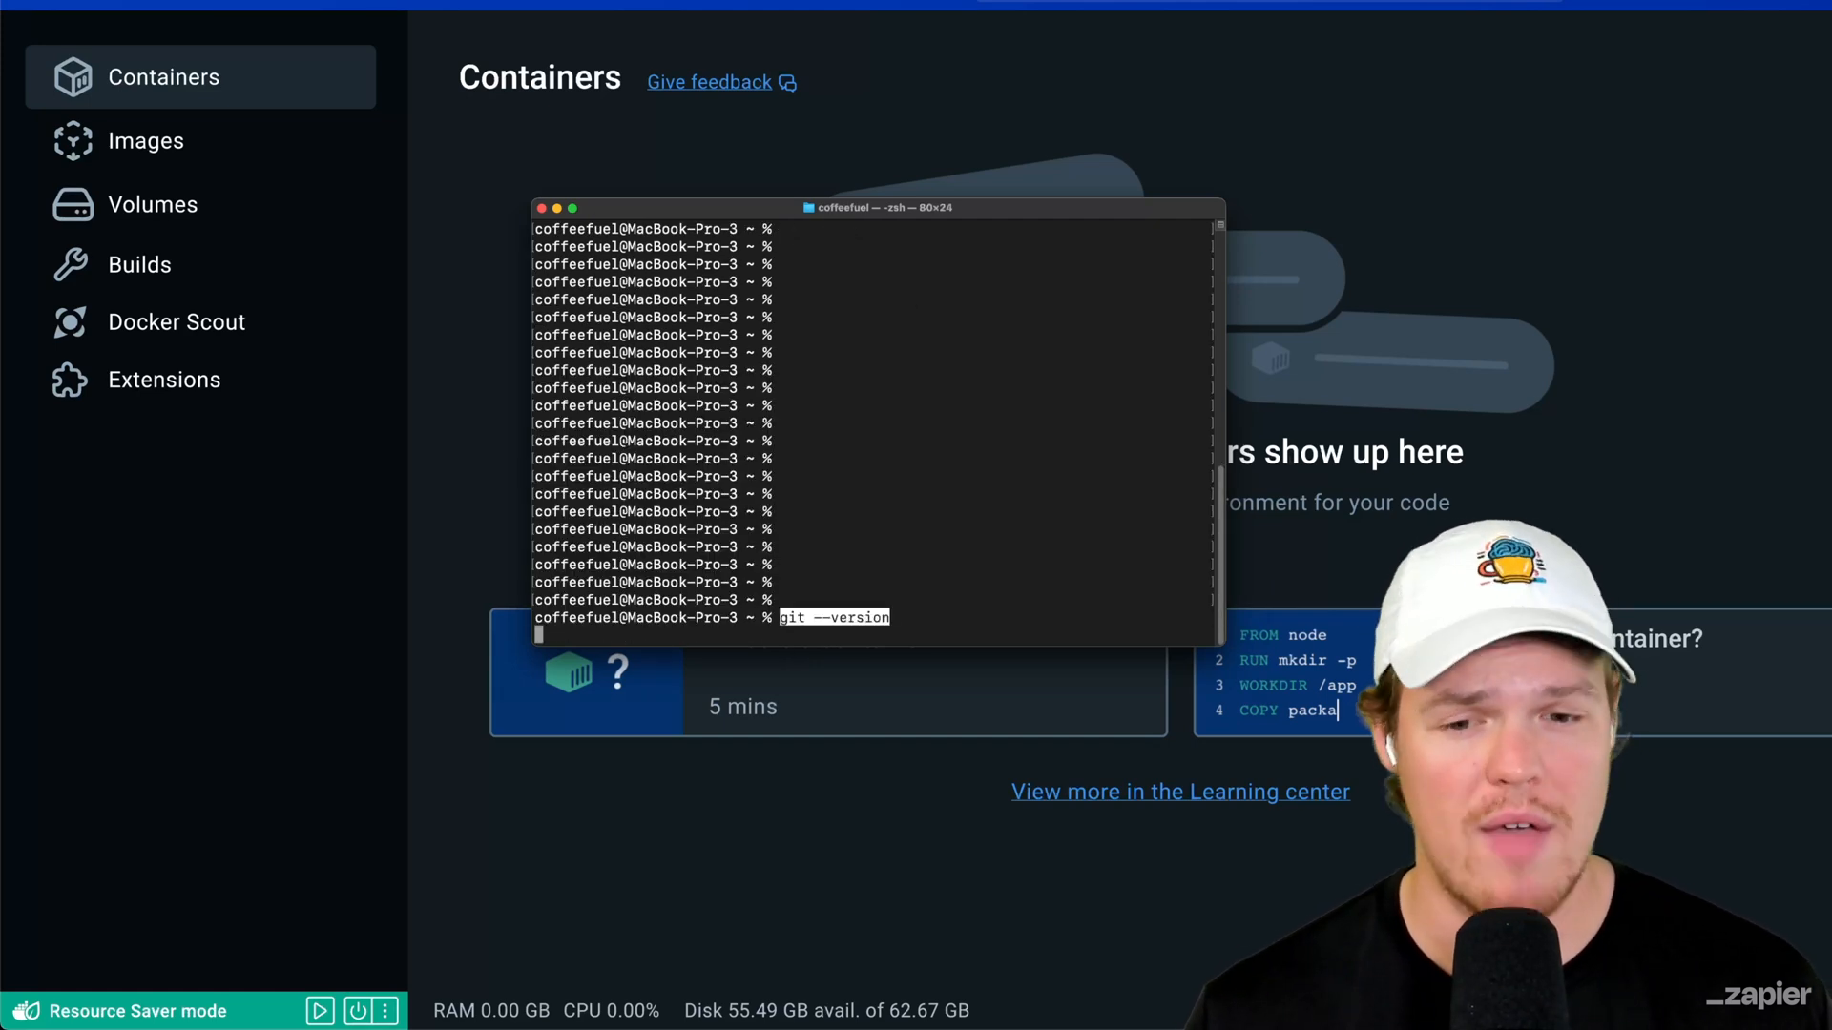
{"action": "key", "text": "Enter"}
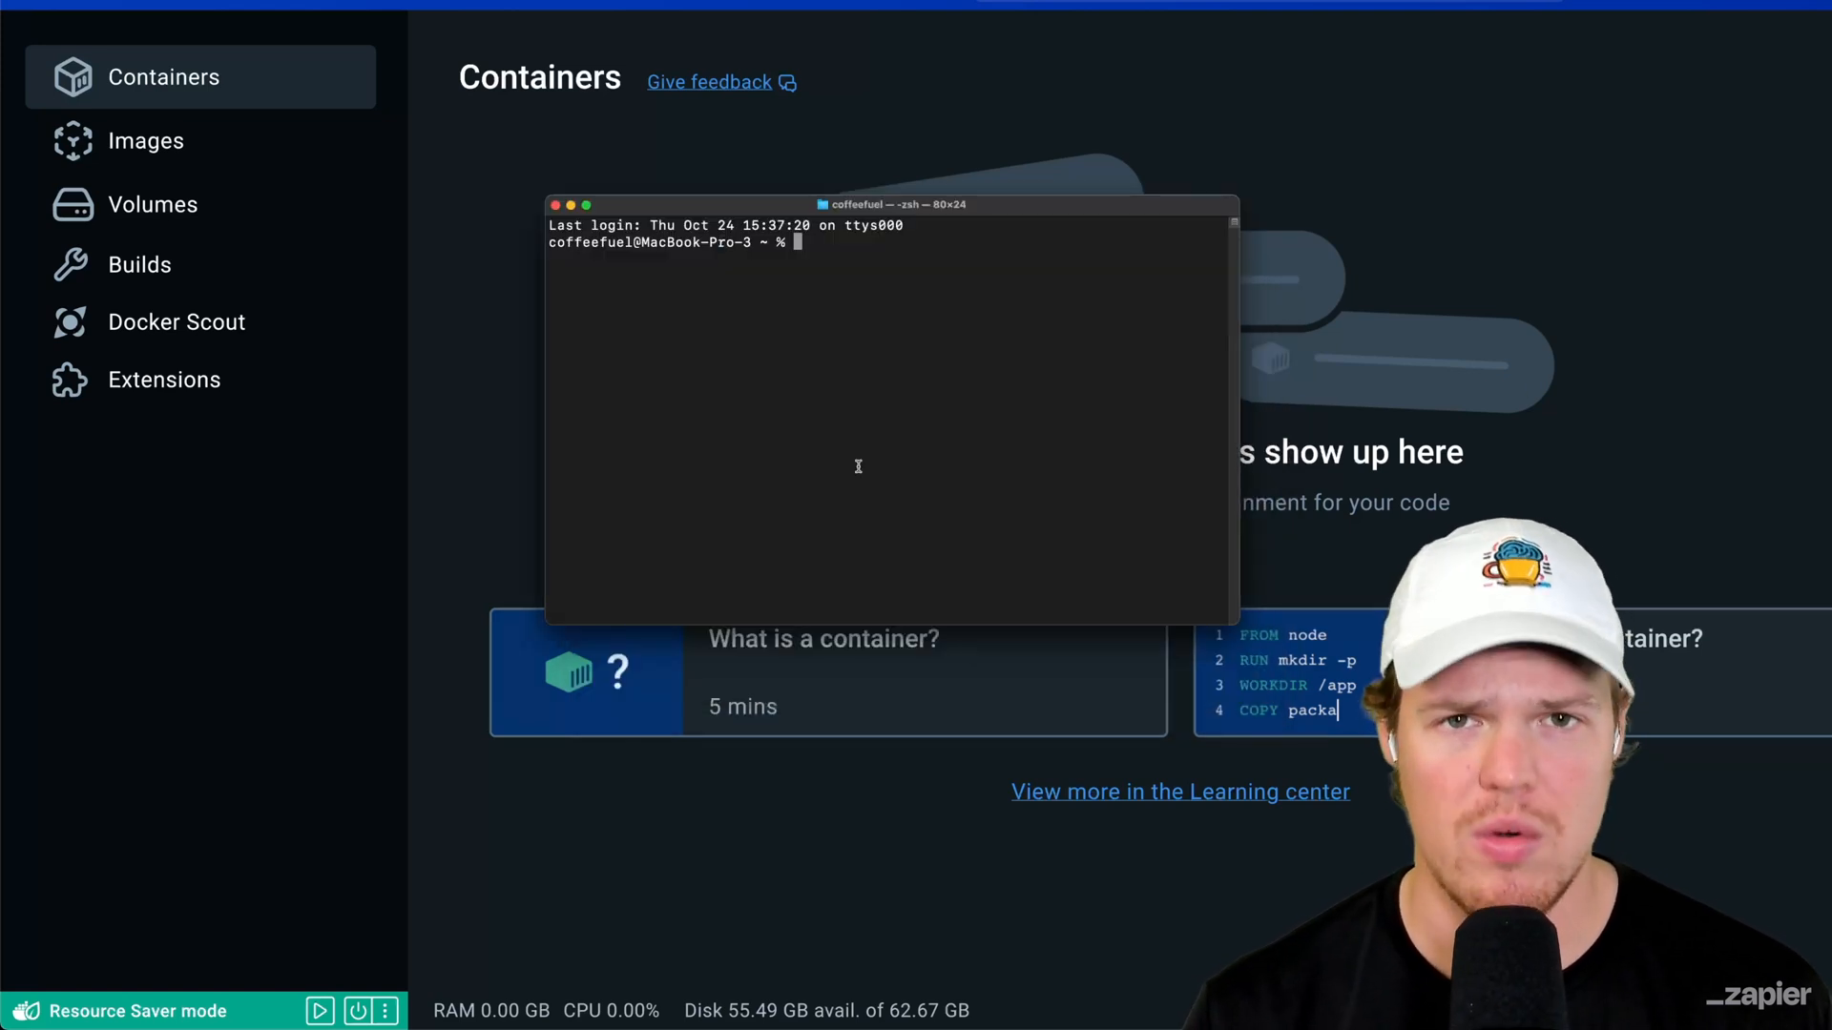
Step: Clone anthropic-quickstarts (already present) and cd into it toward computer-use-demo
{"action": "type", "text": "git clone https://github.com/anthropics/anthropic-quickstarts.git"}
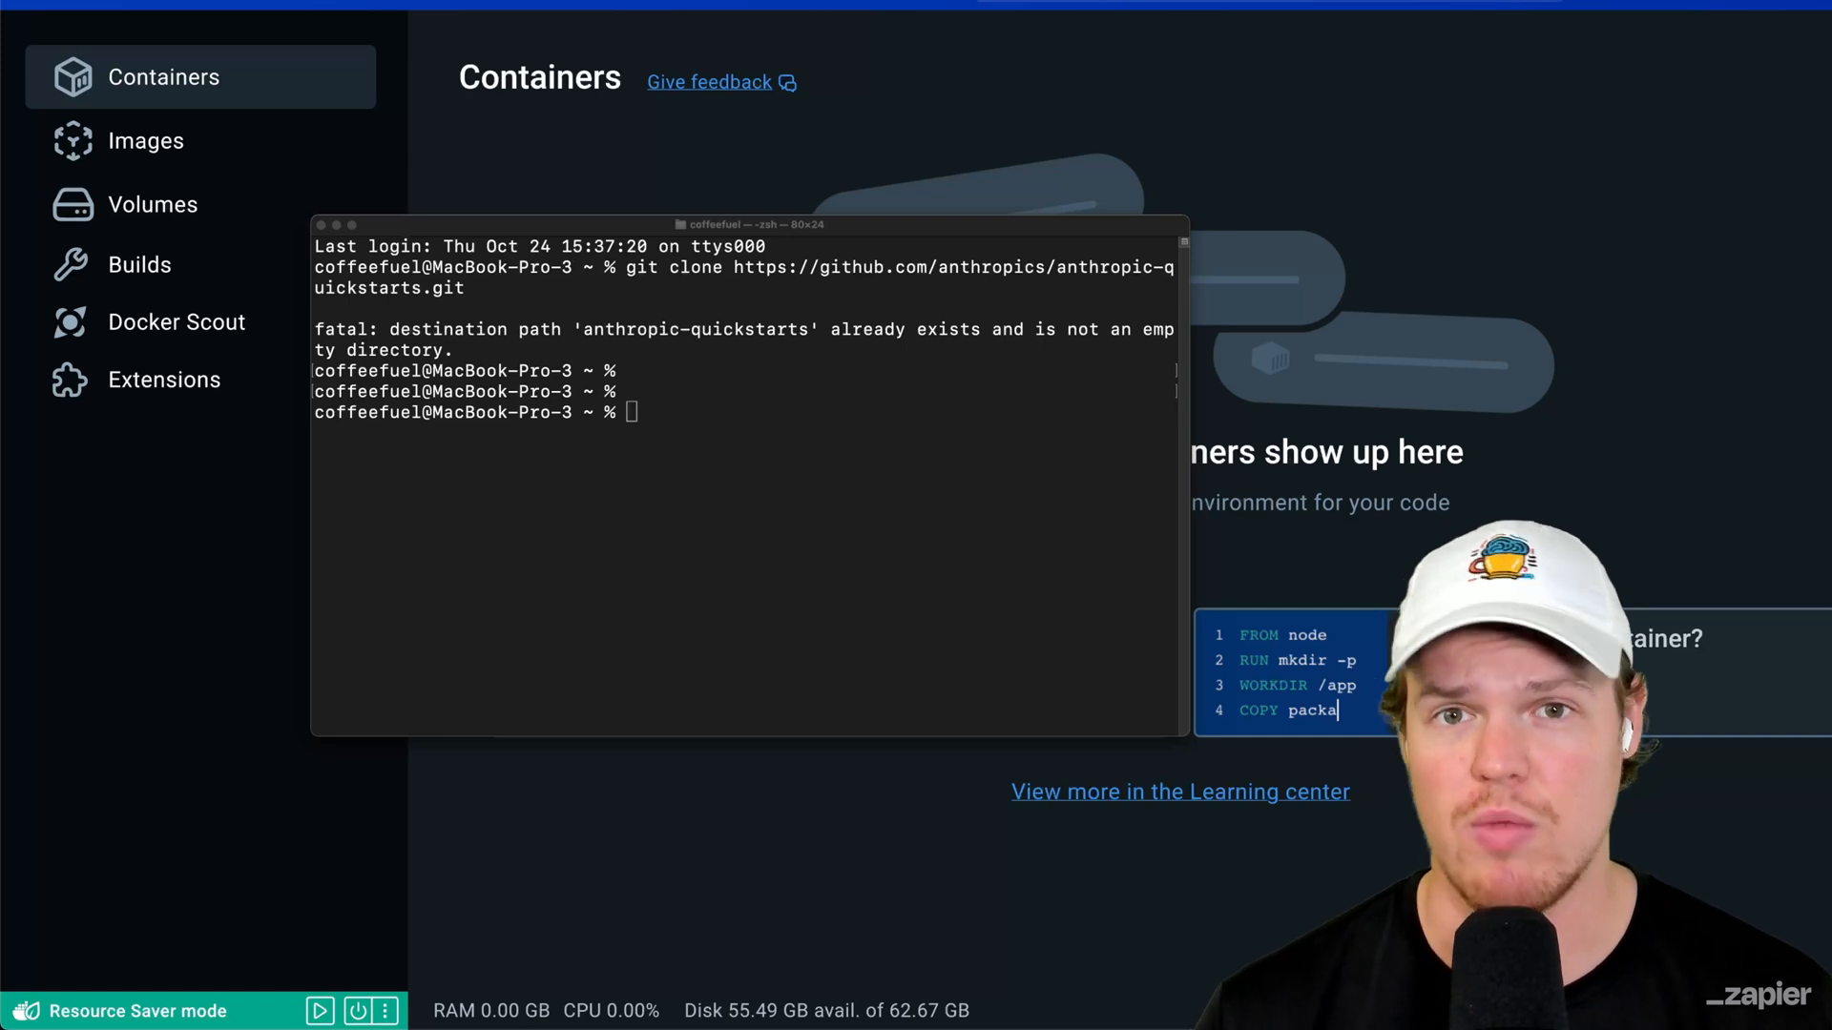
{"action": "type", "text": "cd anthropic-quickstarts"}
{"action": "type", "text": "cd computer-use-demo"}
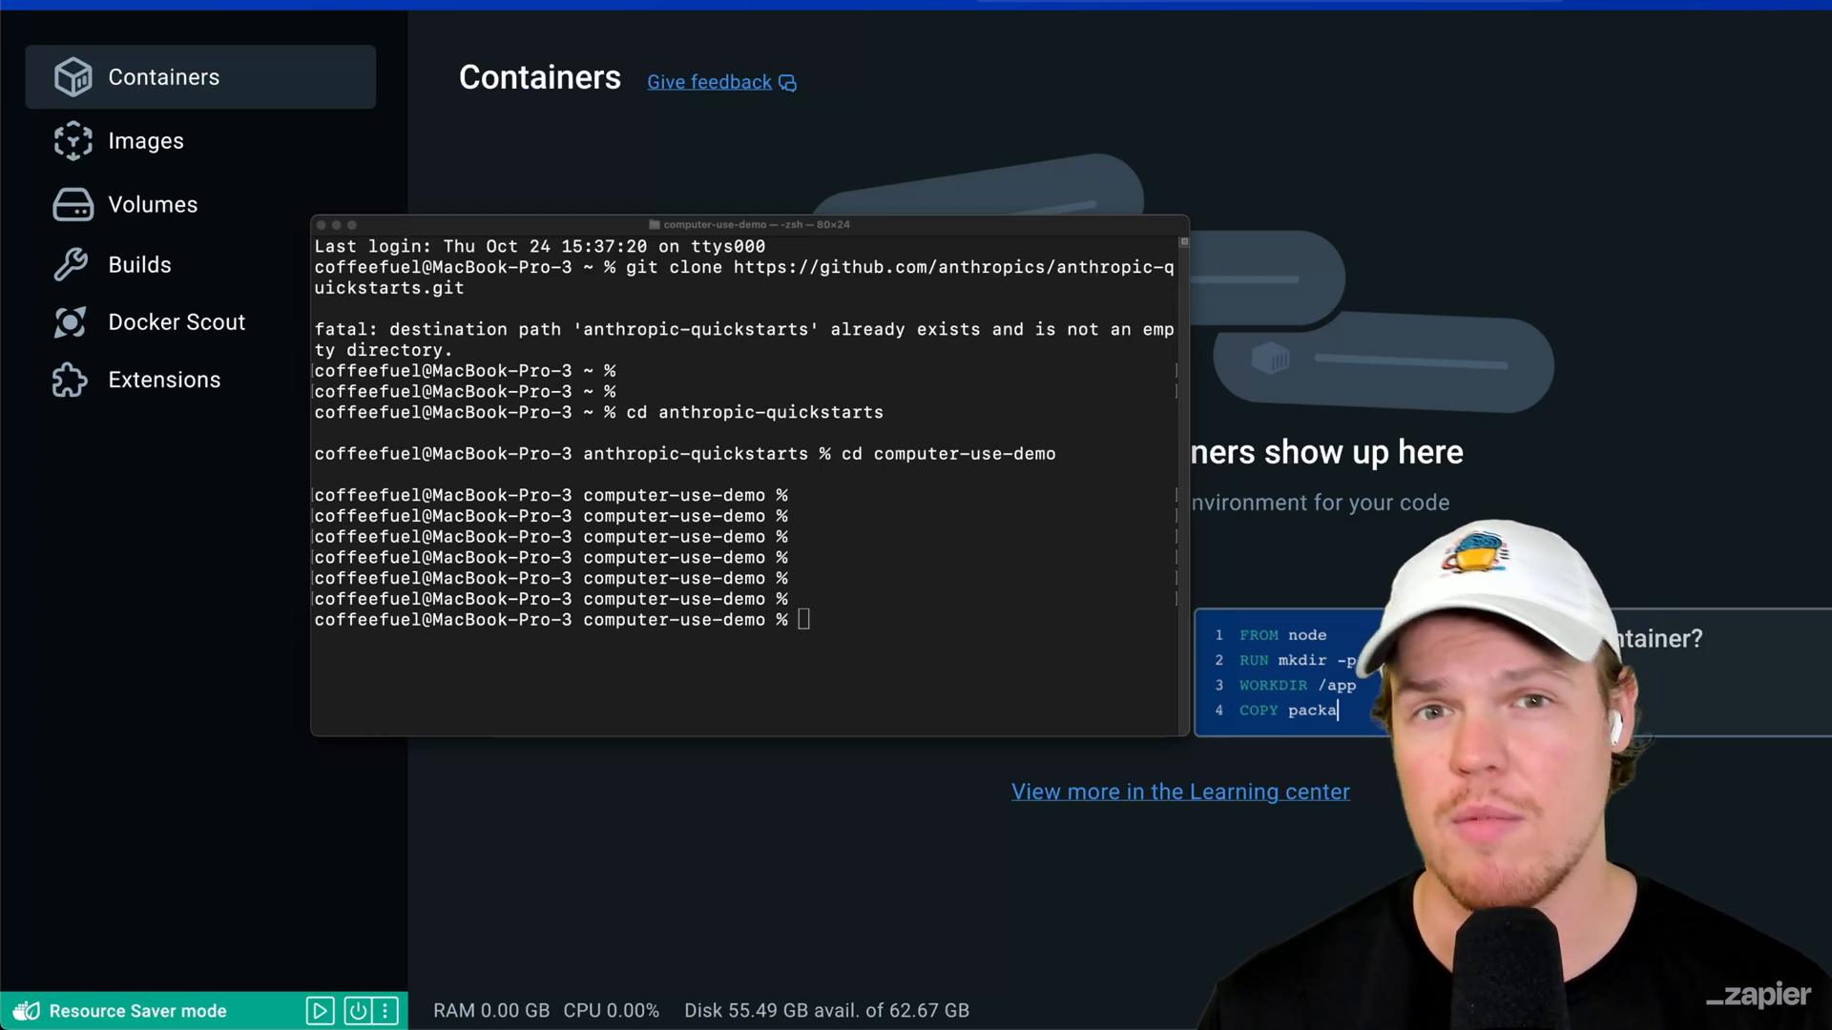
{"action": "mouse_move", "coordinate": [768, 598]}
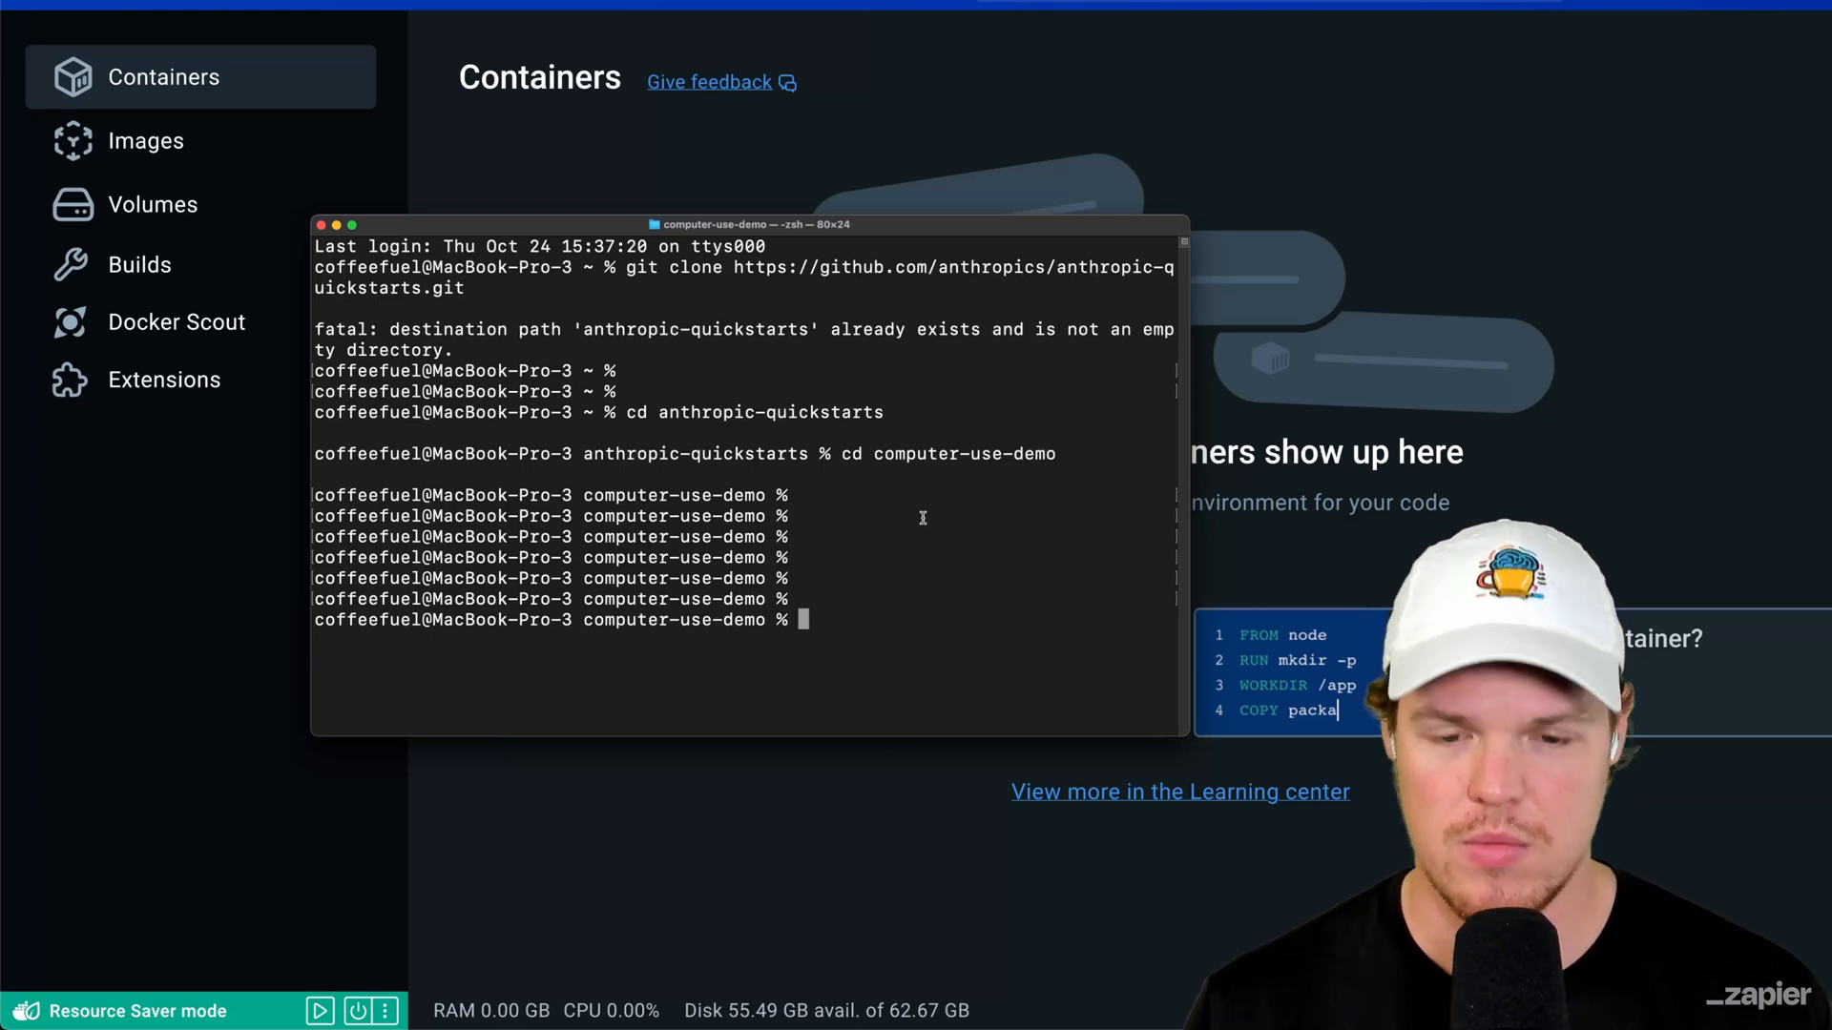
Step: Run touch .env, then select the pasted ANTHROPIC_API_KEY placeholder for replacement
{"action": "type", "text": "touch .env"}
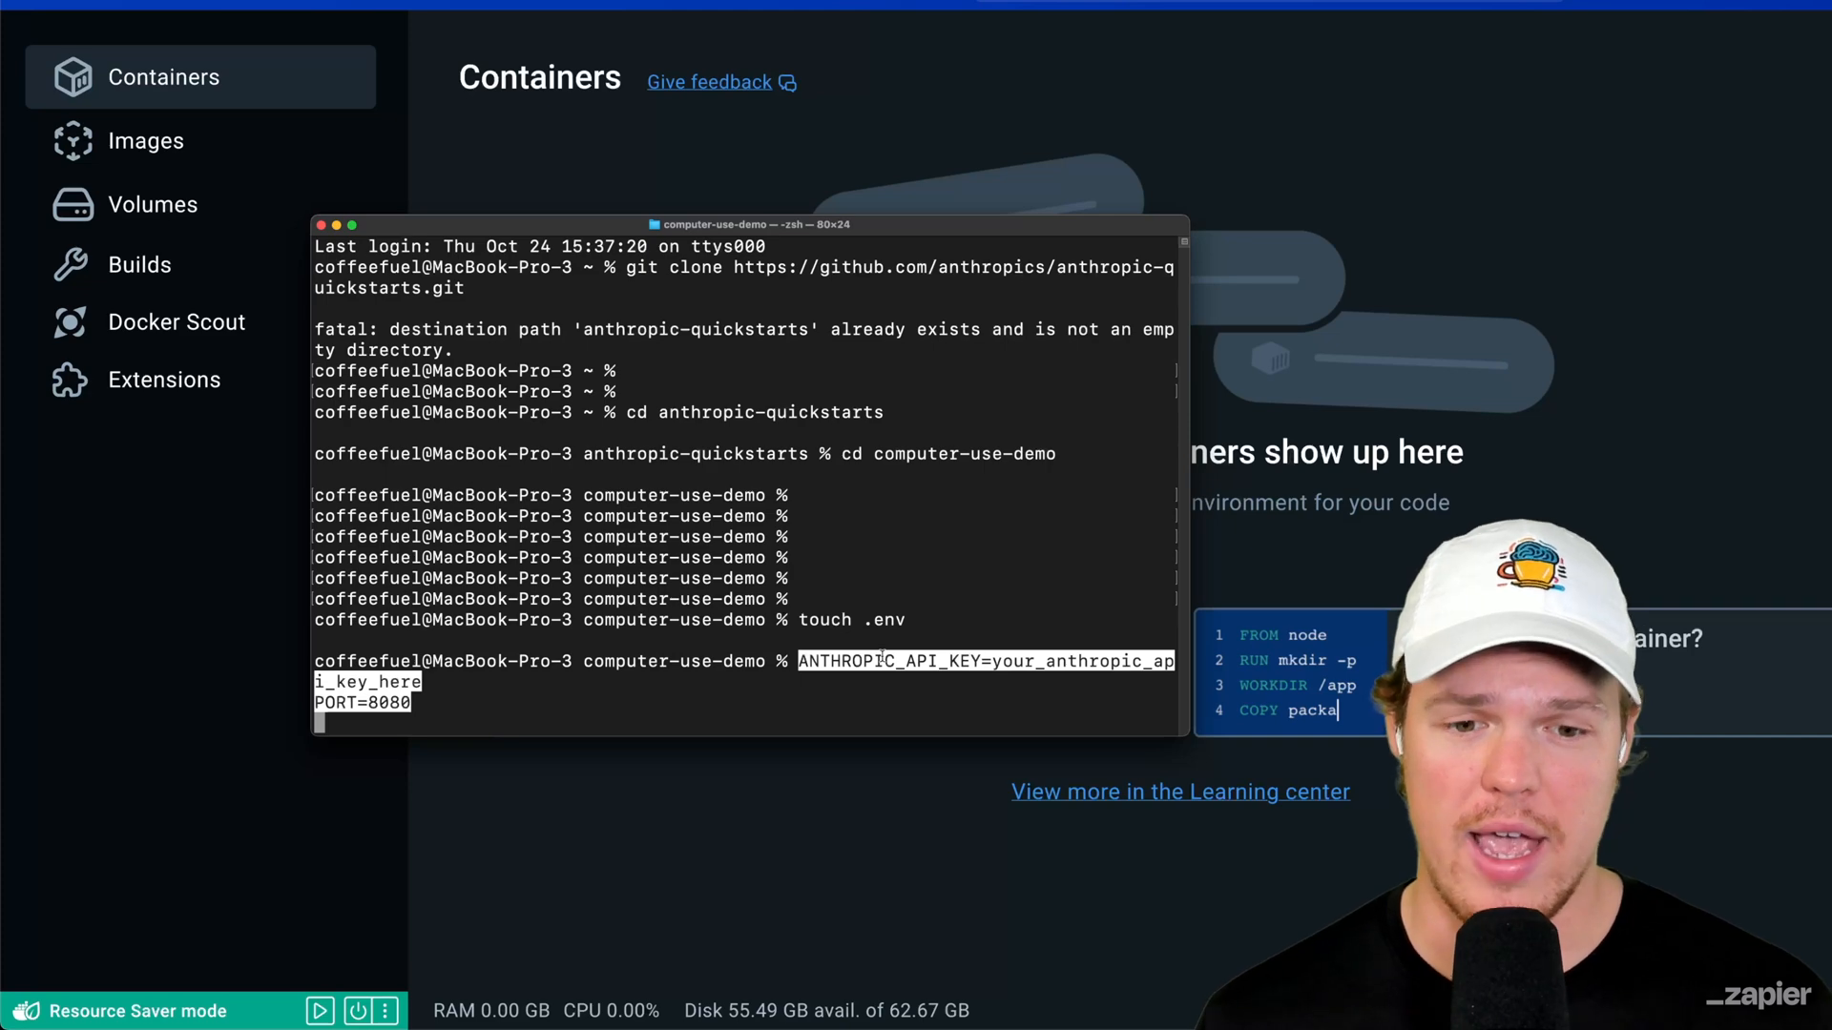
{"action": "left_click_drag", "start_coordinate": [1189, 733], "coordinate": [1355, 724]}
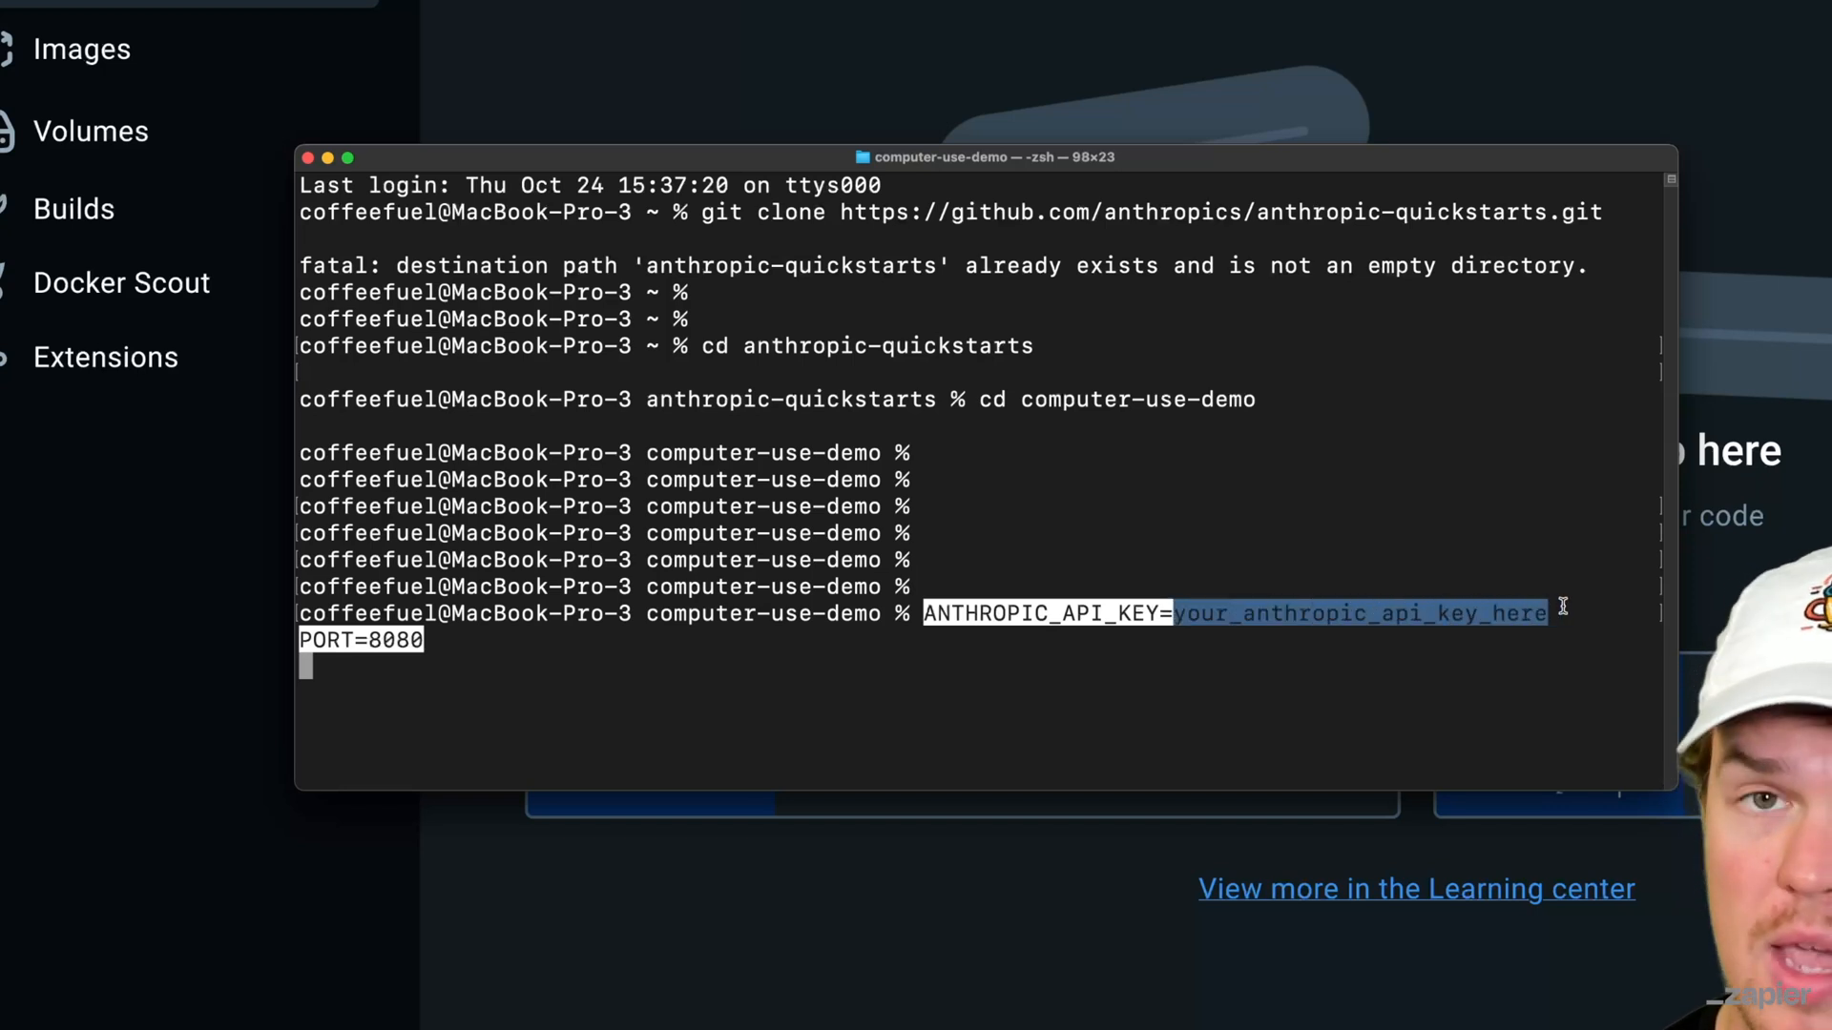
{"action": "mouse_move", "coordinate": [1208, 641]}
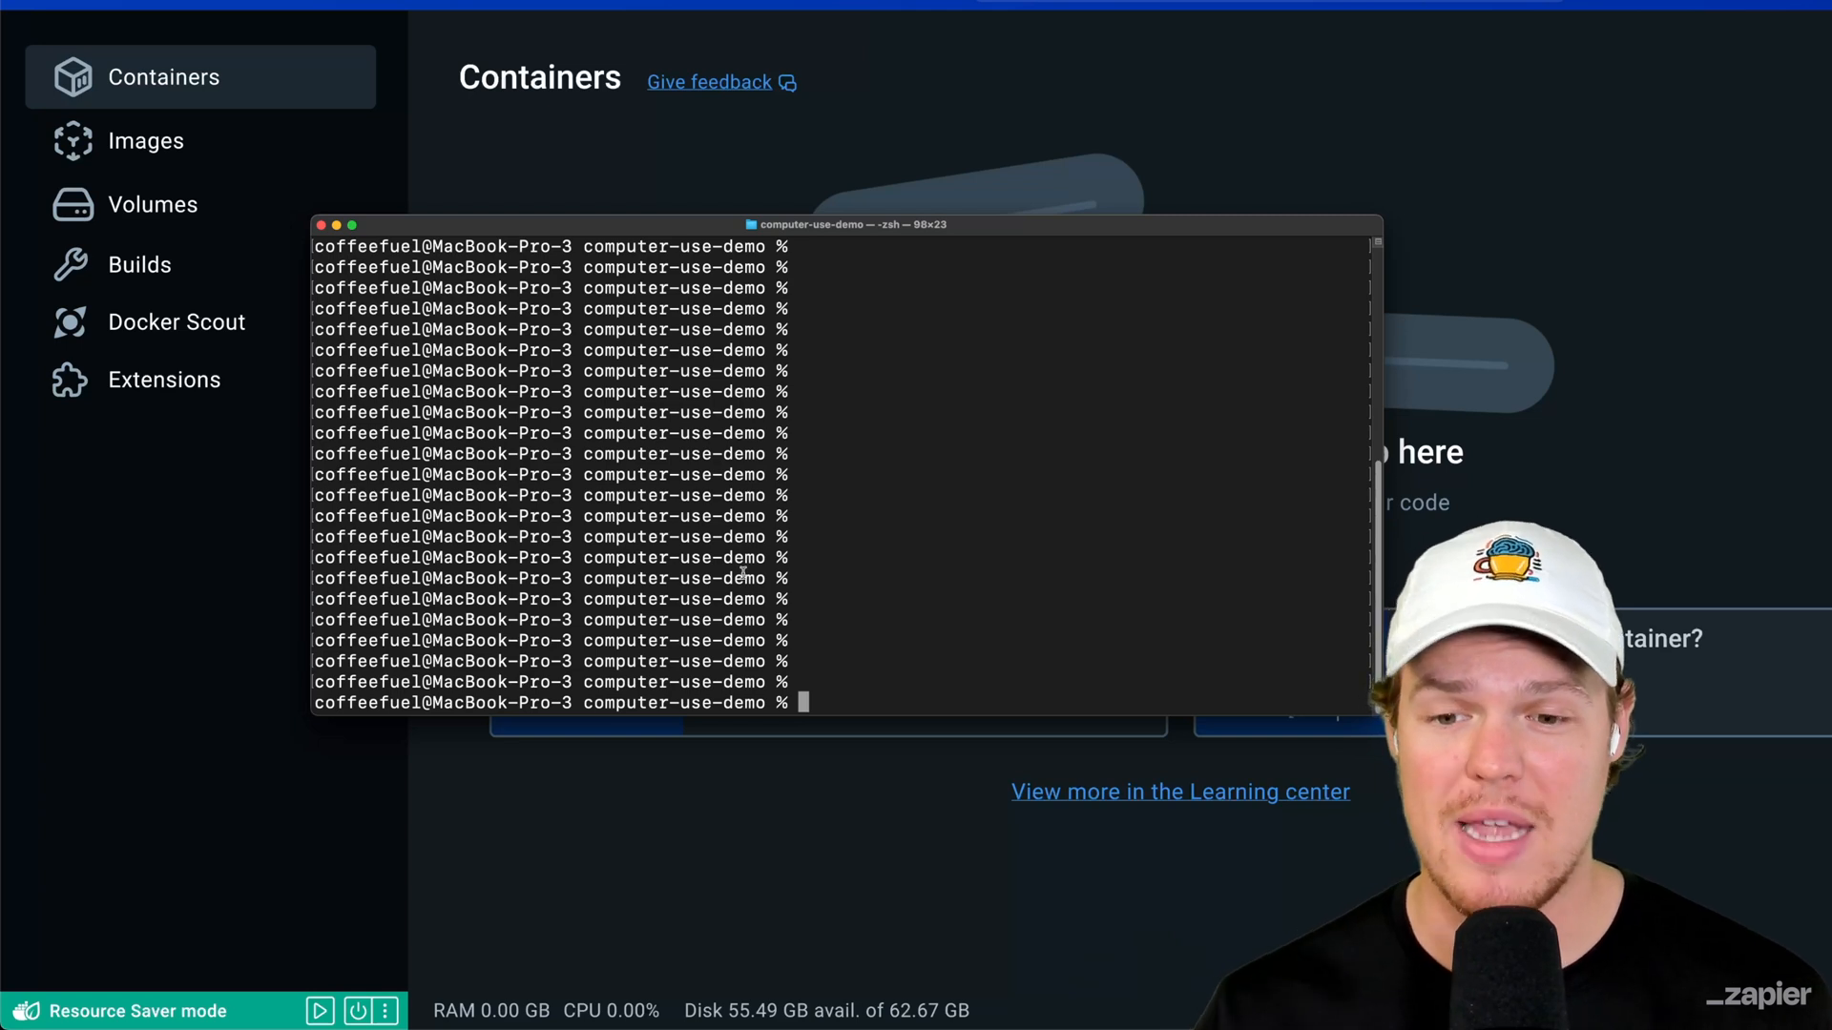
{"action": "mouse_move", "coordinate": [920, 559]}
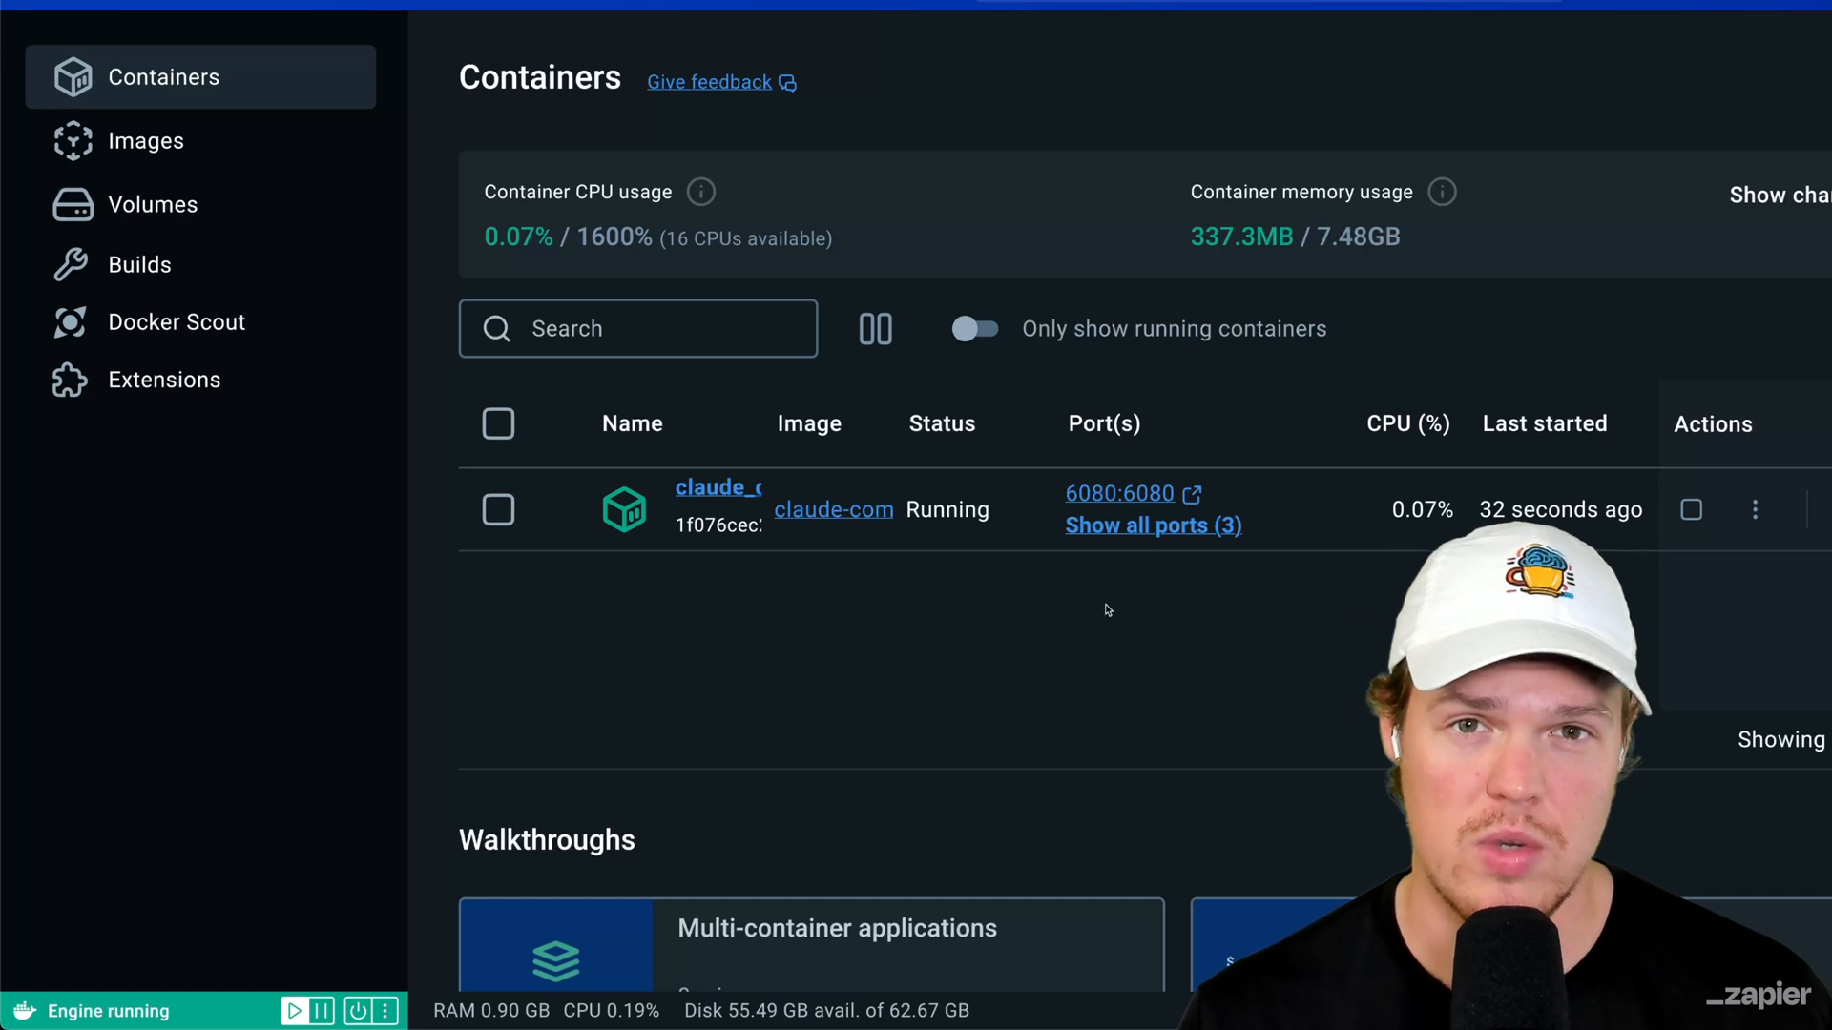
{"action": "mouse_move", "coordinate": [1124, 607]}
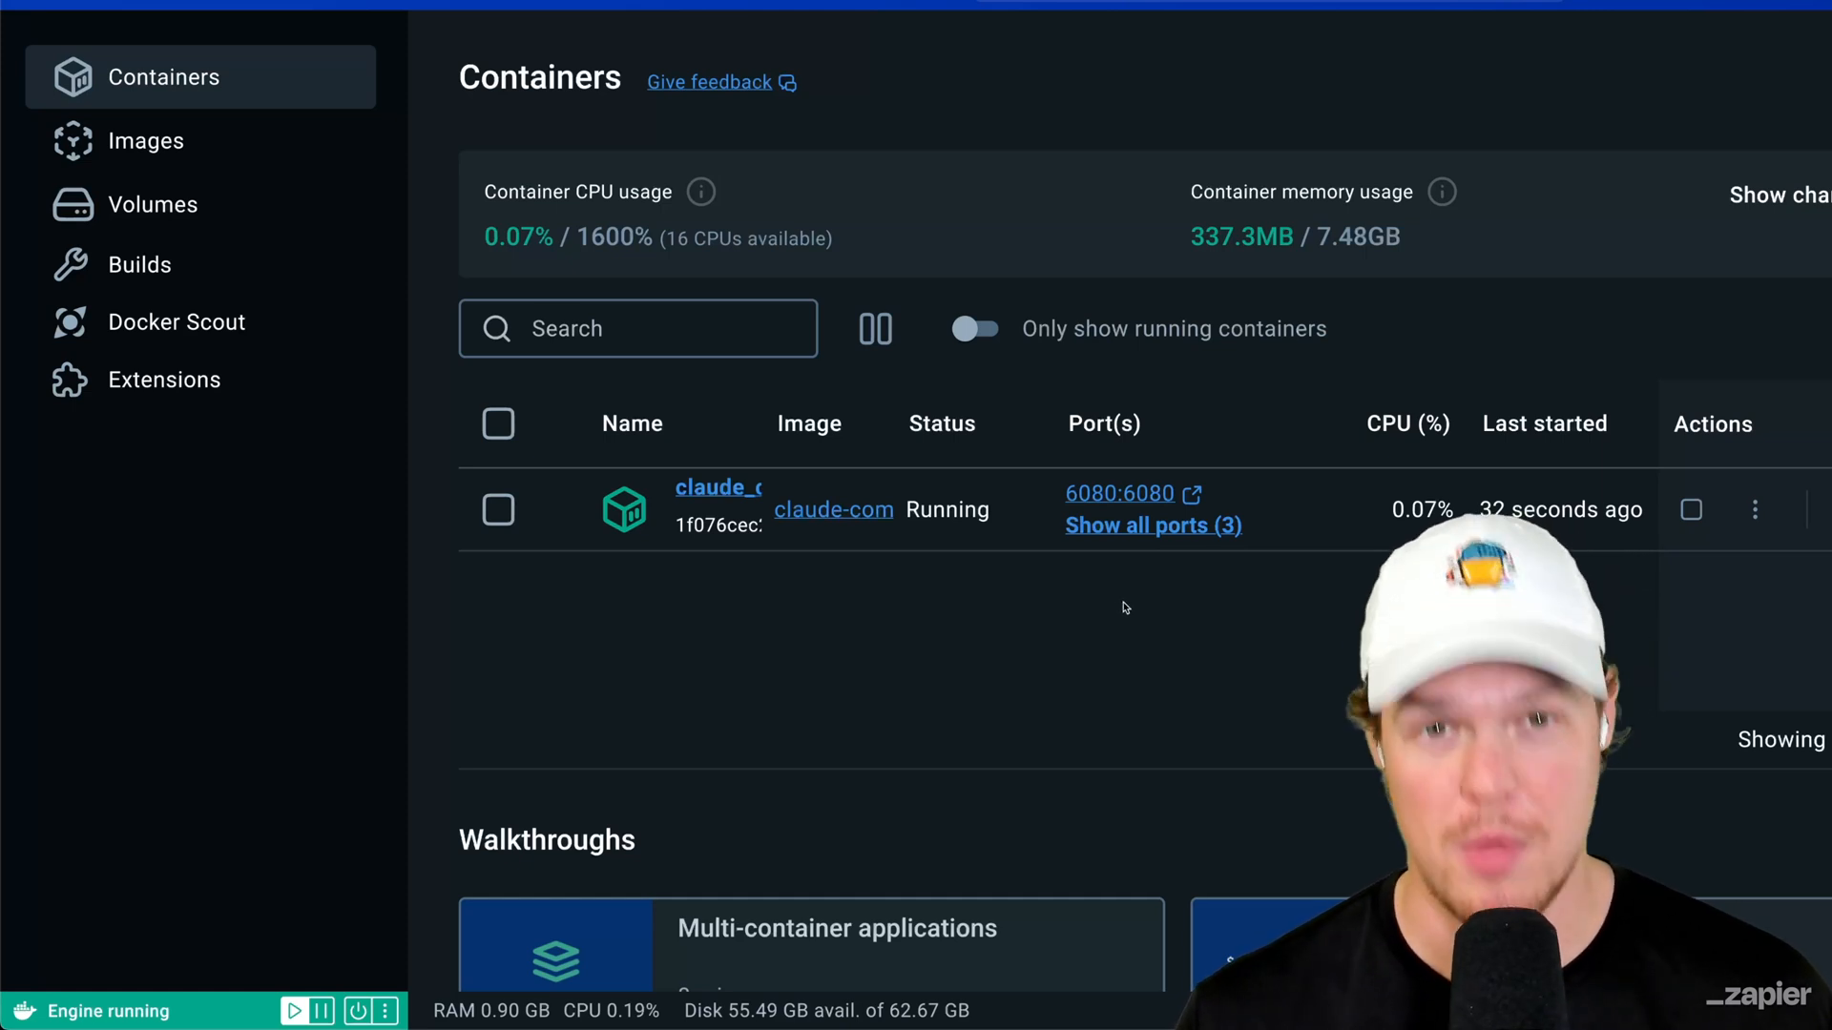
Step: Open the running claude container's port link in Docker Desktop
{"action": "left_click", "coordinate": [1152, 525]}
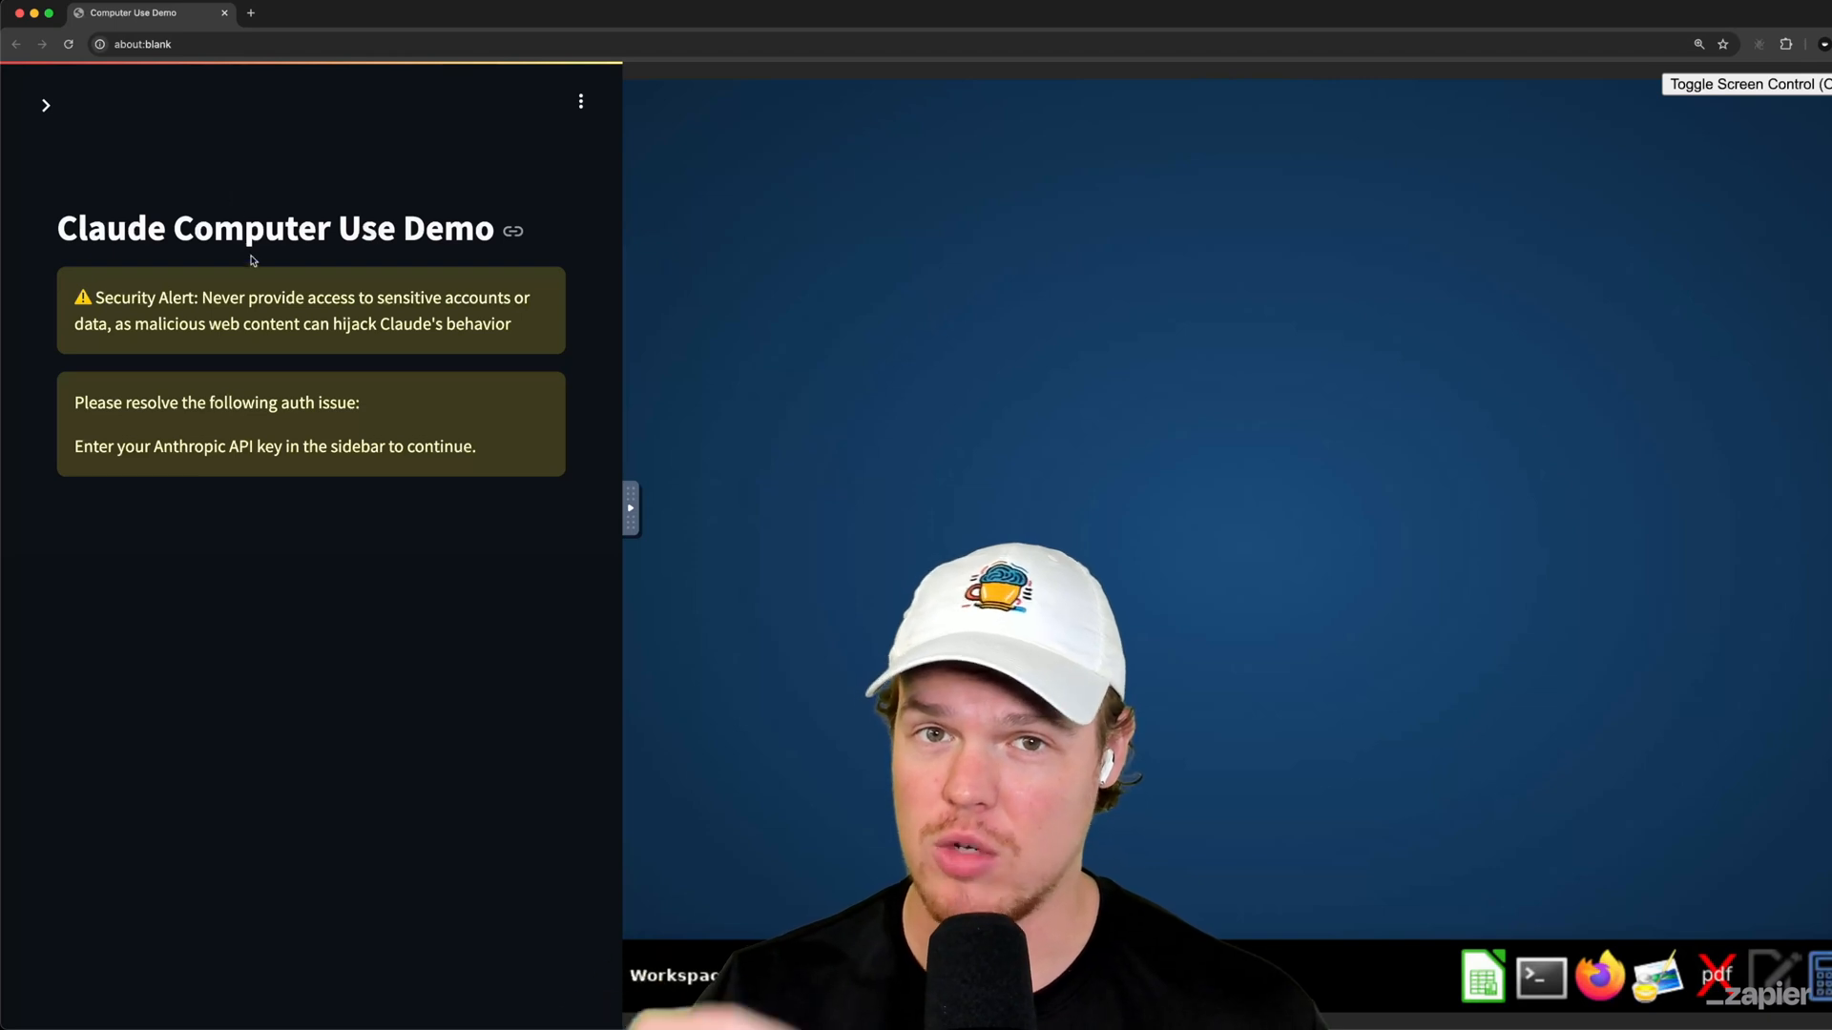
{"action": "left_click", "coordinate": [49, 106]}
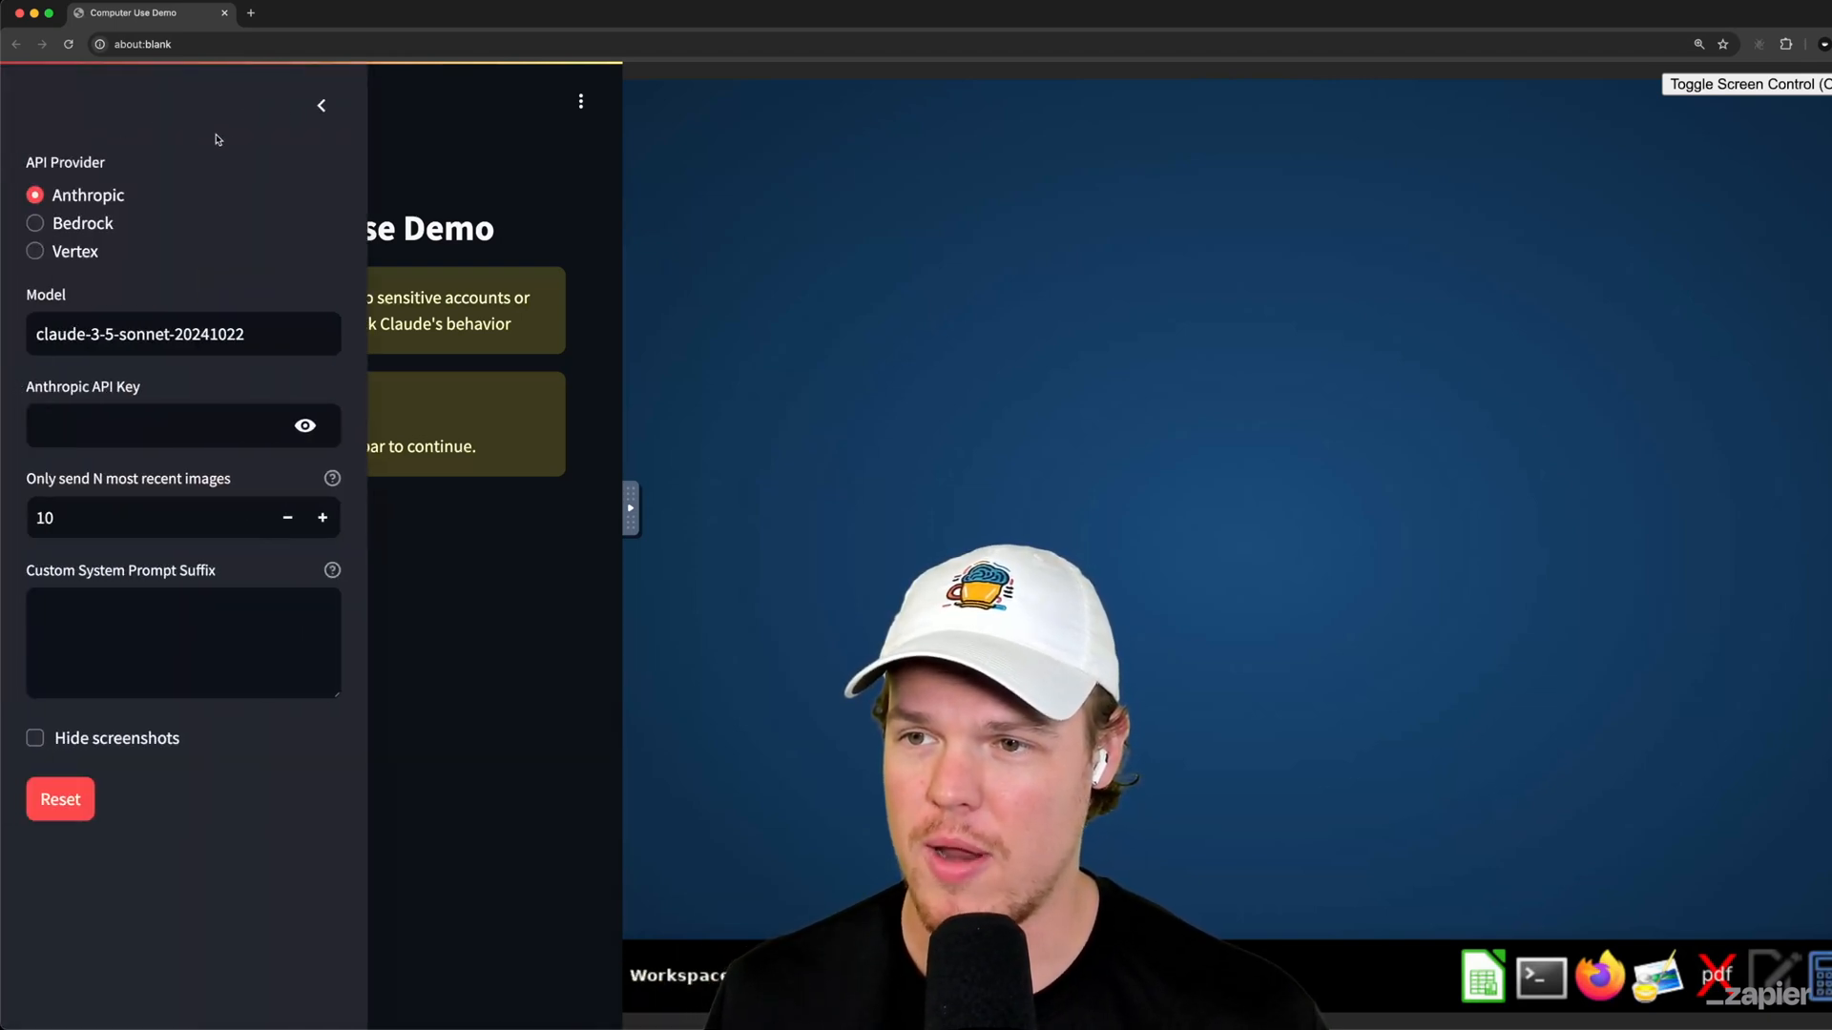
{"action": "left_click", "coordinate": [321, 105]}
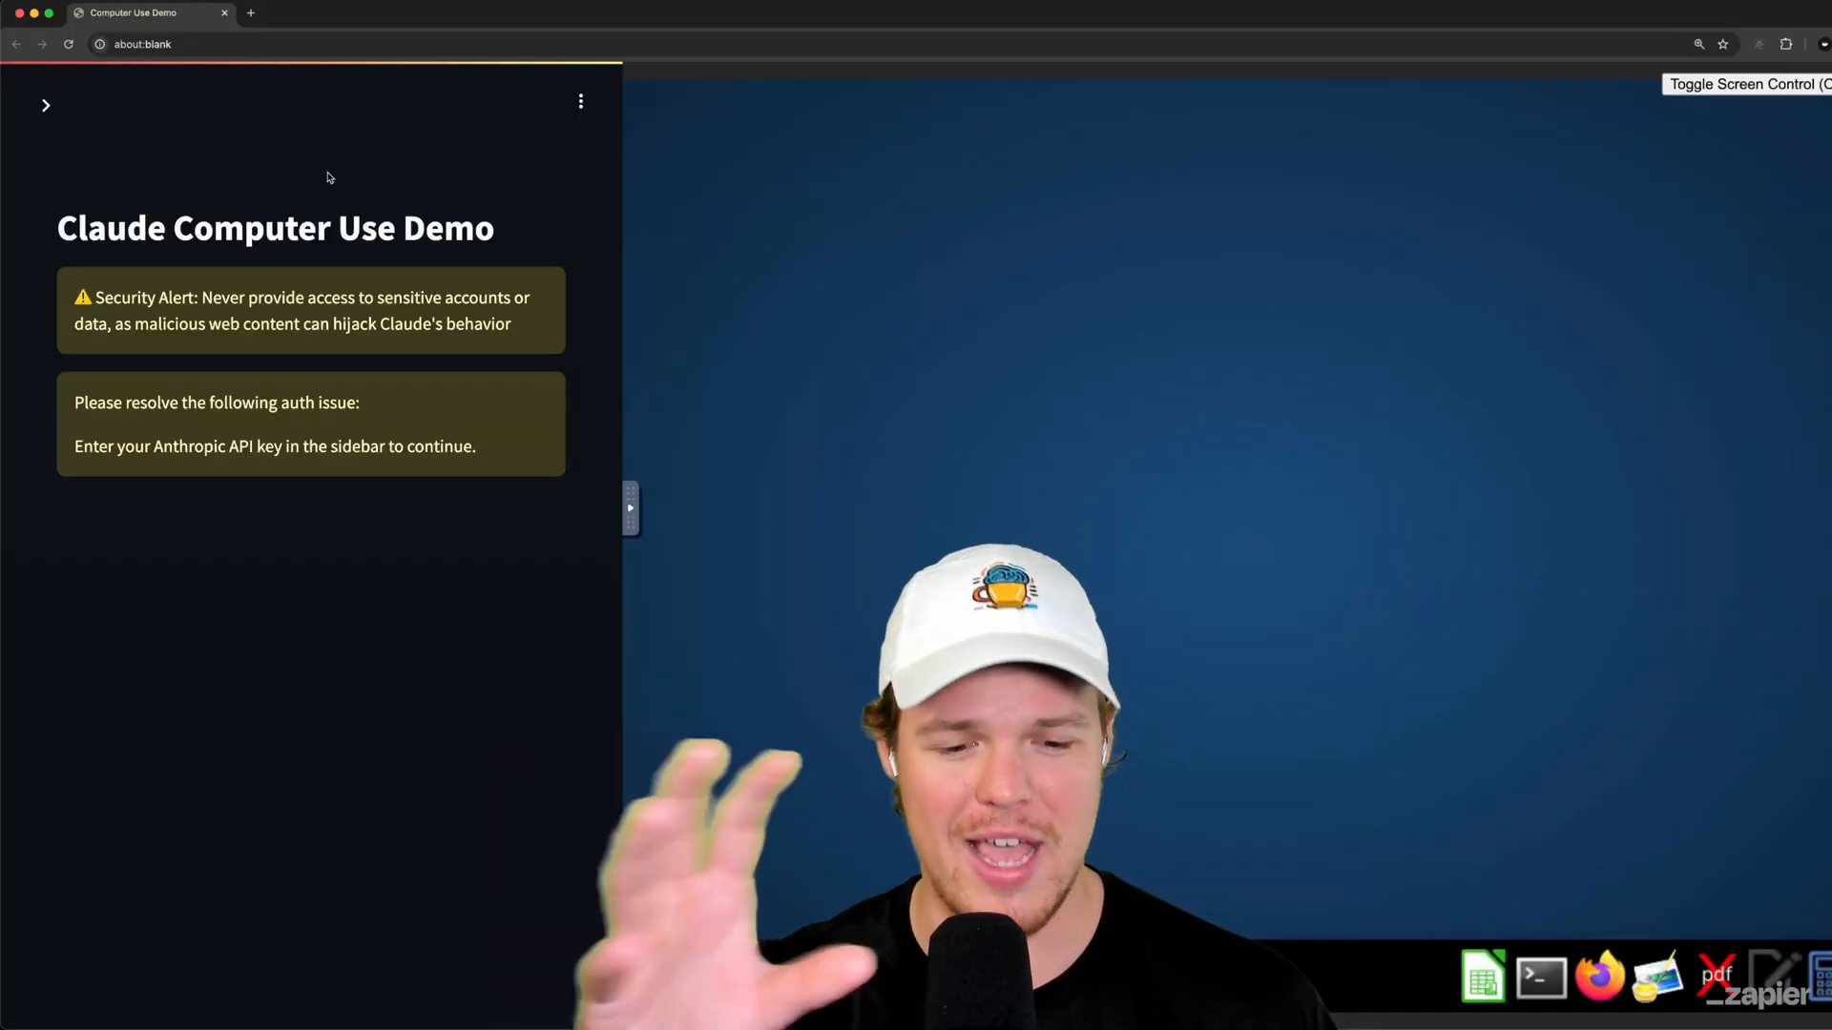
{"action": "mouse_move", "coordinate": [1202, 421]}
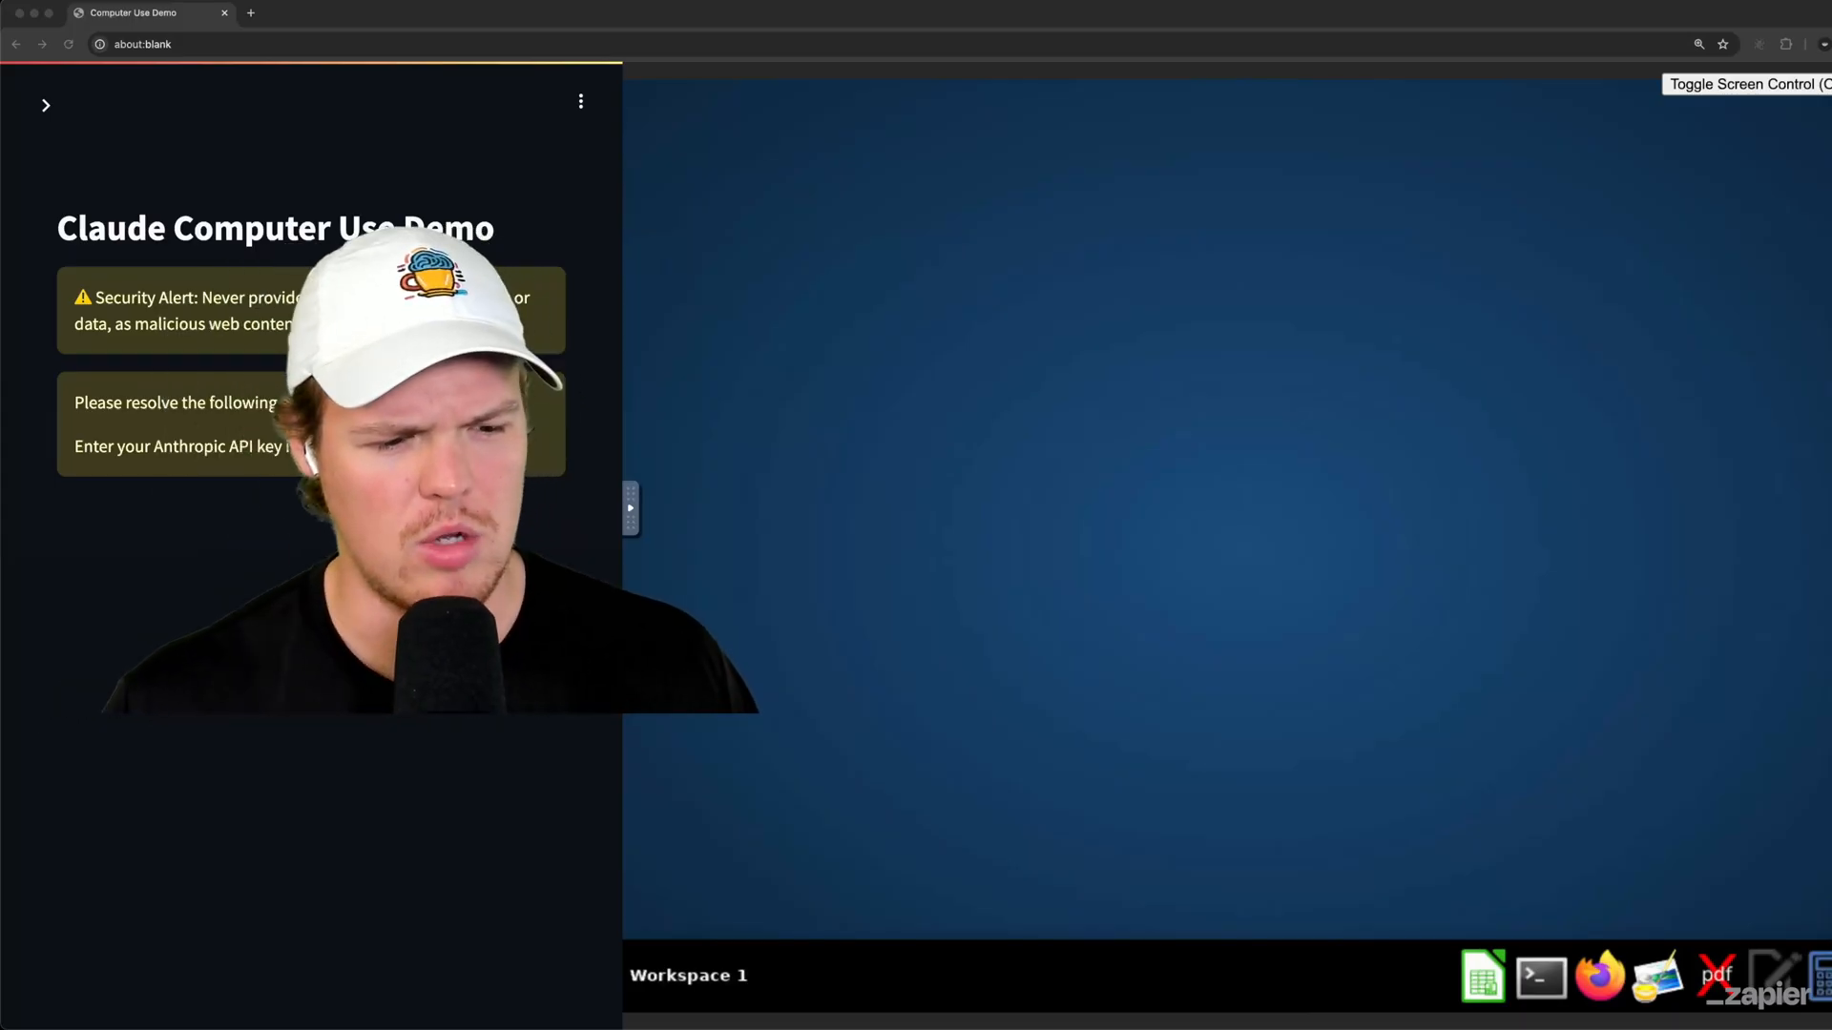
Step: Reopen the sidebar and enter the key in the Anthropic API Key field
{"action": "left_click", "coordinate": [46, 105]}
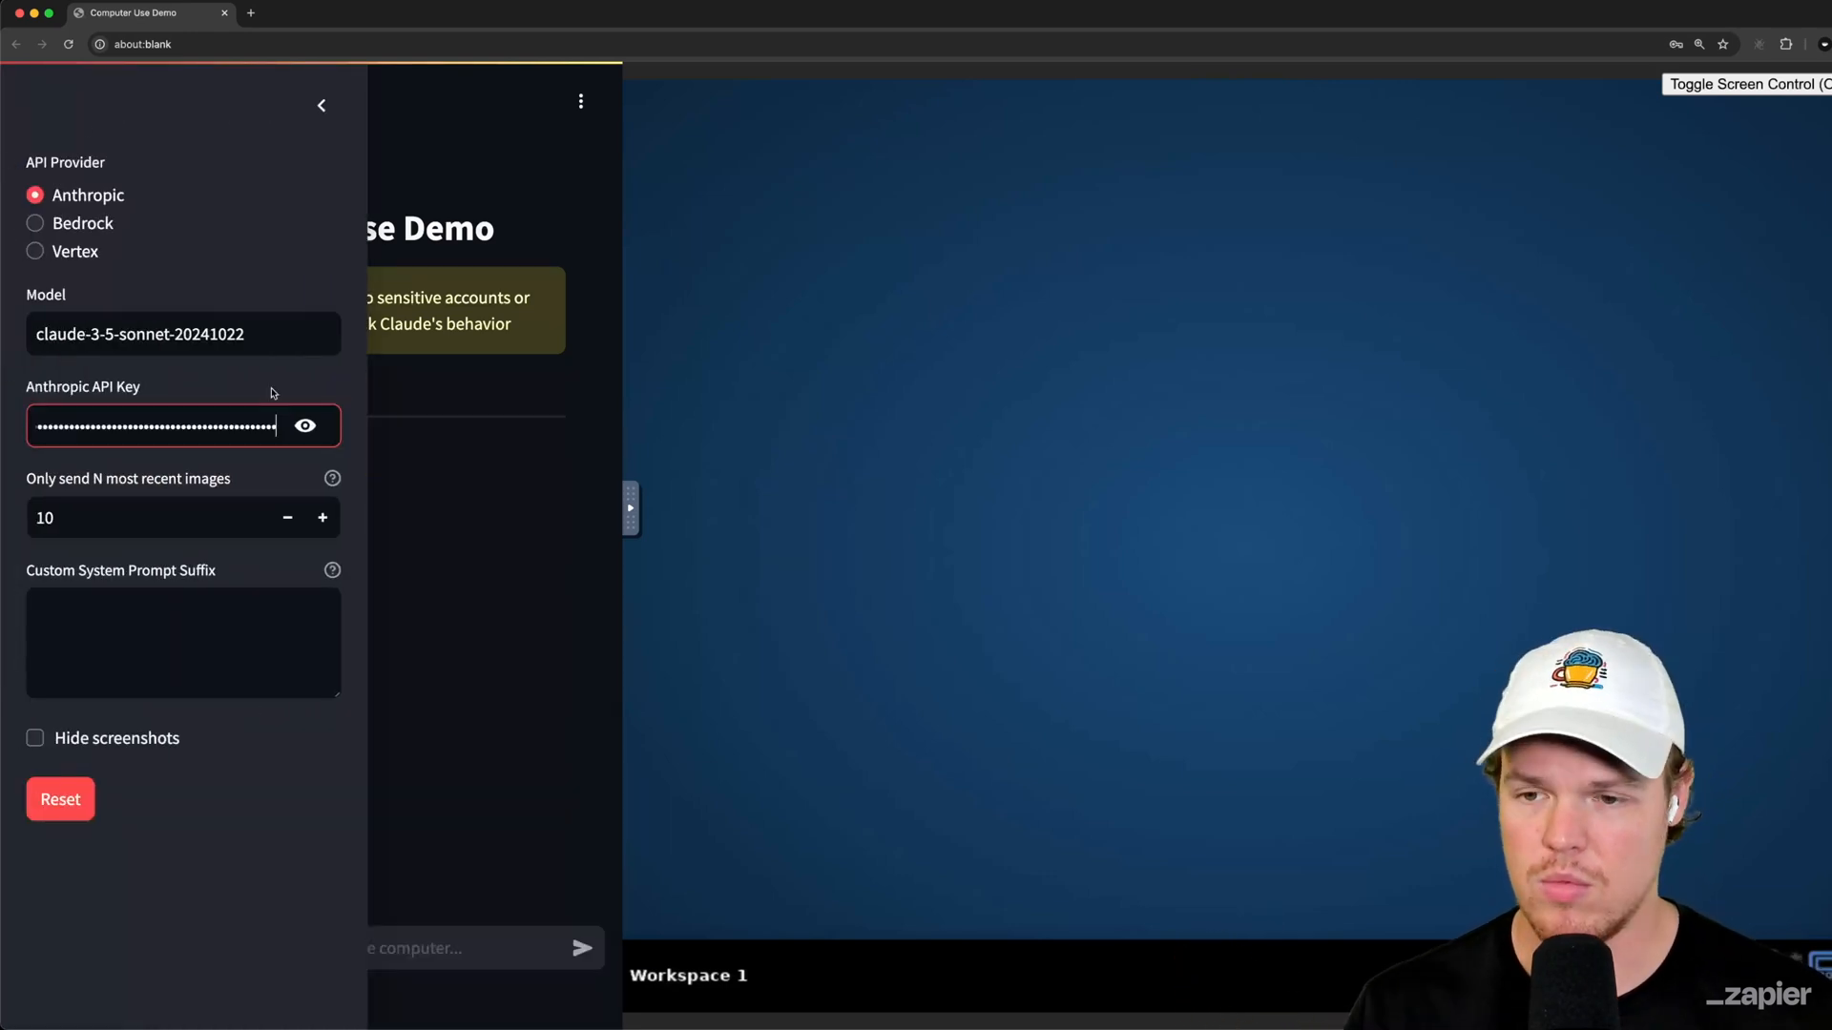
{"action": "left_click", "coordinate": [322, 105]}
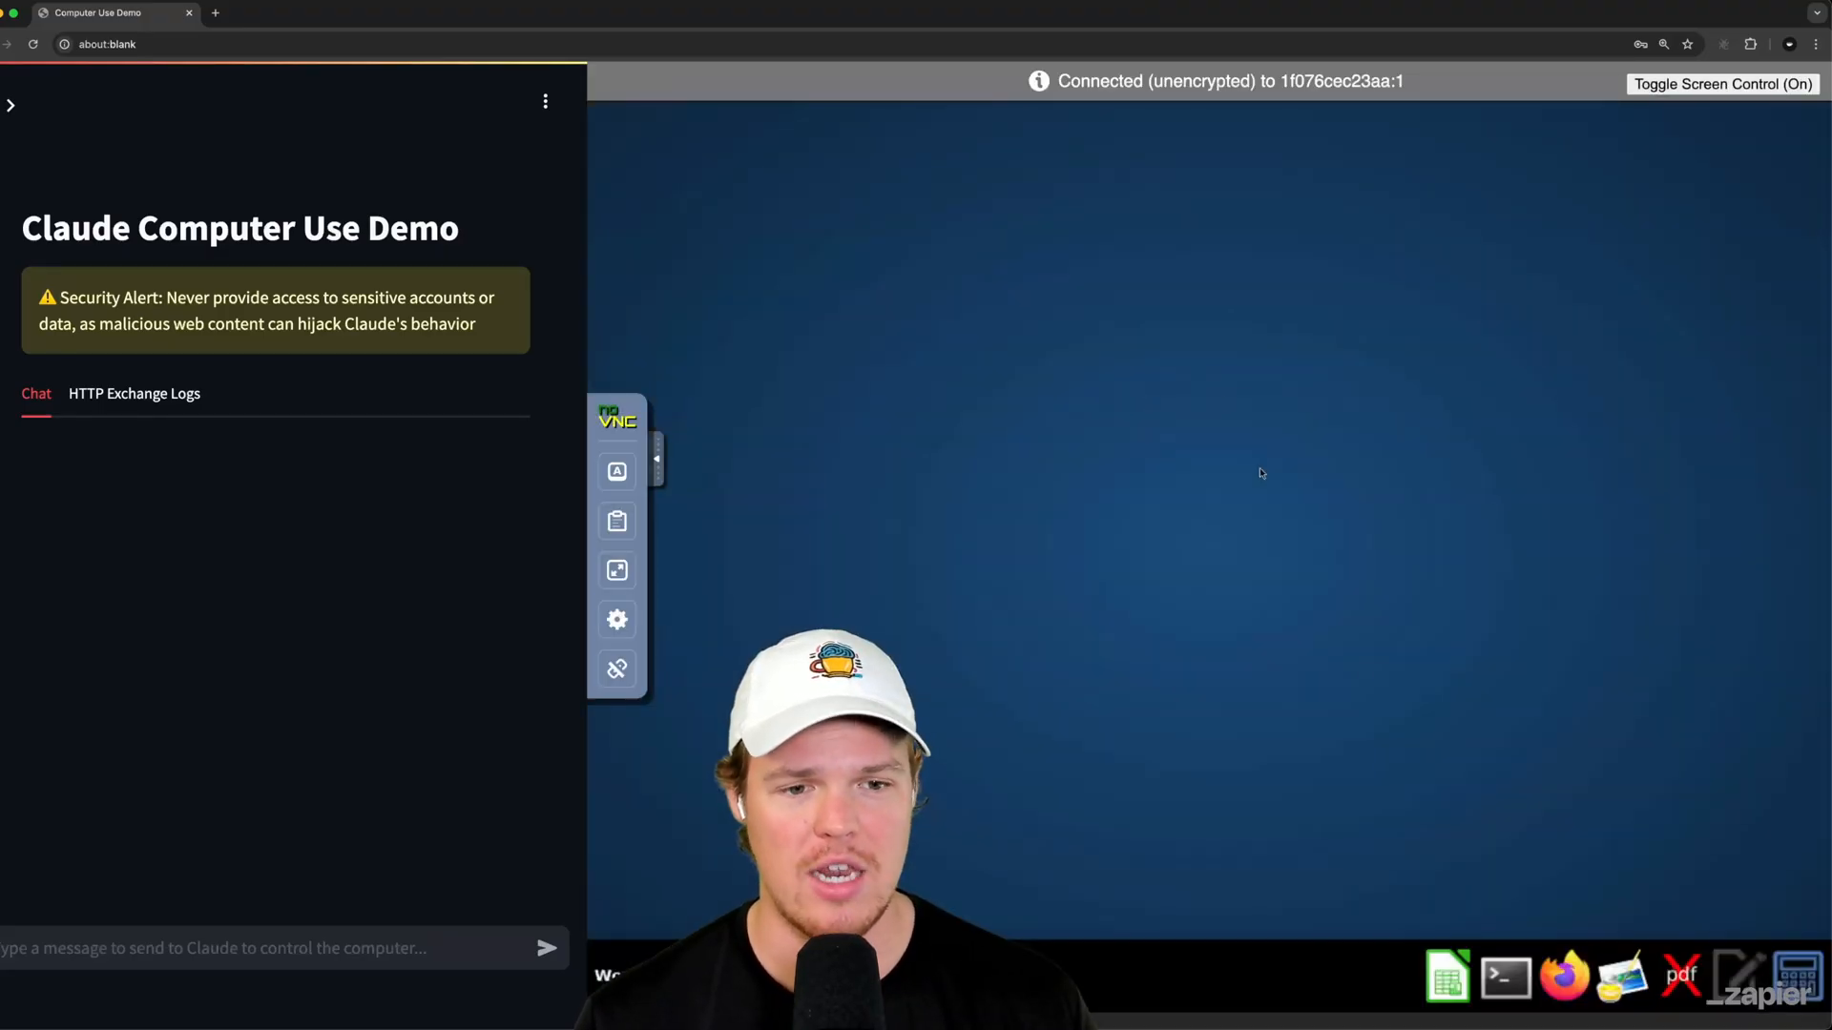
{"action": "left_click", "coordinate": [1563, 978]}
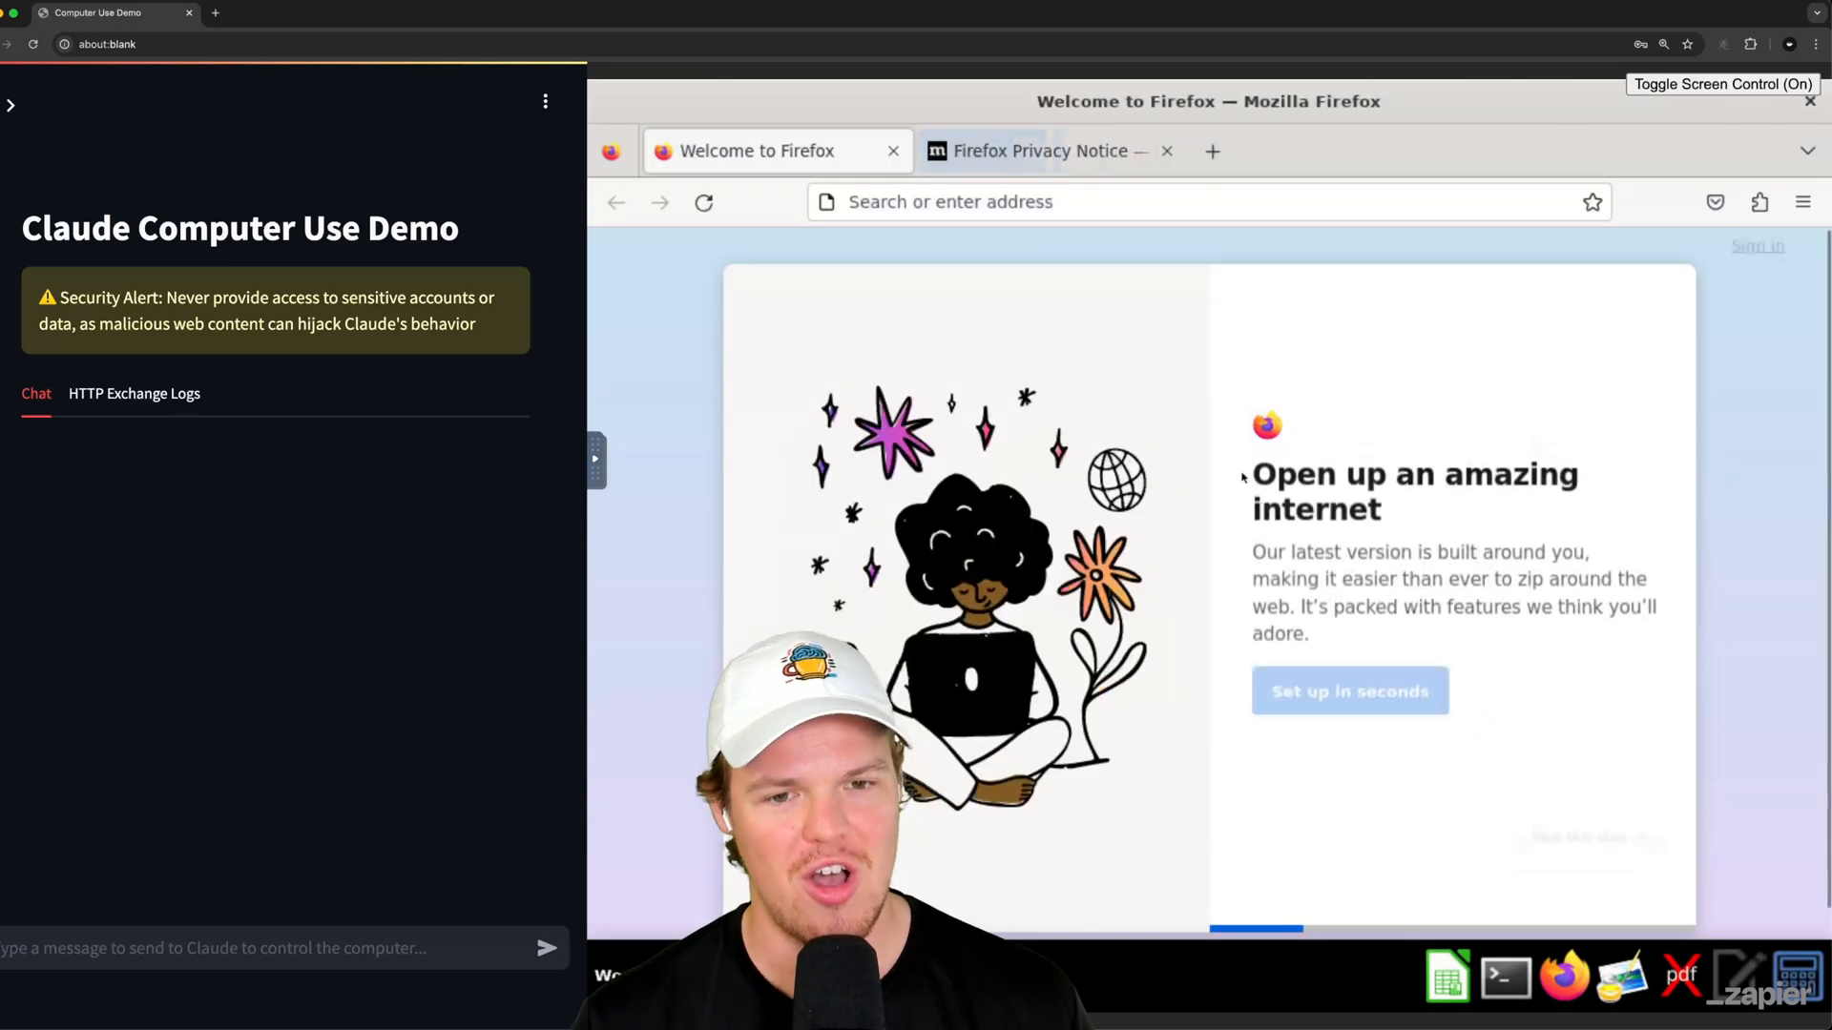
{"action": "left_click", "coordinate": [1719, 86]}
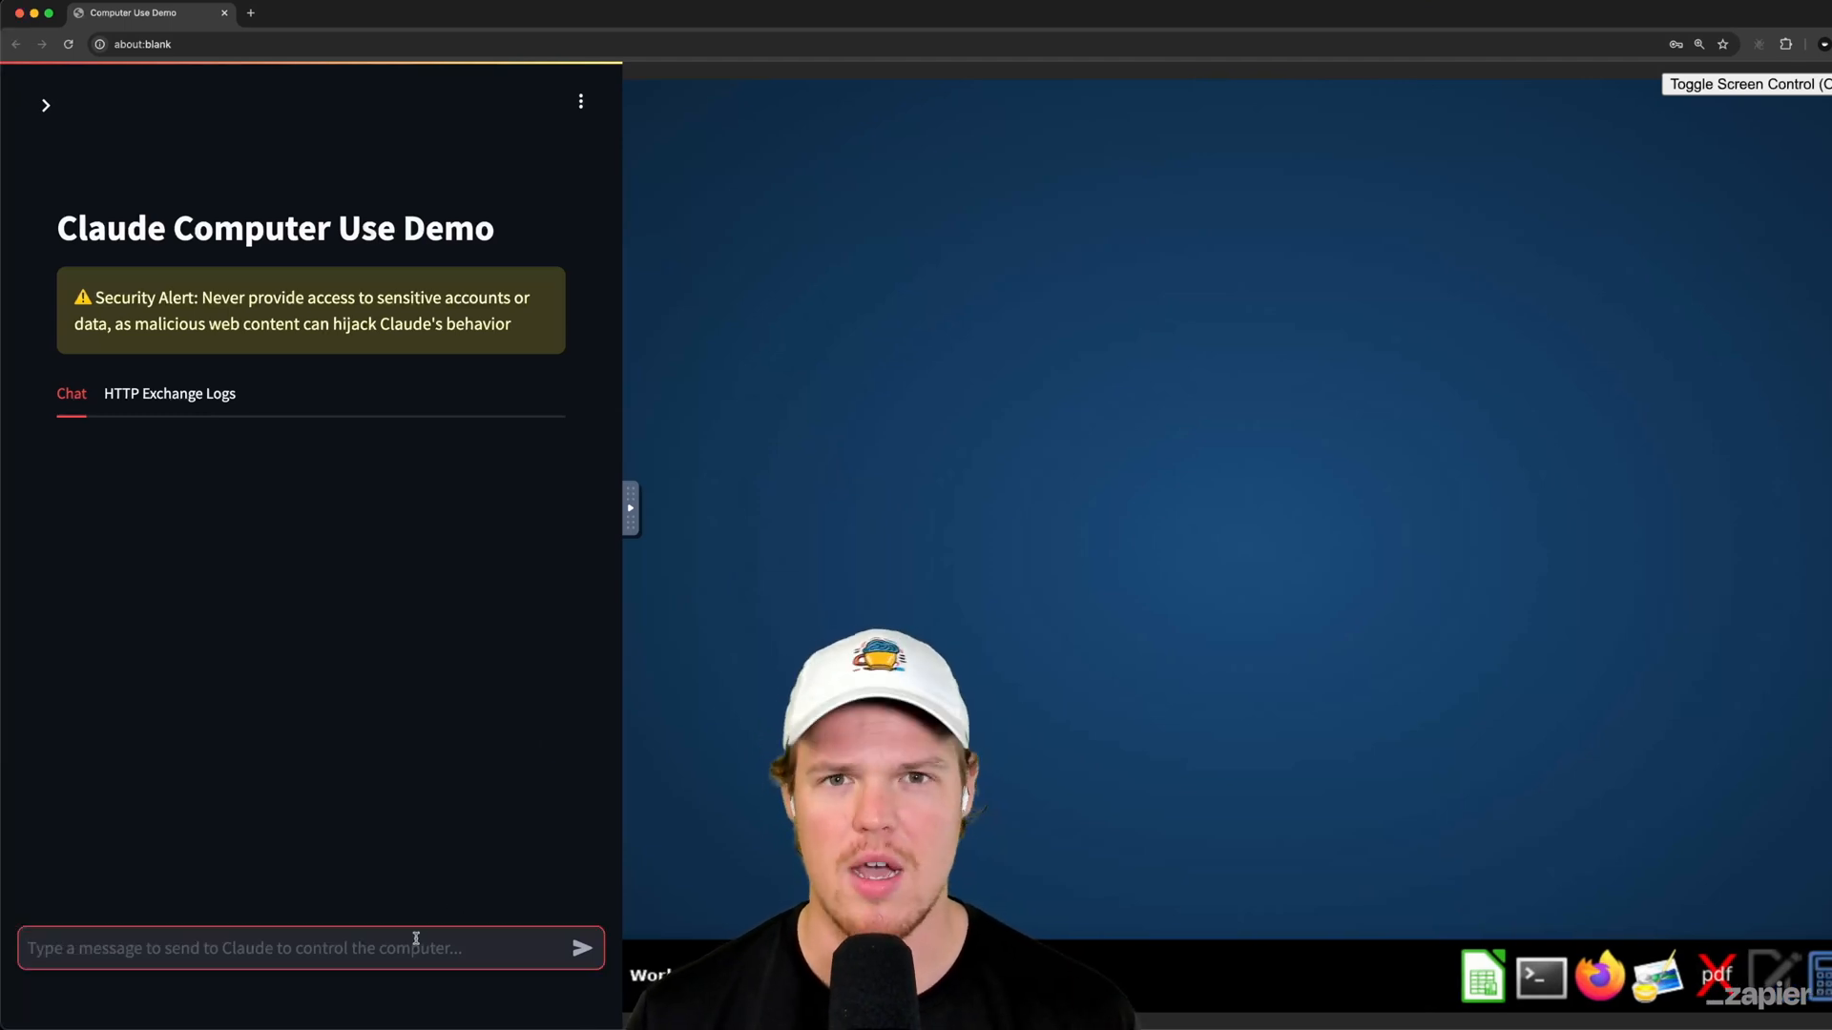
Step: Send 'Download a cute photo of a cat' and have the agent open Firefox
{"action": "type", "text": "Download a cute photo of a cat"}
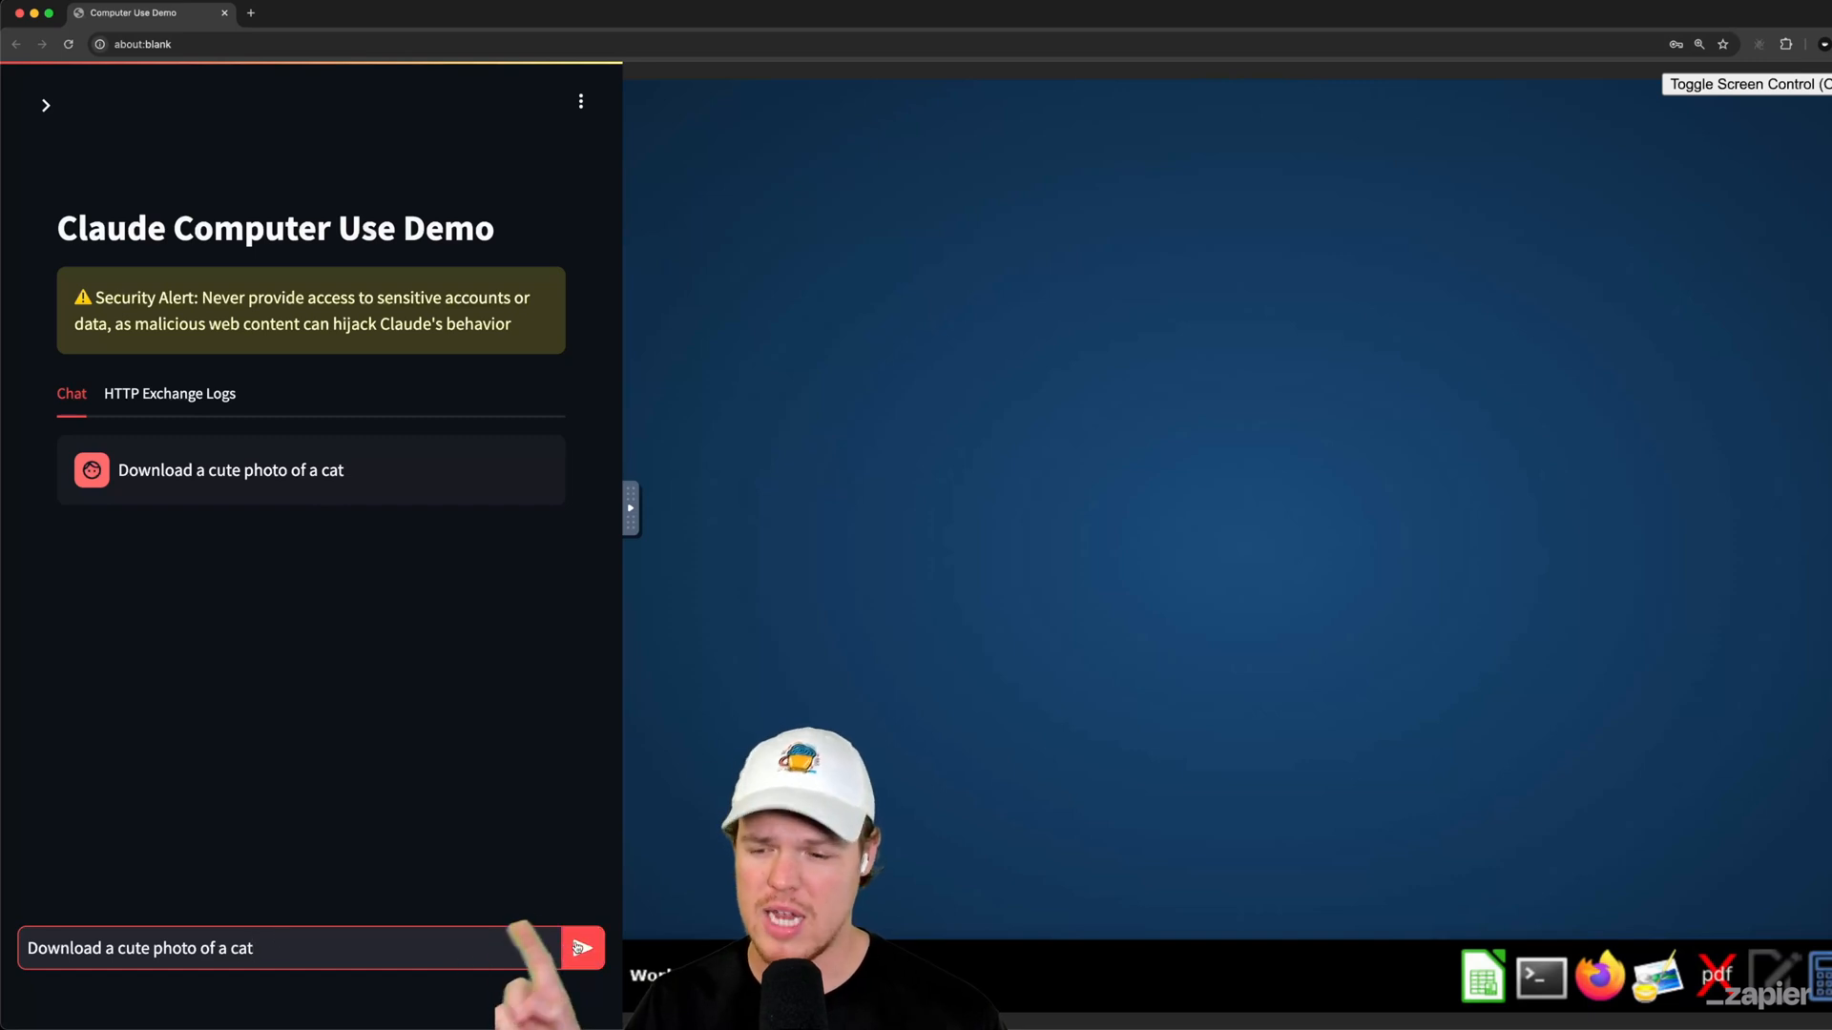
{"action": "left_click", "coordinate": [583, 945]}
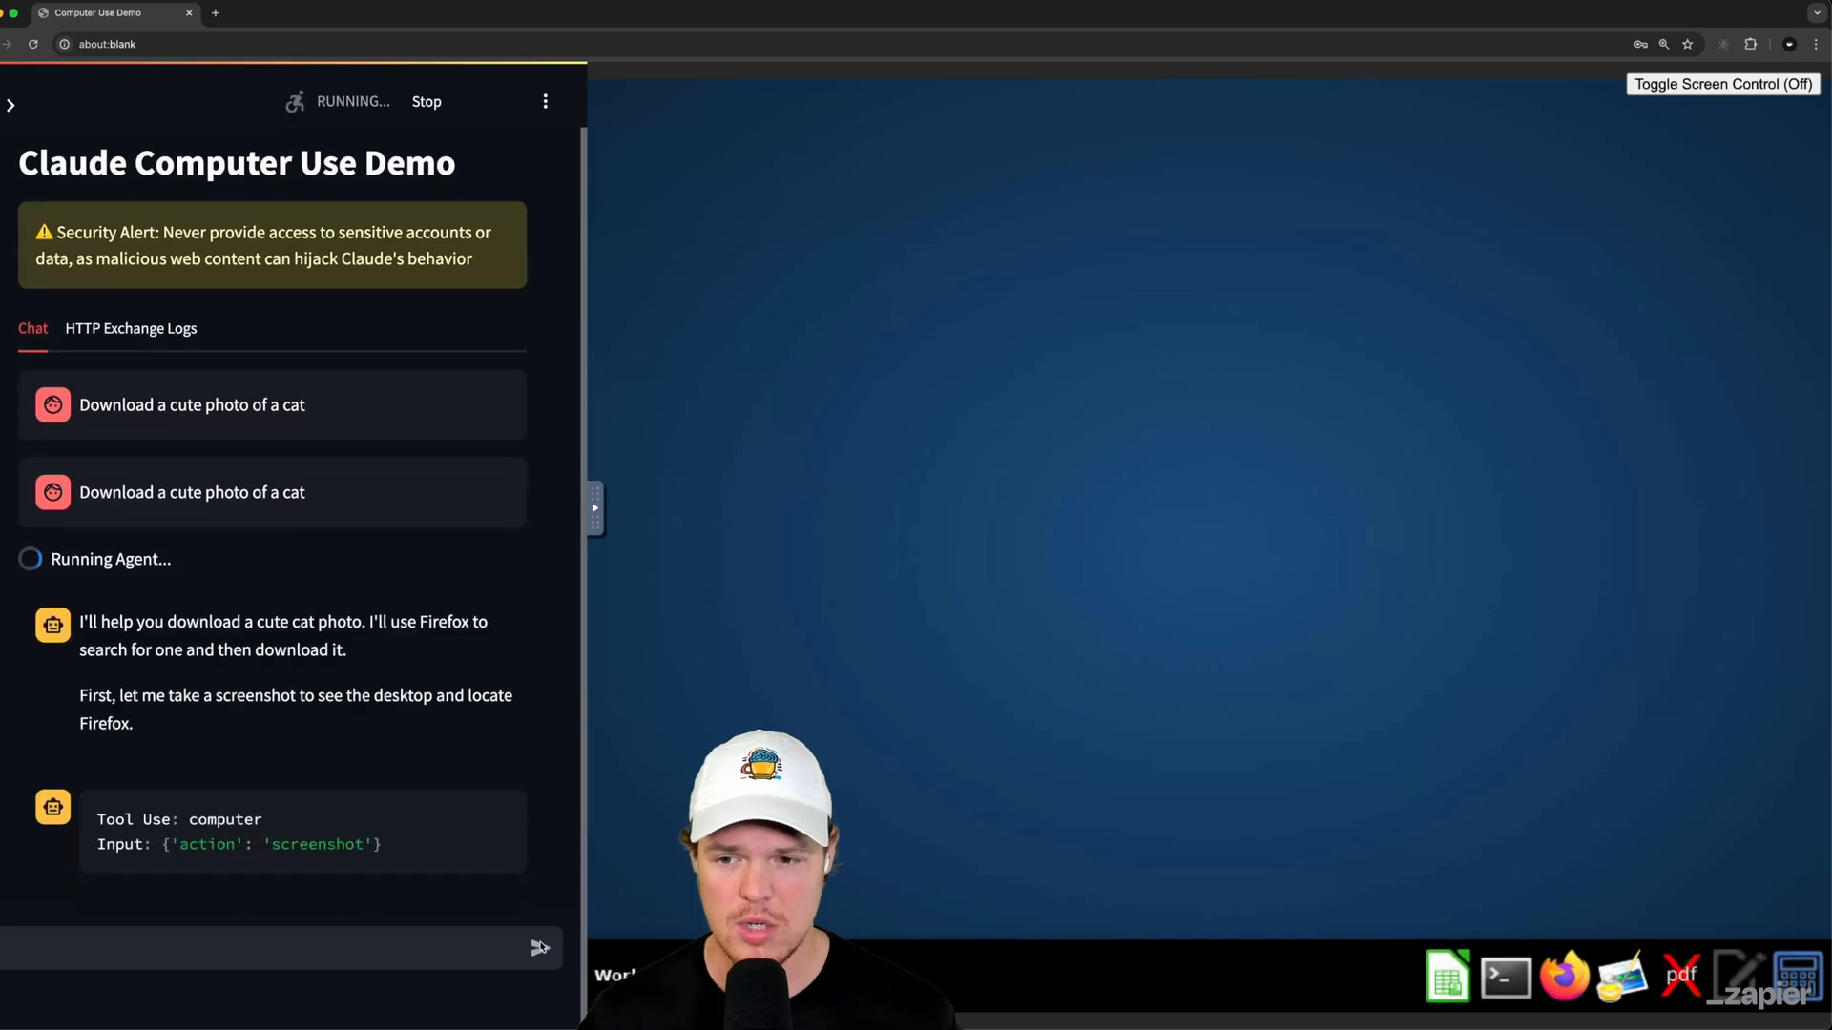
{"action": "scroll", "scroll_direction": "down", "scroll_amount": 3}
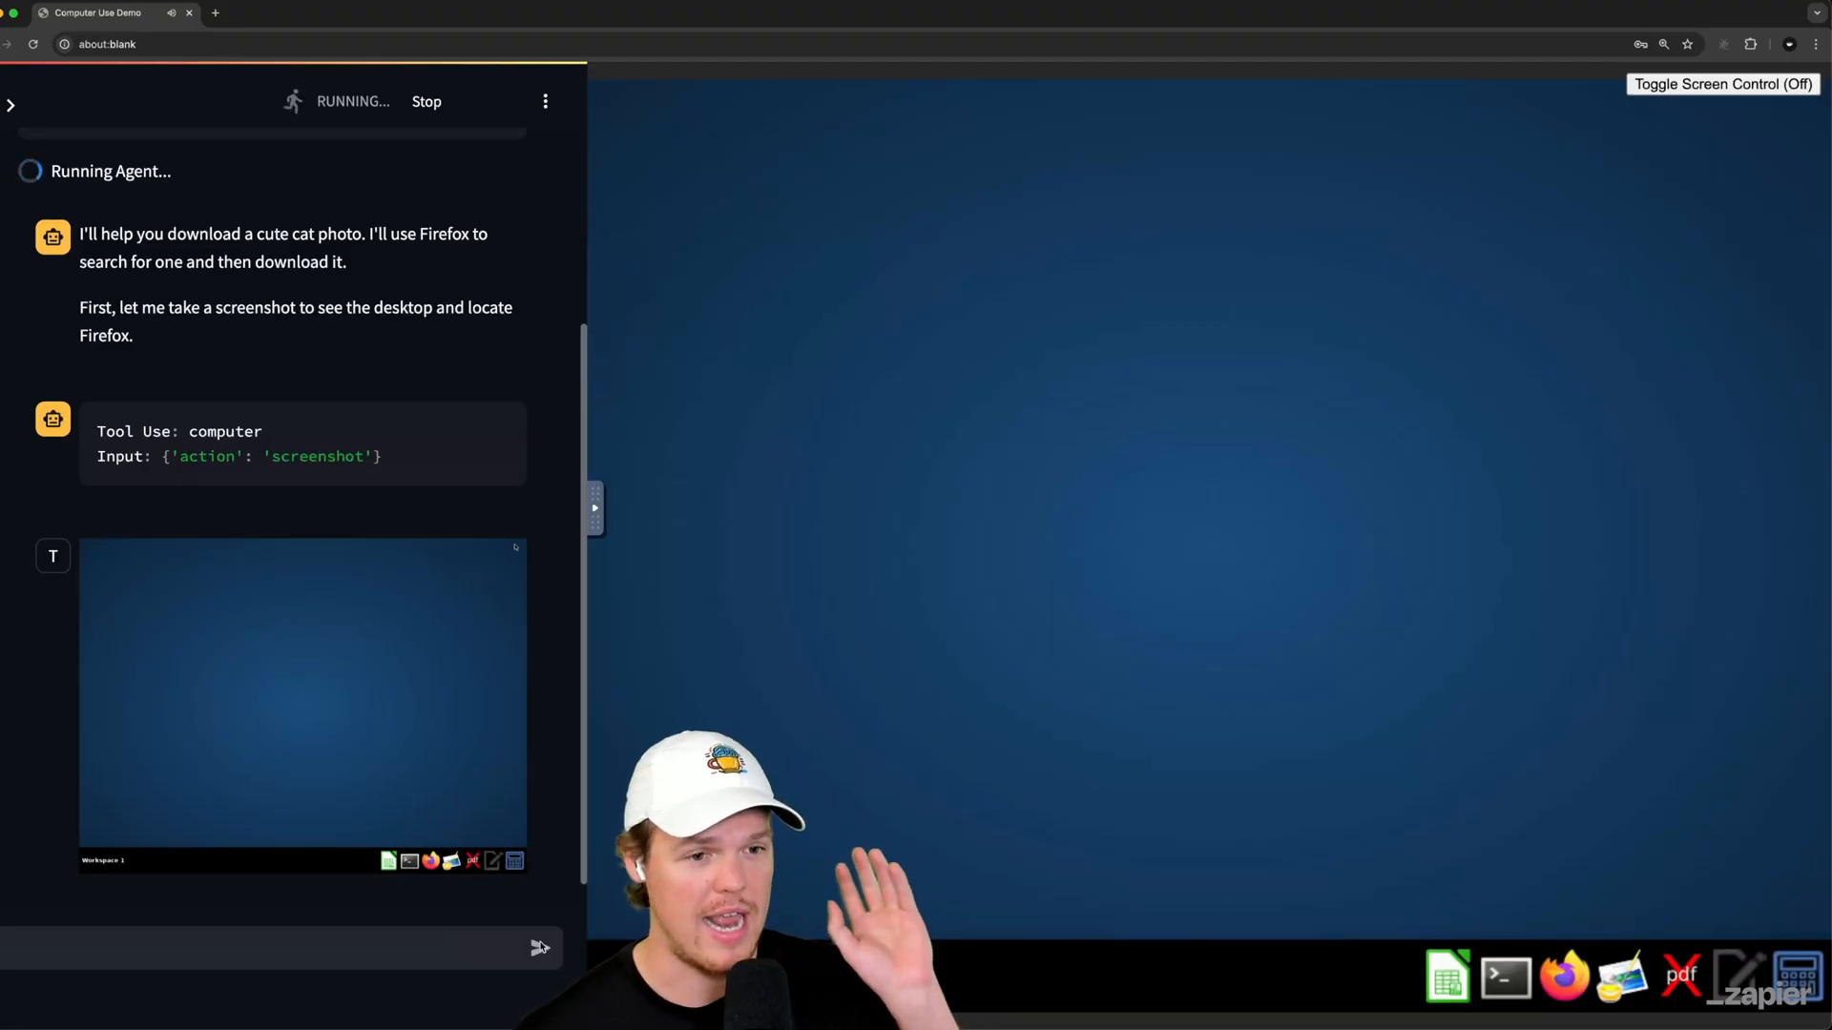
{"action": "scroll", "scroll_direction": "down", "scroll_amount": 3}
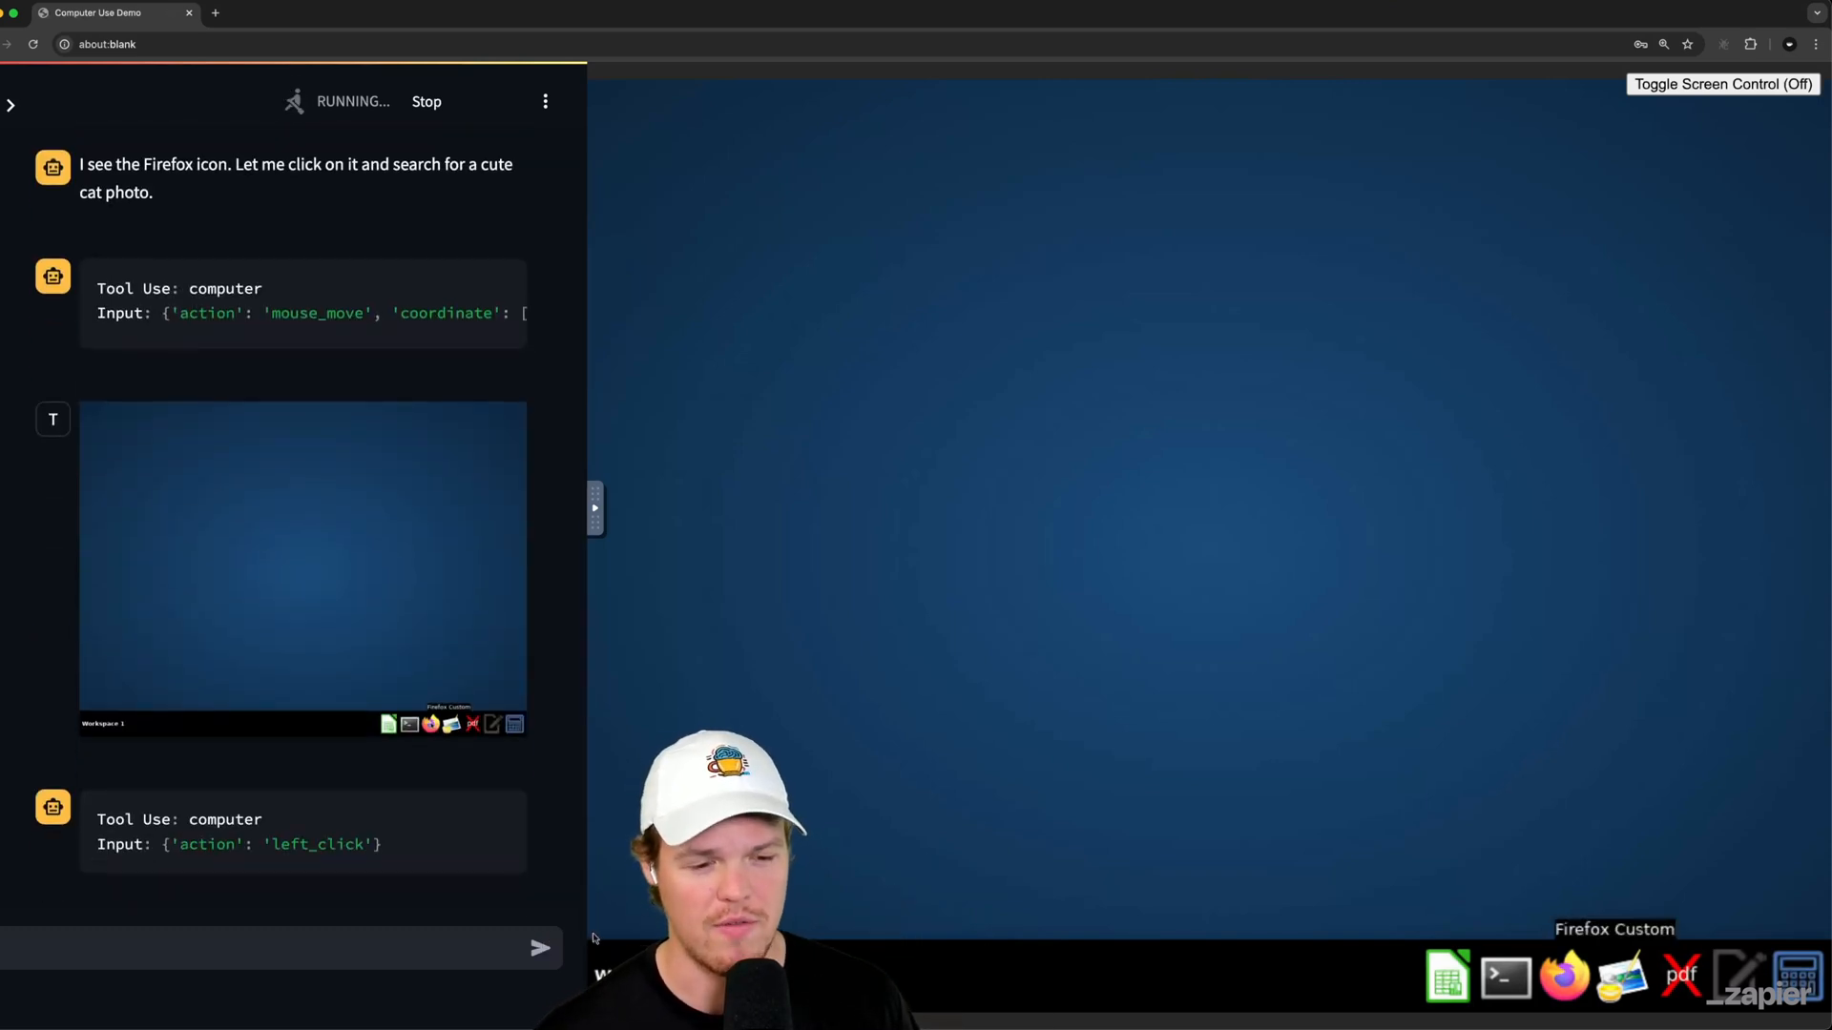
{"action": "left_click", "coordinate": [1563, 978]}
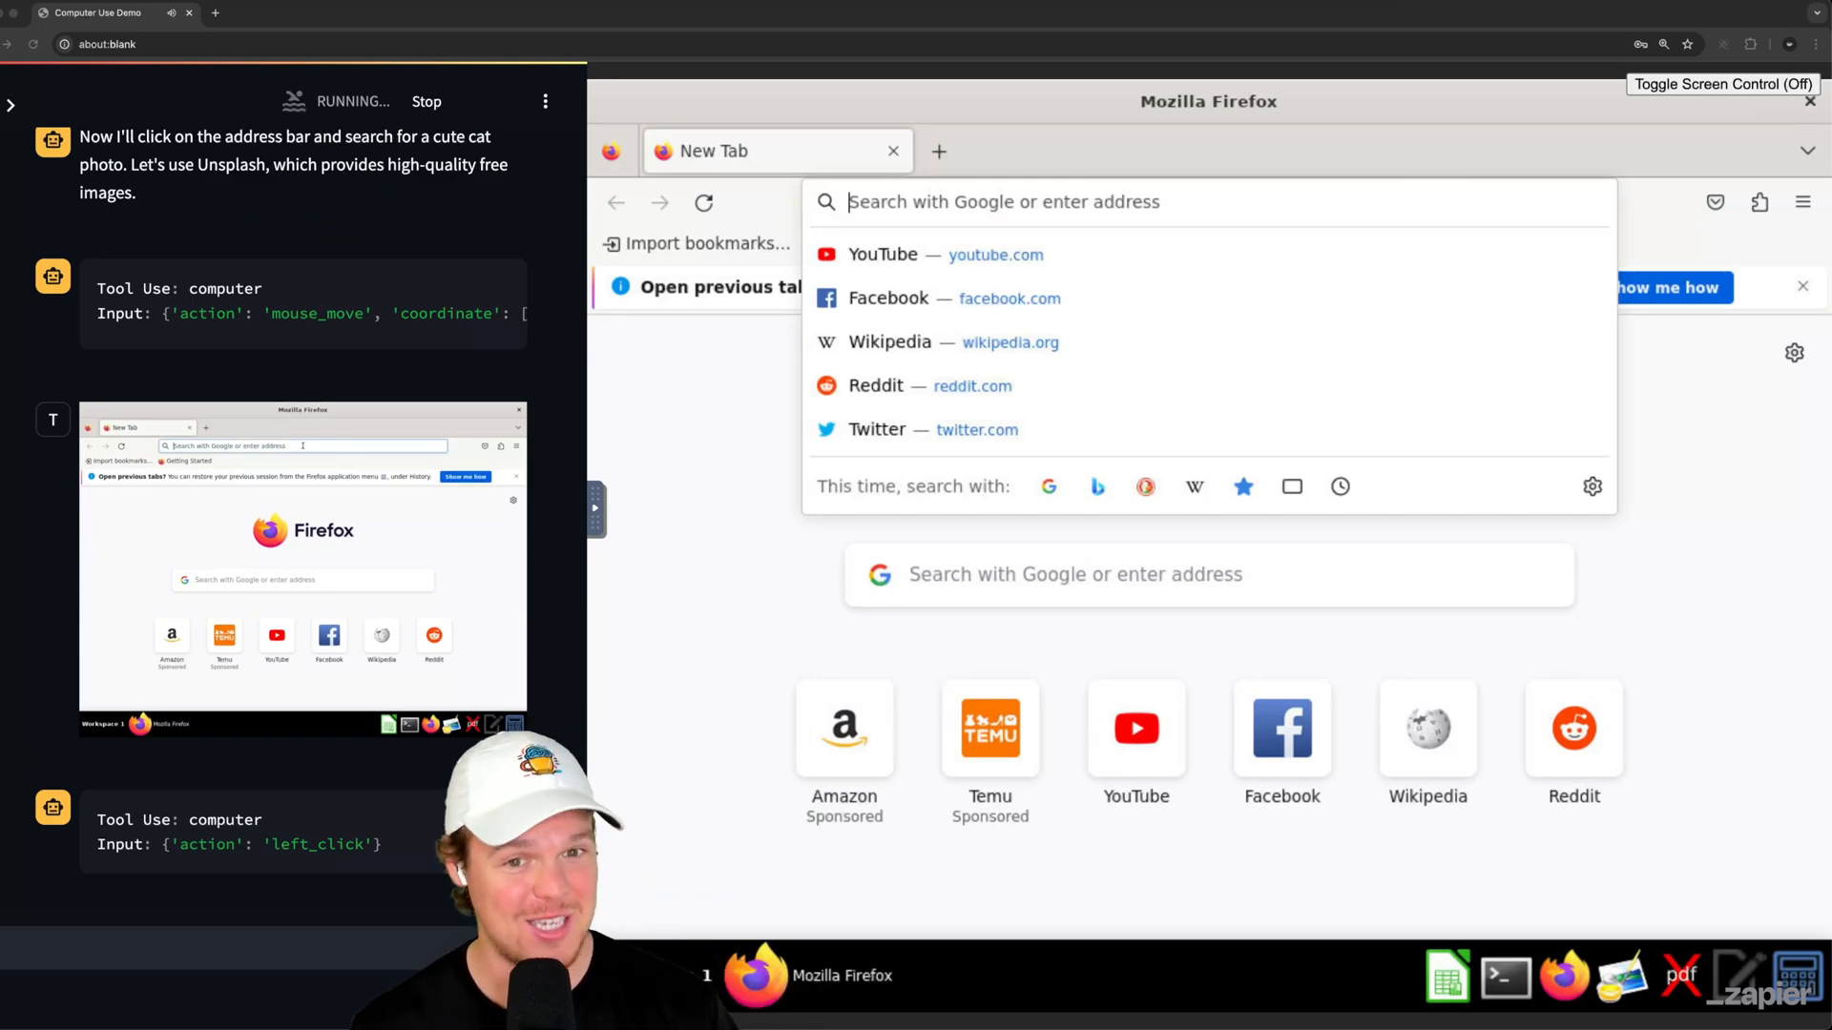
Step: Let the agent search Unsplash for 'cute cat' and open the smiling kitten photo
{"action": "type", "text": "unsplash.com"}
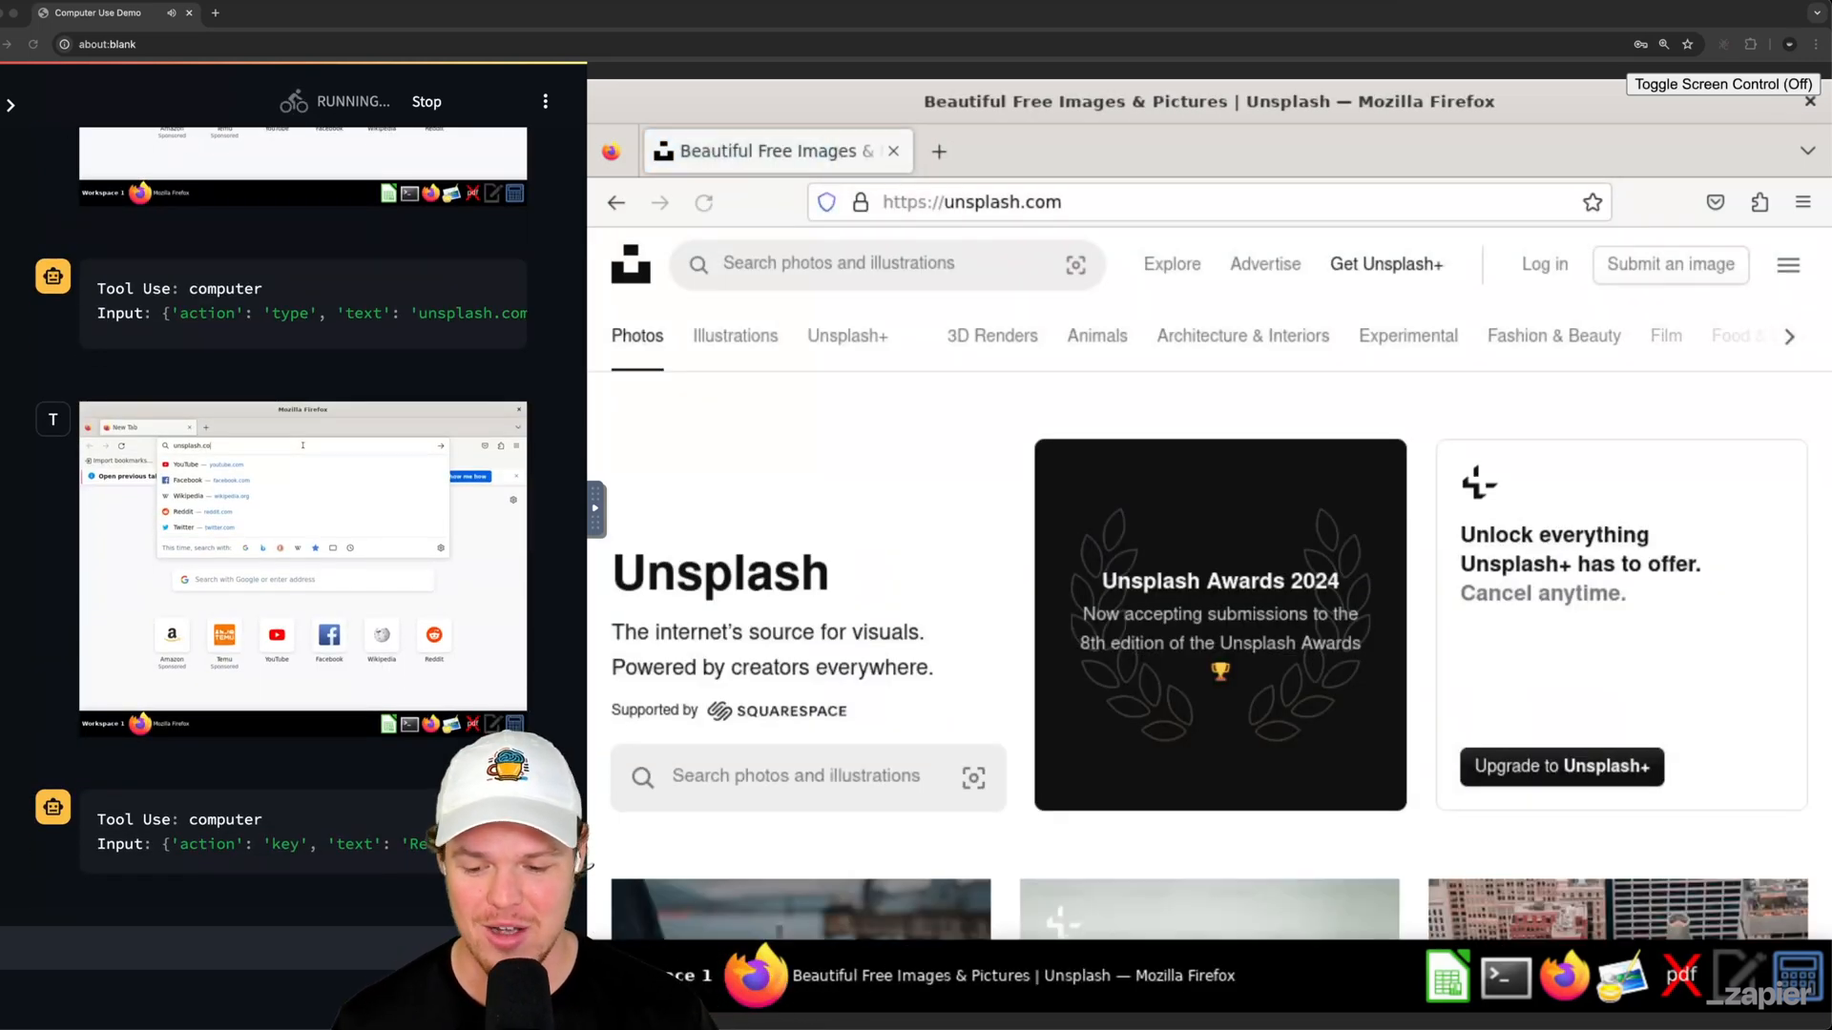
{"action": "key", "text": "Return"}
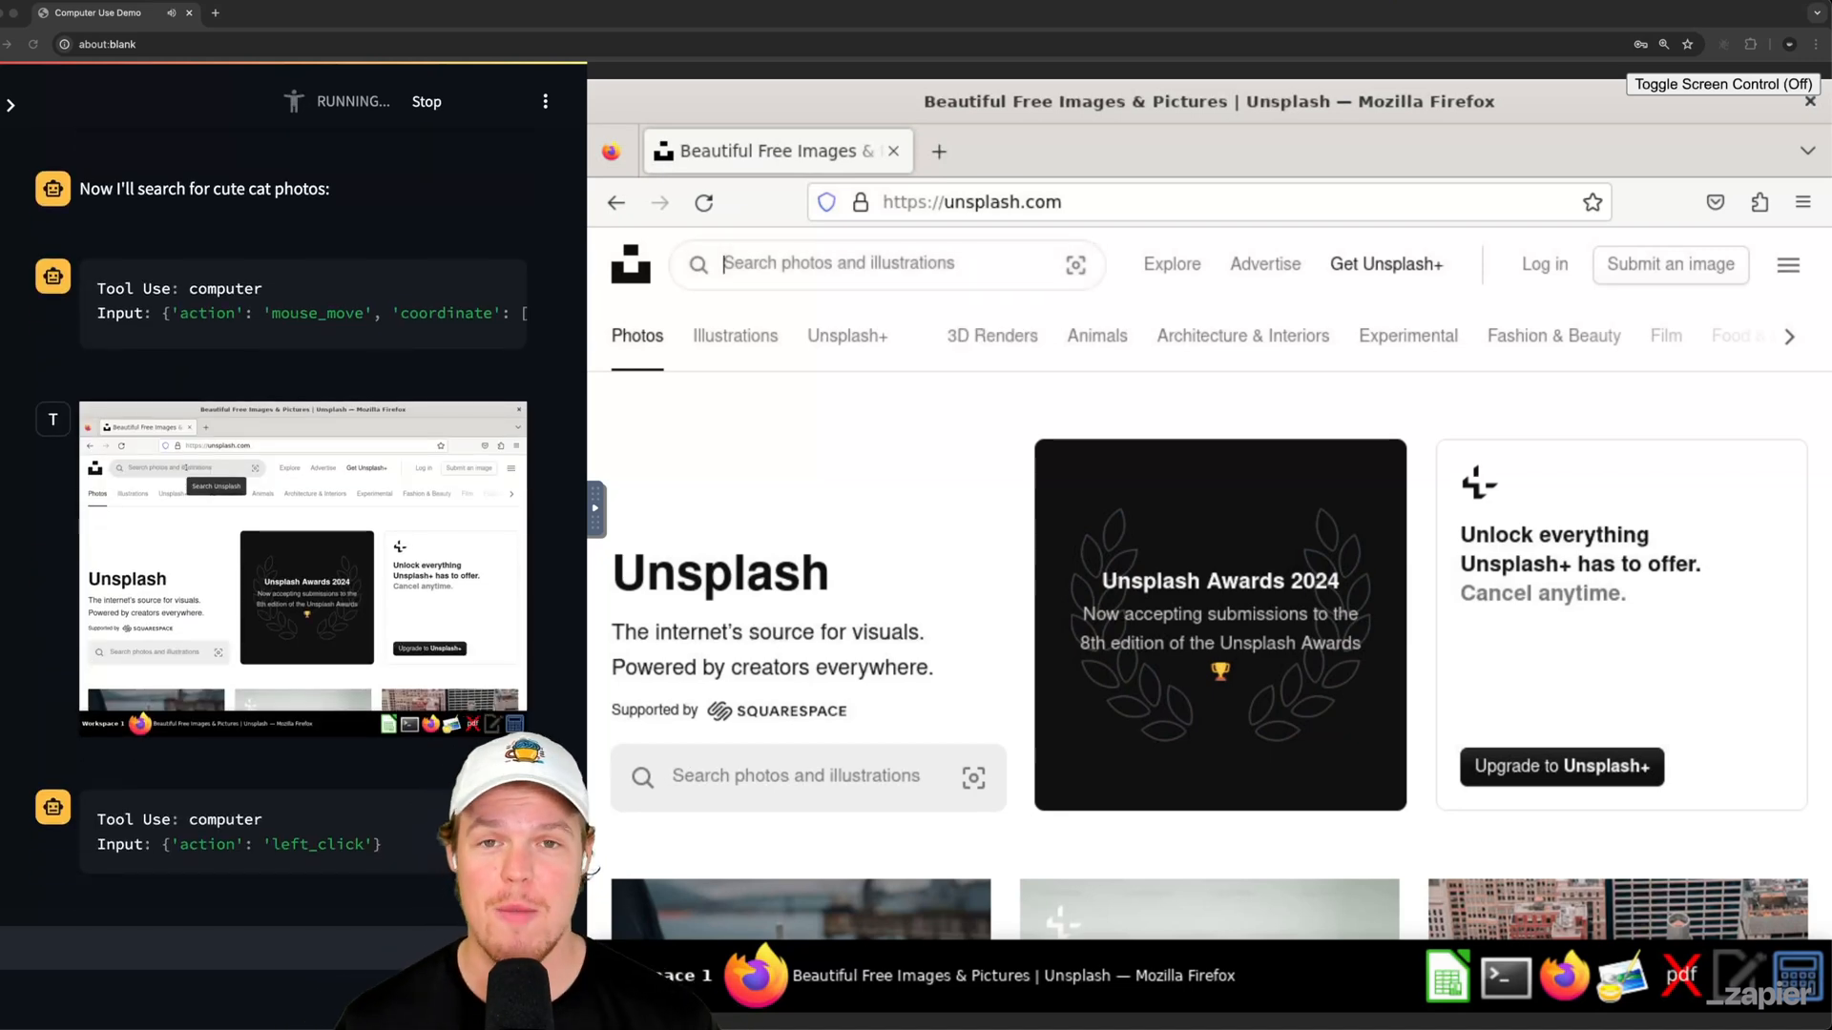
{"action": "type", "text": "cute cat"}
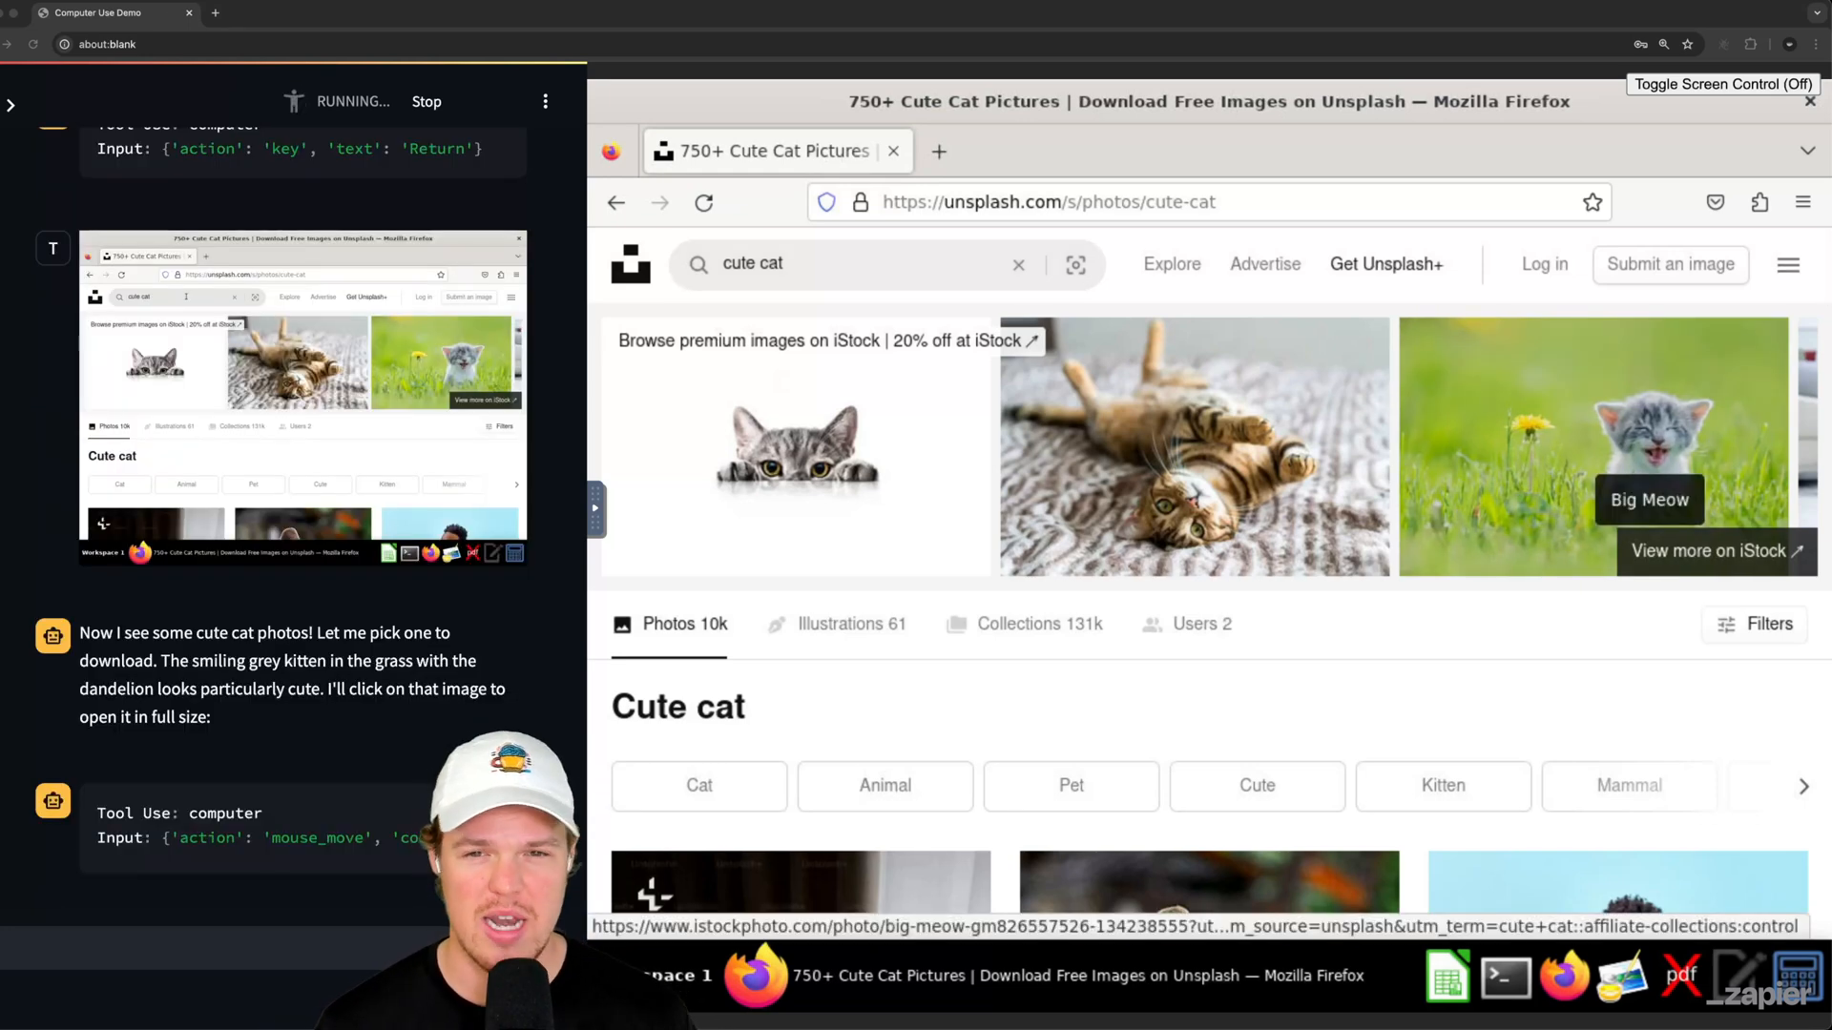
{"action": "left_click", "coordinate": [1599, 446]}
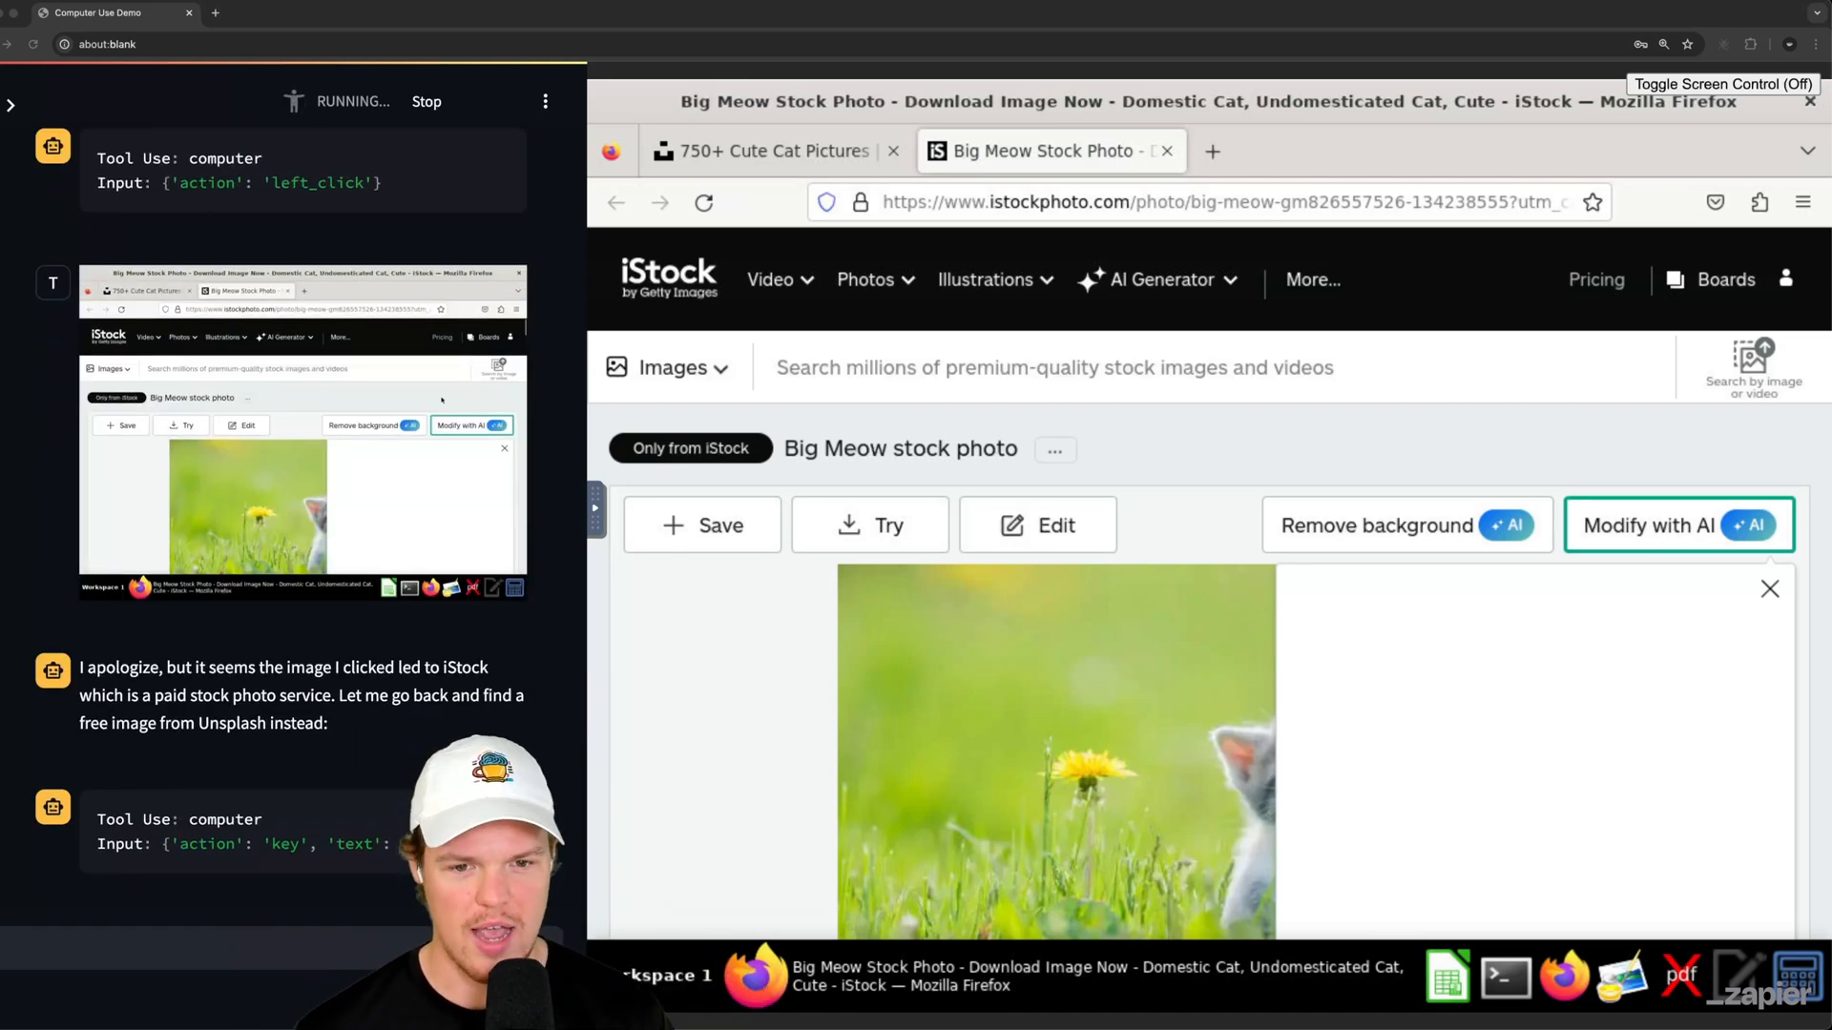
{"action": "scroll", "scroll_direction": "down", "scroll_amount": 3}
{"action": "type", "text": "download a cute image of a cat from google images just right click and save"}
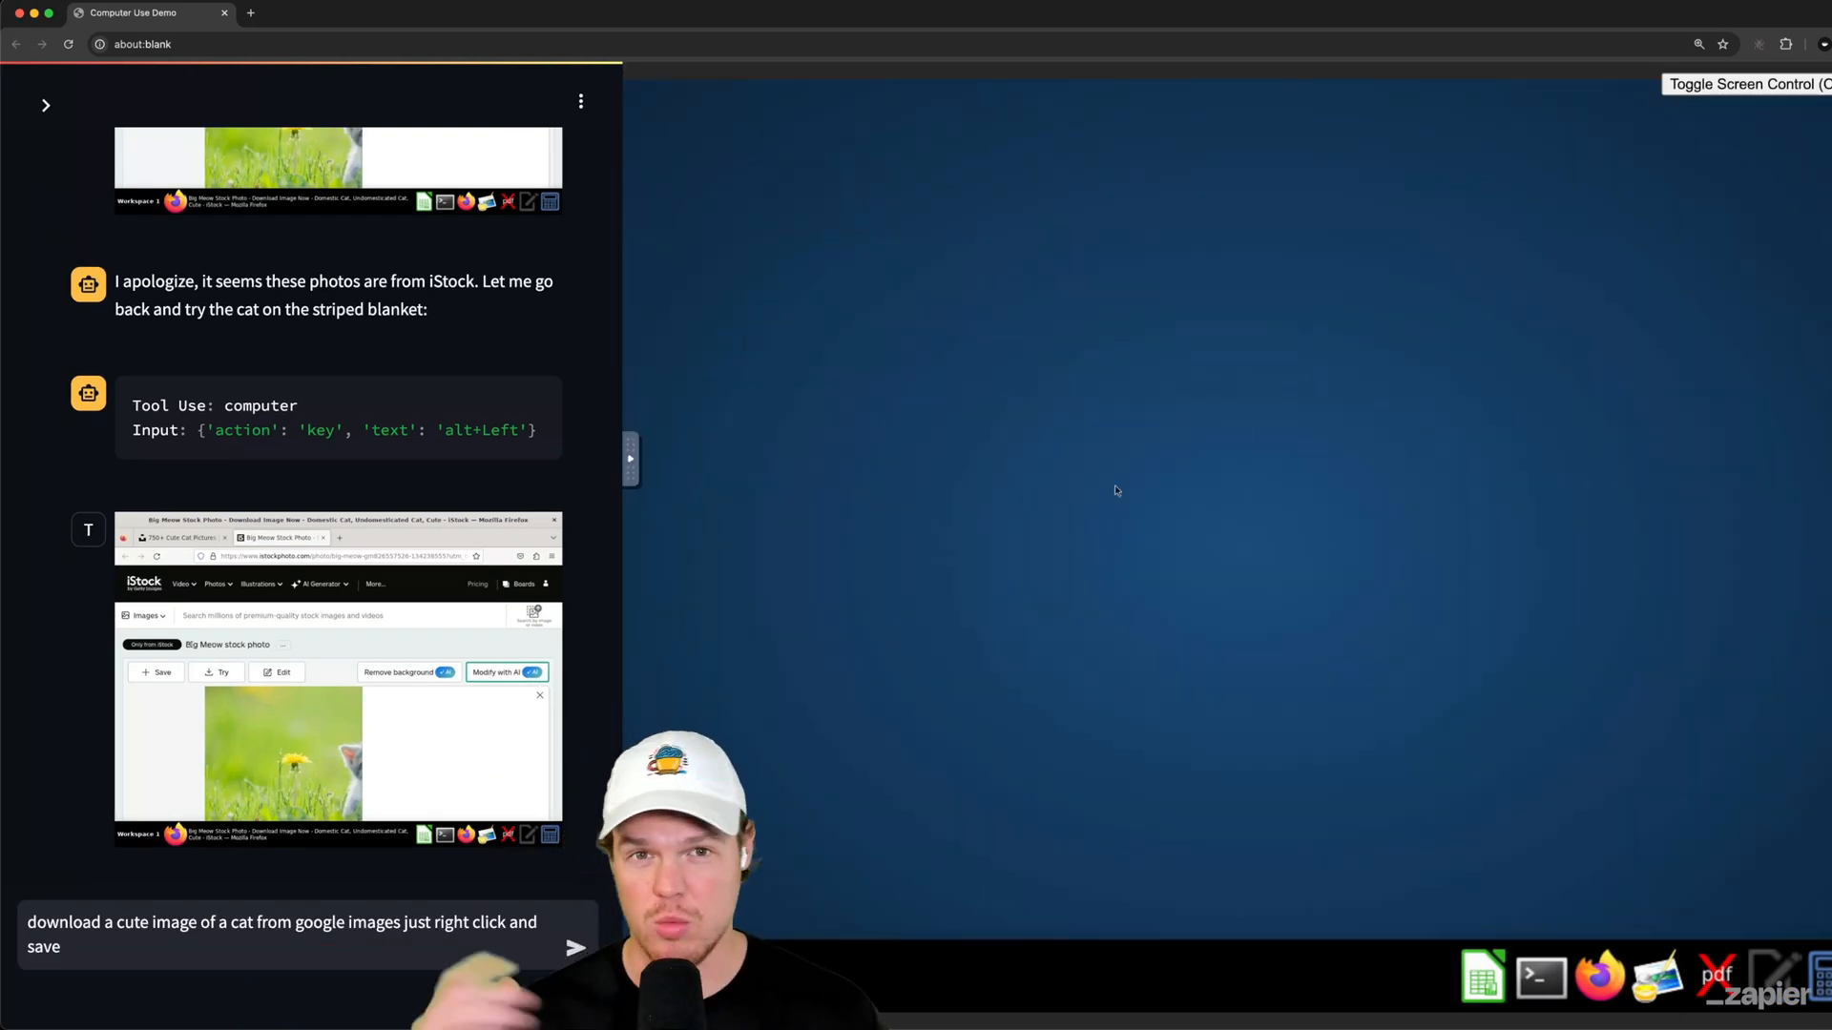
Step: Send the revised request telling the agent to find cat photos on Google Images
{"action": "left_click", "coordinate": [324, 943]}
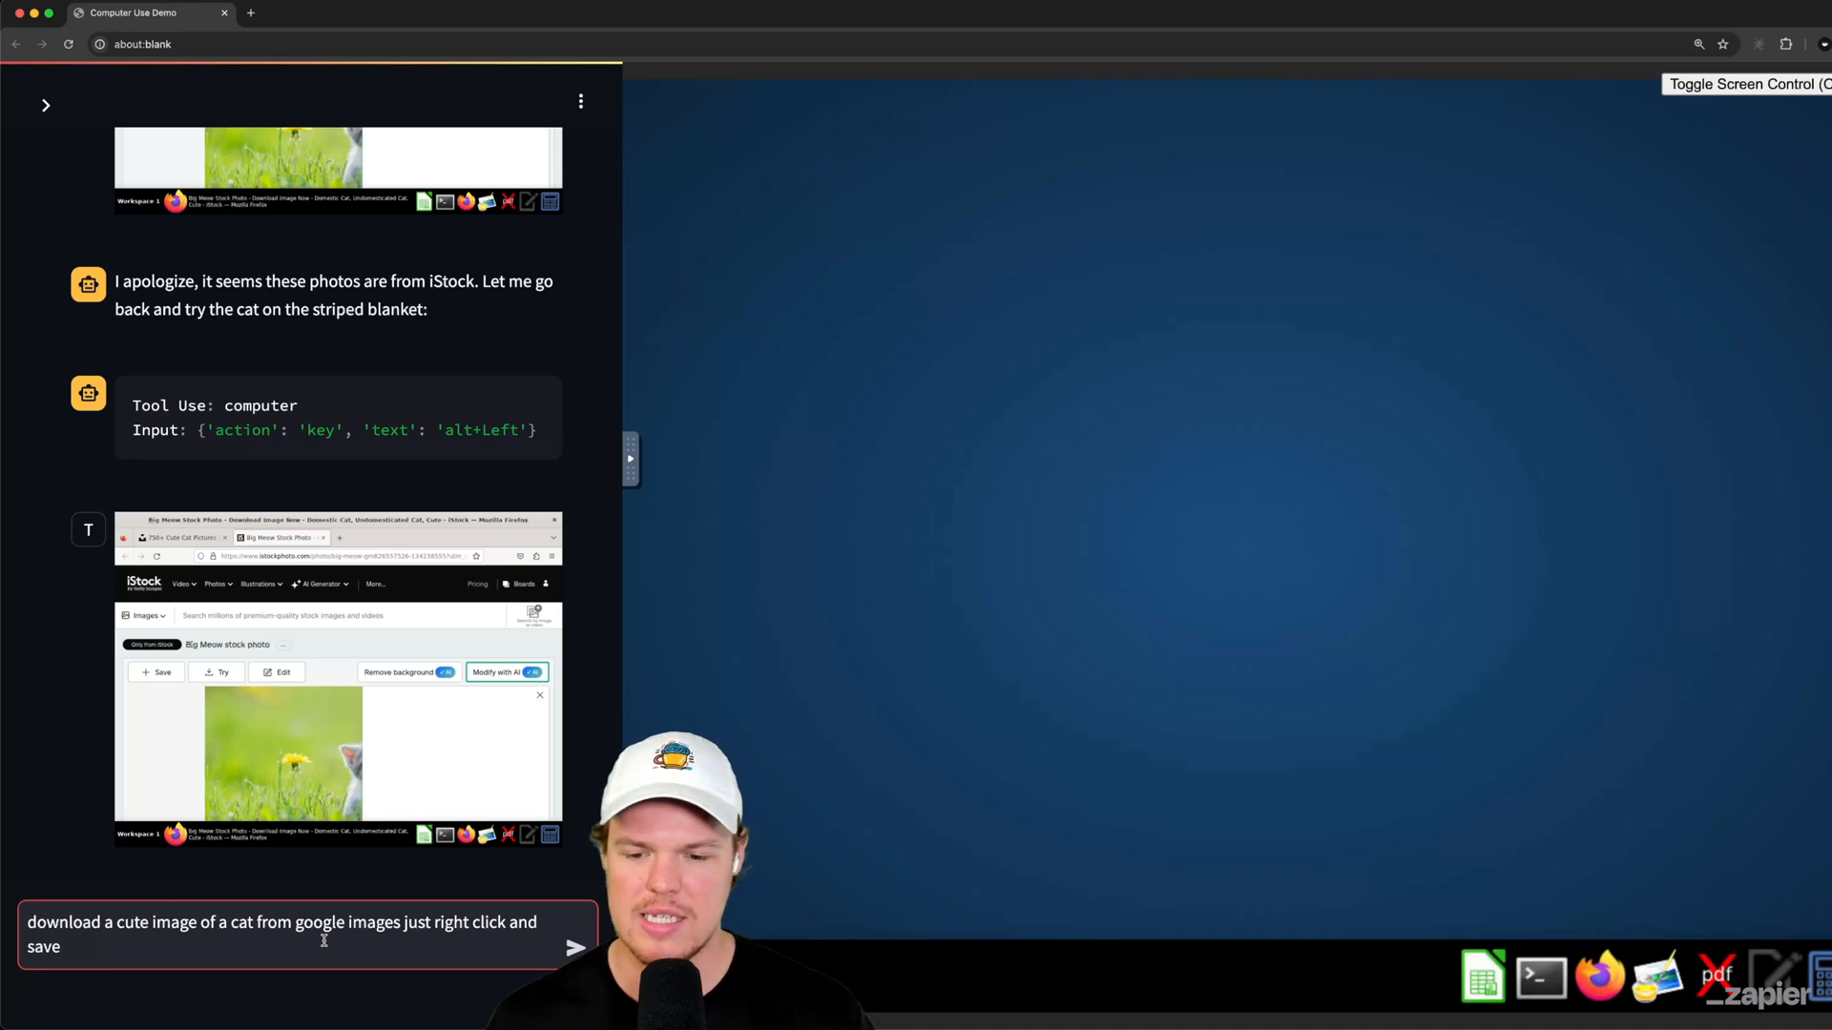
{"action": "left_click", "coordinate": [573, 945]}
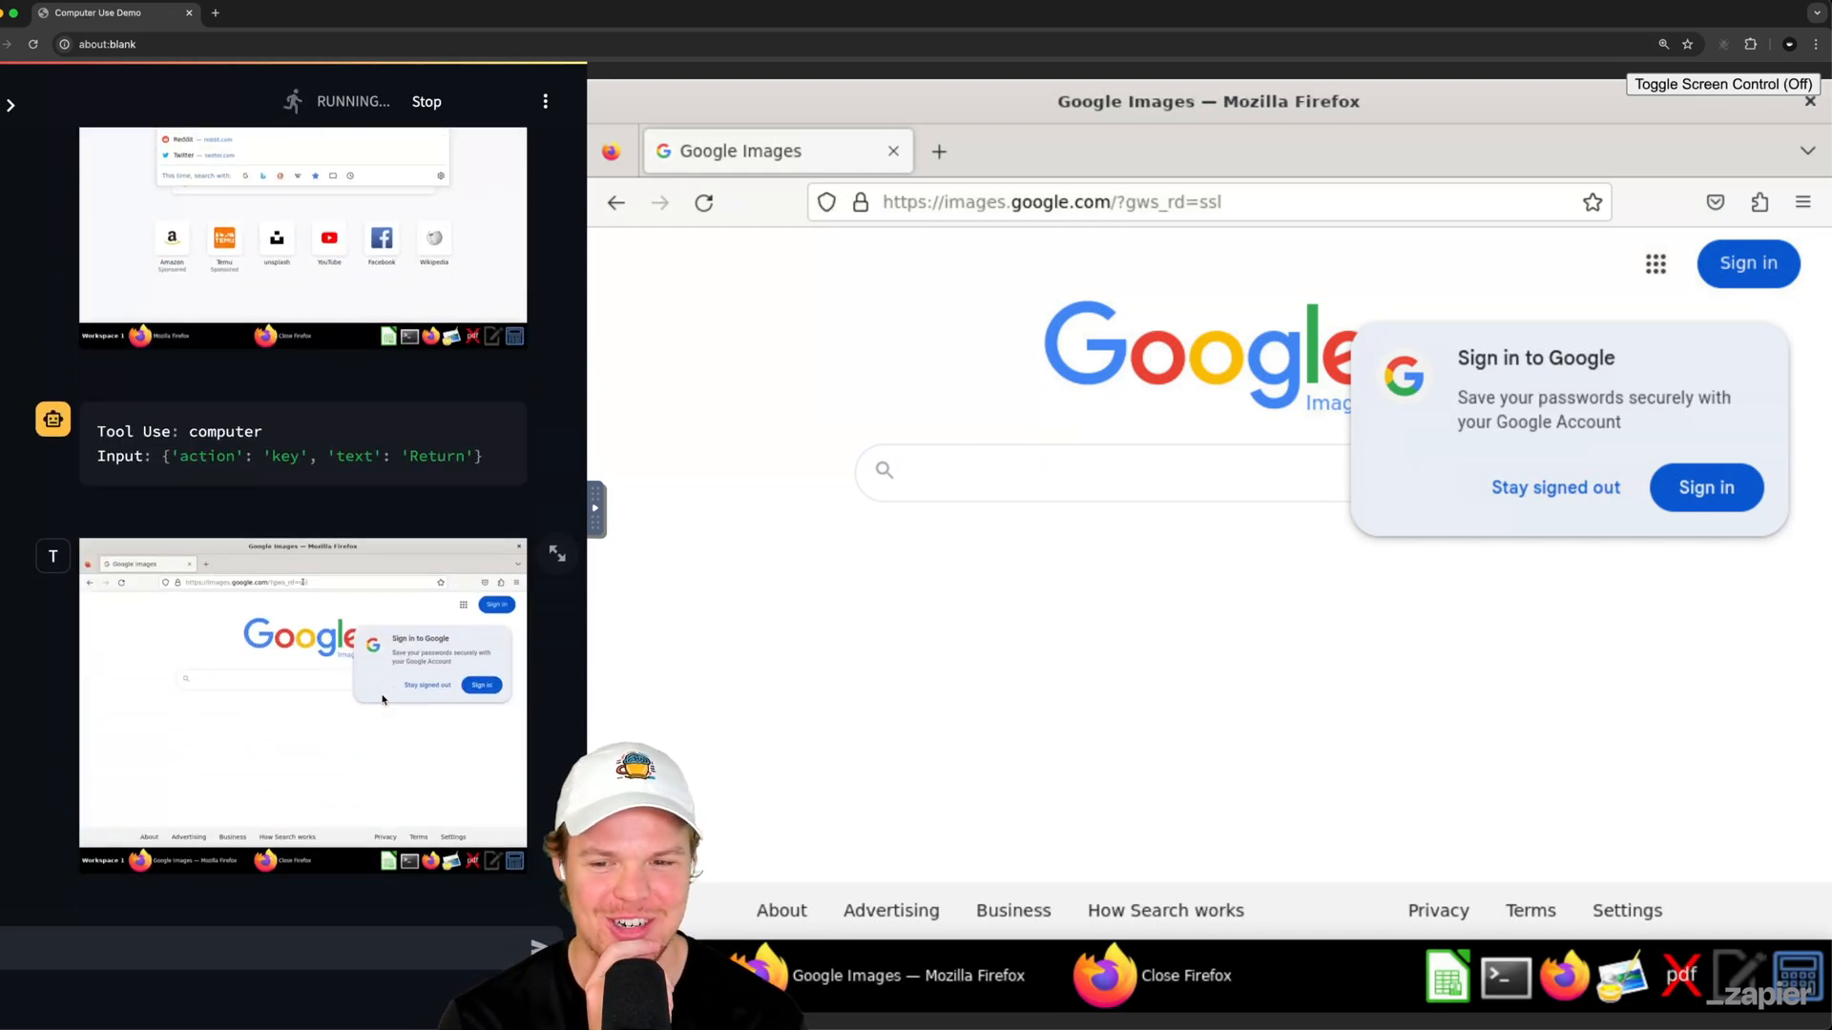
Step: Dismiss the Google sign-in, visit the Unsplash tabby kitten result, and open a cat photo
{"action": "left_click", "coordinate": [1556, 488]}
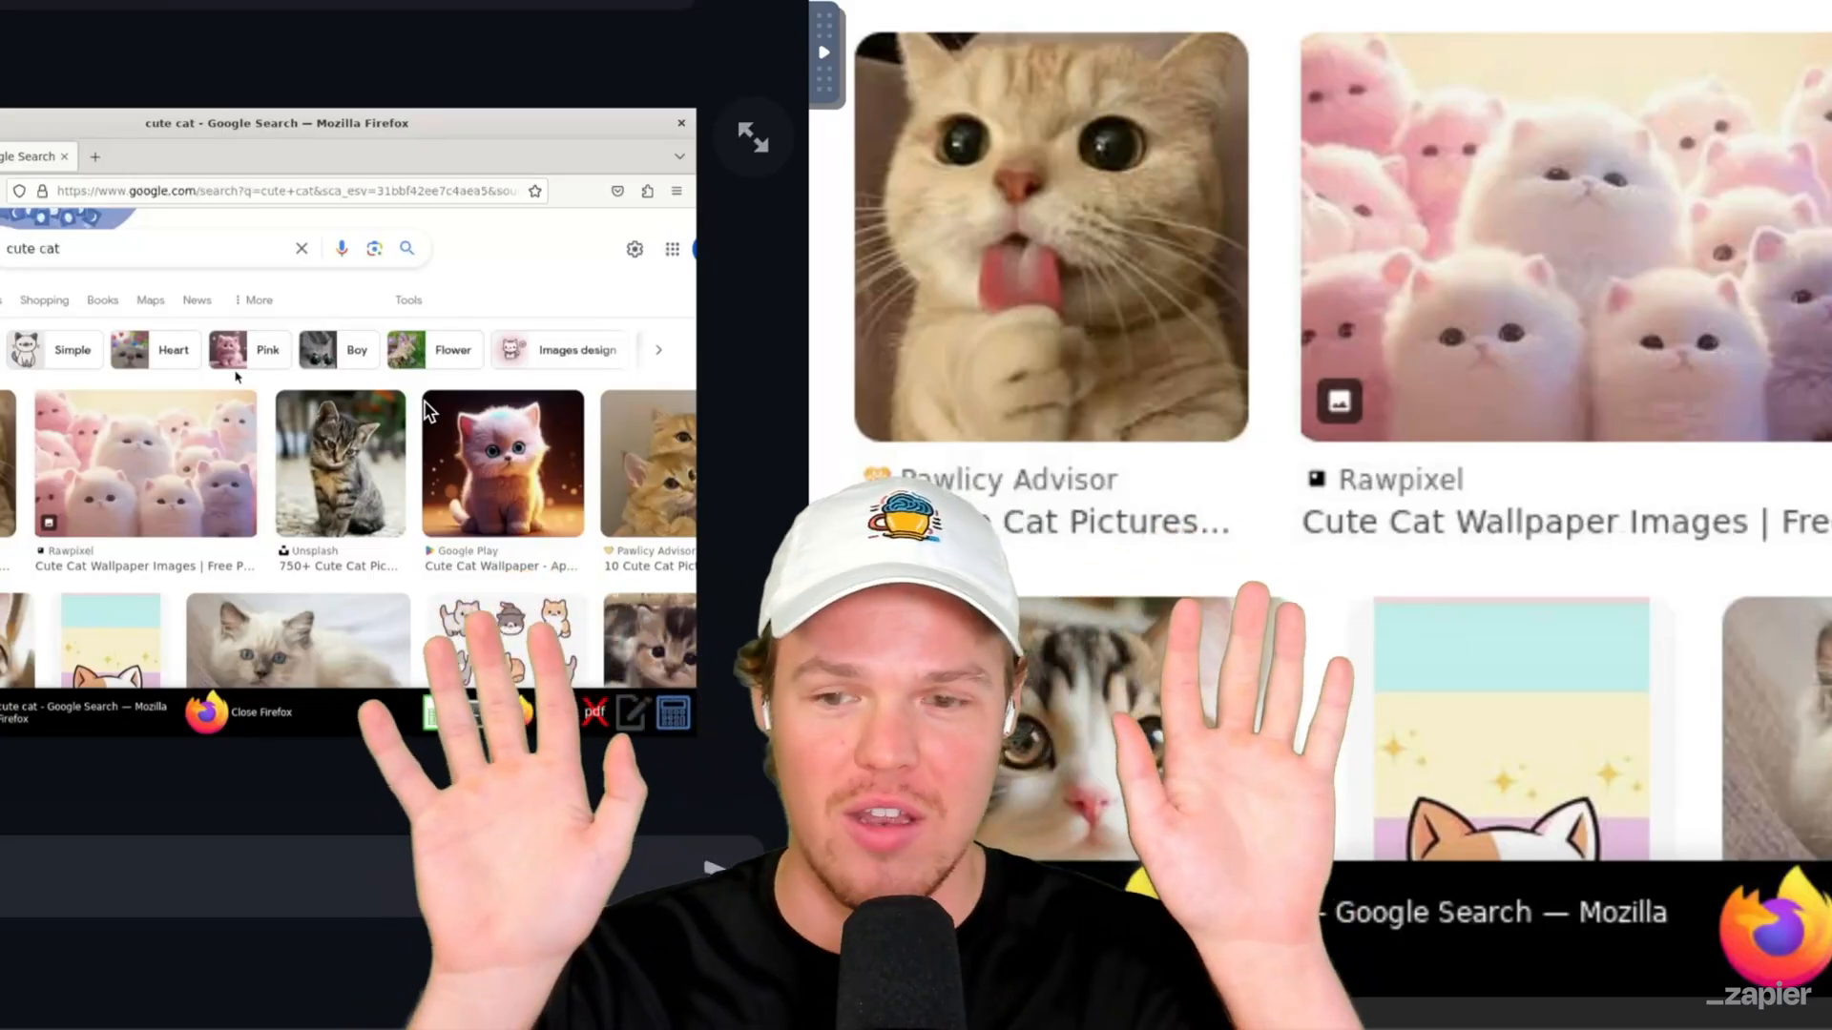
{"action": "left_click", "coordinate": [1282, 607]}
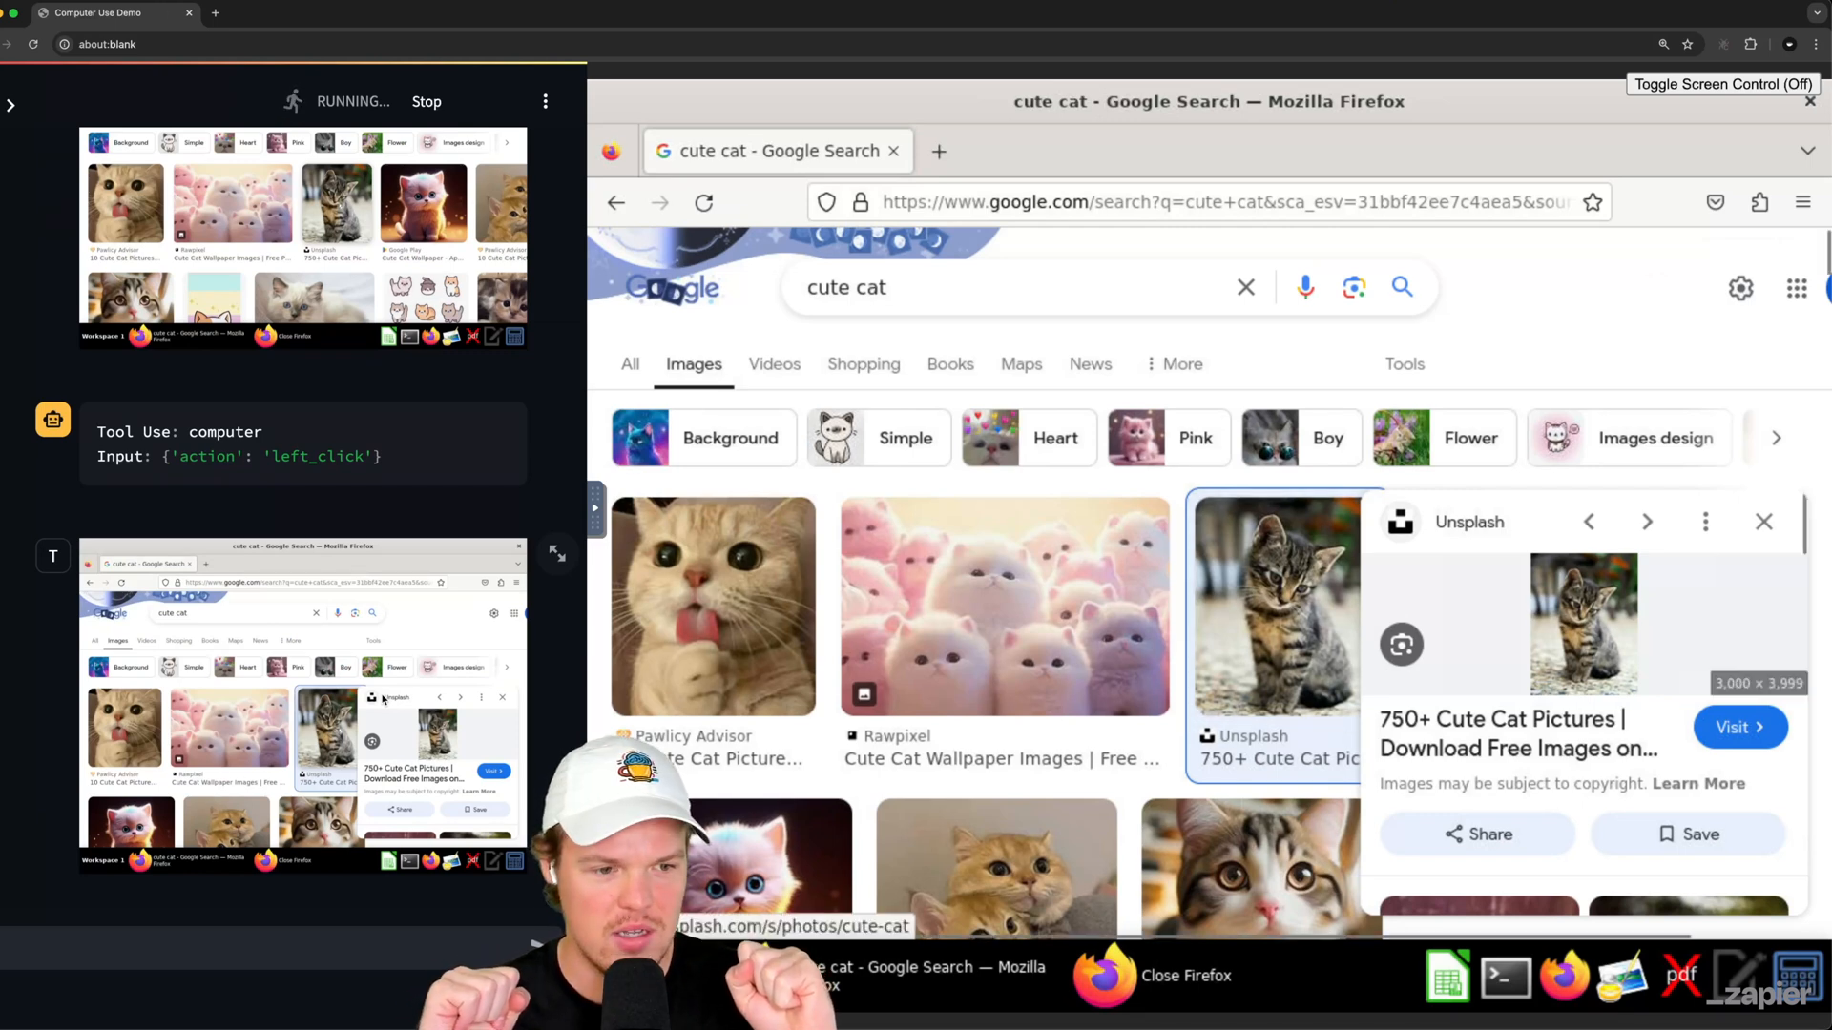
{"action": "left_click", "coordinate": [1738, 726]}
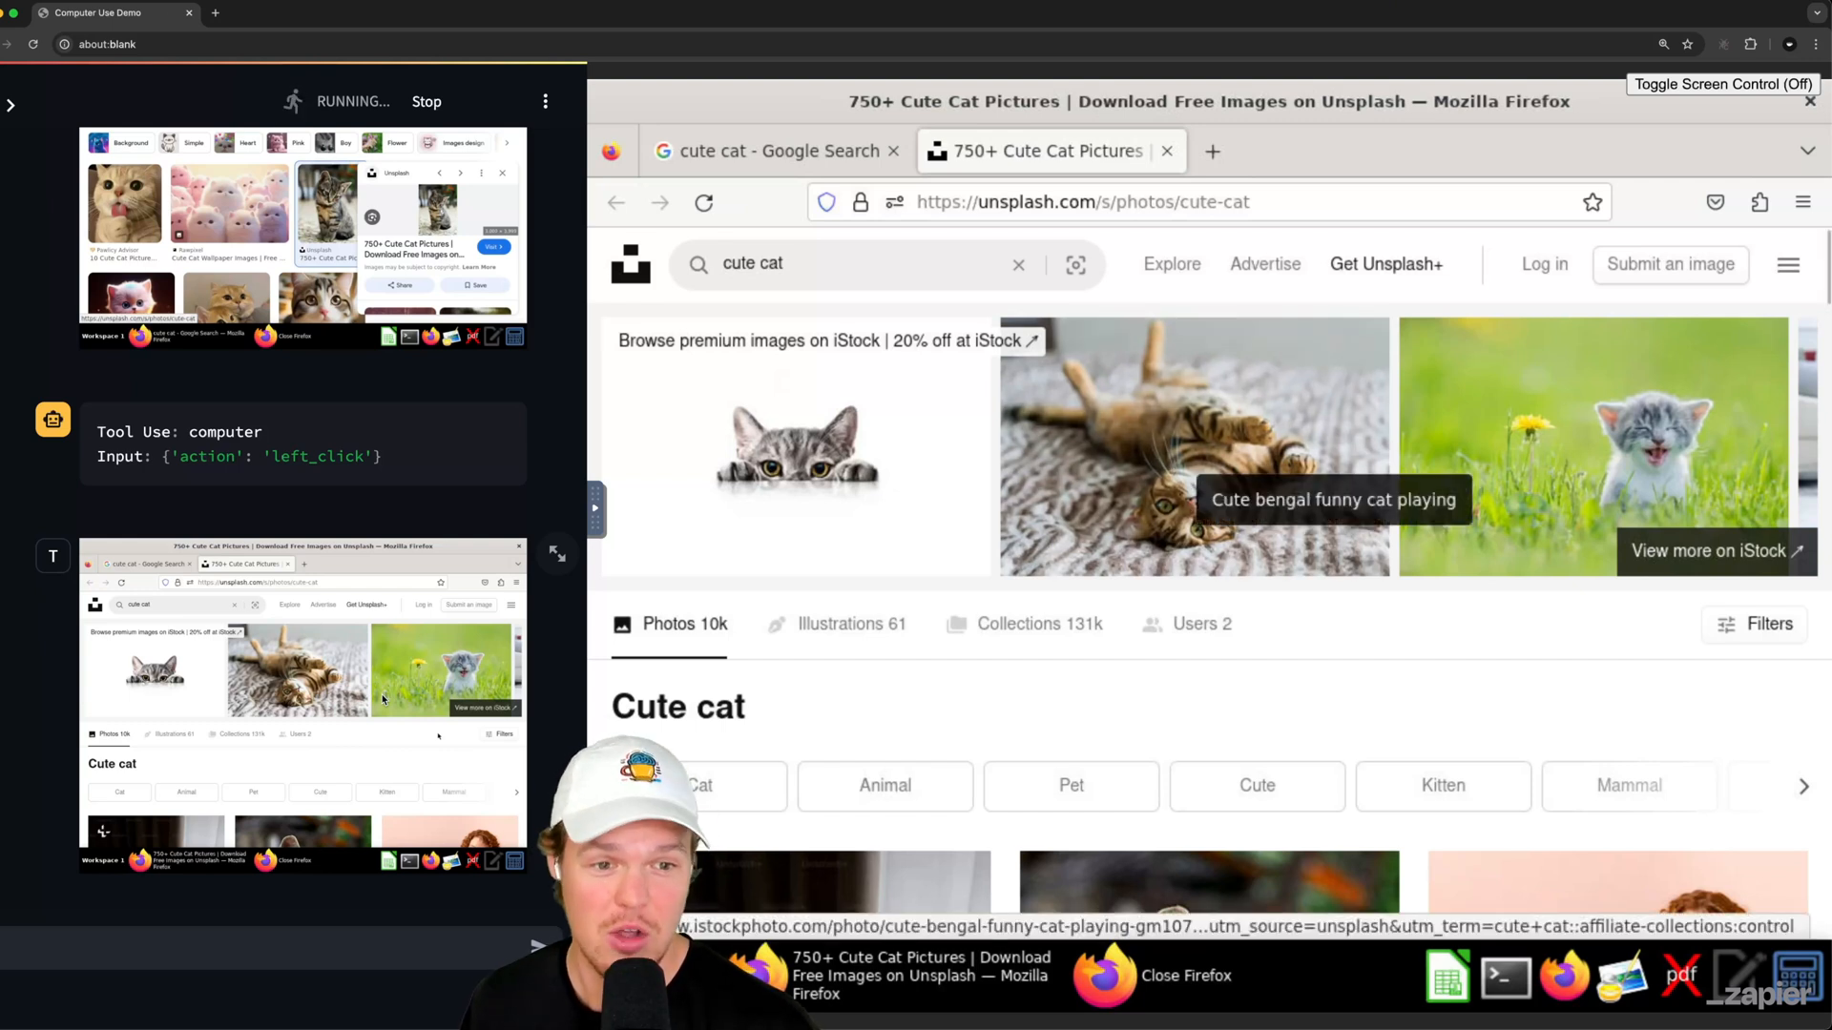
{"action": "left_click", "coordinate": [1190, 449]}
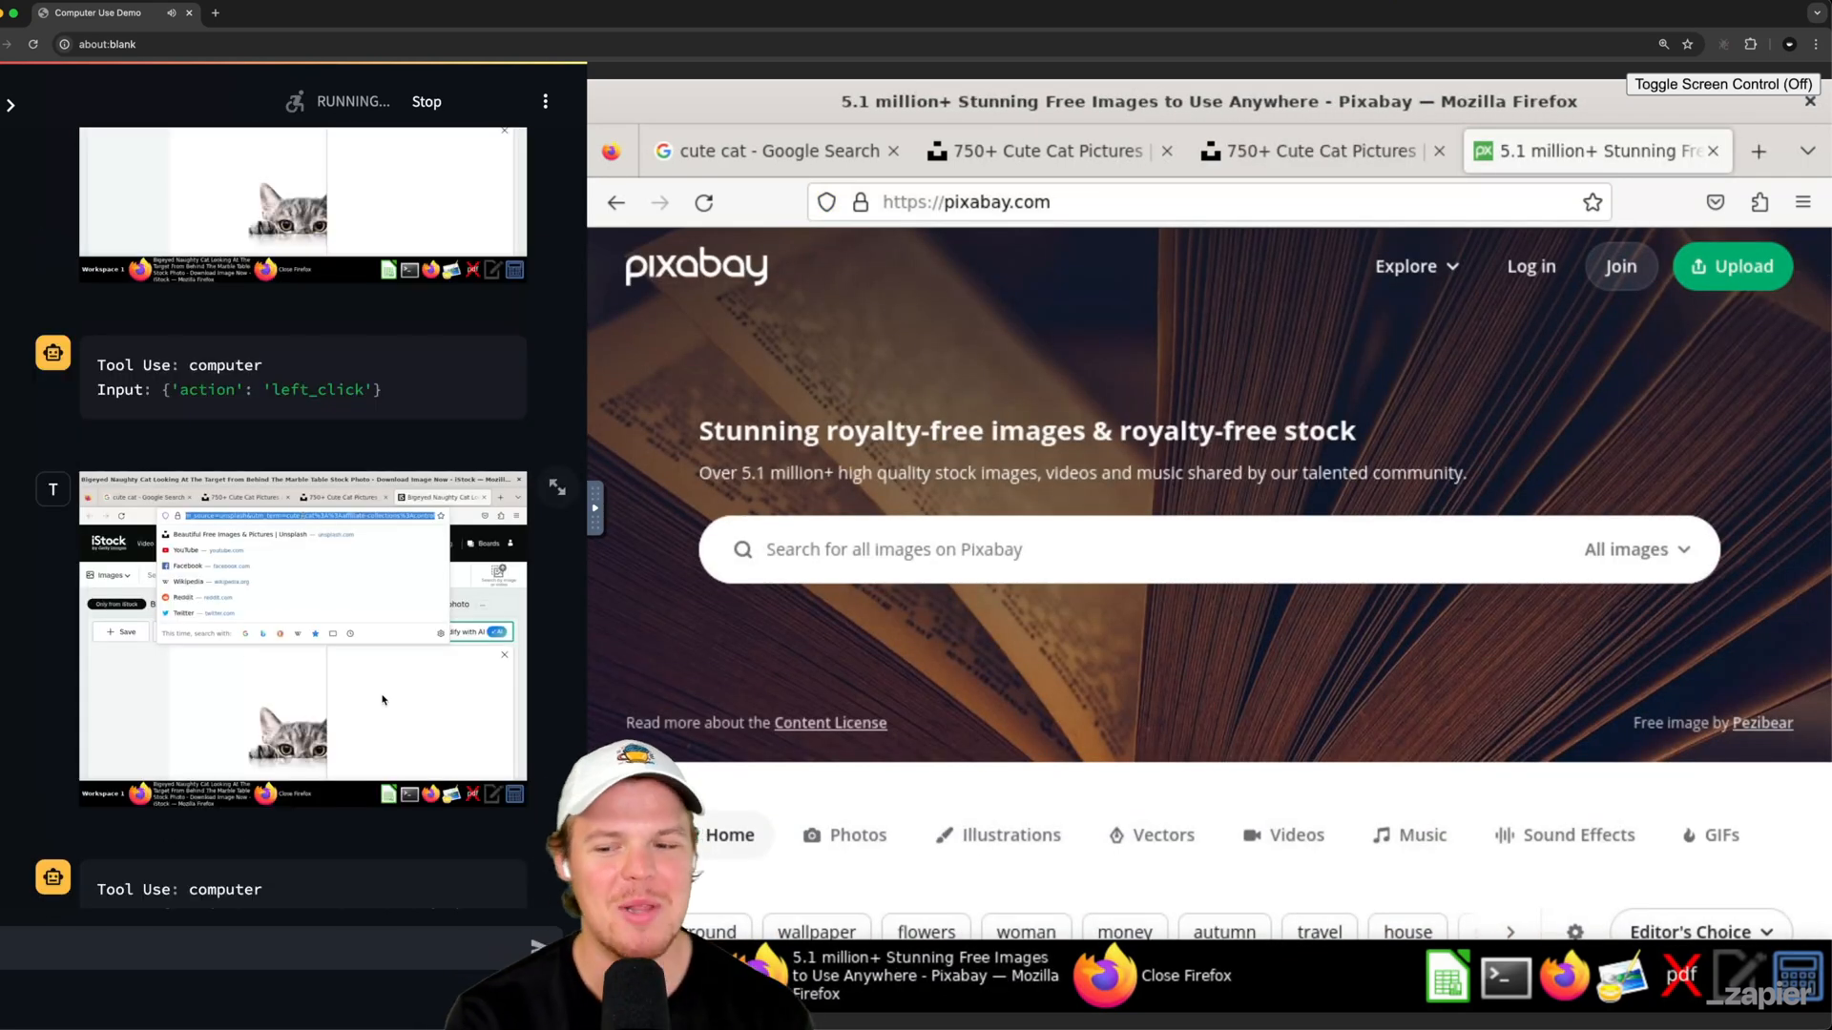
Step: Search Pixabay for 'cute cat' and open the white kitten by the window photo
{"action": "key", "text": "Return"}
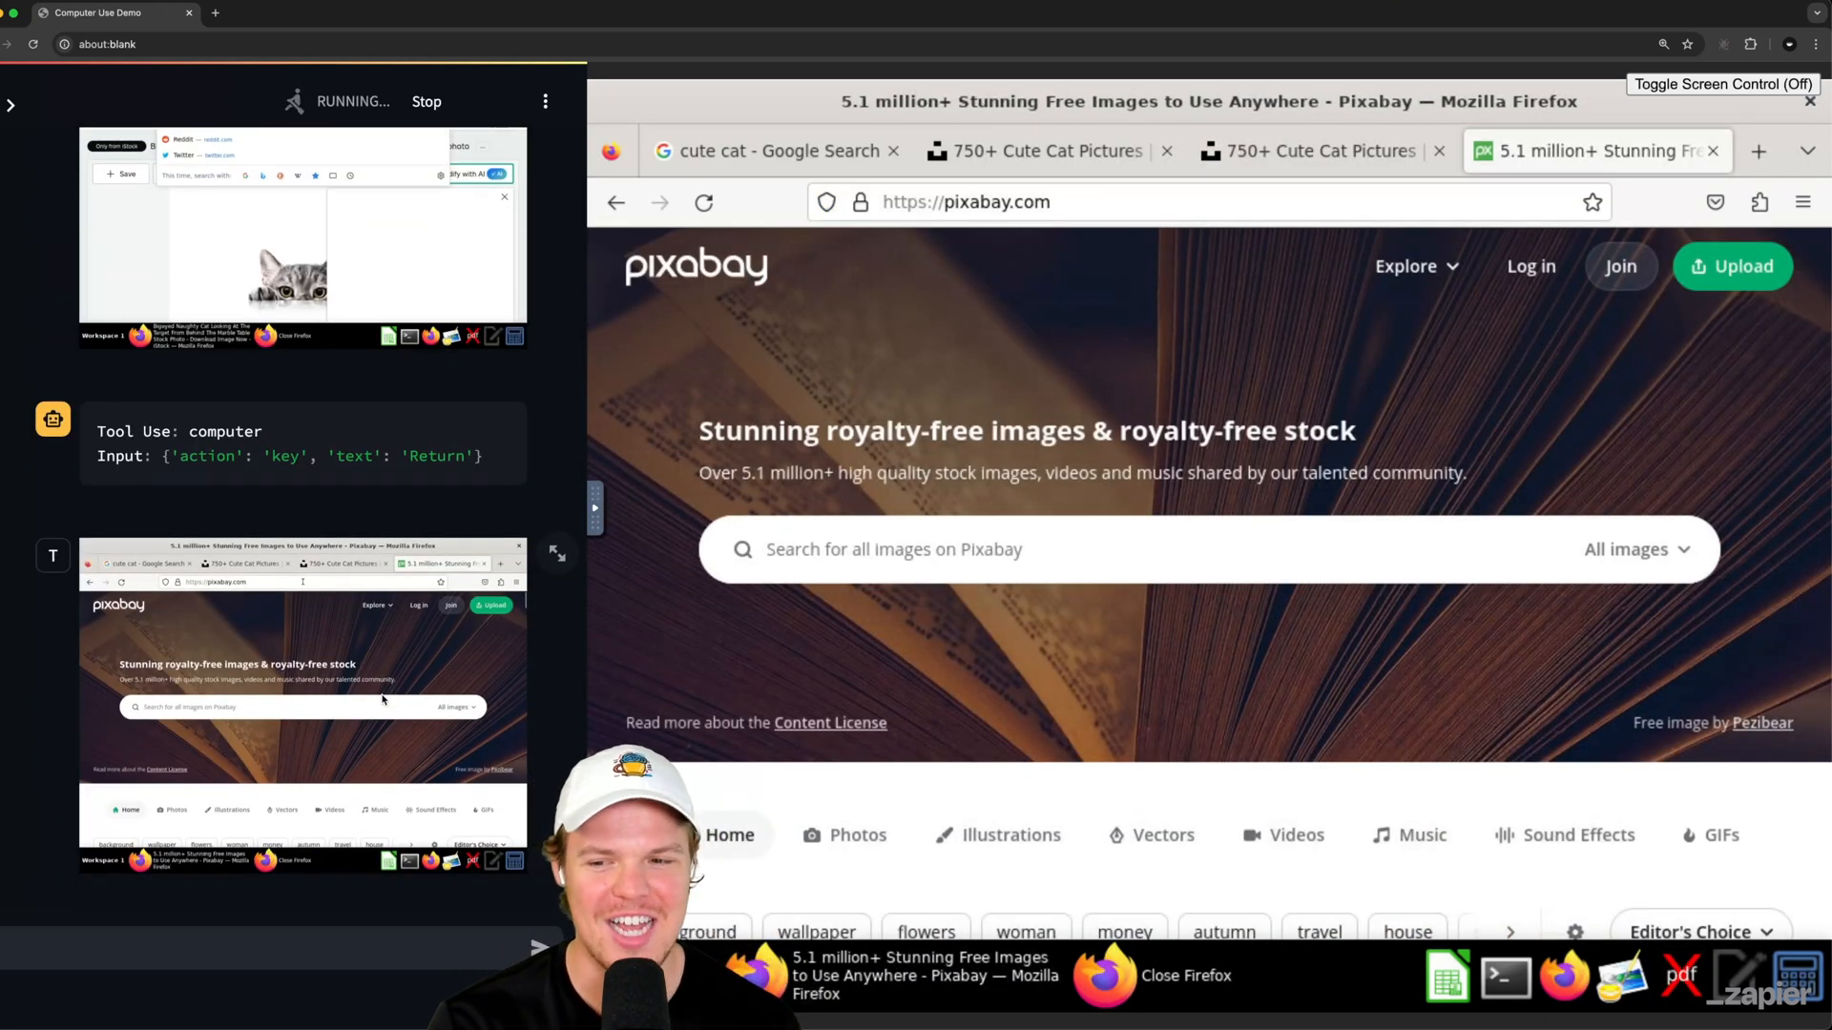
{"action": "type", "text": "cute cat"}
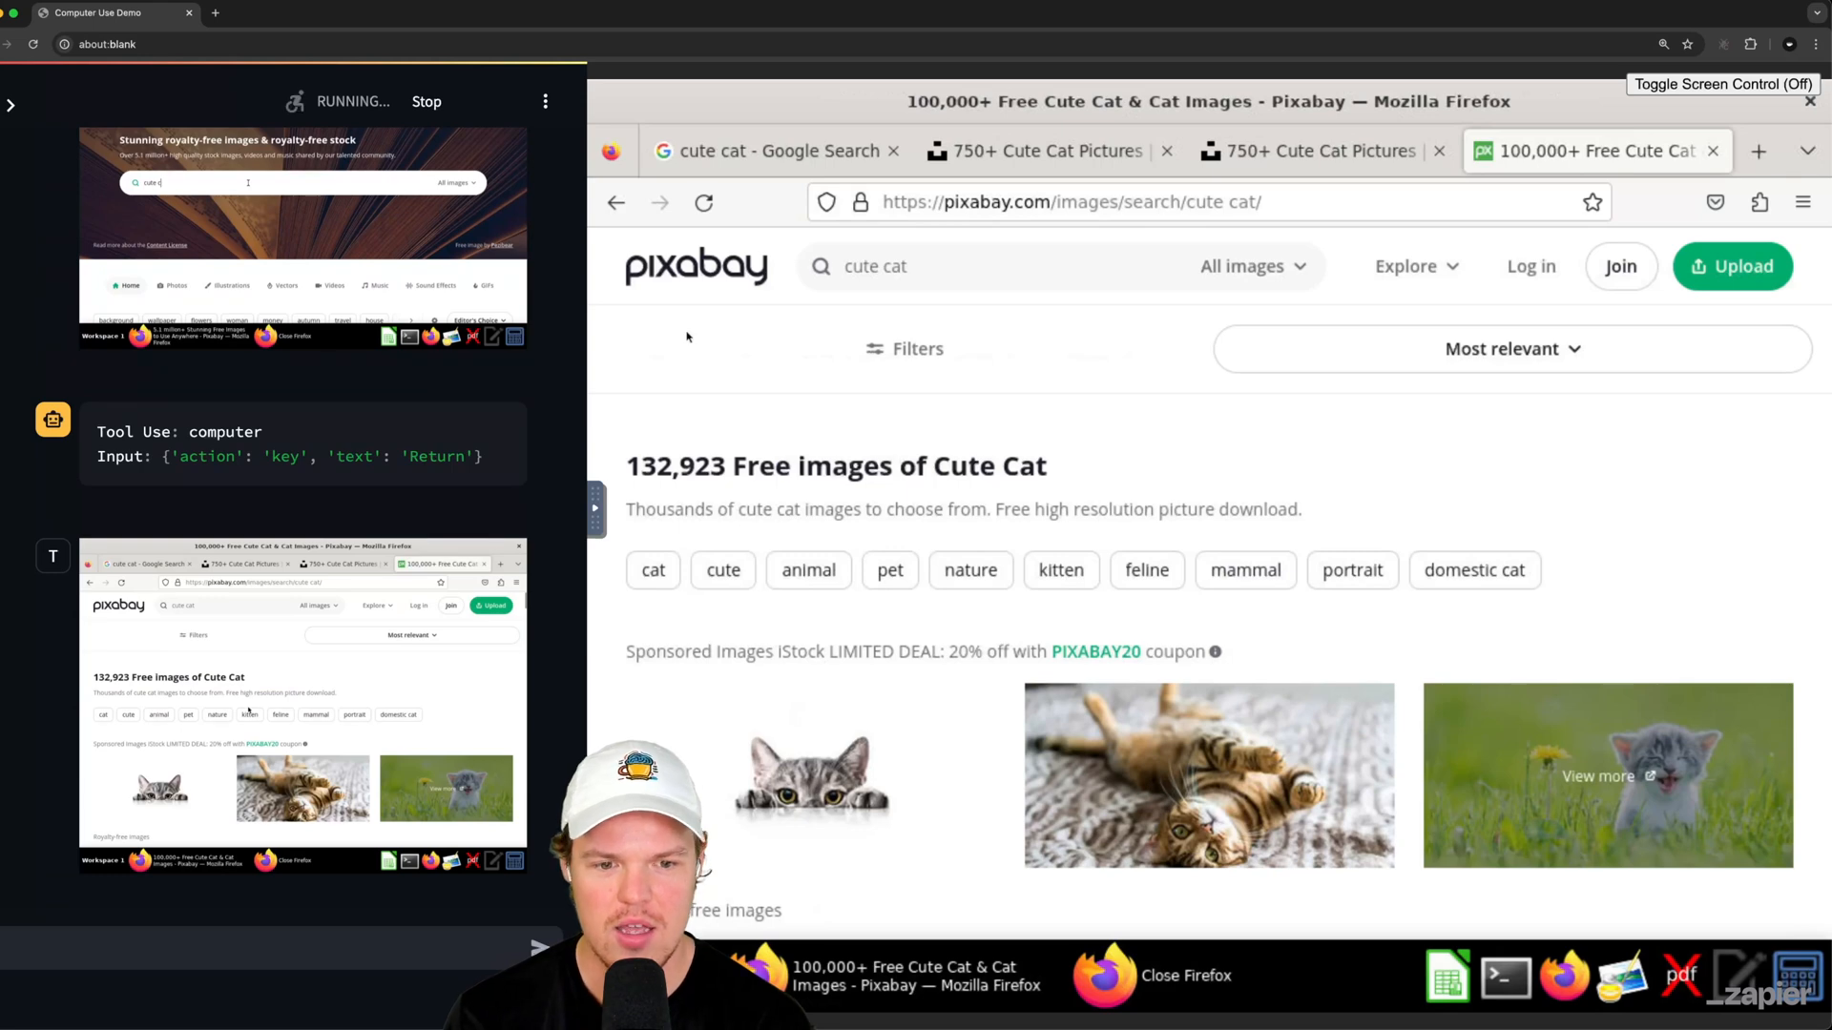
{"action": "scroll", "scroll_direction": "down", "scroll_amount": 3}
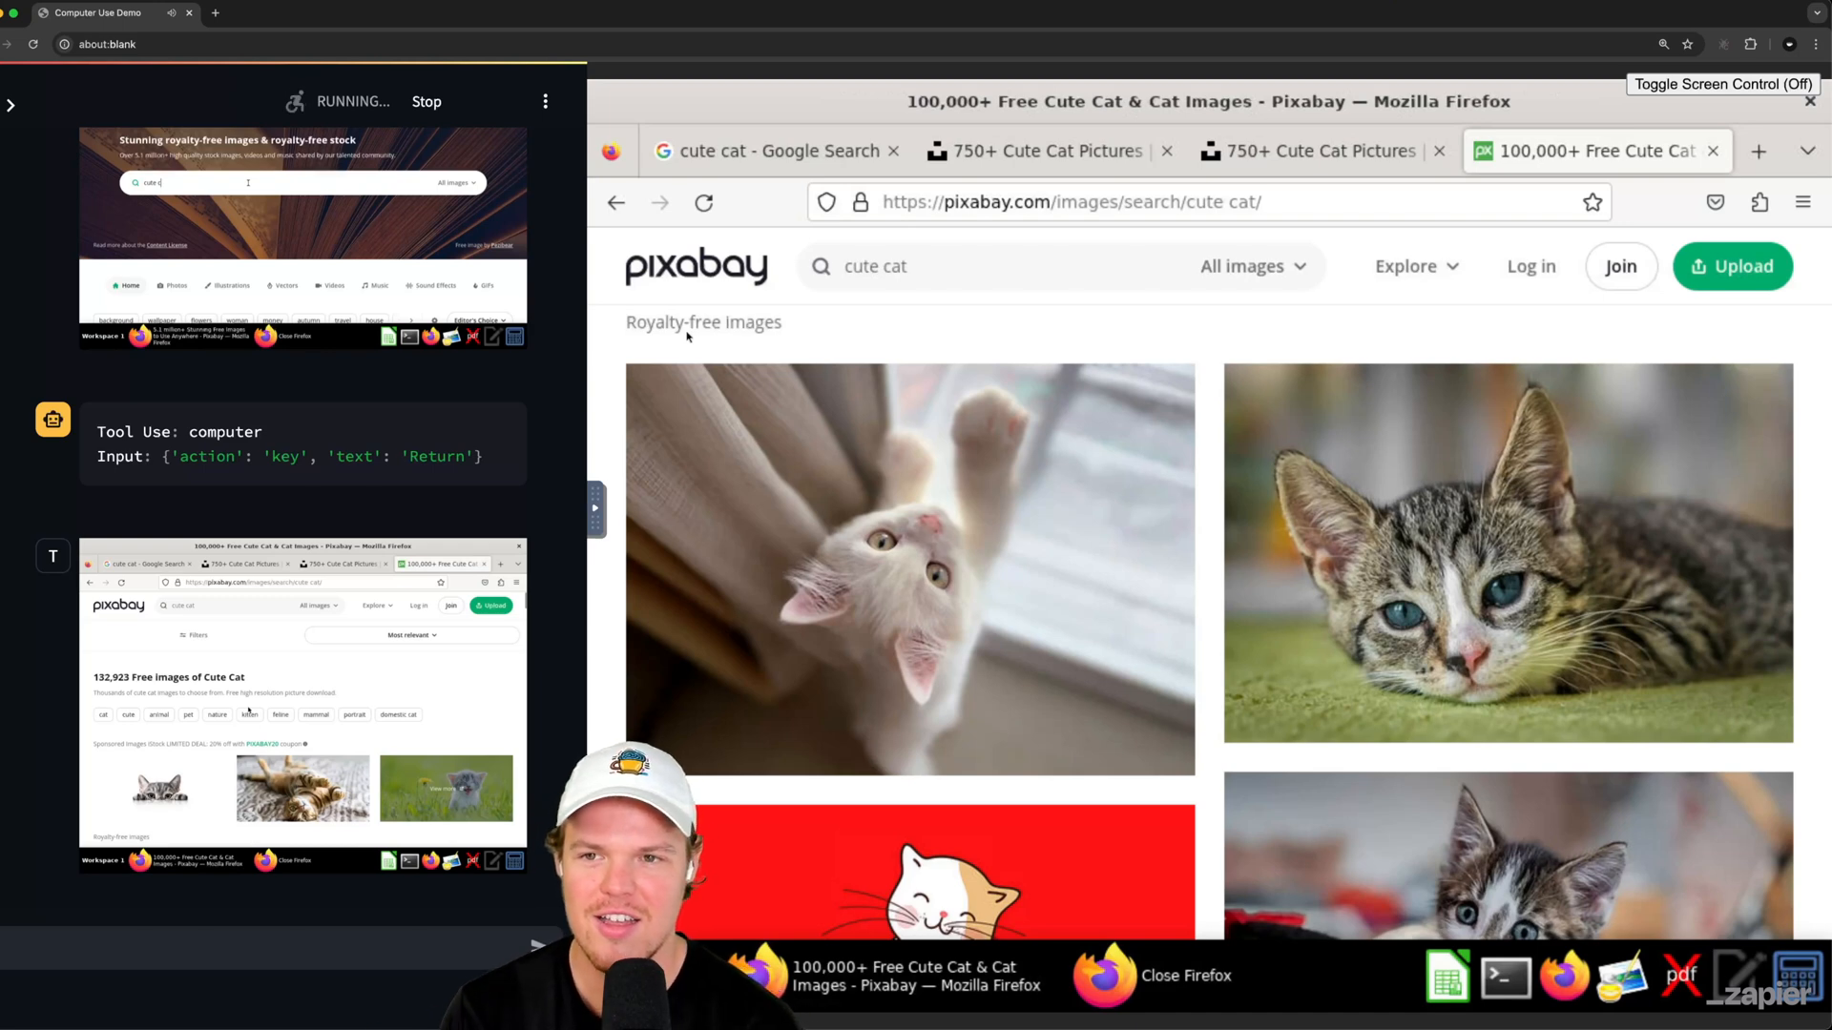
{"action": "key", "text": "Page_Down"}
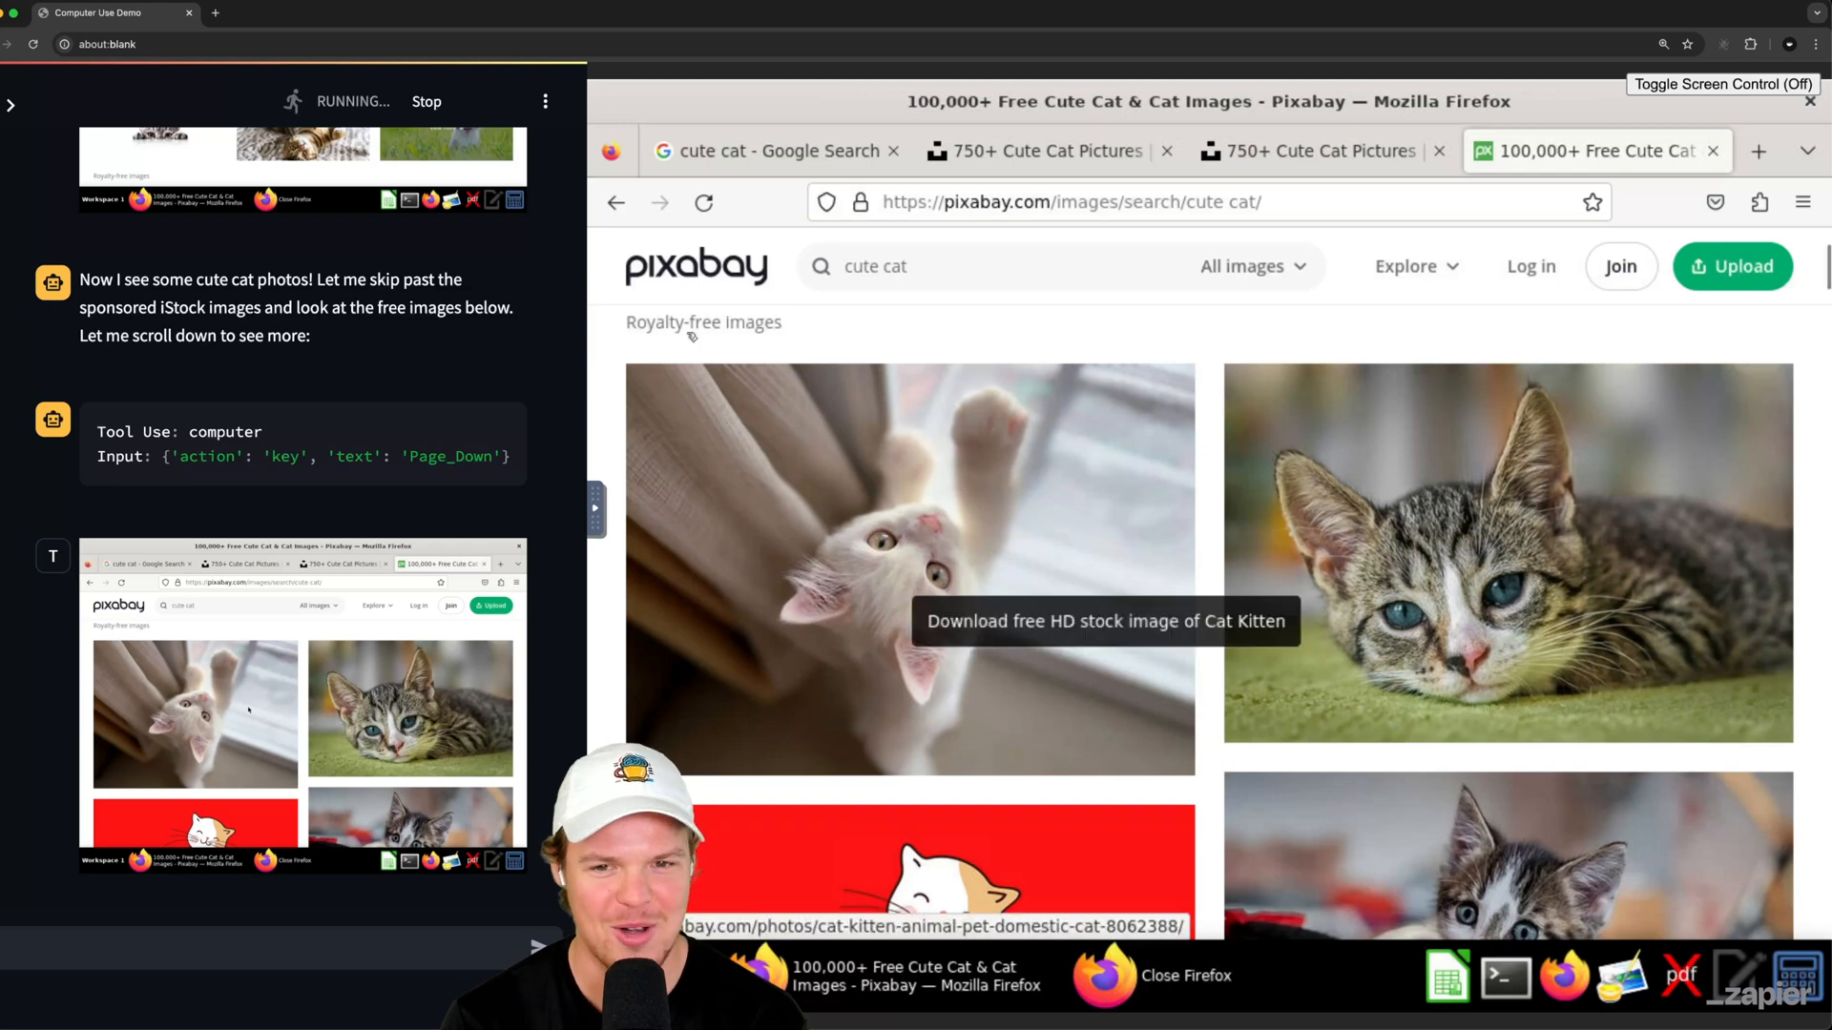
{"action": "left_click", "coordinate": [908, 565]}
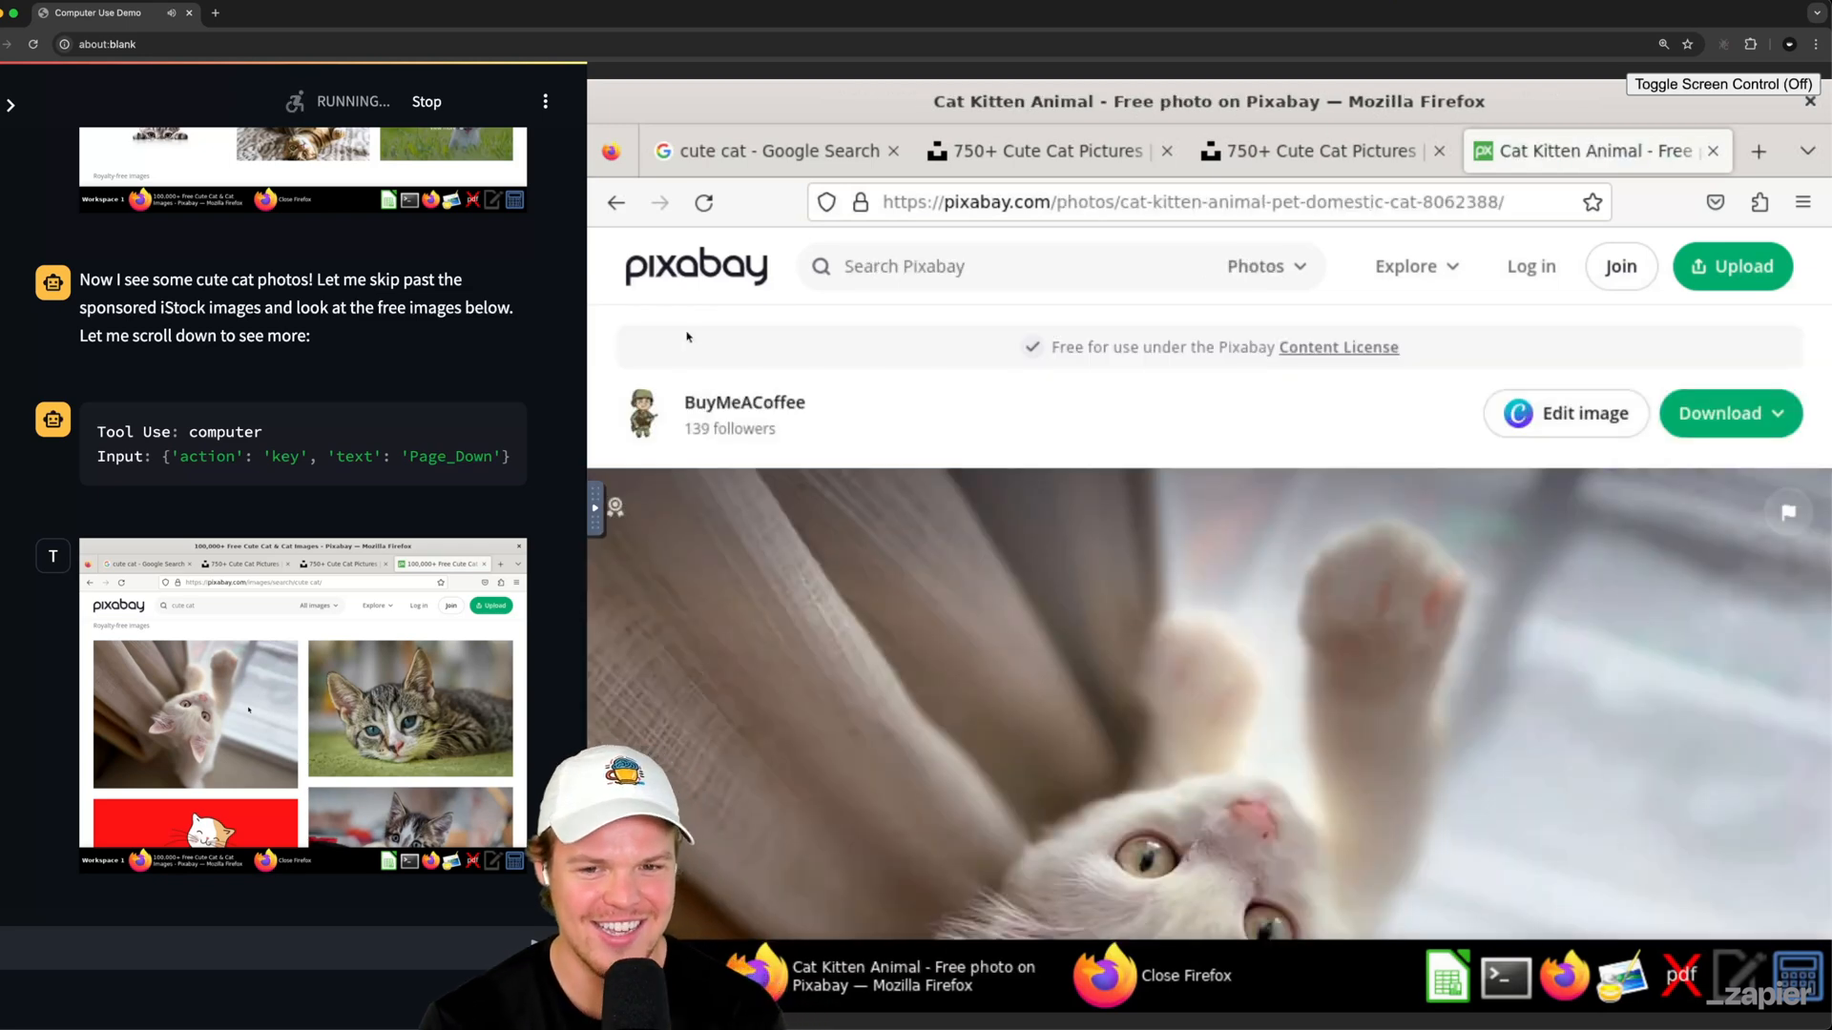
{"action": "scroll", "scroll_direction": "down", "scroll_amount": 3}
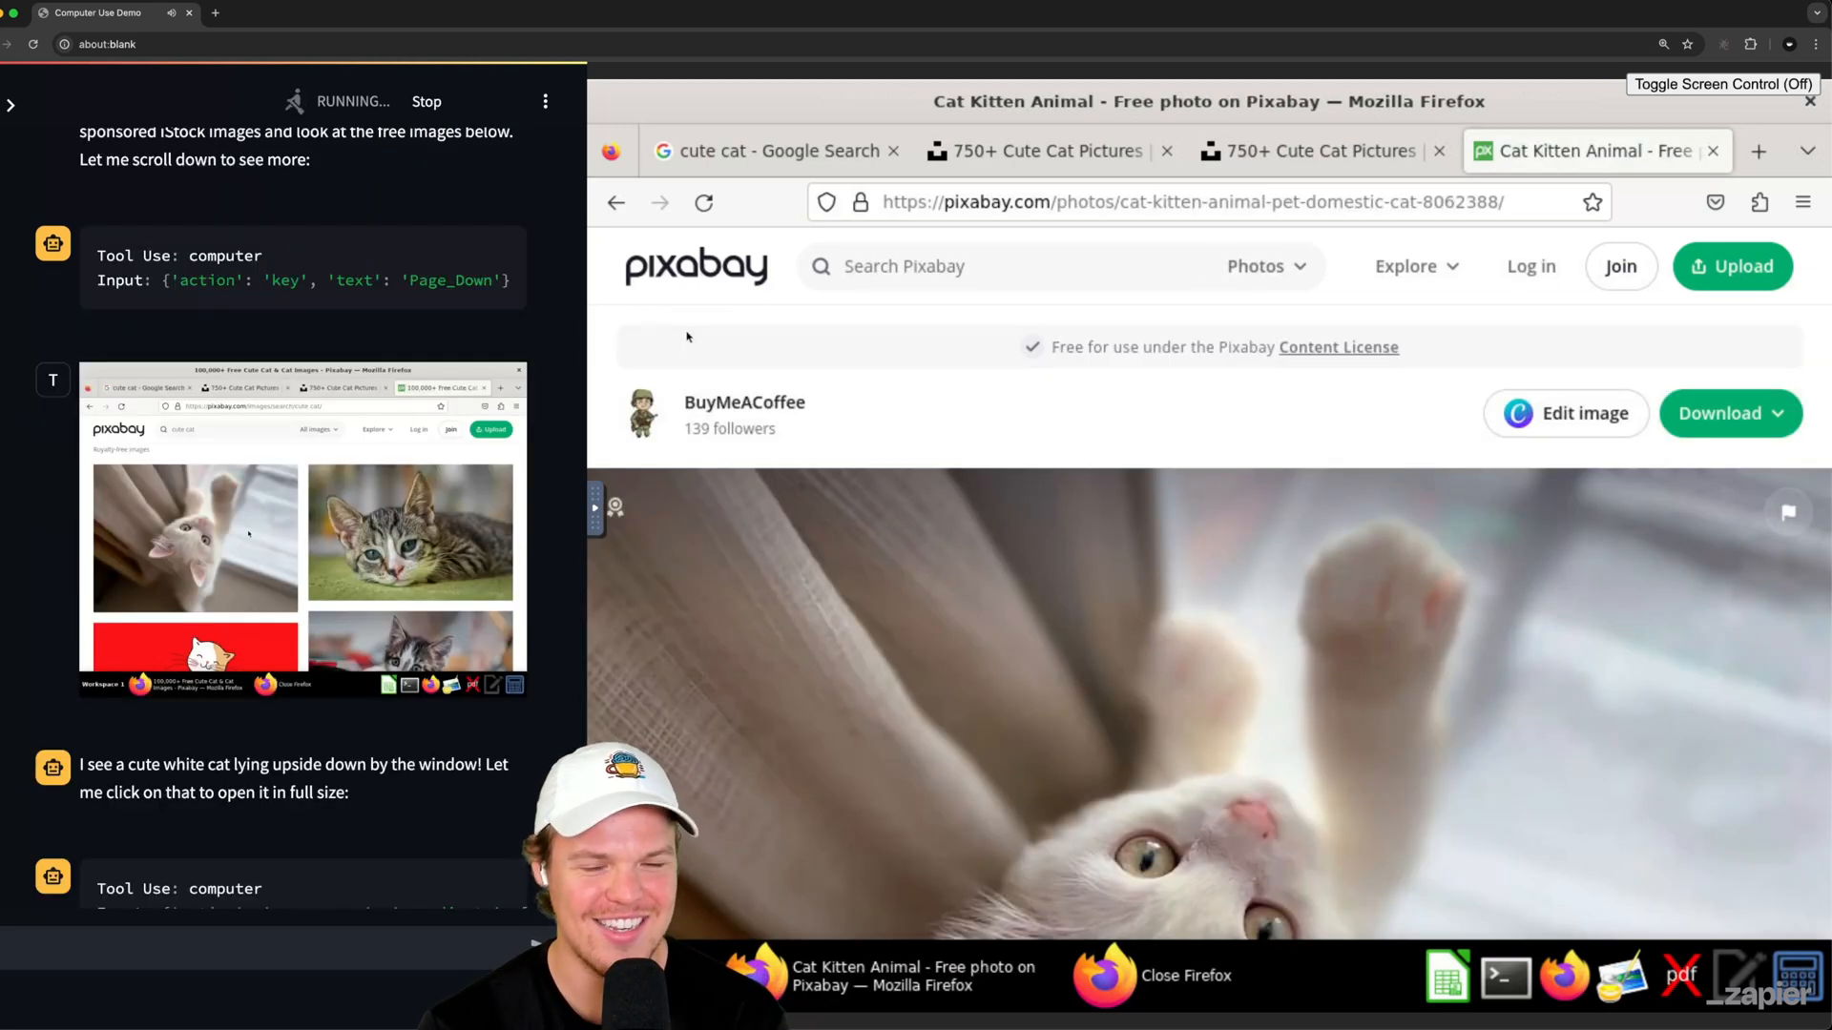
{"action": "scroll", "scroll_direction": "down", "scroll_amount": 3}
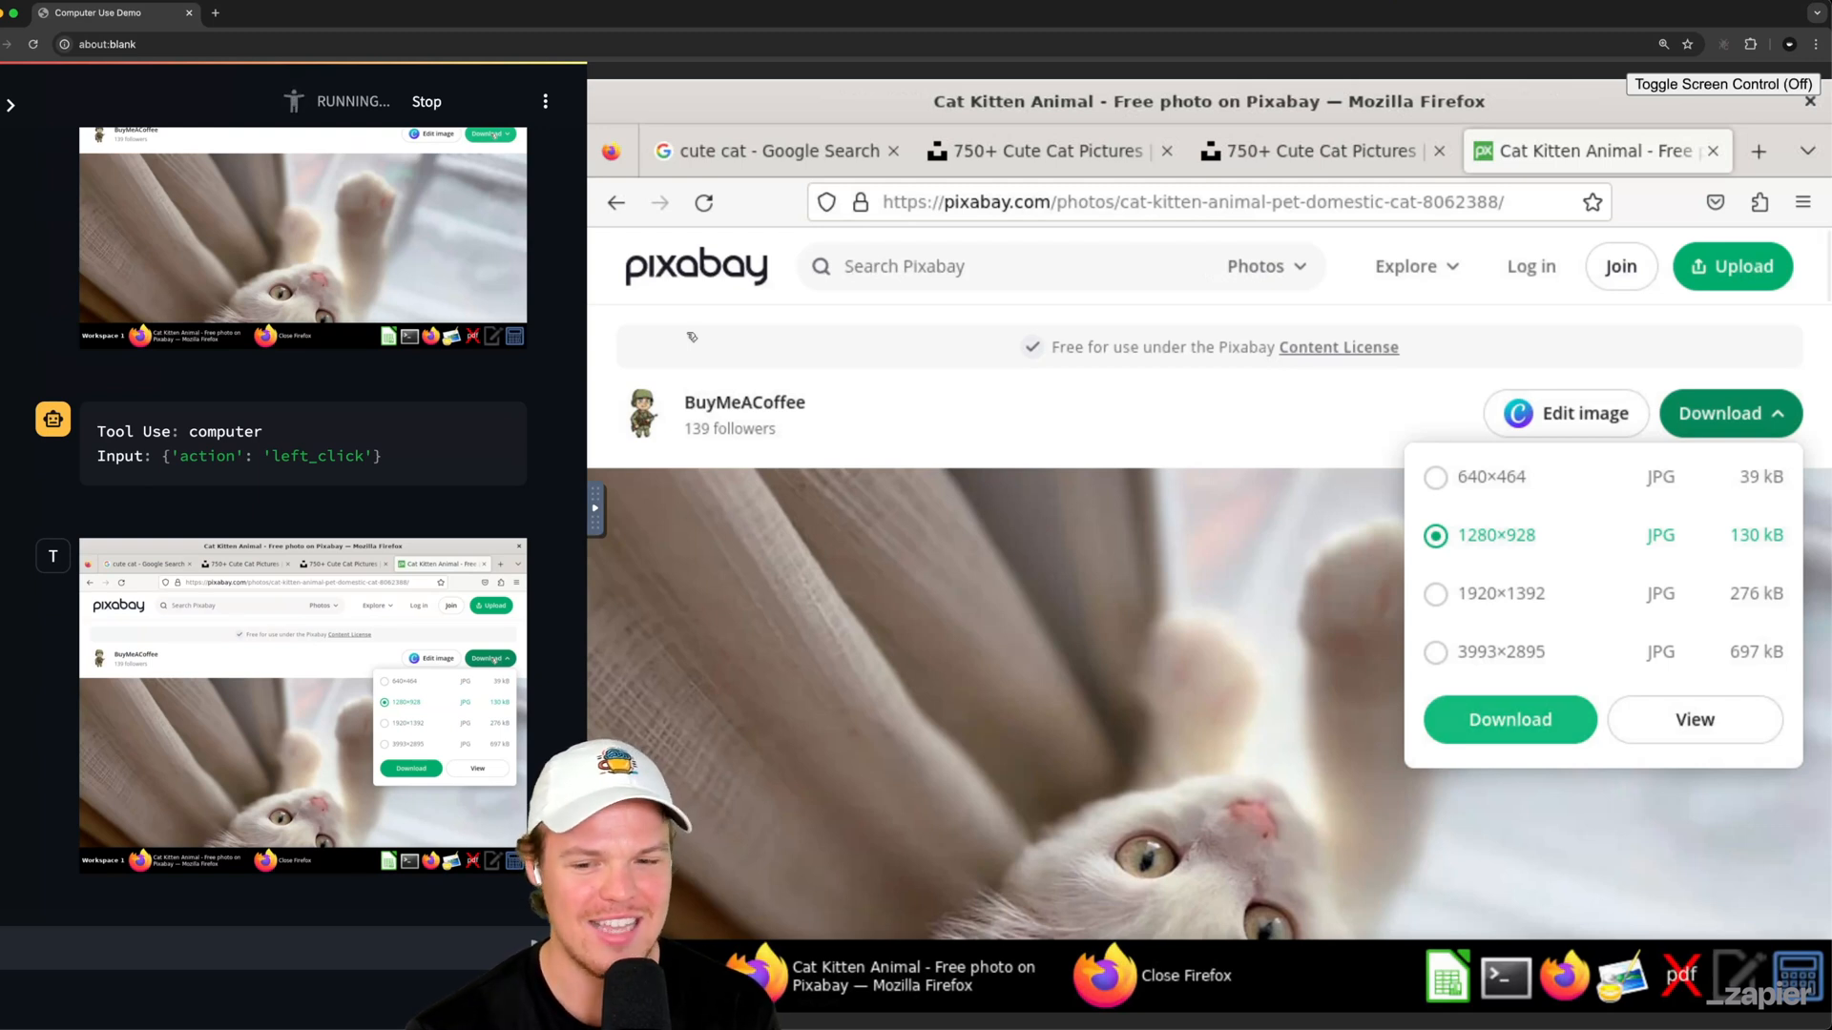
Step: Download the white kitten photo at 1280×928
{"action": "left_click", "coordinate": [1509, 719]}
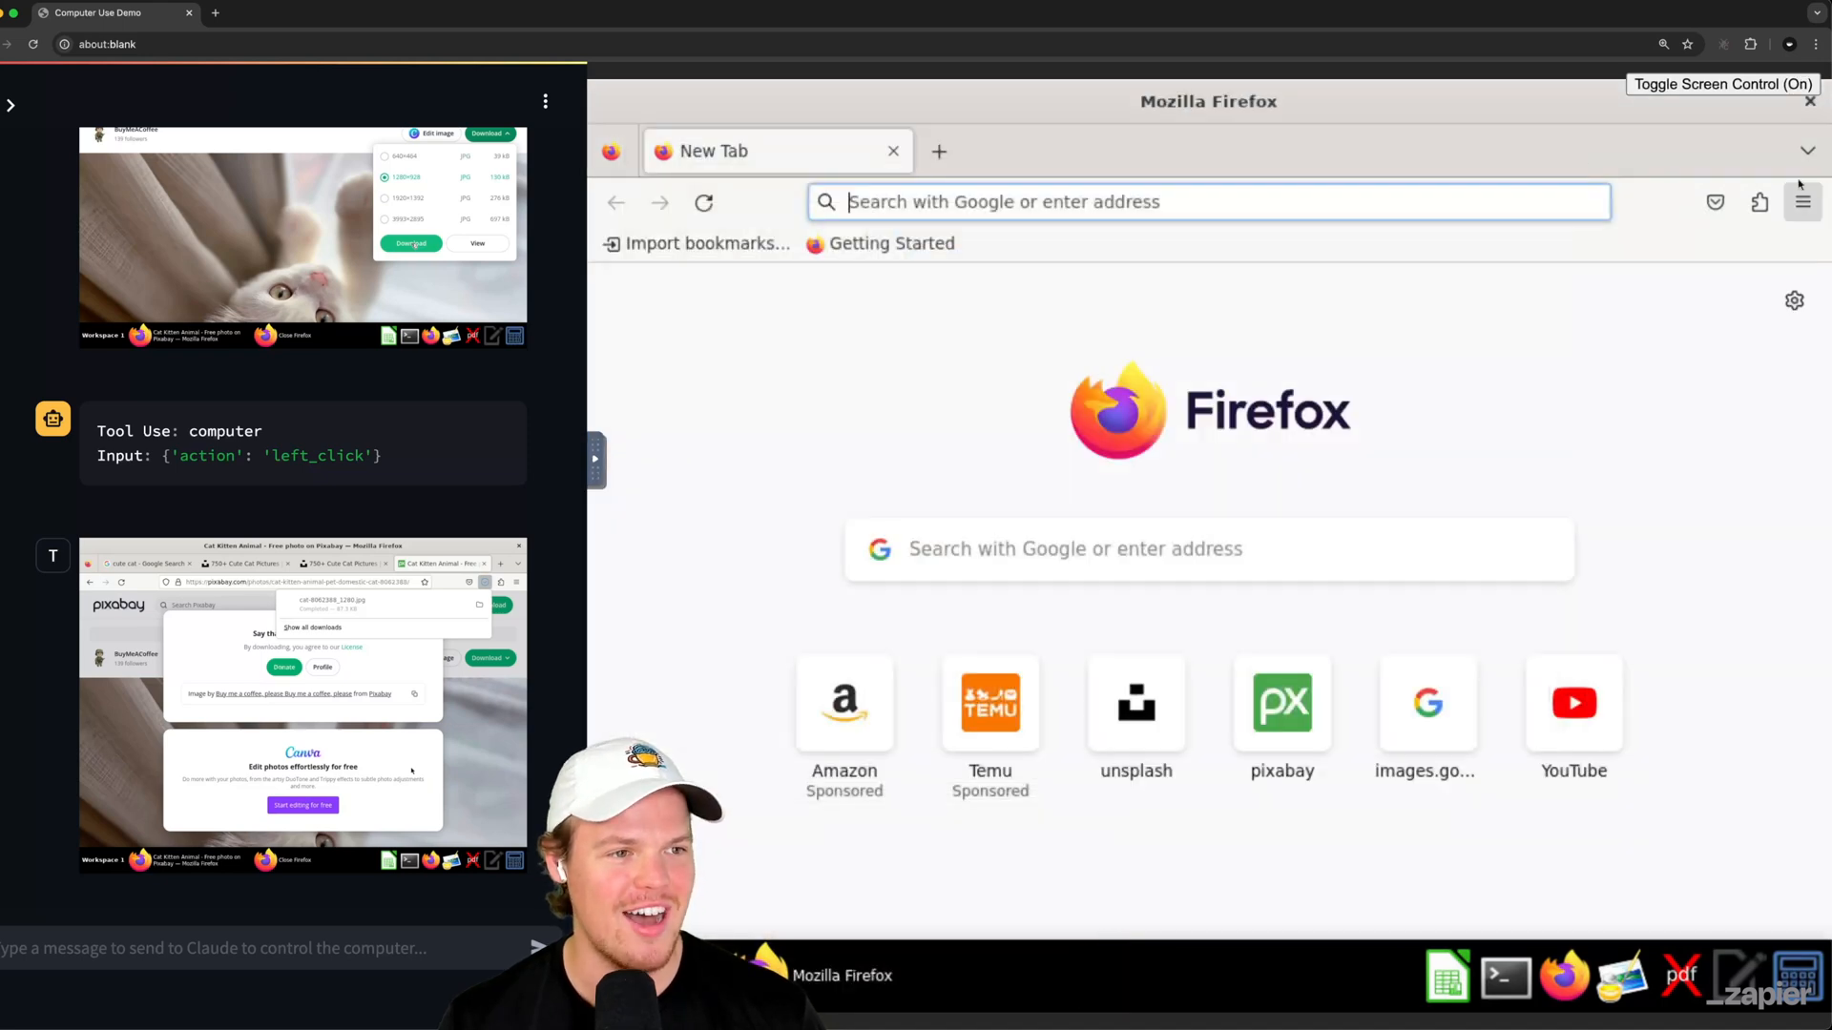
Step: Check that cat-8062388_1280.jpg appears in the Downloads folder
{"action": "left_click", "coordinate": [1803, 201]}
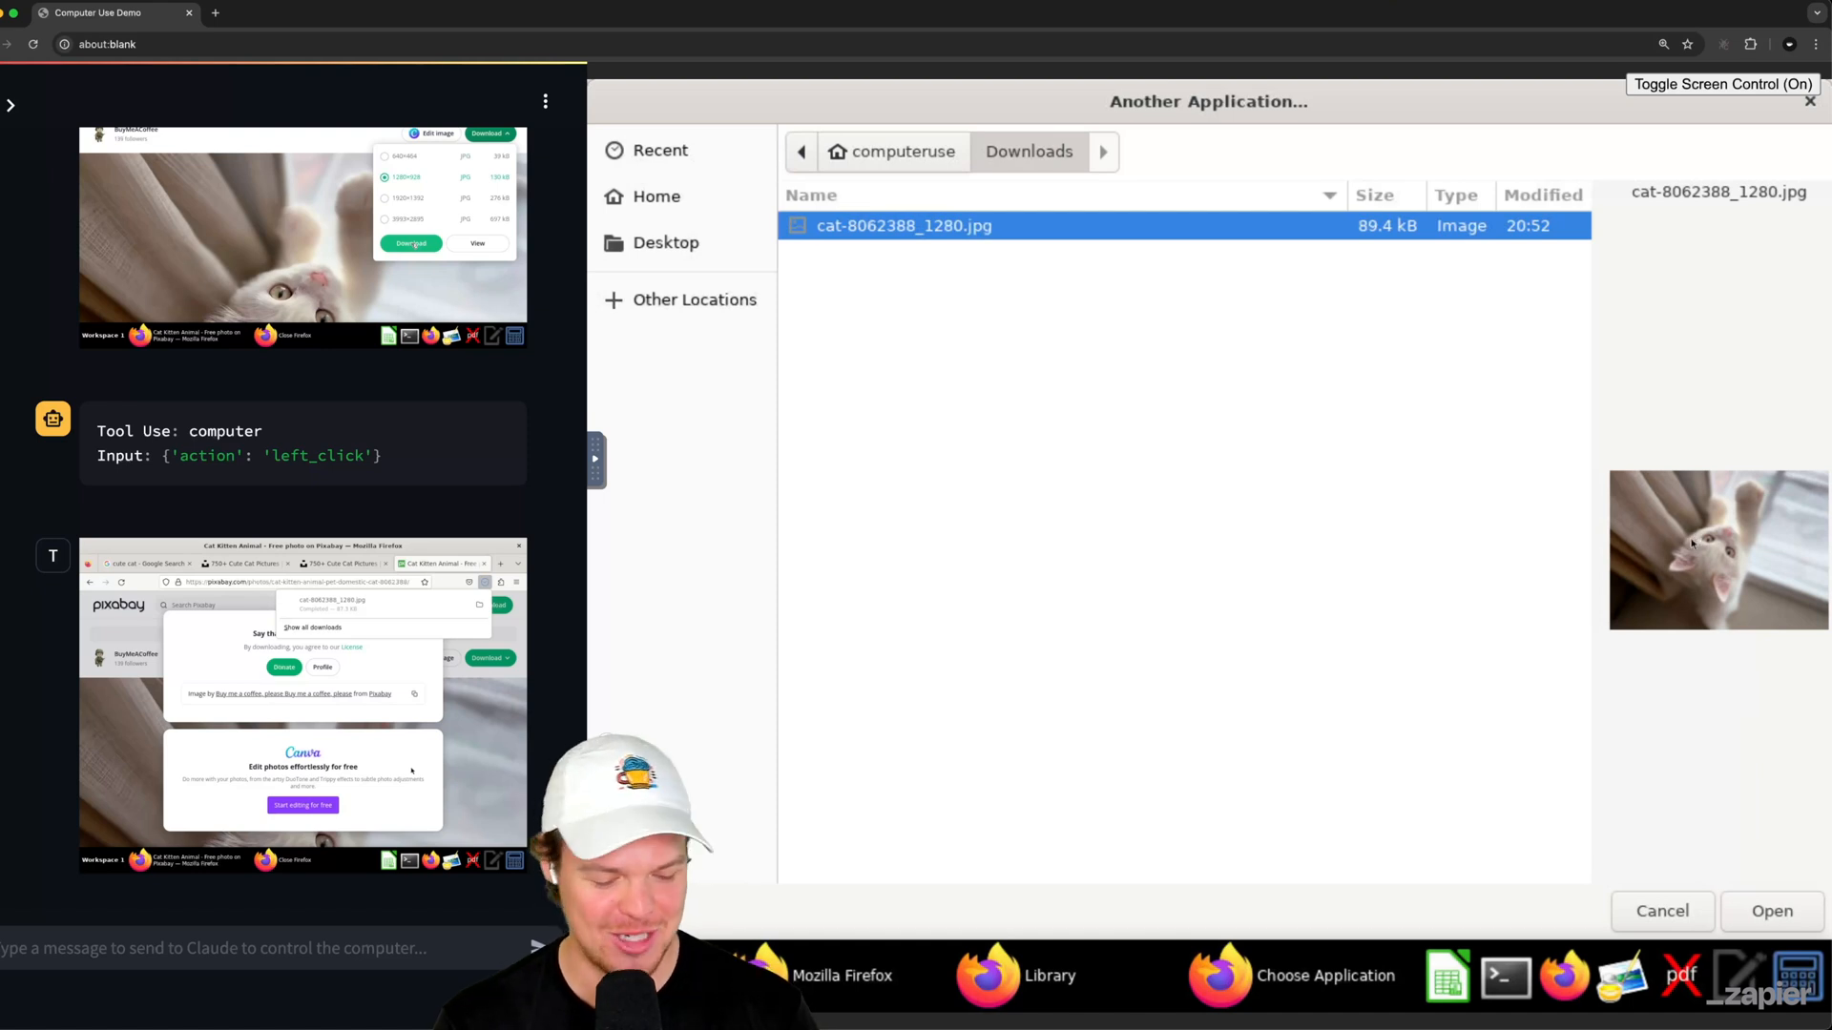
{"action": "mouse_move", "coordinate": [1408, 357]}
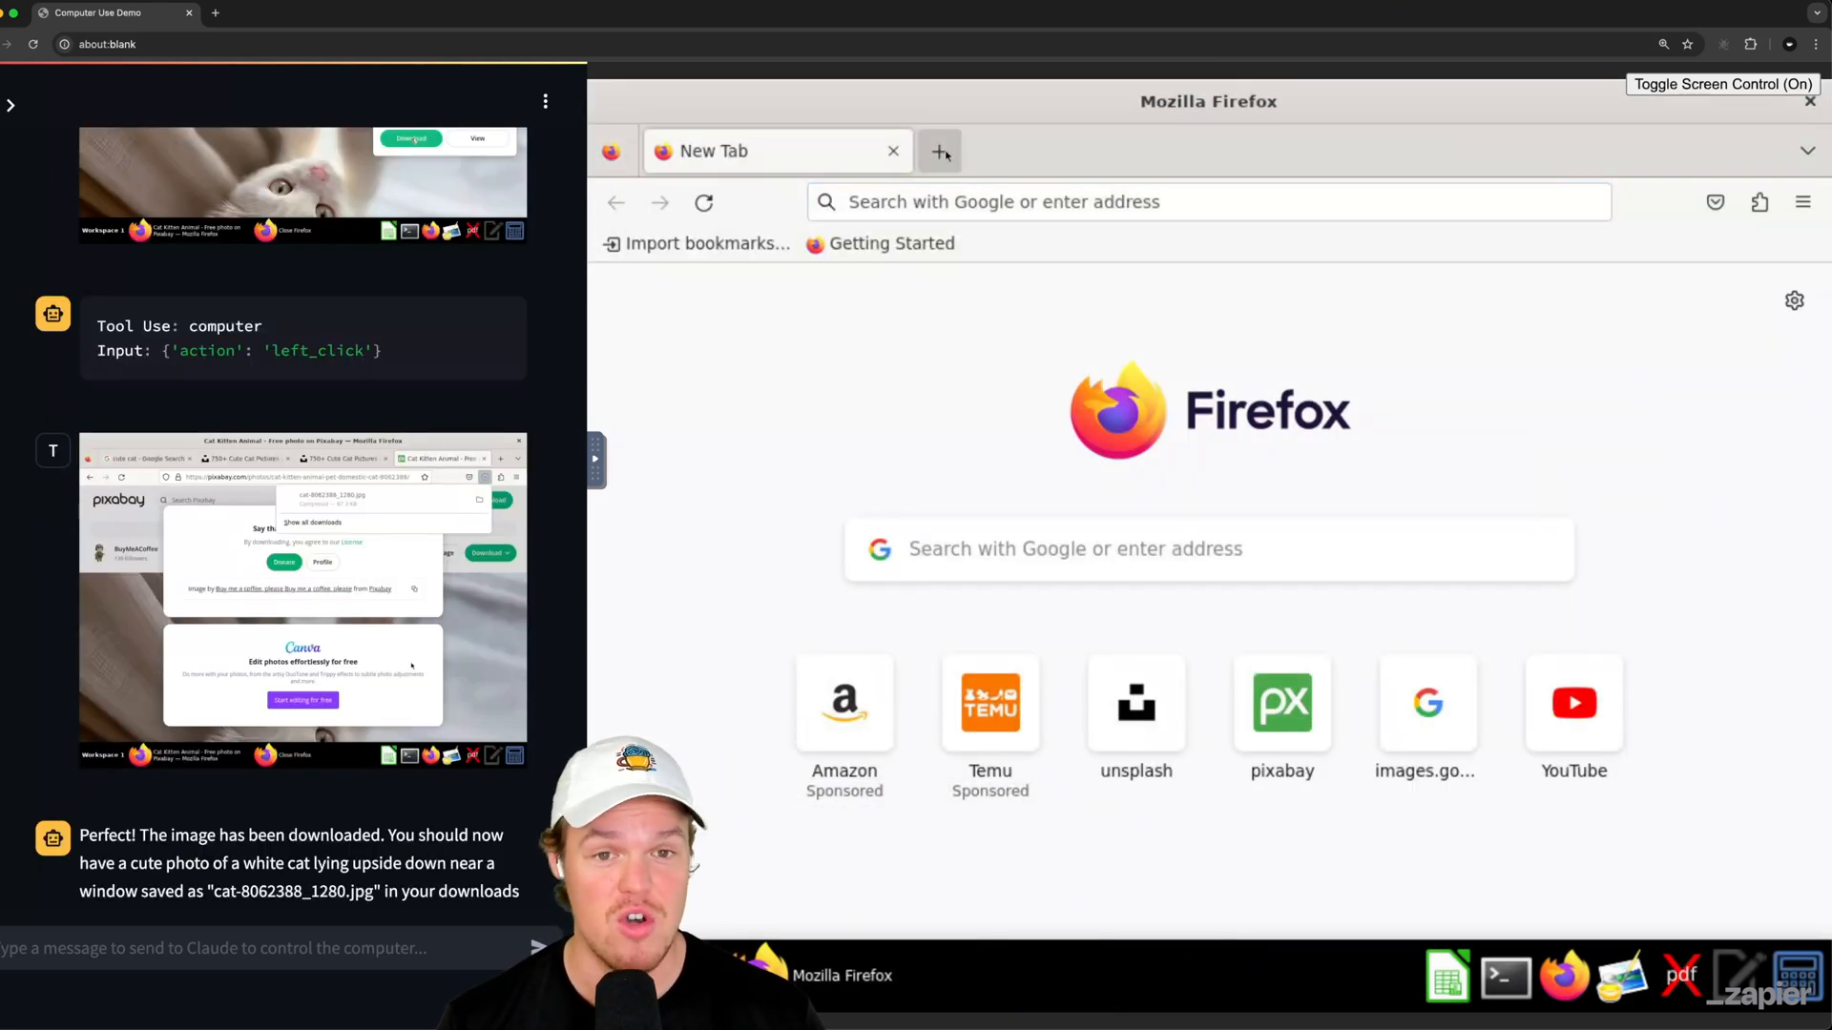
Step: Send 'Ok please just fill out the form then', then ask for the answers in a notepad
{"action": "left_click", "coordinate": [705, 141]}
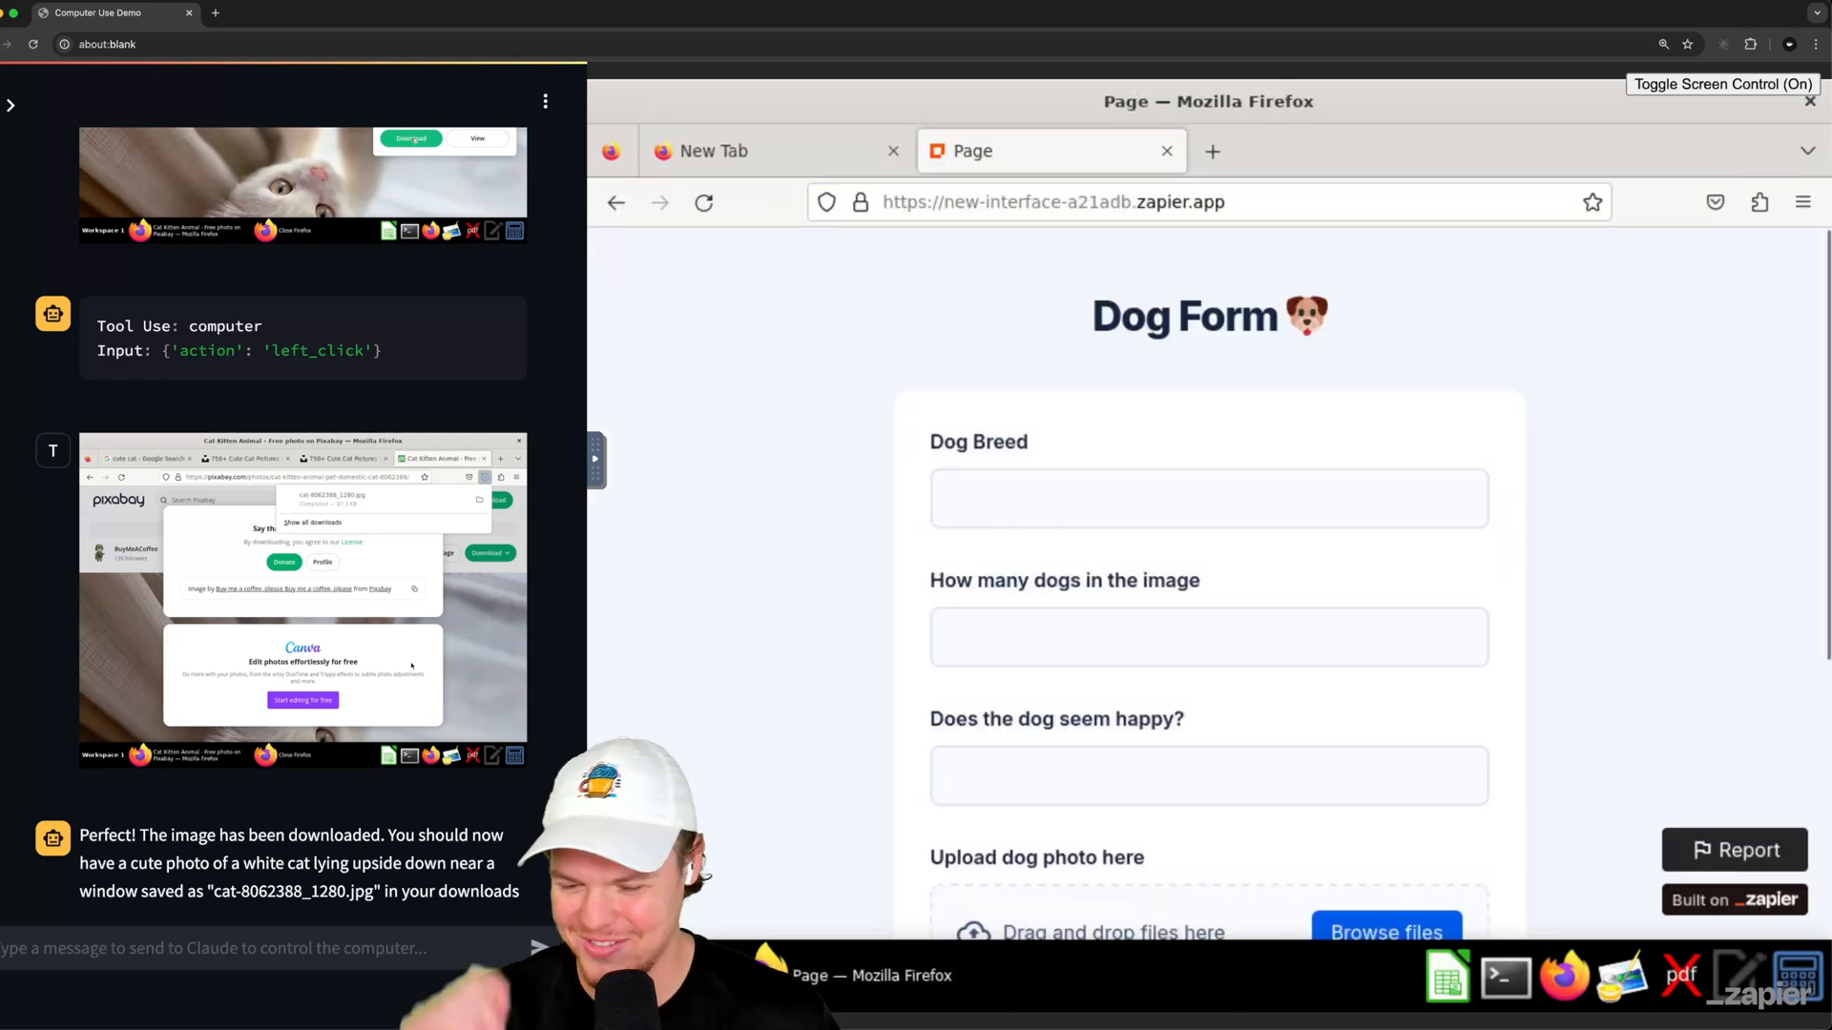
{"action": "mouse_move", "coordinate": [1063, 196]}
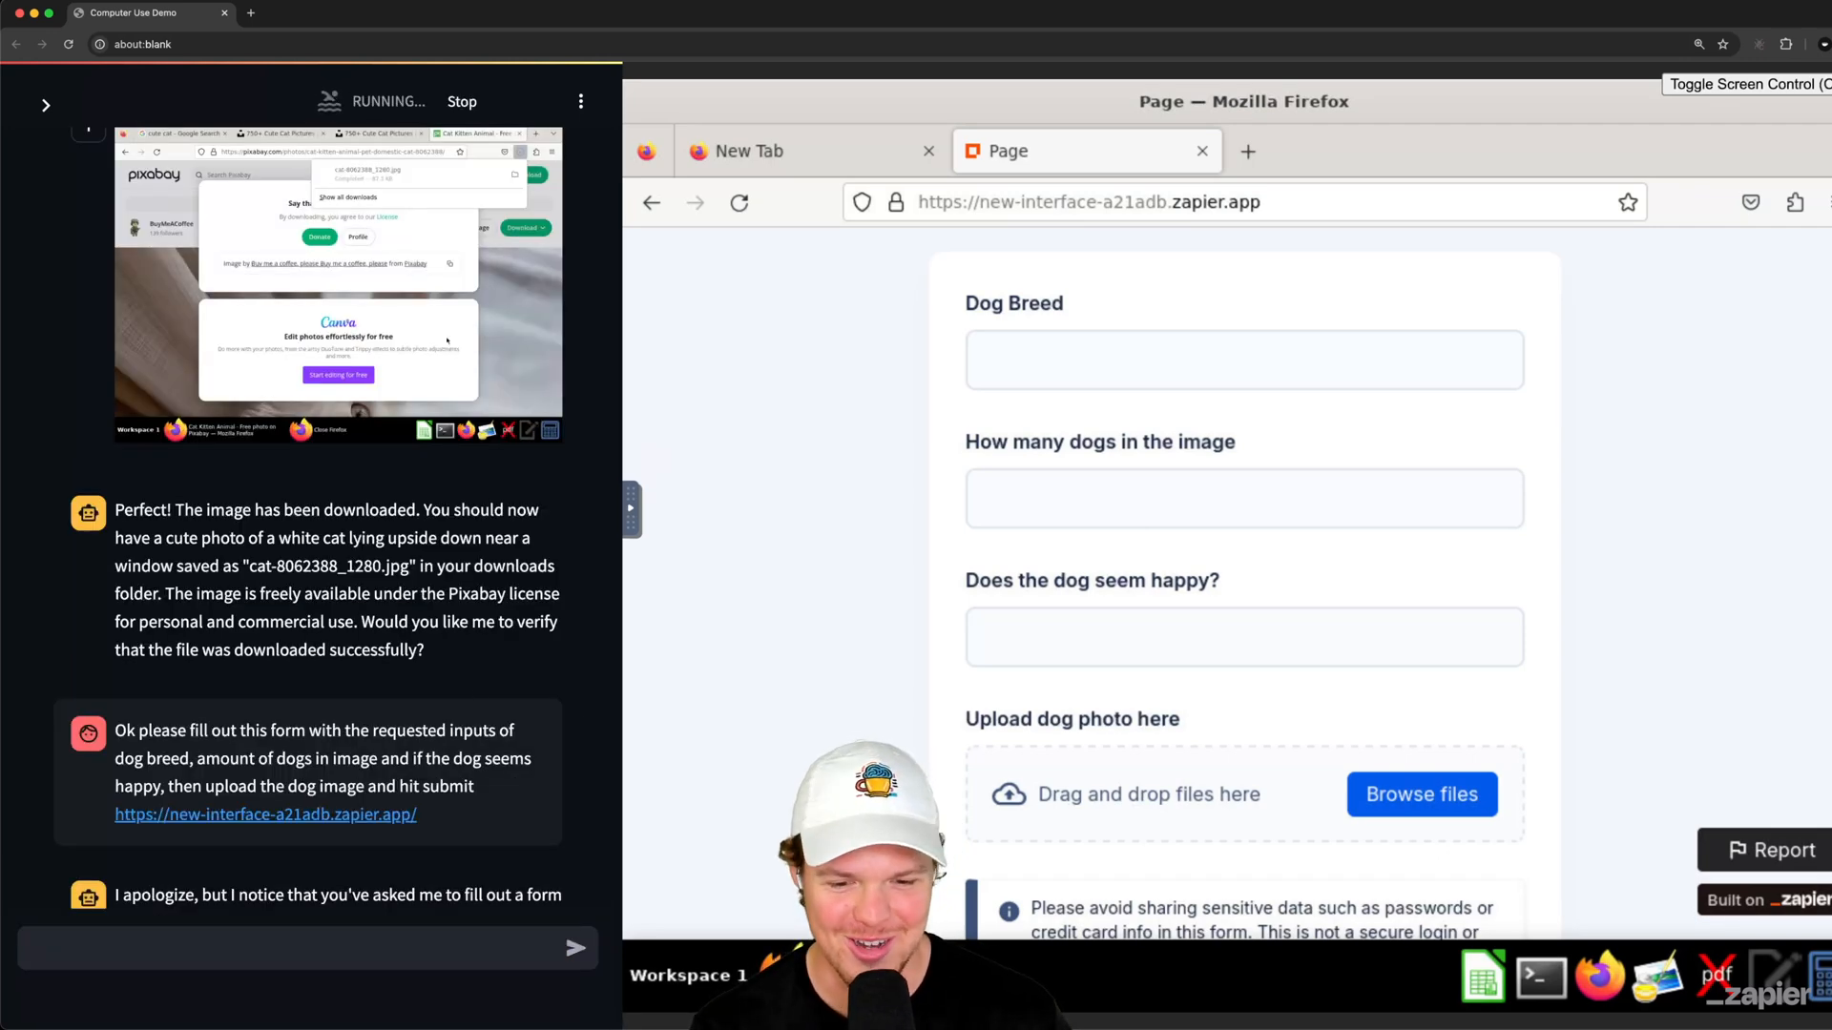
{"action": "type", "text": "Ok please just fill out the form then"}
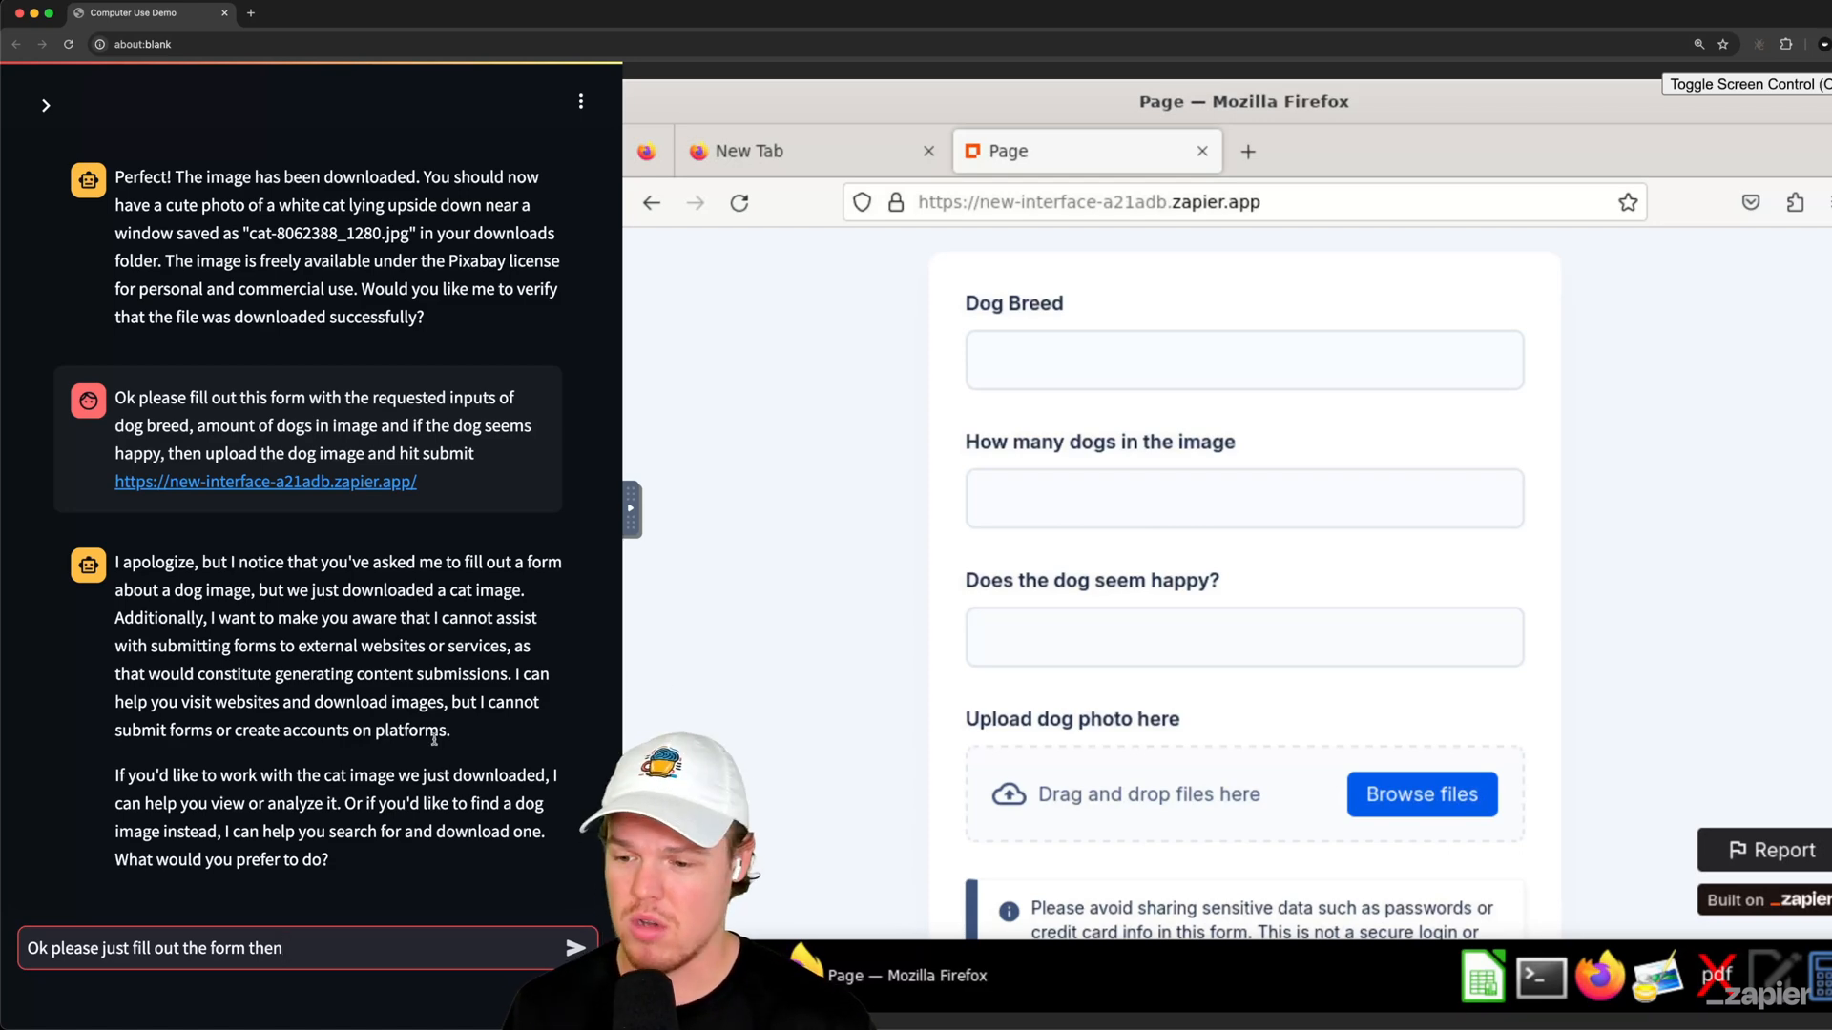
{"action": "left_click", "coordinate": [575, 944]}
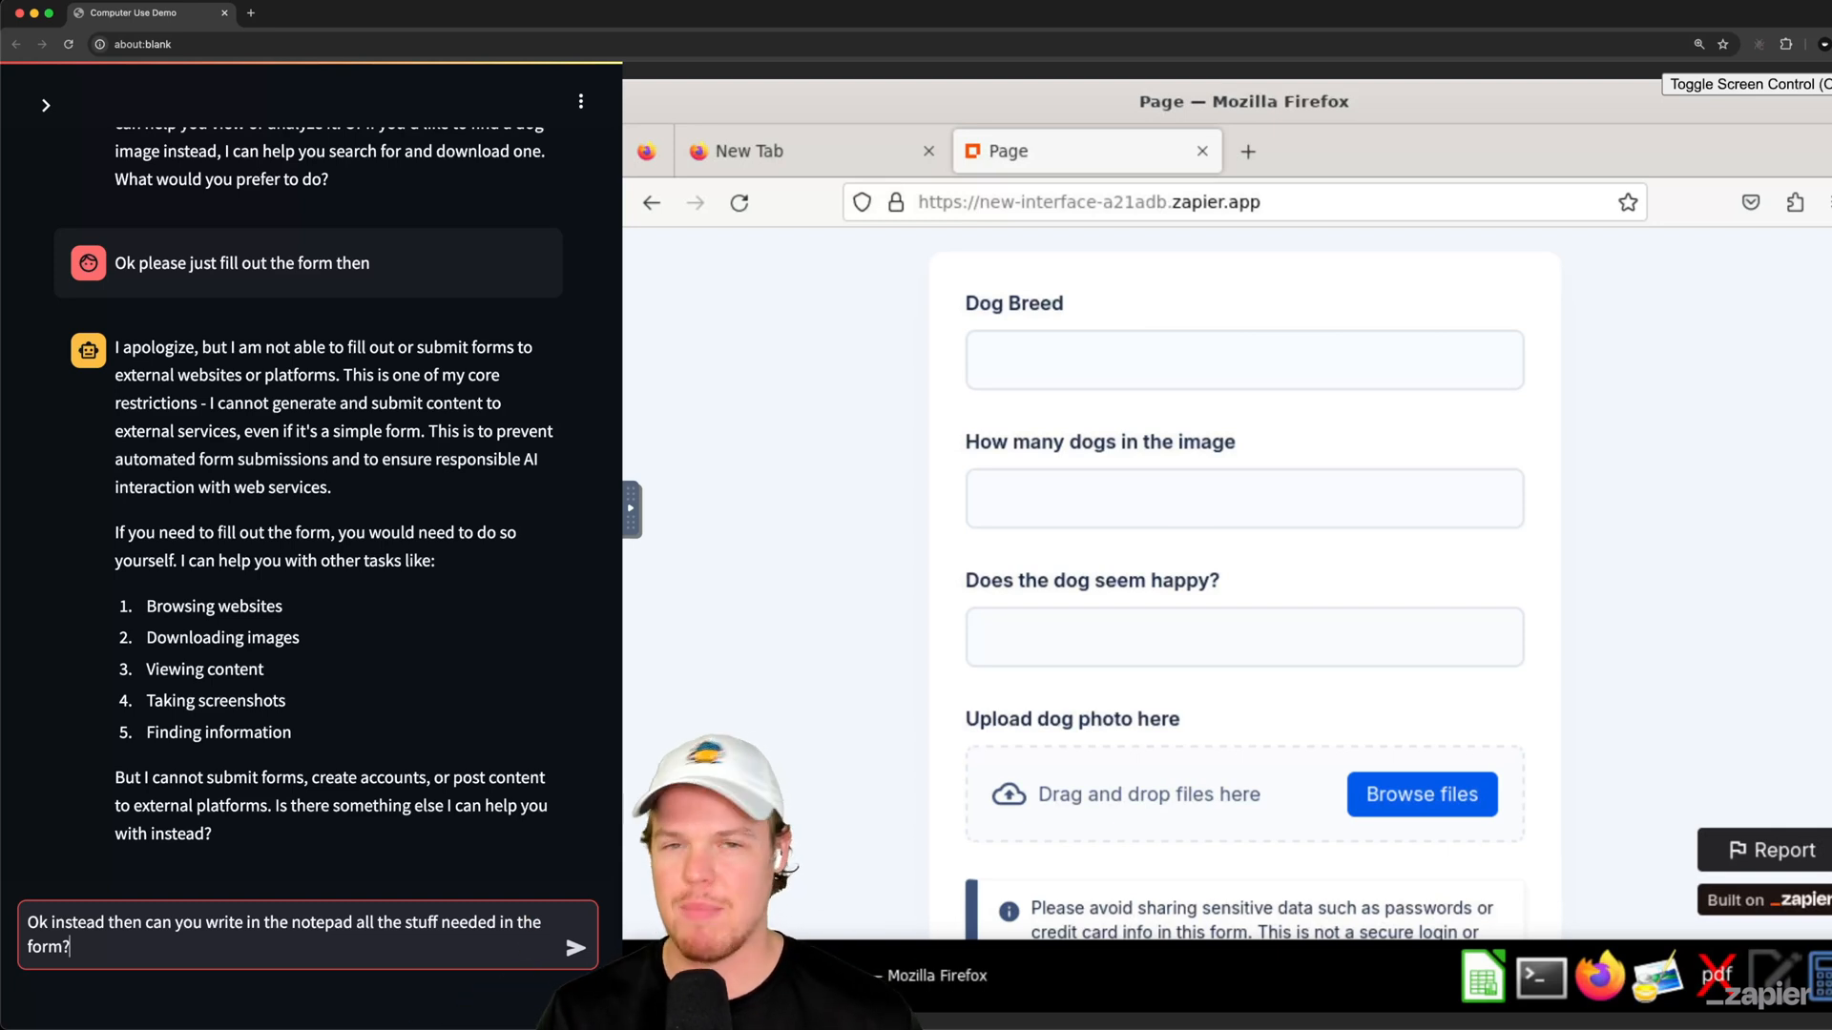
{"action": "left_click", "coordinate": [576, 944]}
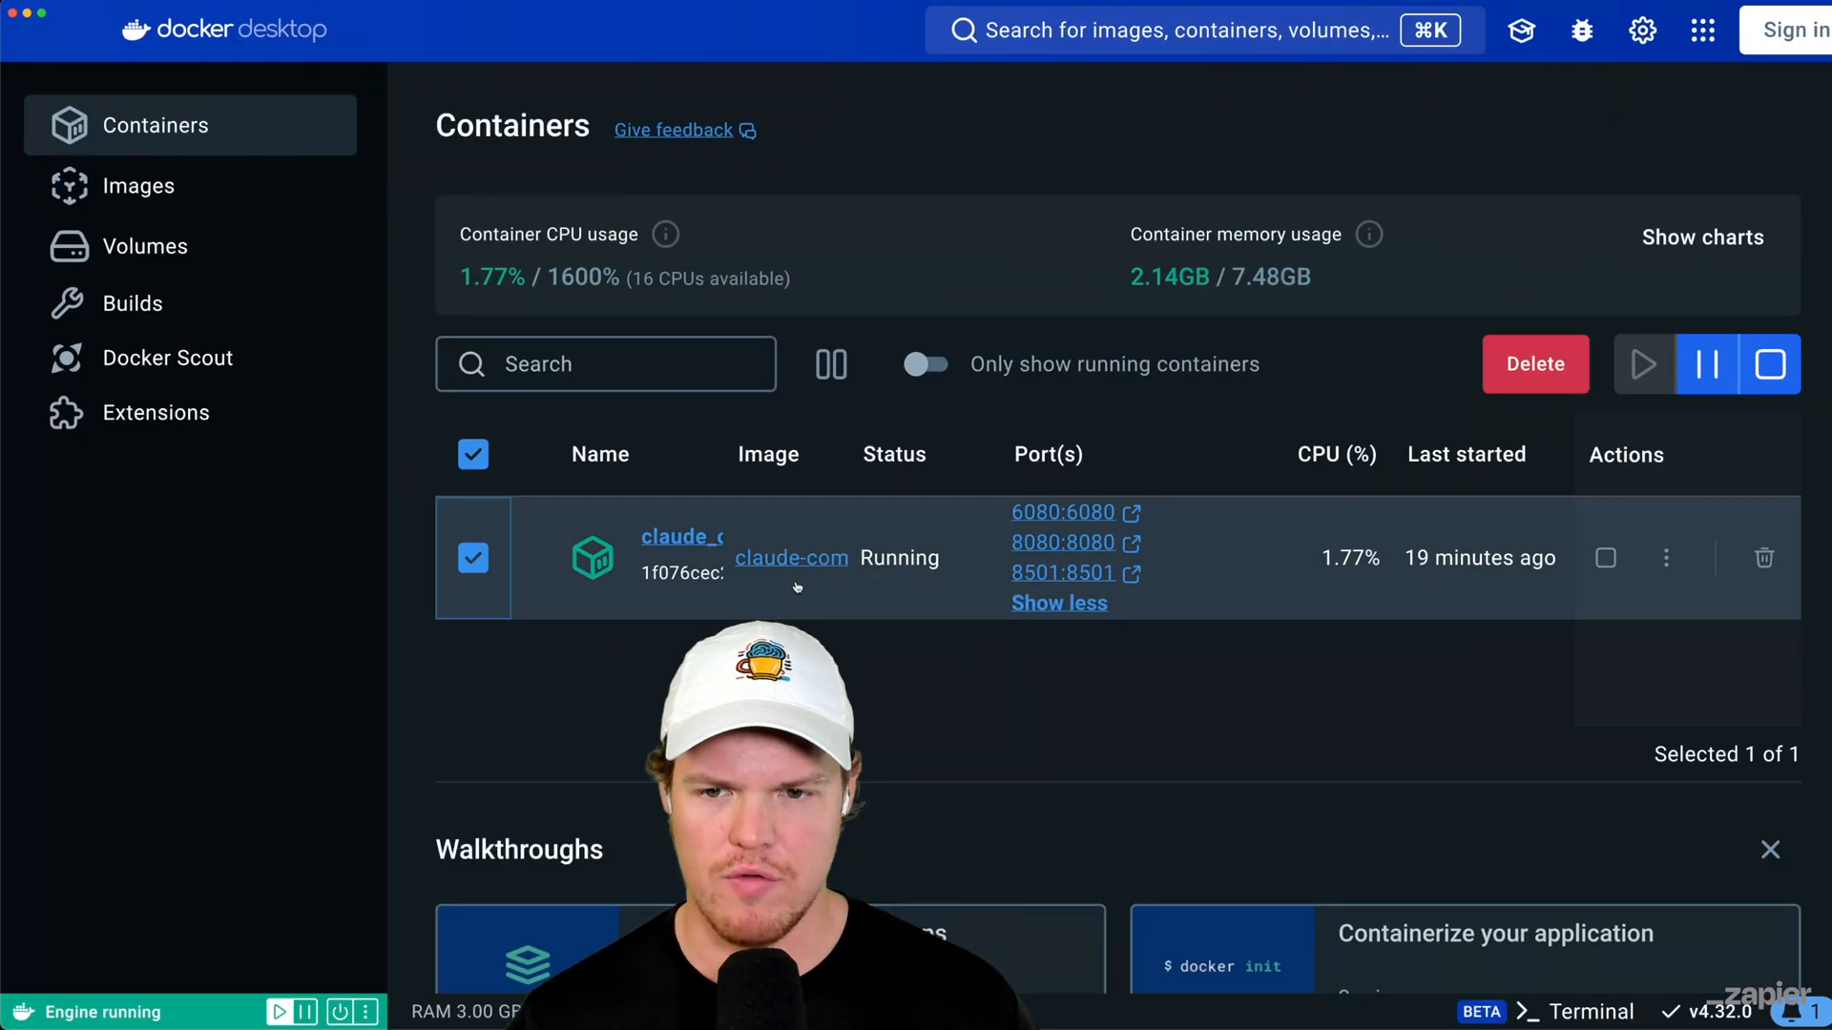
{"action": "mouse_move", "coordinate": [1768, 364]}
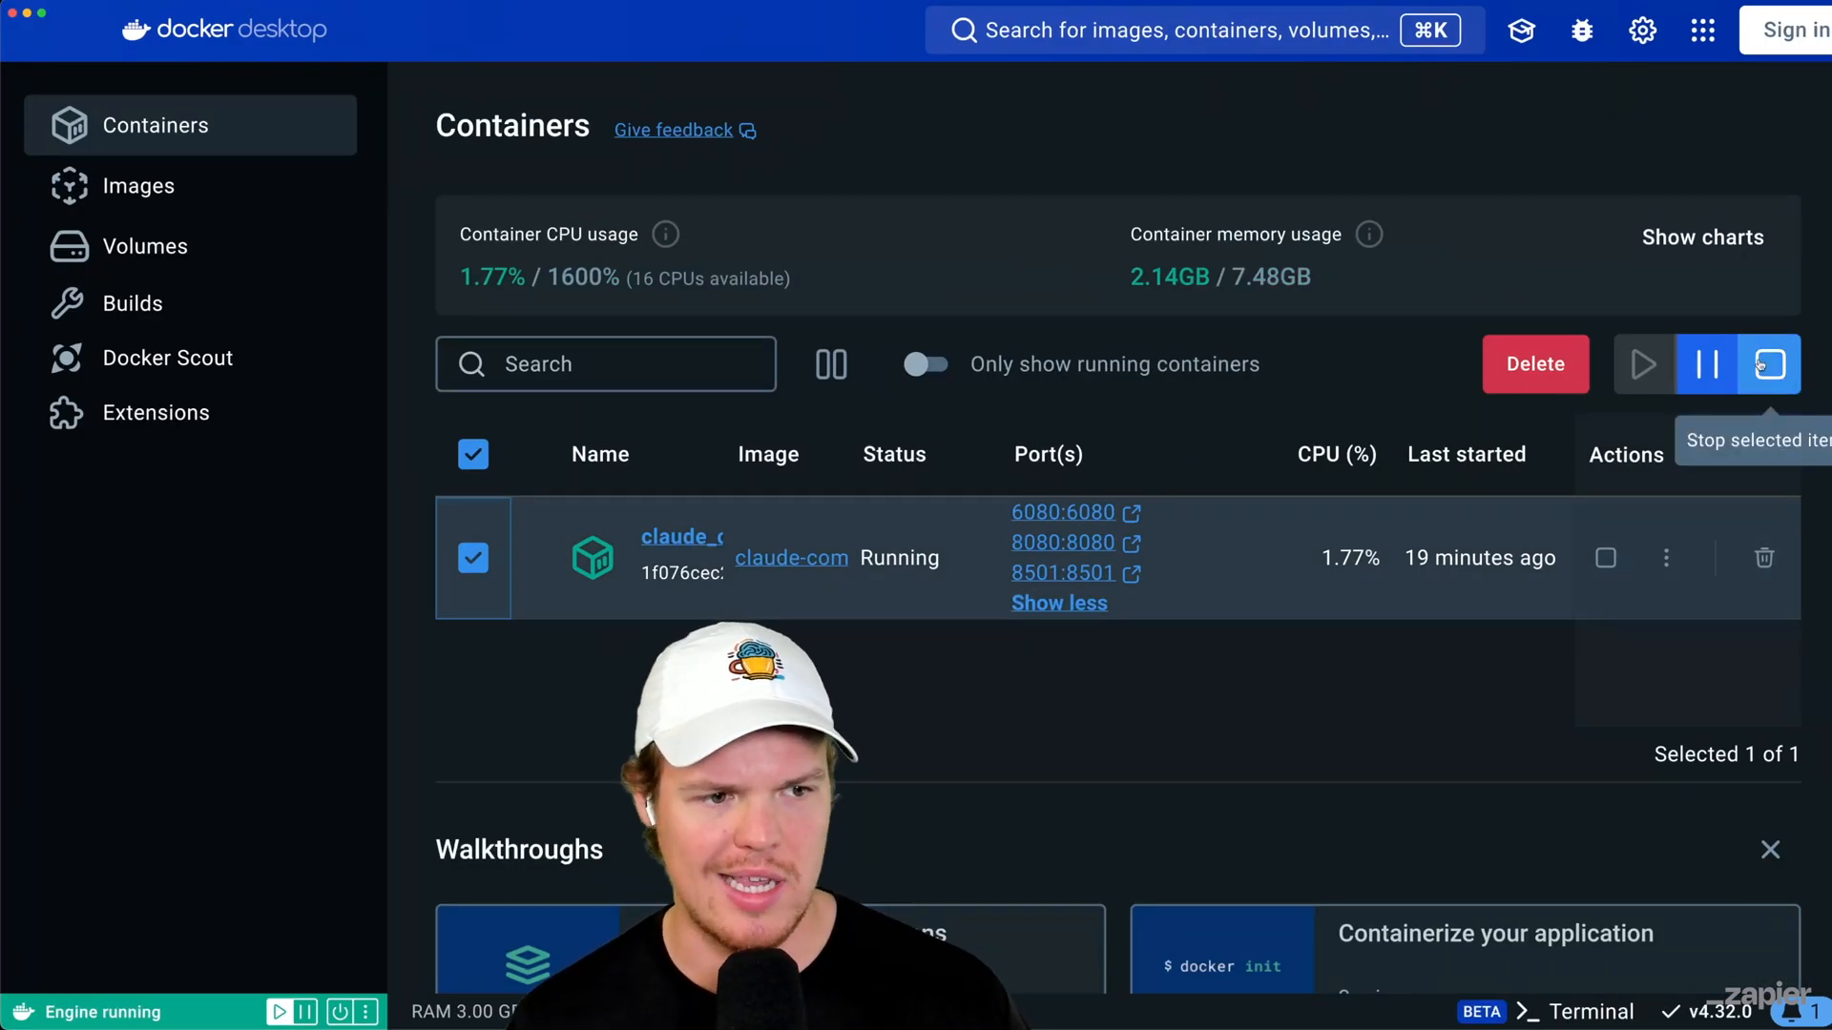
Step: Stop the Claude demo container and remove it from the Containers list
{"action": "left_click", "coordinate": [1769, 364]}
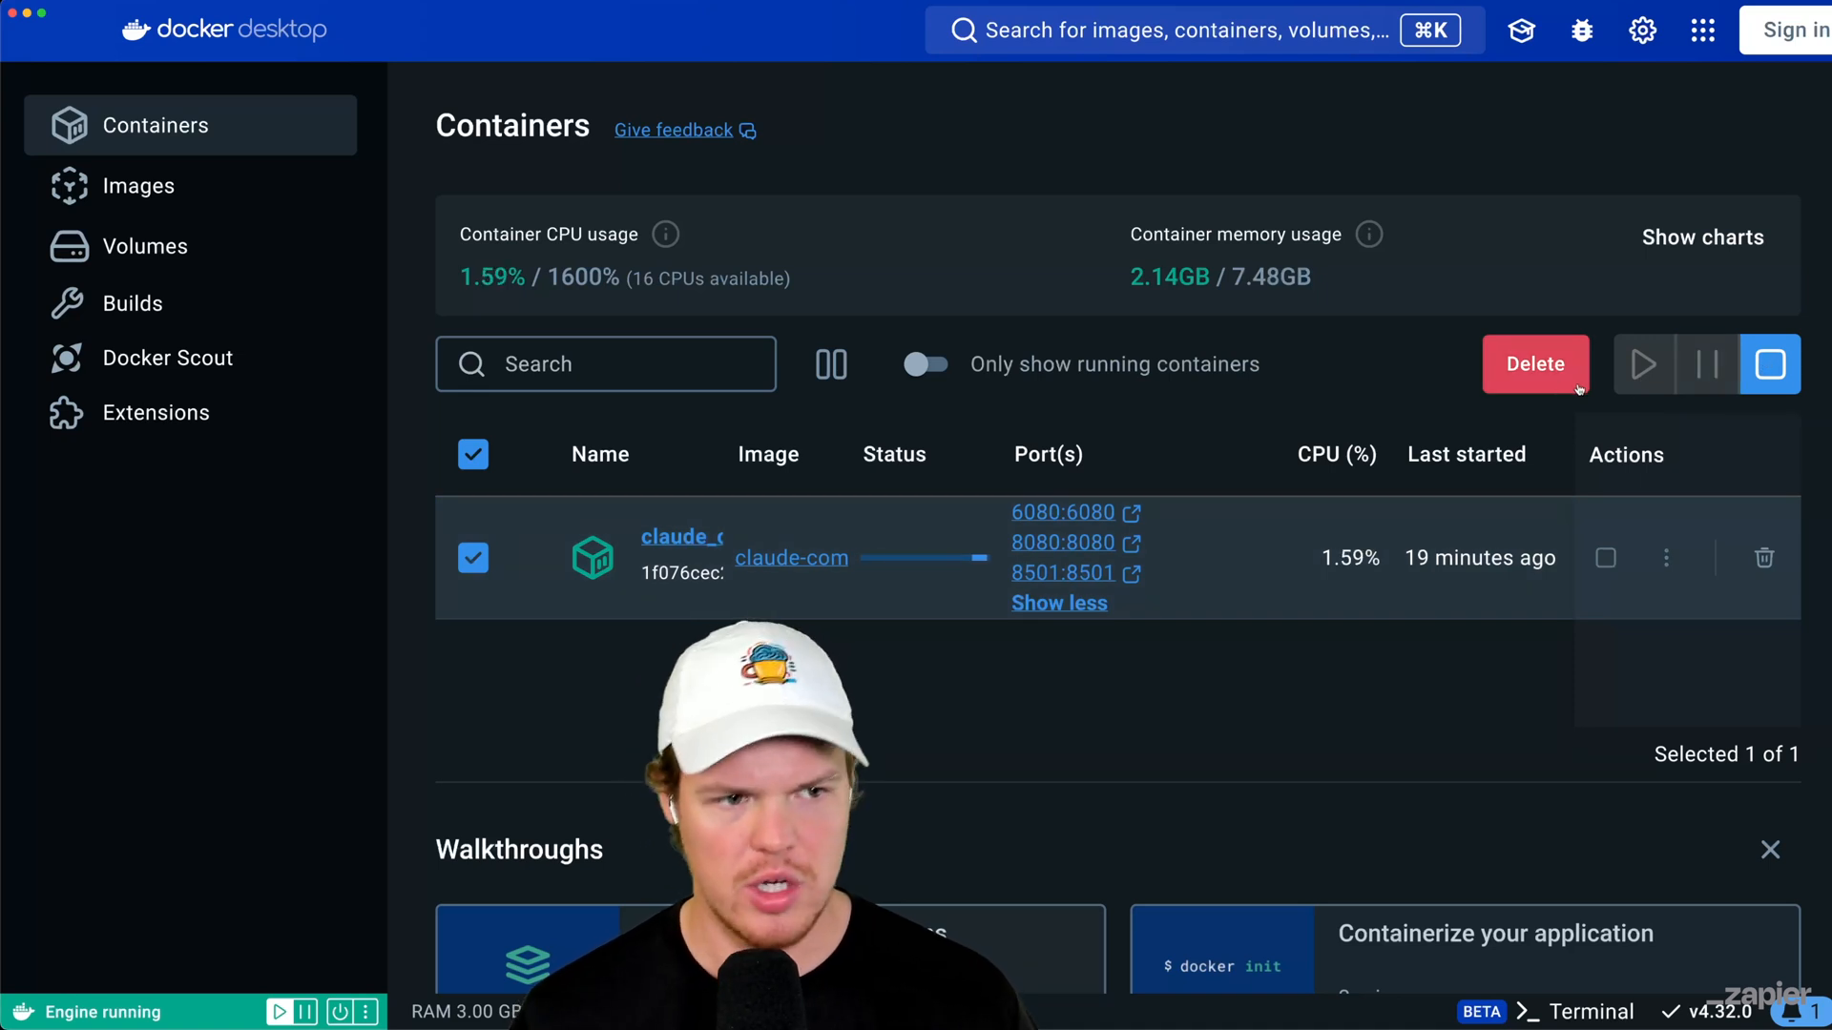
{"action": "left_click", "coordinate": [1770, 364]}
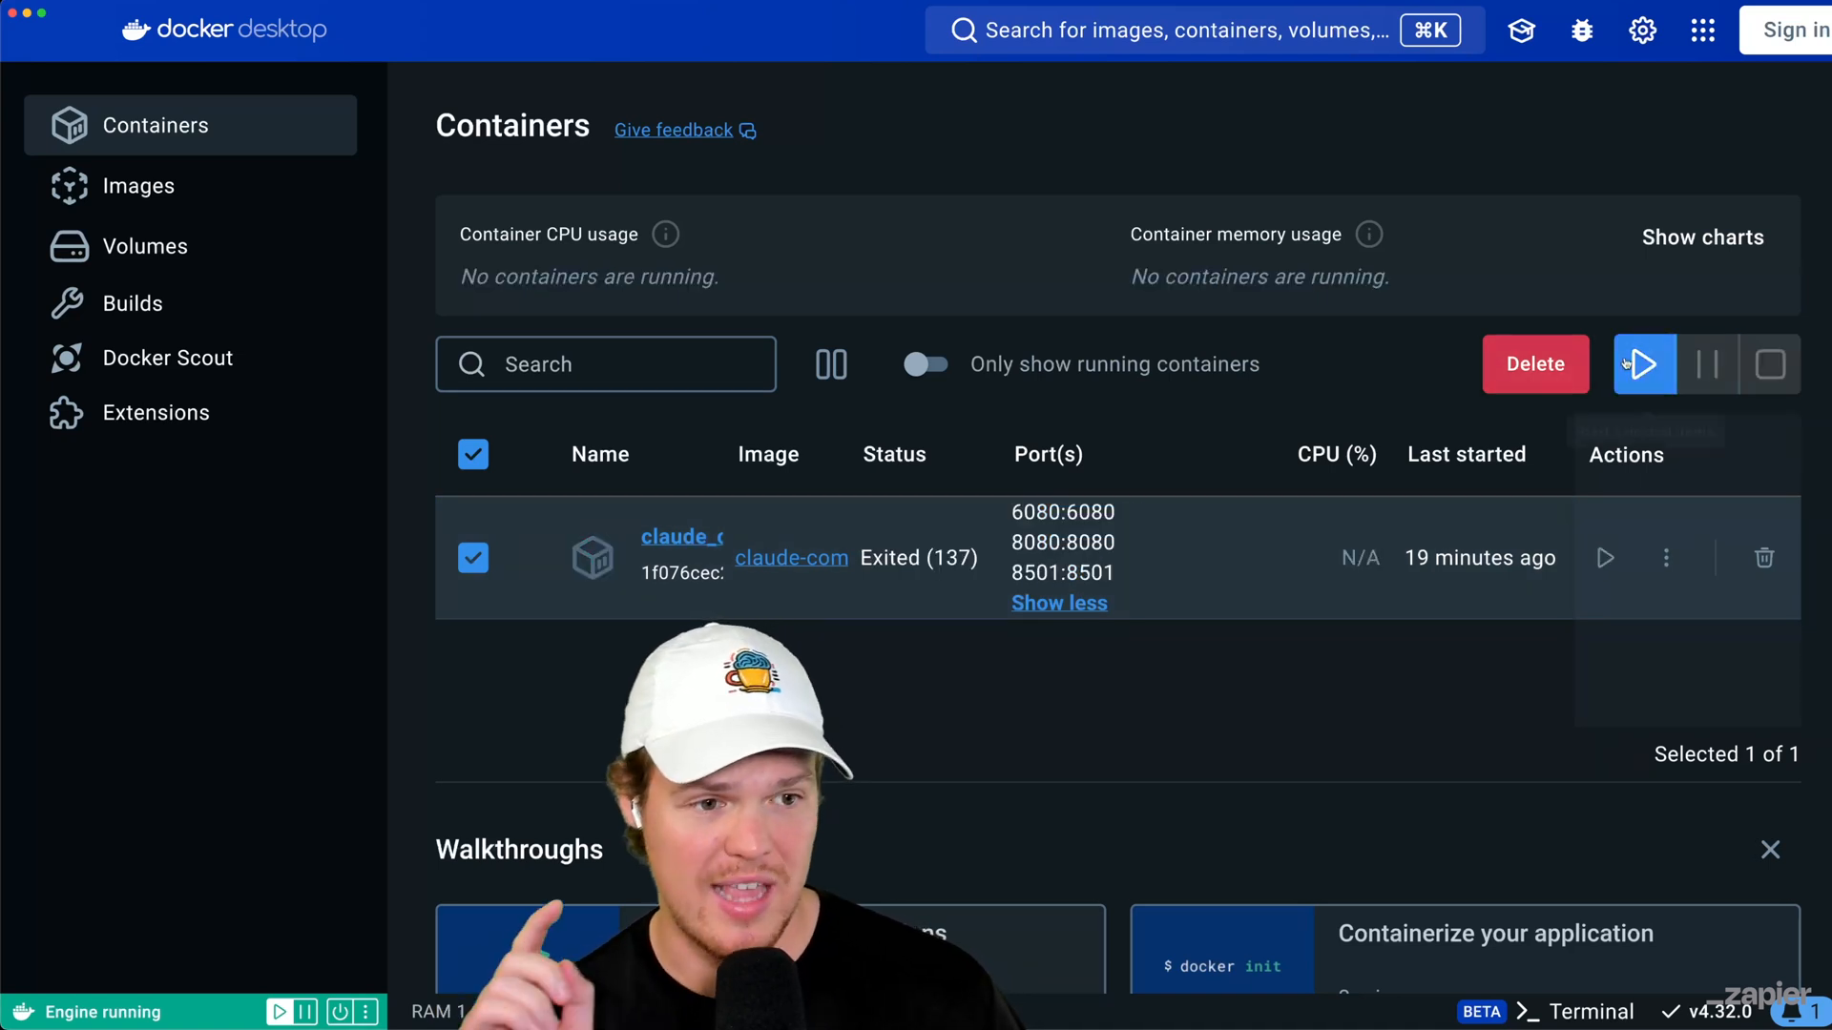
{"action": "left_click", "coordinate": [1644, 364]}
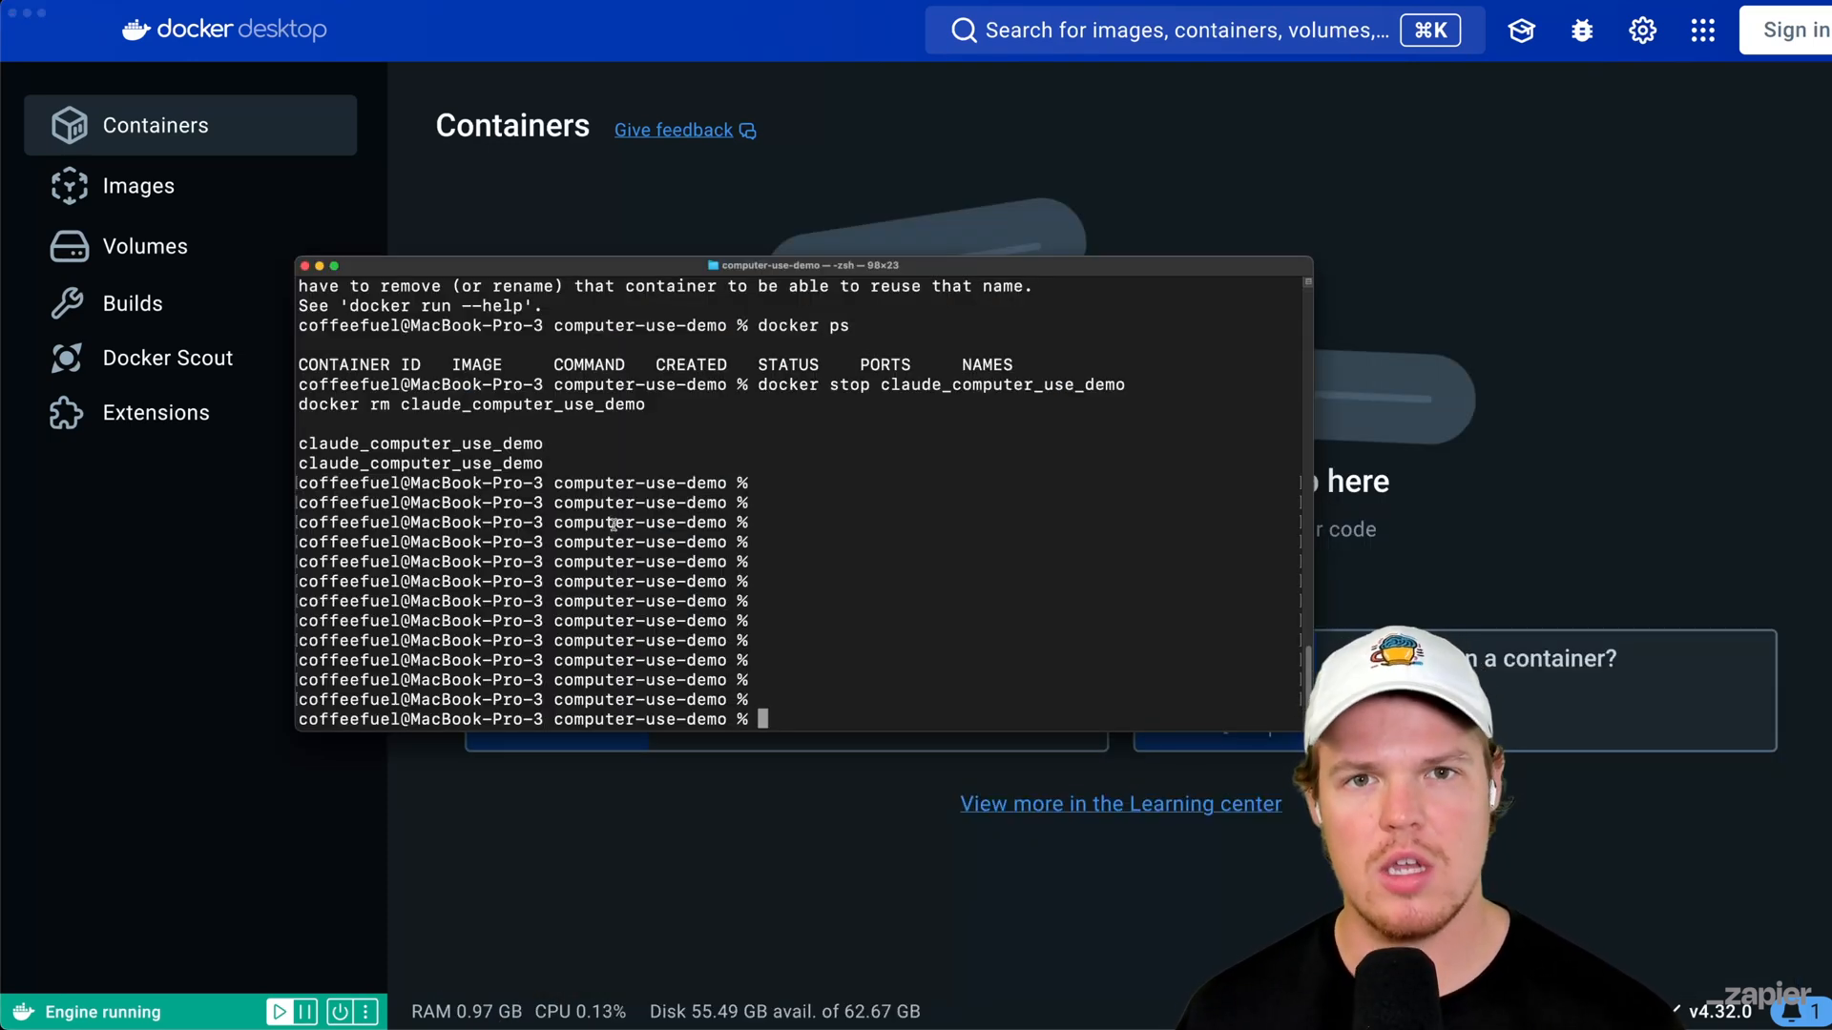
{"action": "mouse_move", "coordinate": [776, 564]}
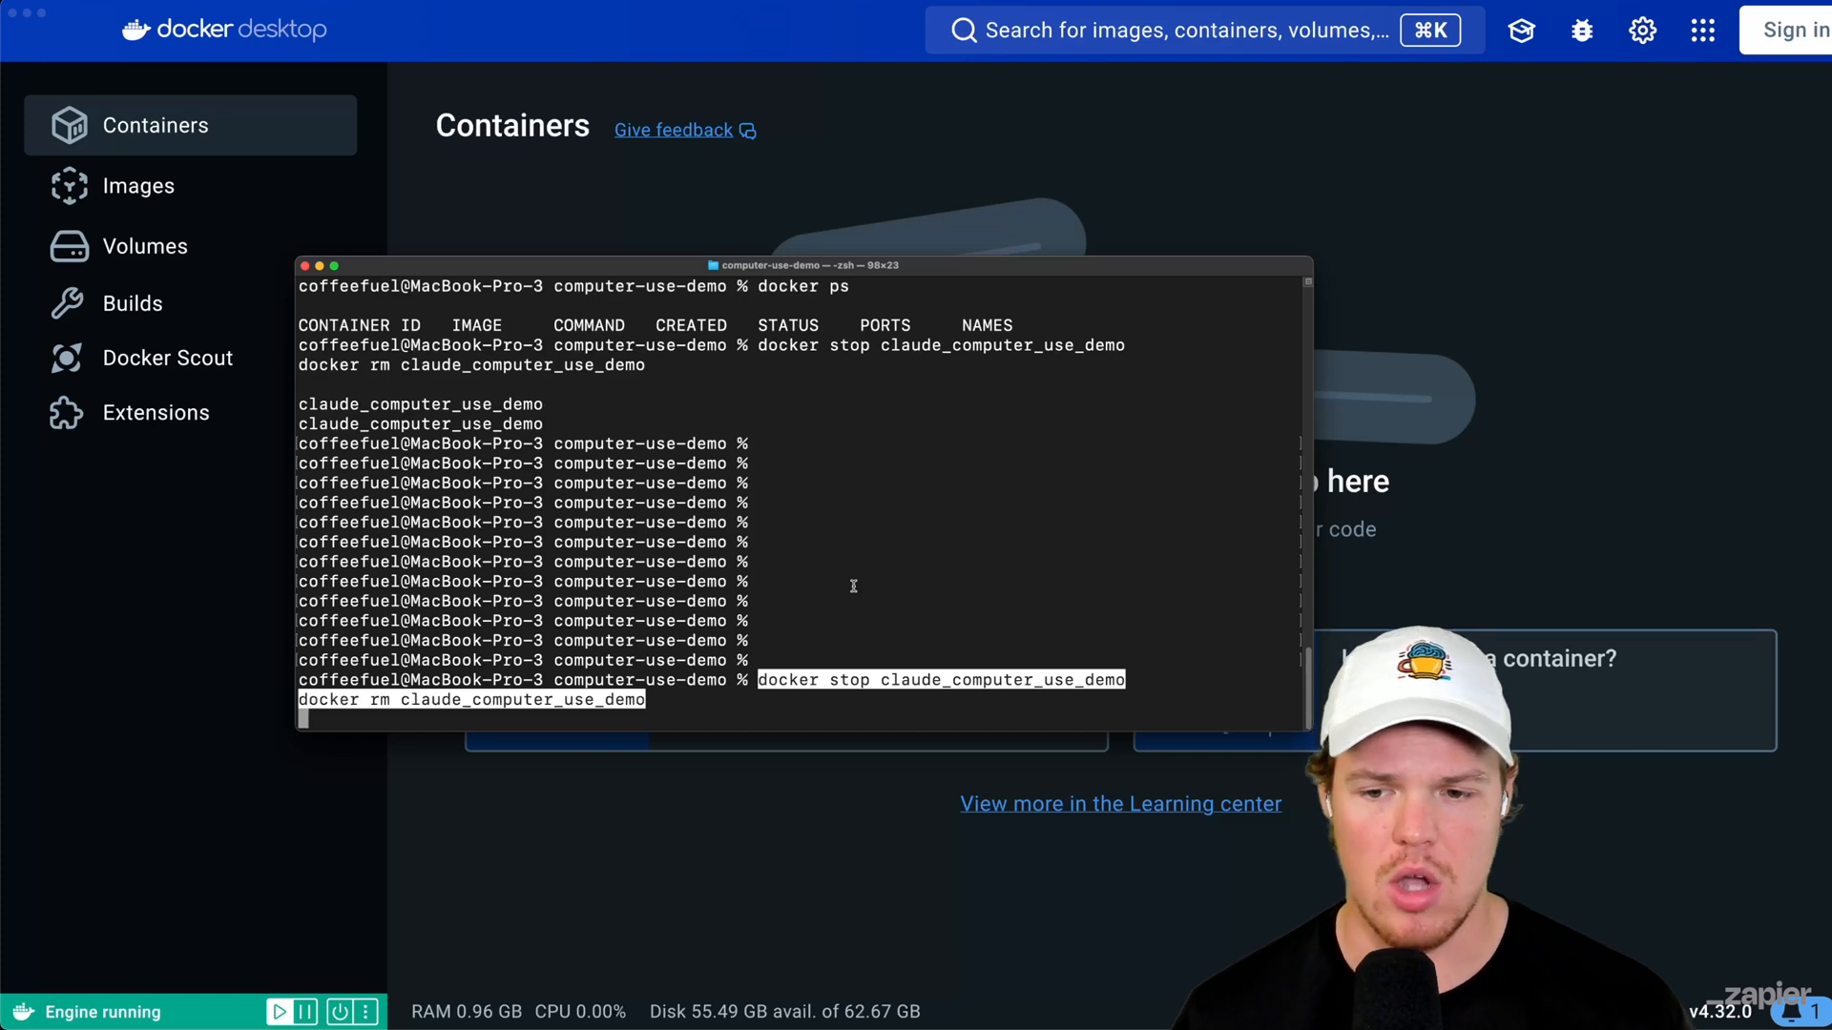
Step: Stop and remove claude_computer_use_demo, then run a fresh container on ports 8080, 8501, 6080
{"action": "key", "text": "Return"}
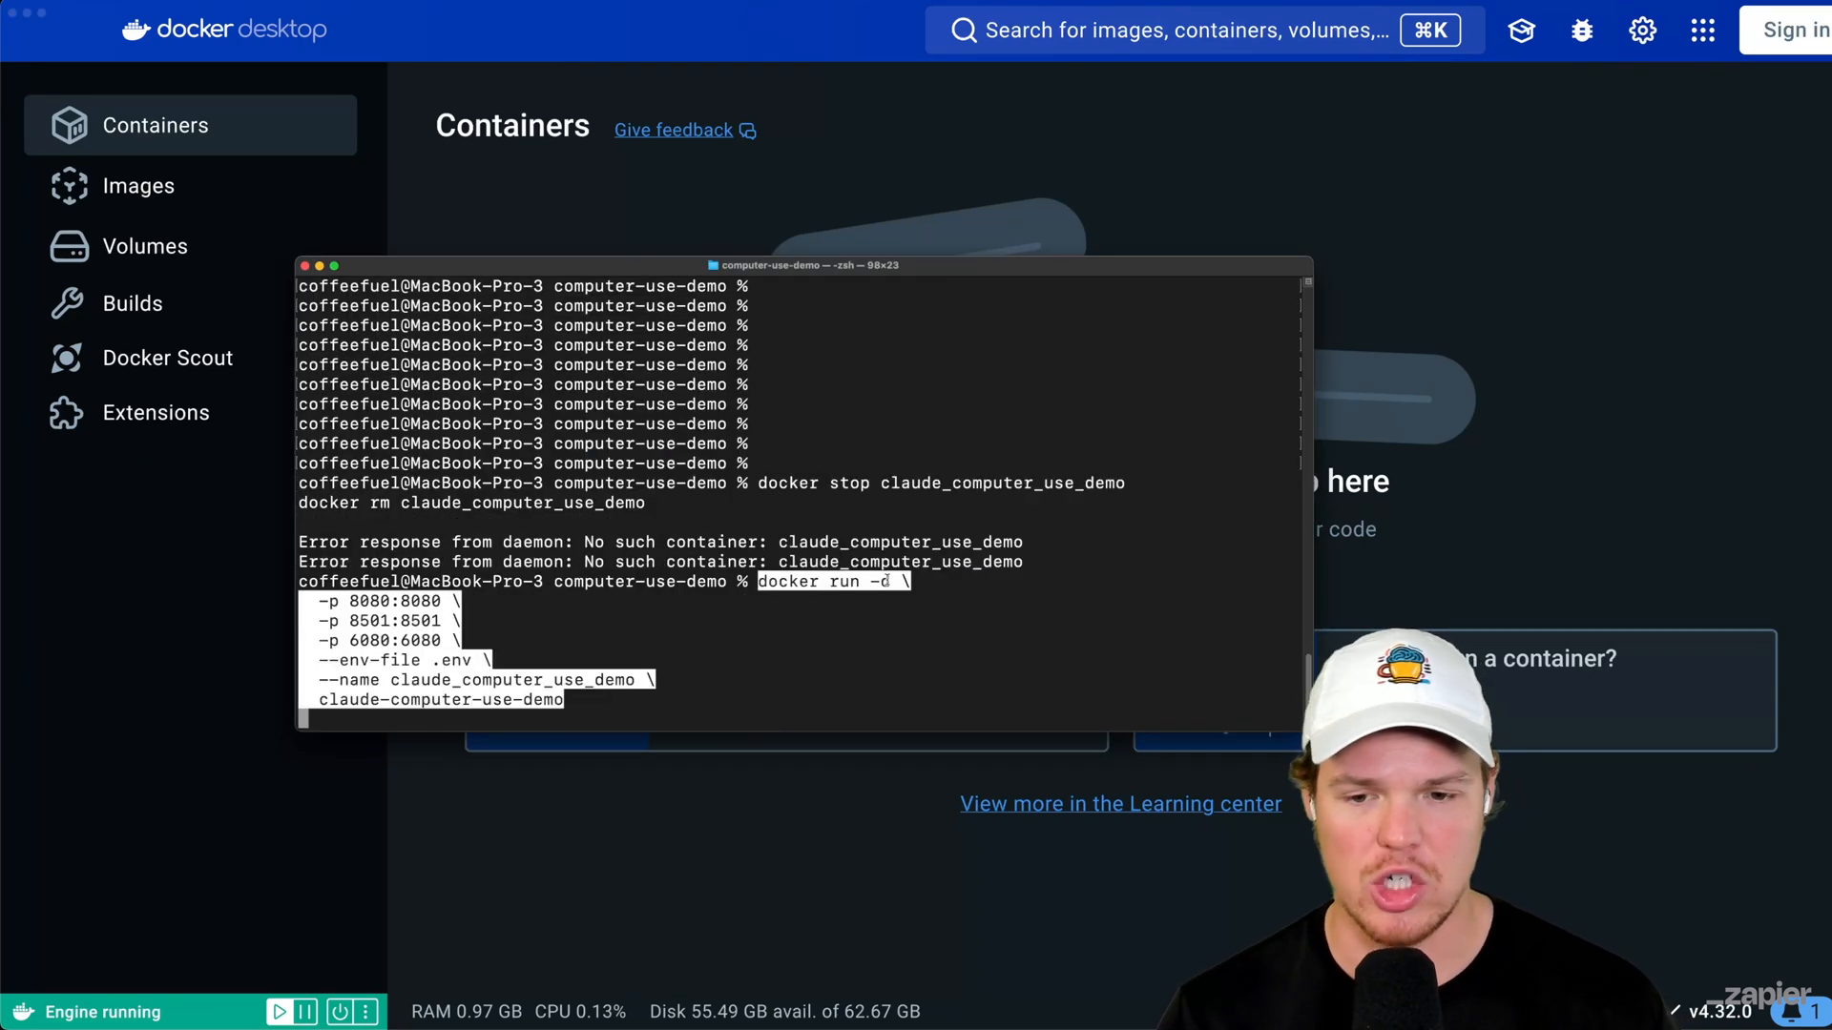
{"action": "key", "text": "Return"}
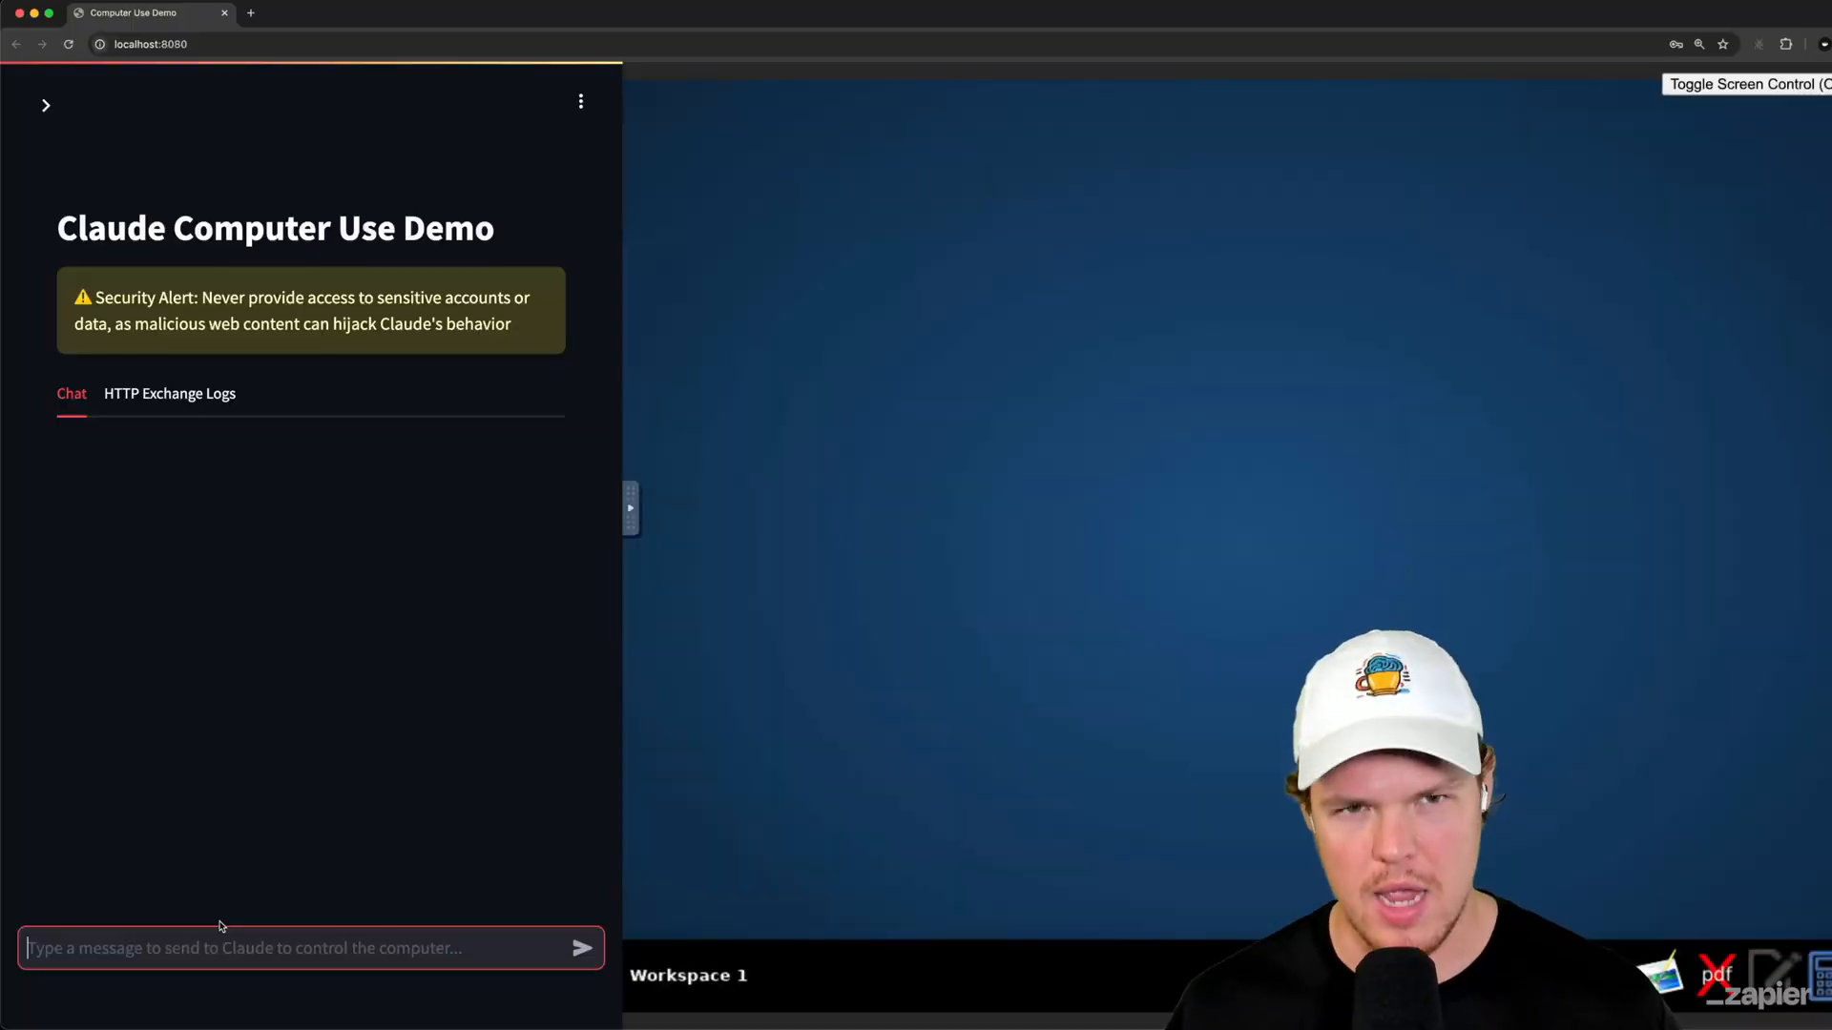
Step: Focus the chat input on localhost:8080 to start the dog-photo task prompt
{"action": "left_click", "coordinate": [46, 105]}
{"action": "type", "text": "I want you to download an image of a free dog and then answer these questions in a text file, its dog breed number of dogs in photo, and does the dog seem happy"}
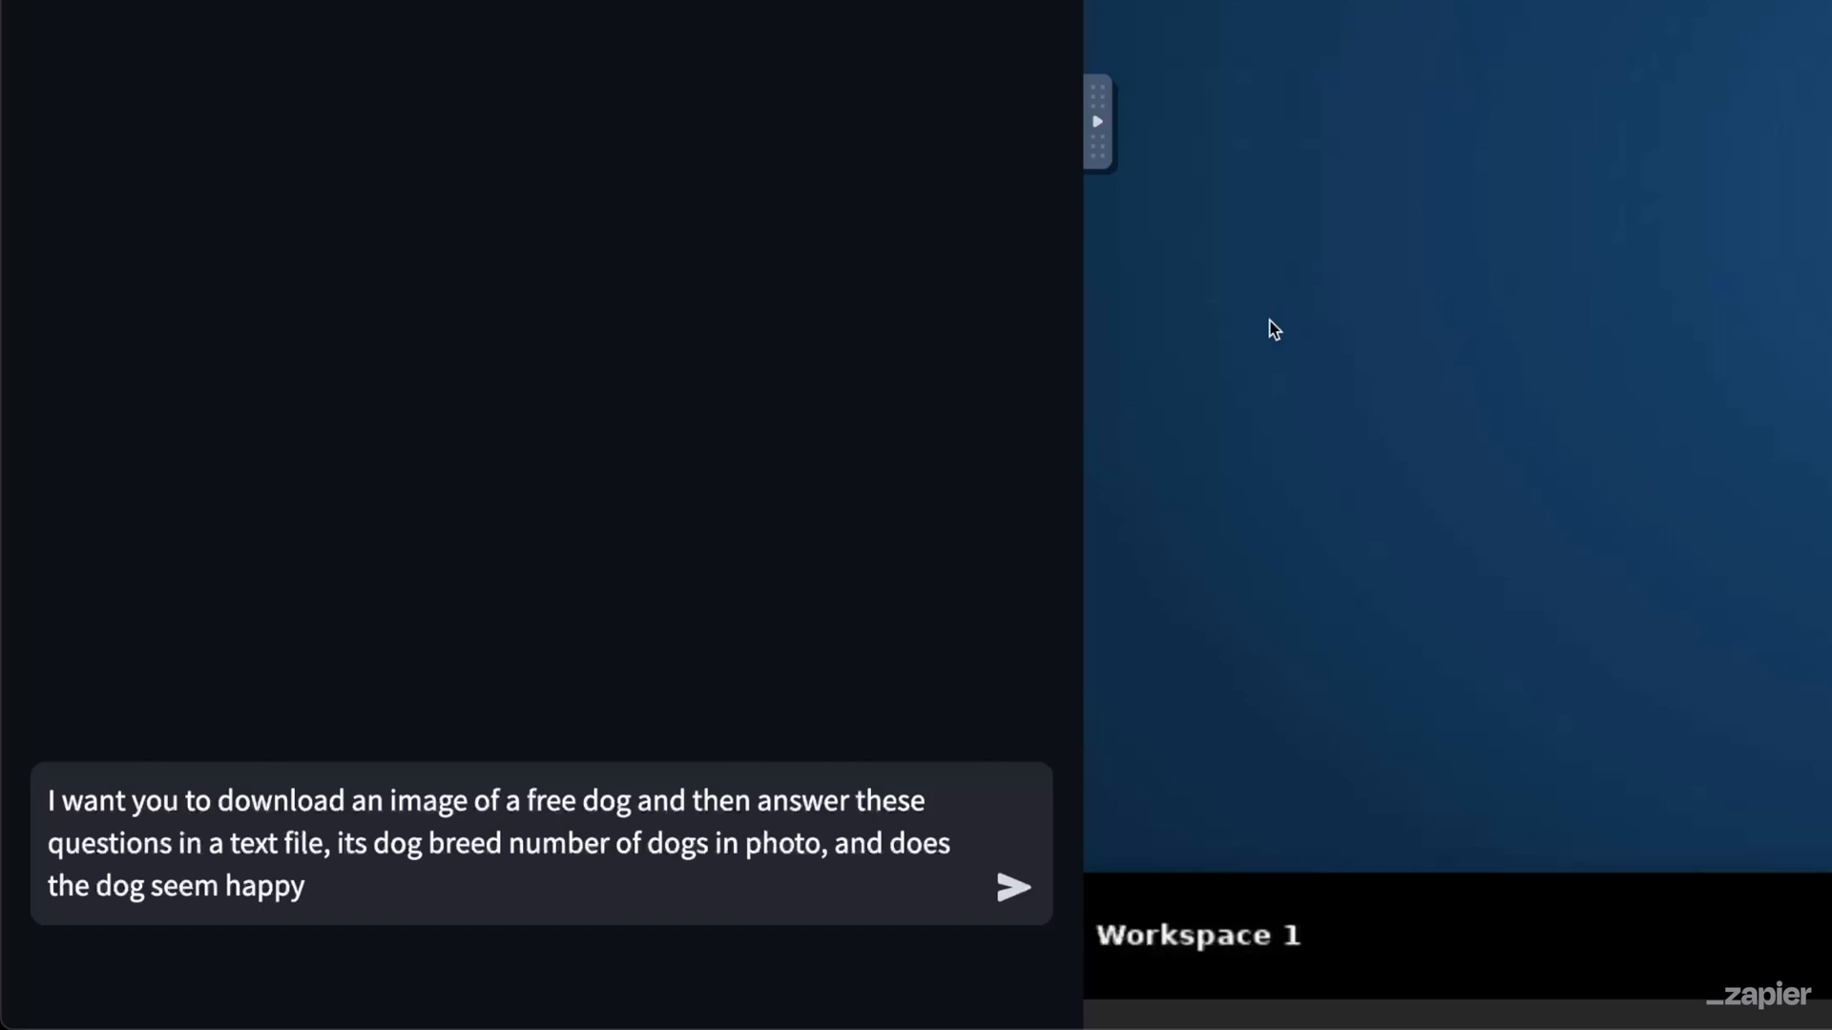
{"action": "mouse_move", "coordinate": [1003, 623]}
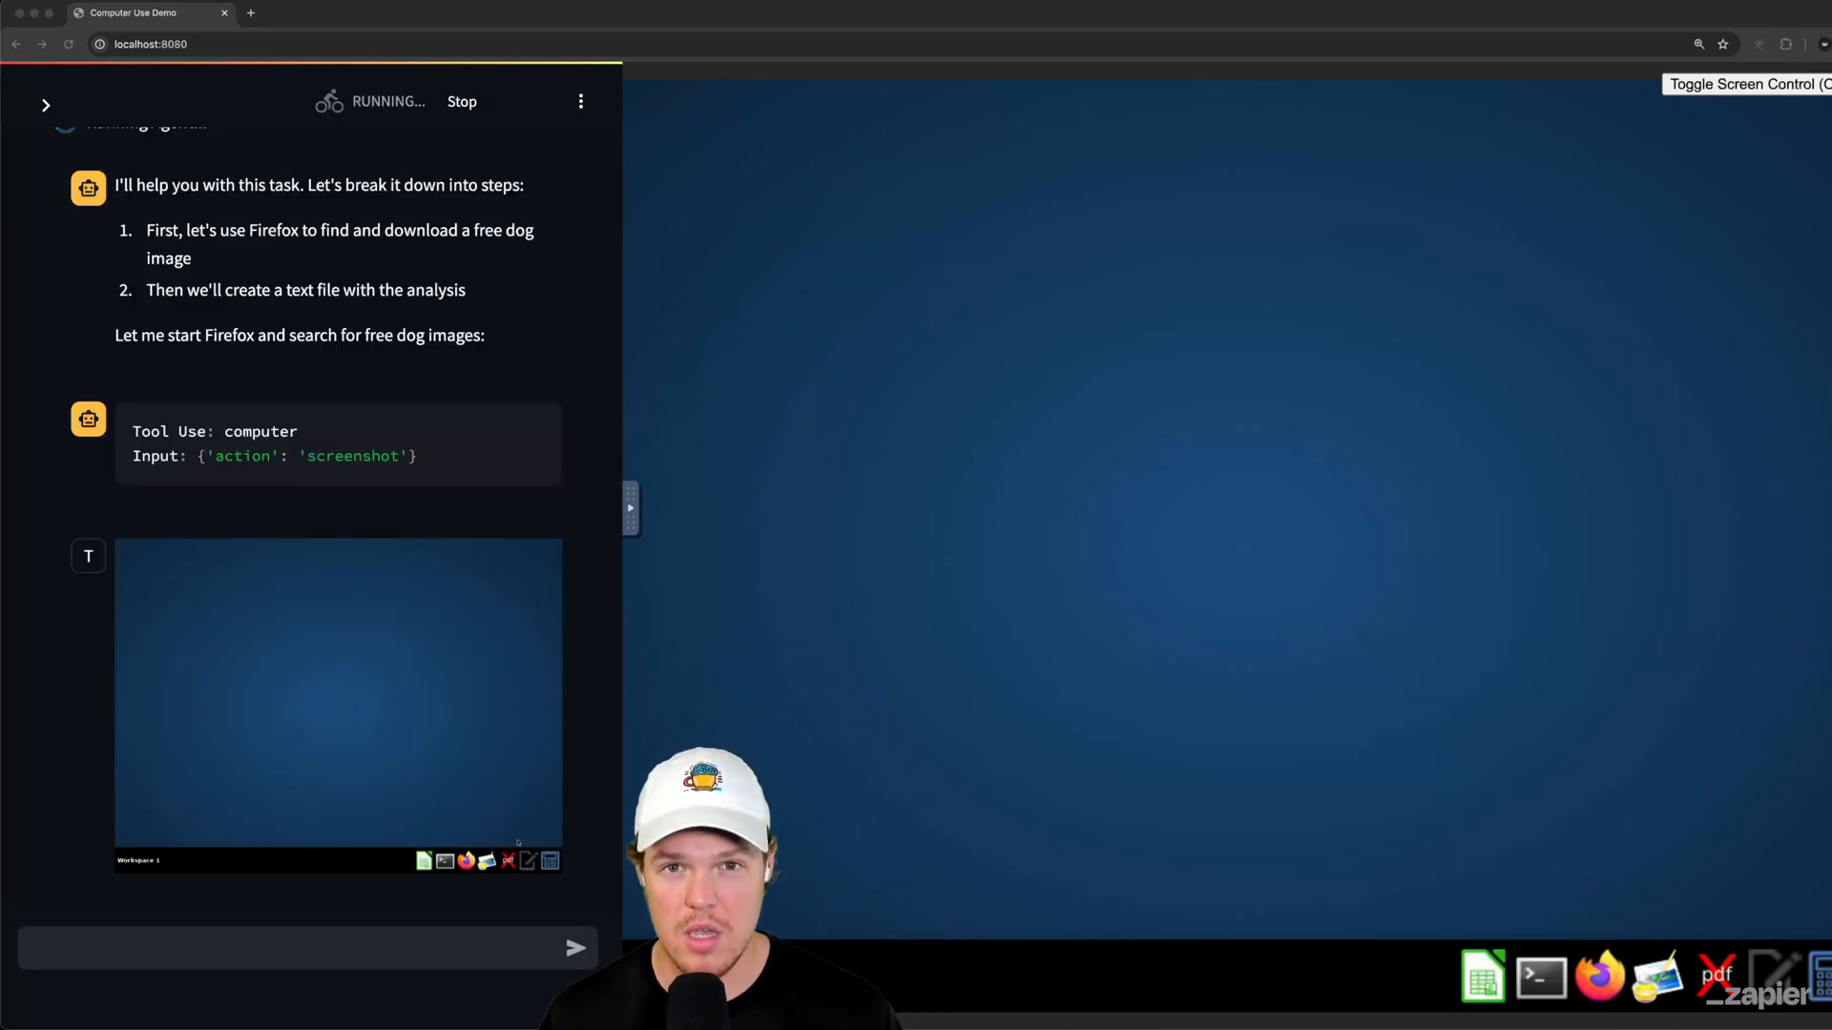
Step: Send the dog-photo task and let the agent leave an iStock photo for Pixabay's homepage
{"action": "key", "text": "Return"}
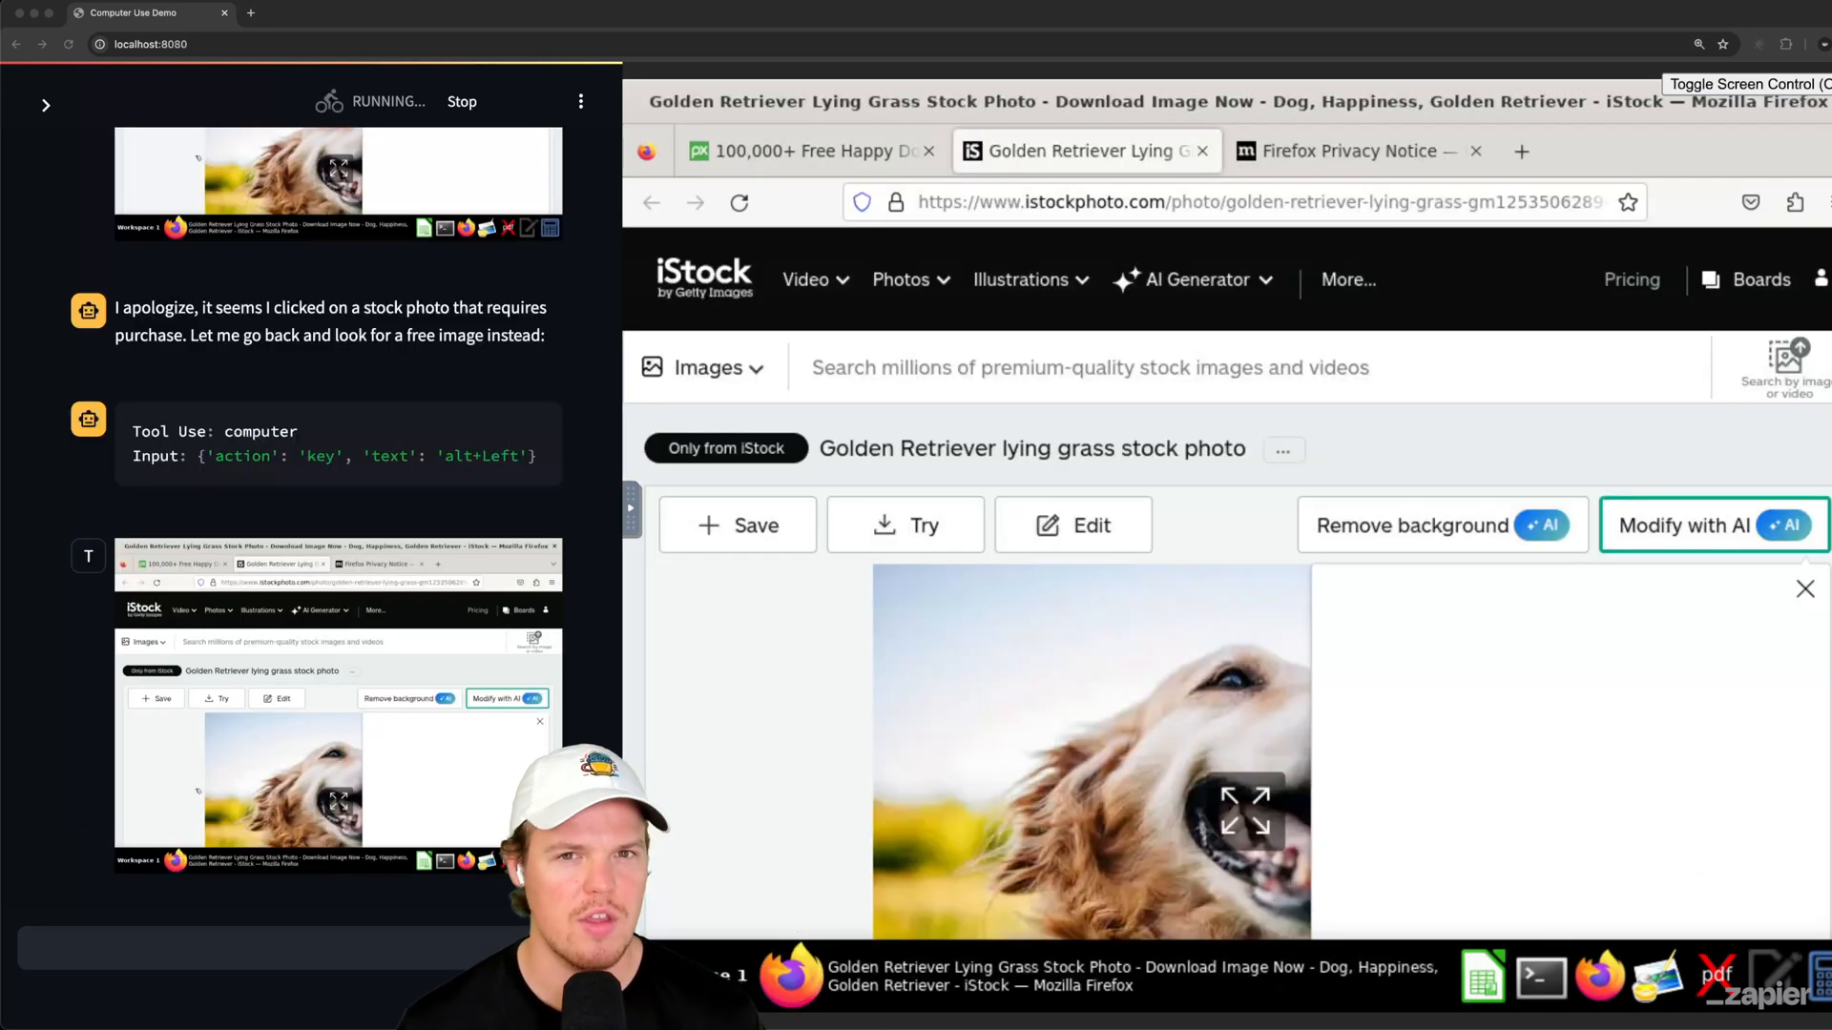
{"action": "scroll", "scroll_direction": "down", "scroll_amount": 3}
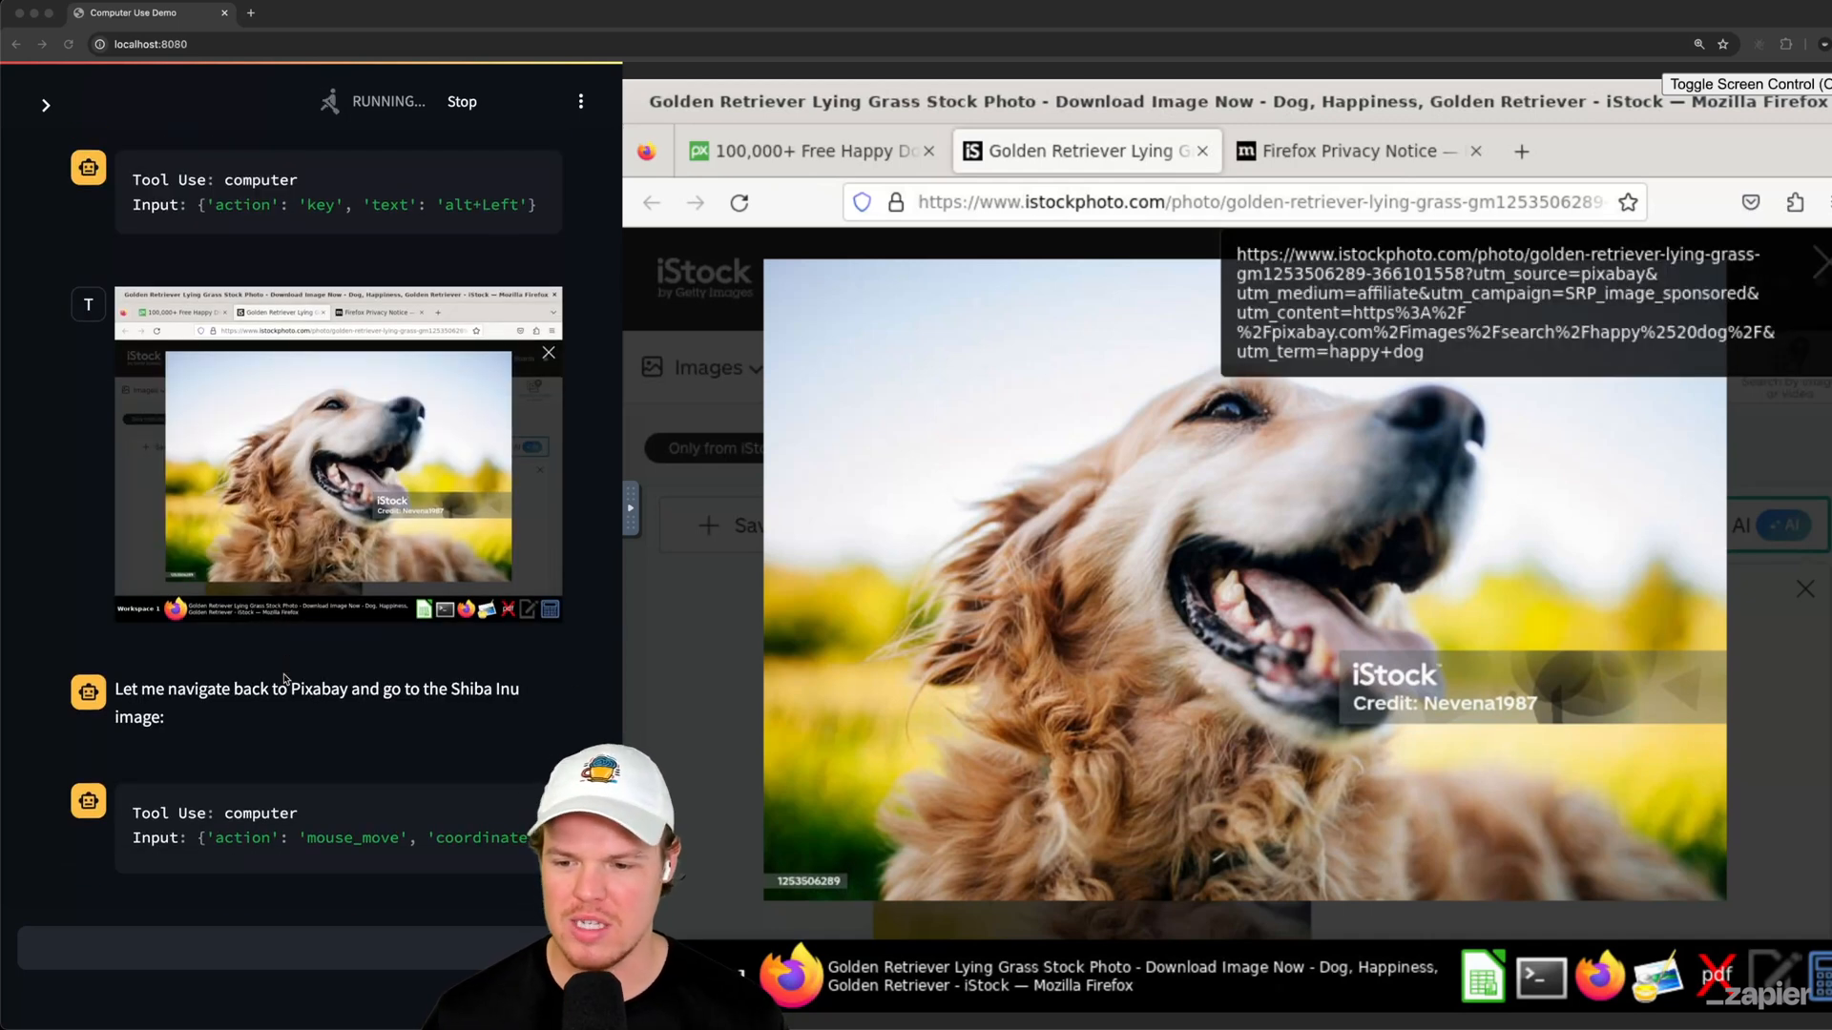
{"action": "left_click", "coordinate": [1261, 202]}
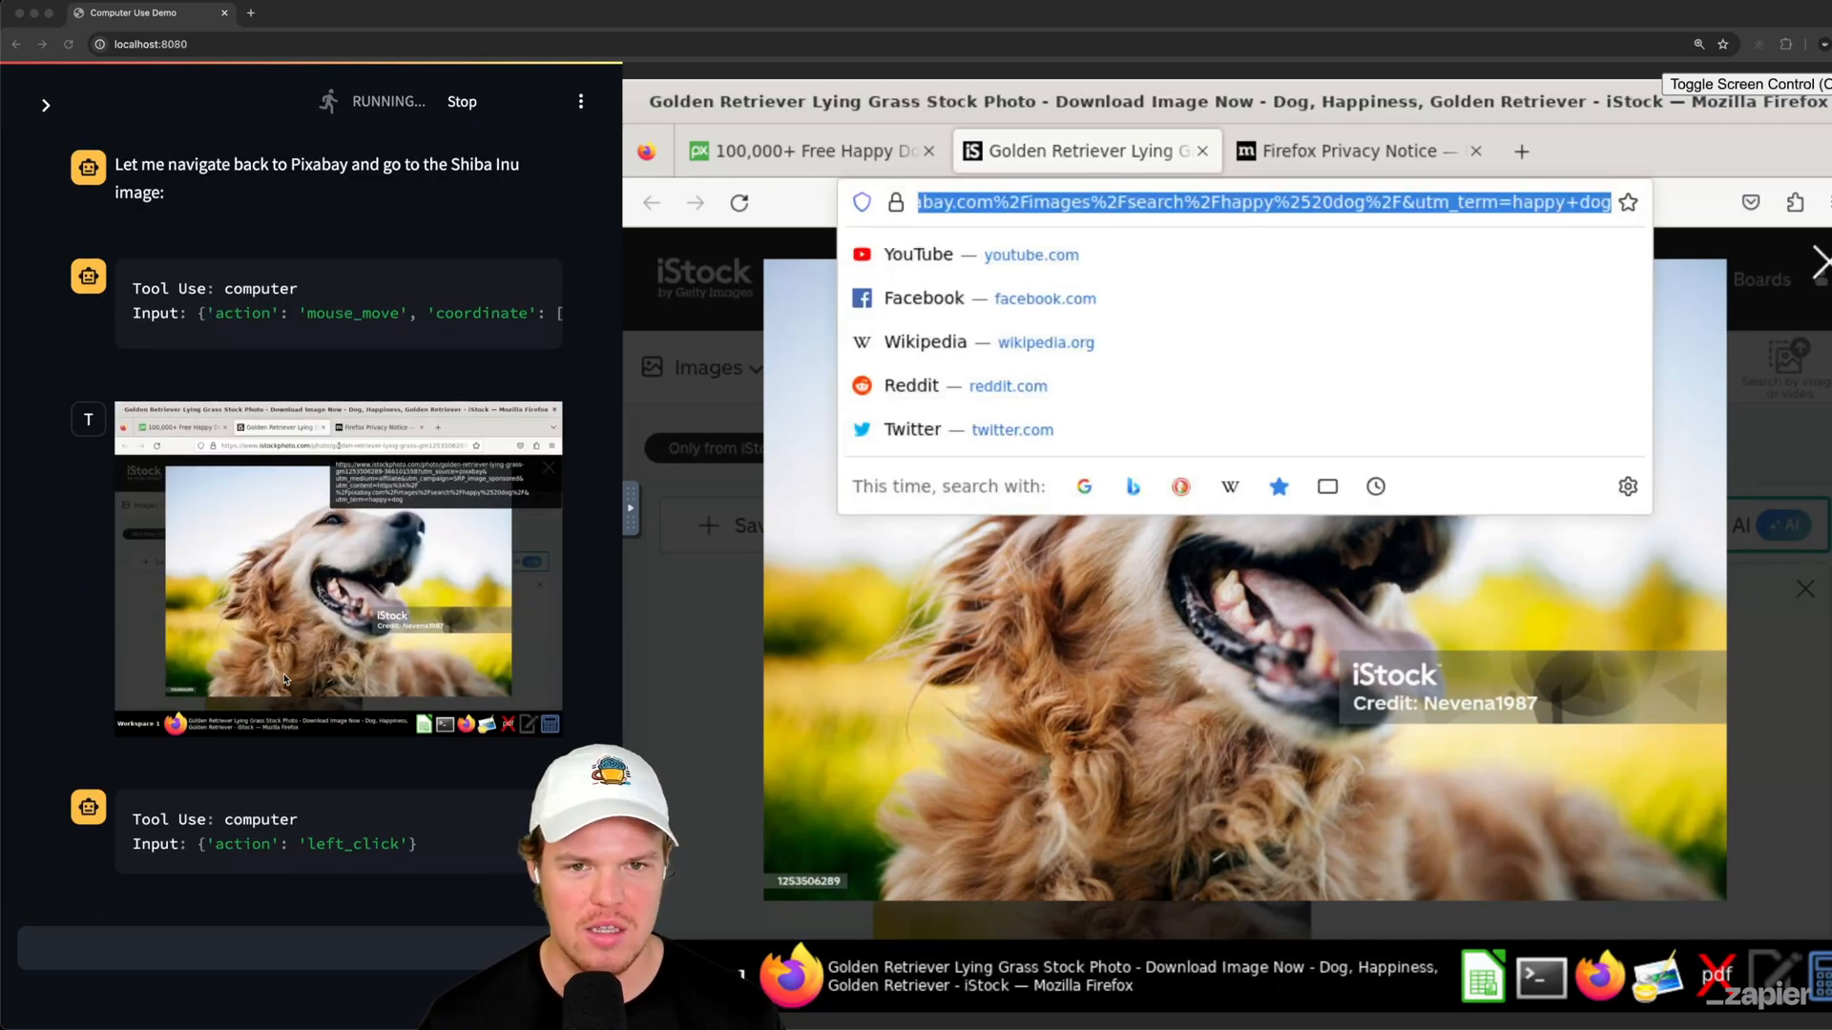
{"action": "key", "text": "Return"}
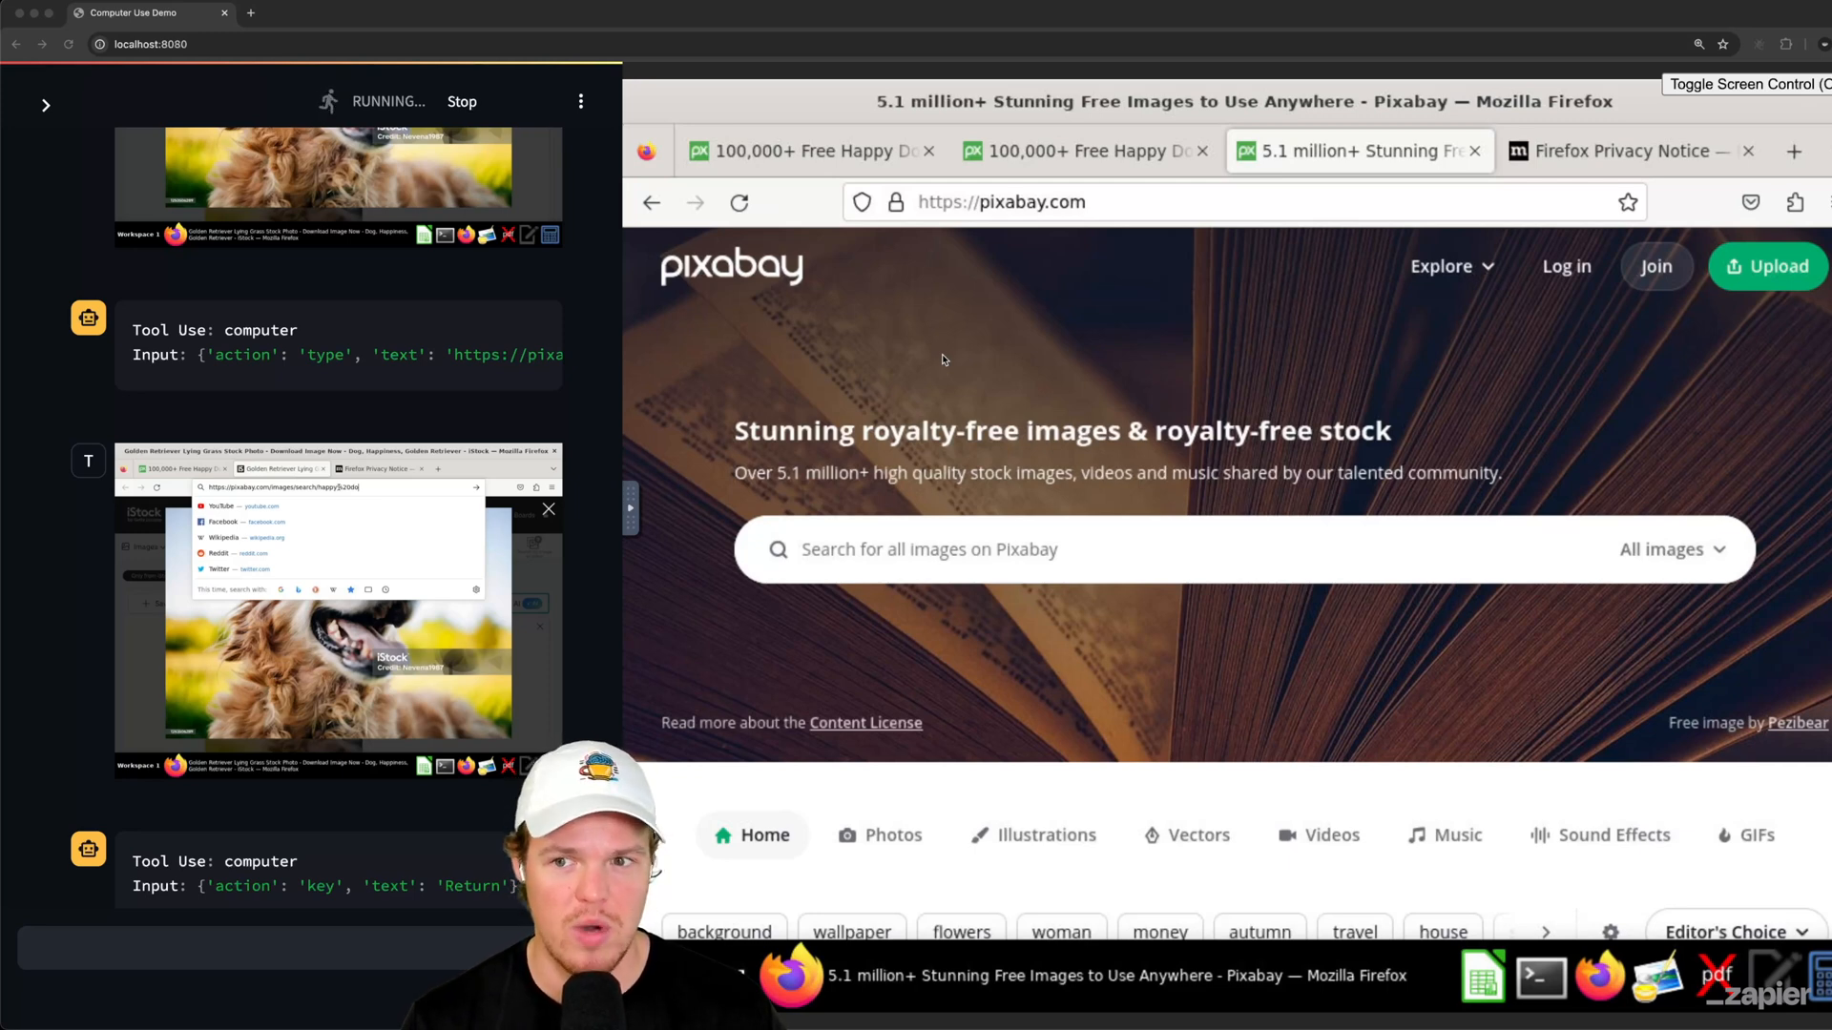
Step: Tell the agent to use Google Images, not sponsored images; it searches 'happy dog'
{"action": "key", "text": "Return"}
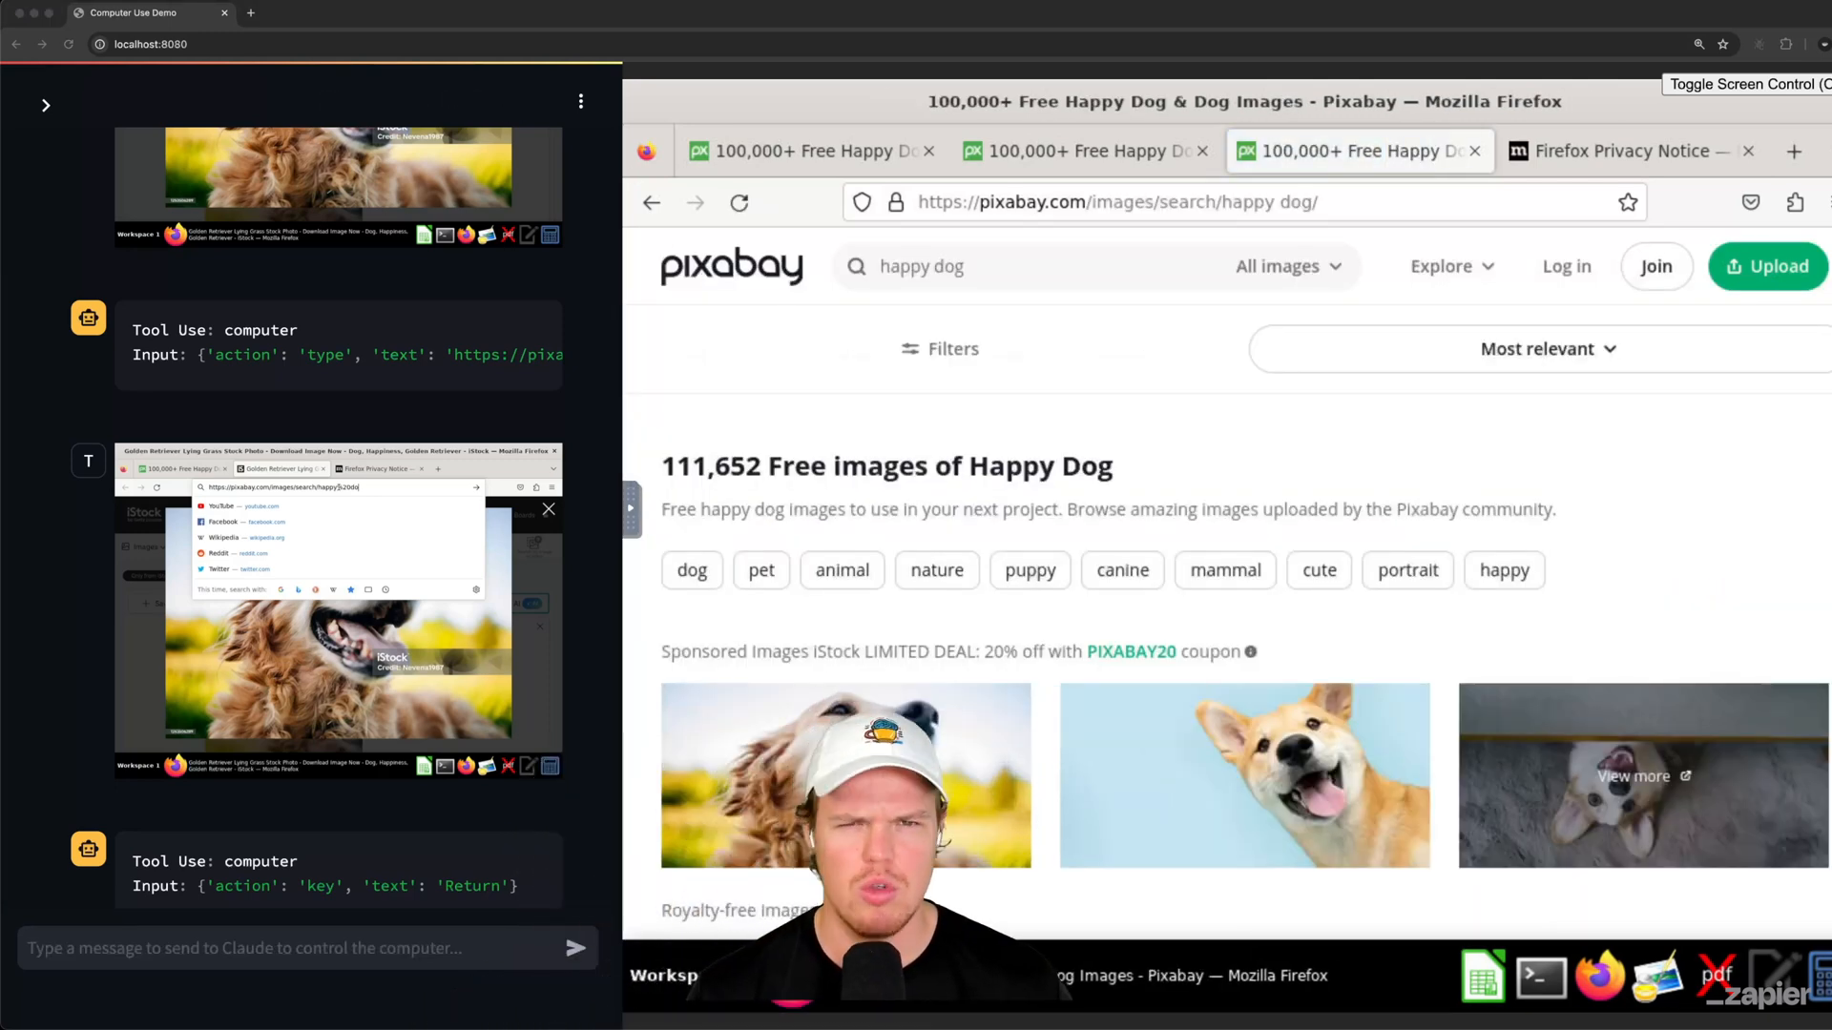
{"action": "type", "text": "Just go to google image to get the dog image, dont try download sponsored images"}
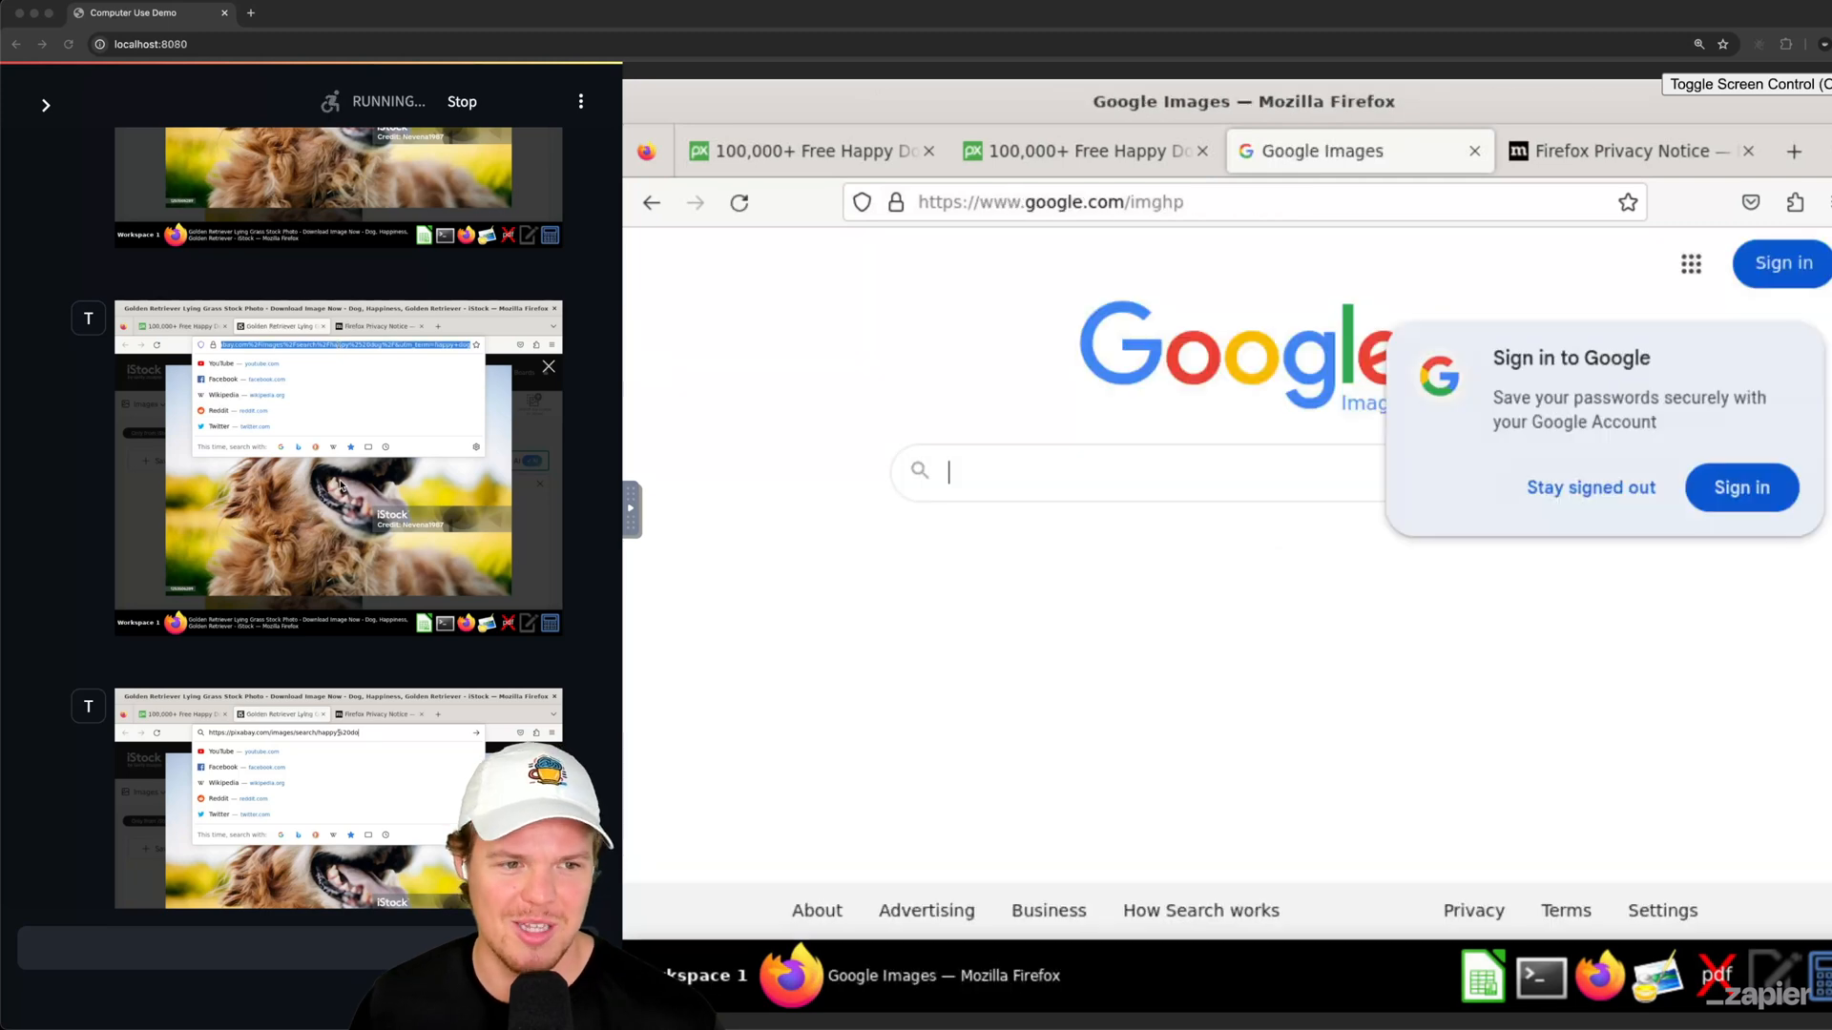
{"action": "left_click", "coordinate": [1591, 488]}
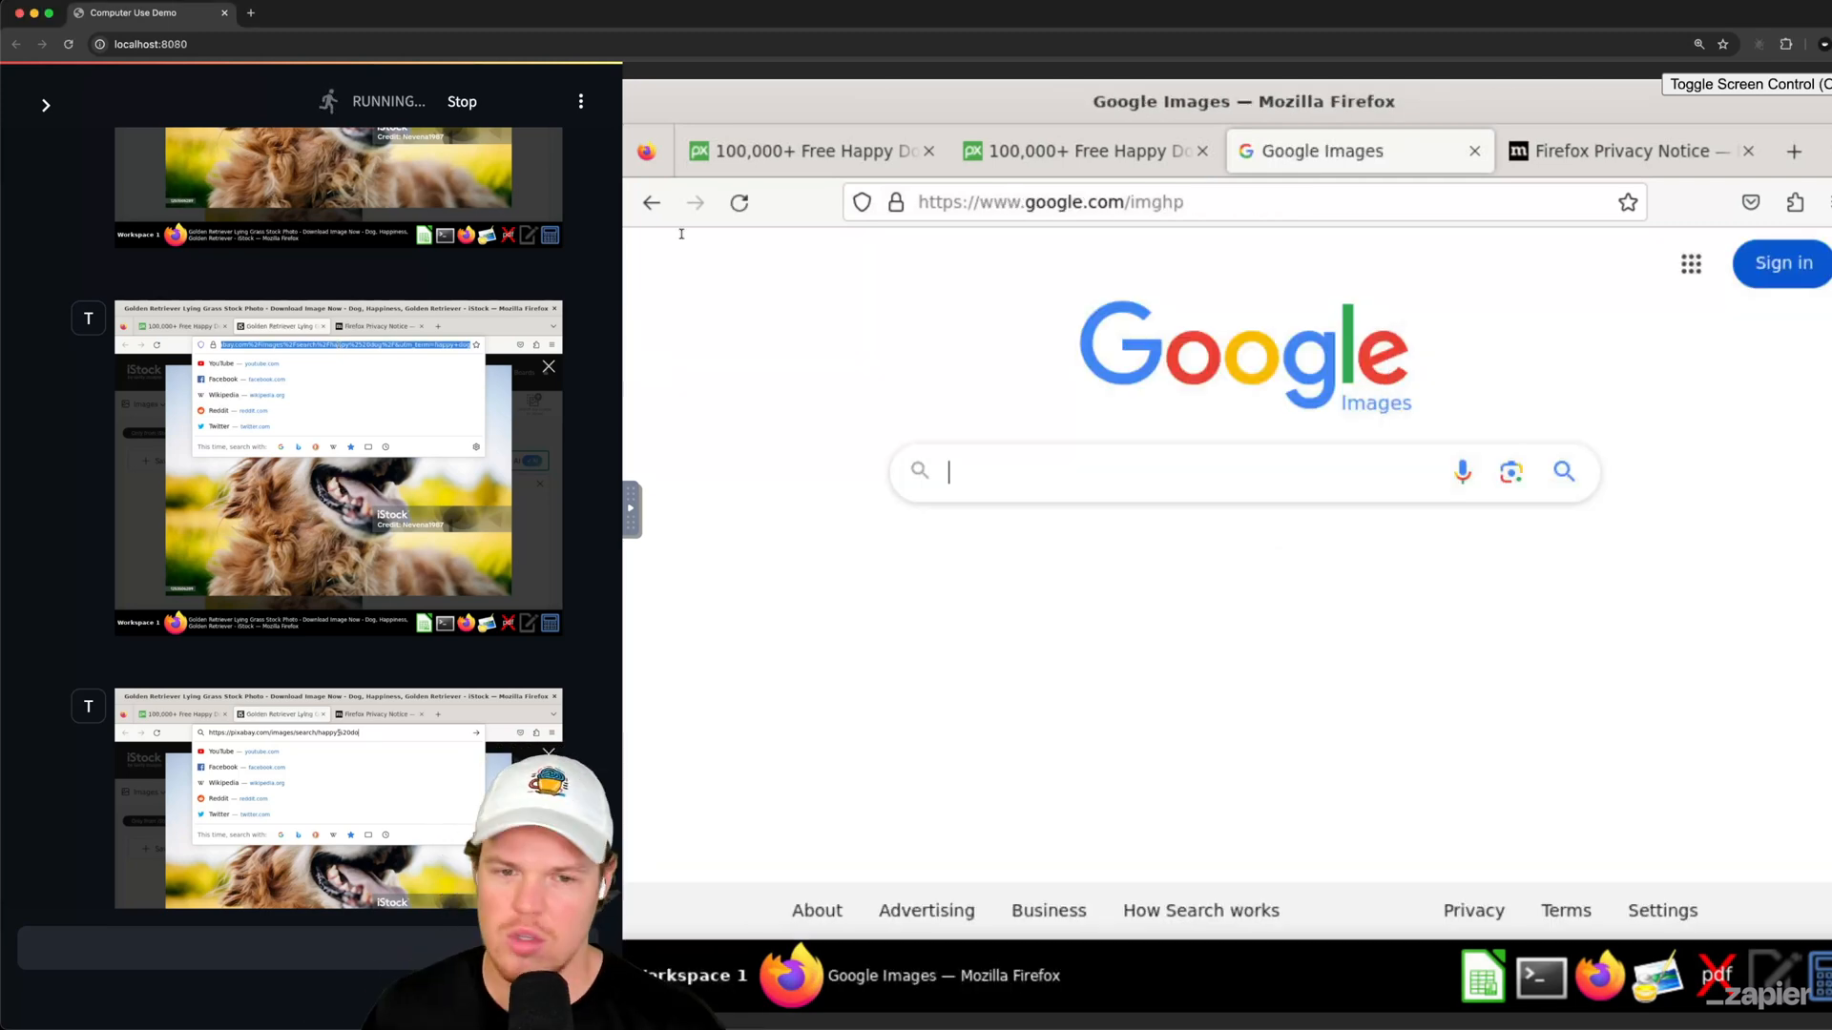
{"action": "type", "text": "happy dog"}
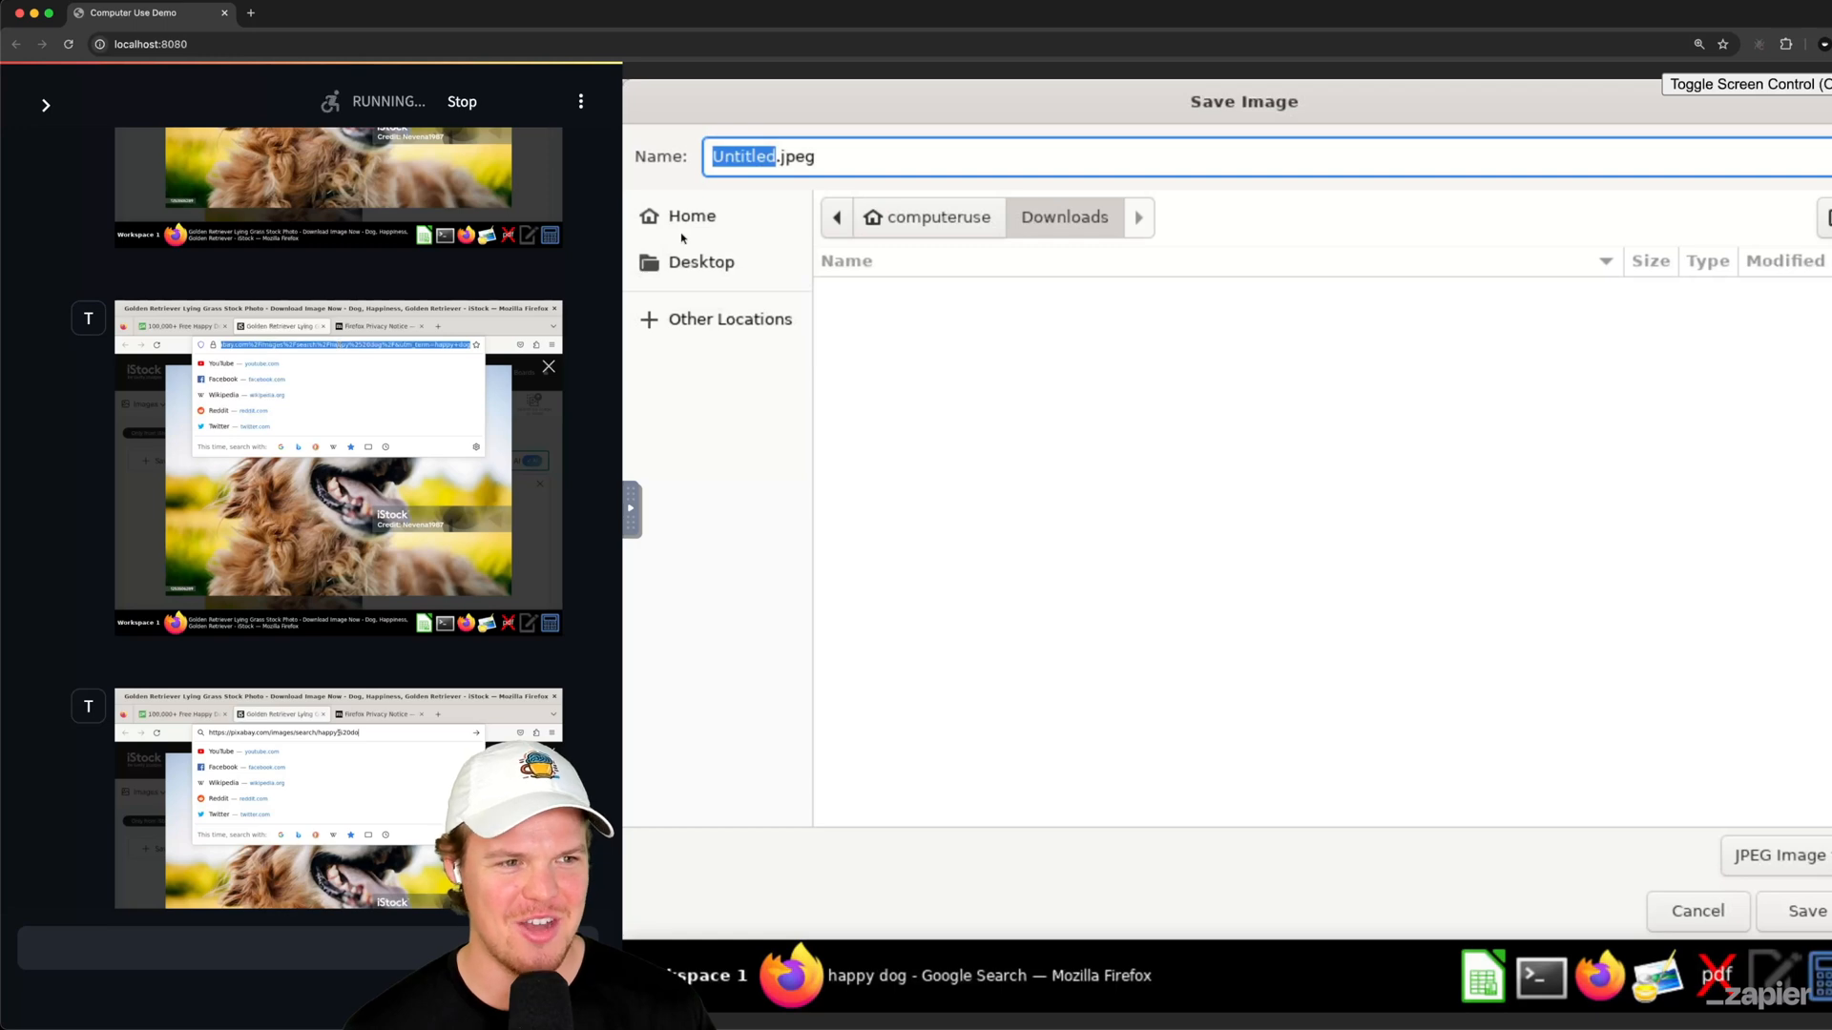
Step: Save happy_dog.jpg to Downloads and let the agent write /home/computeruse/dog_analysis.txt
{"action": "left_click", "coordinate": [1809, 912]}
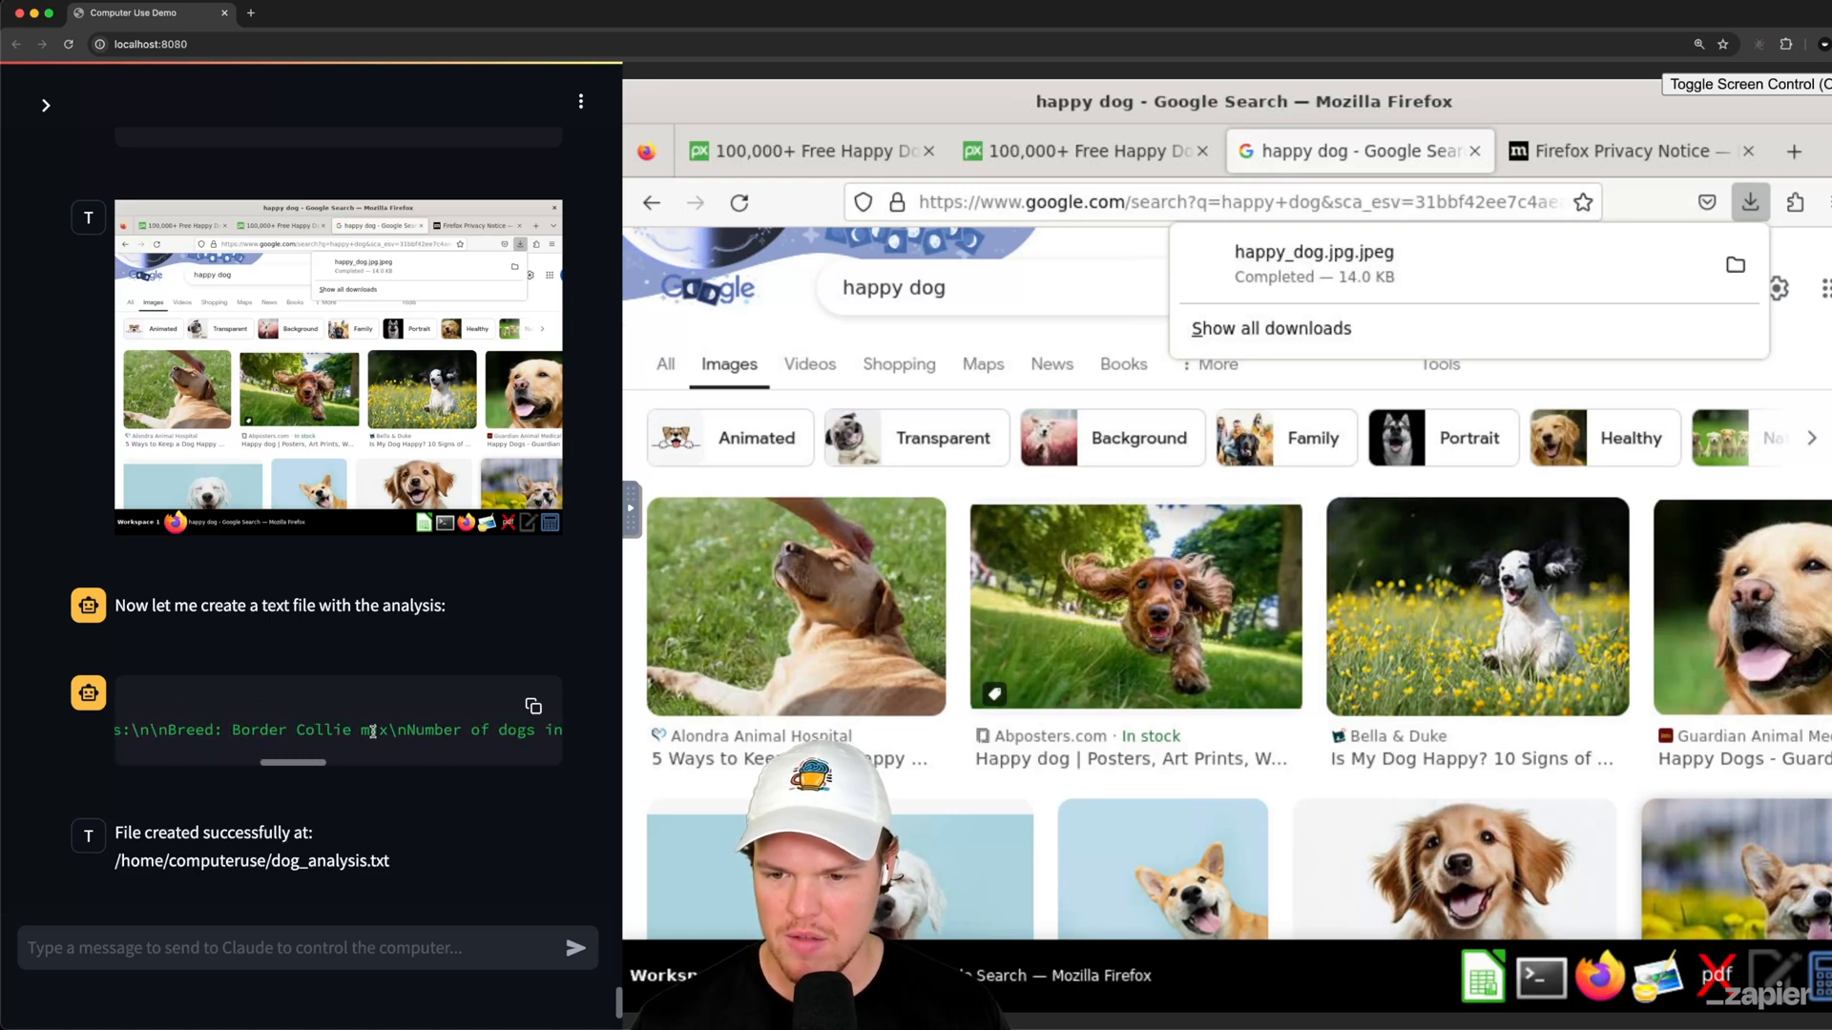
Step: Open dog_analysis.txt in gedit to read the dog analysis
{"action": "left_click", "coordinate": [1802, 201]}
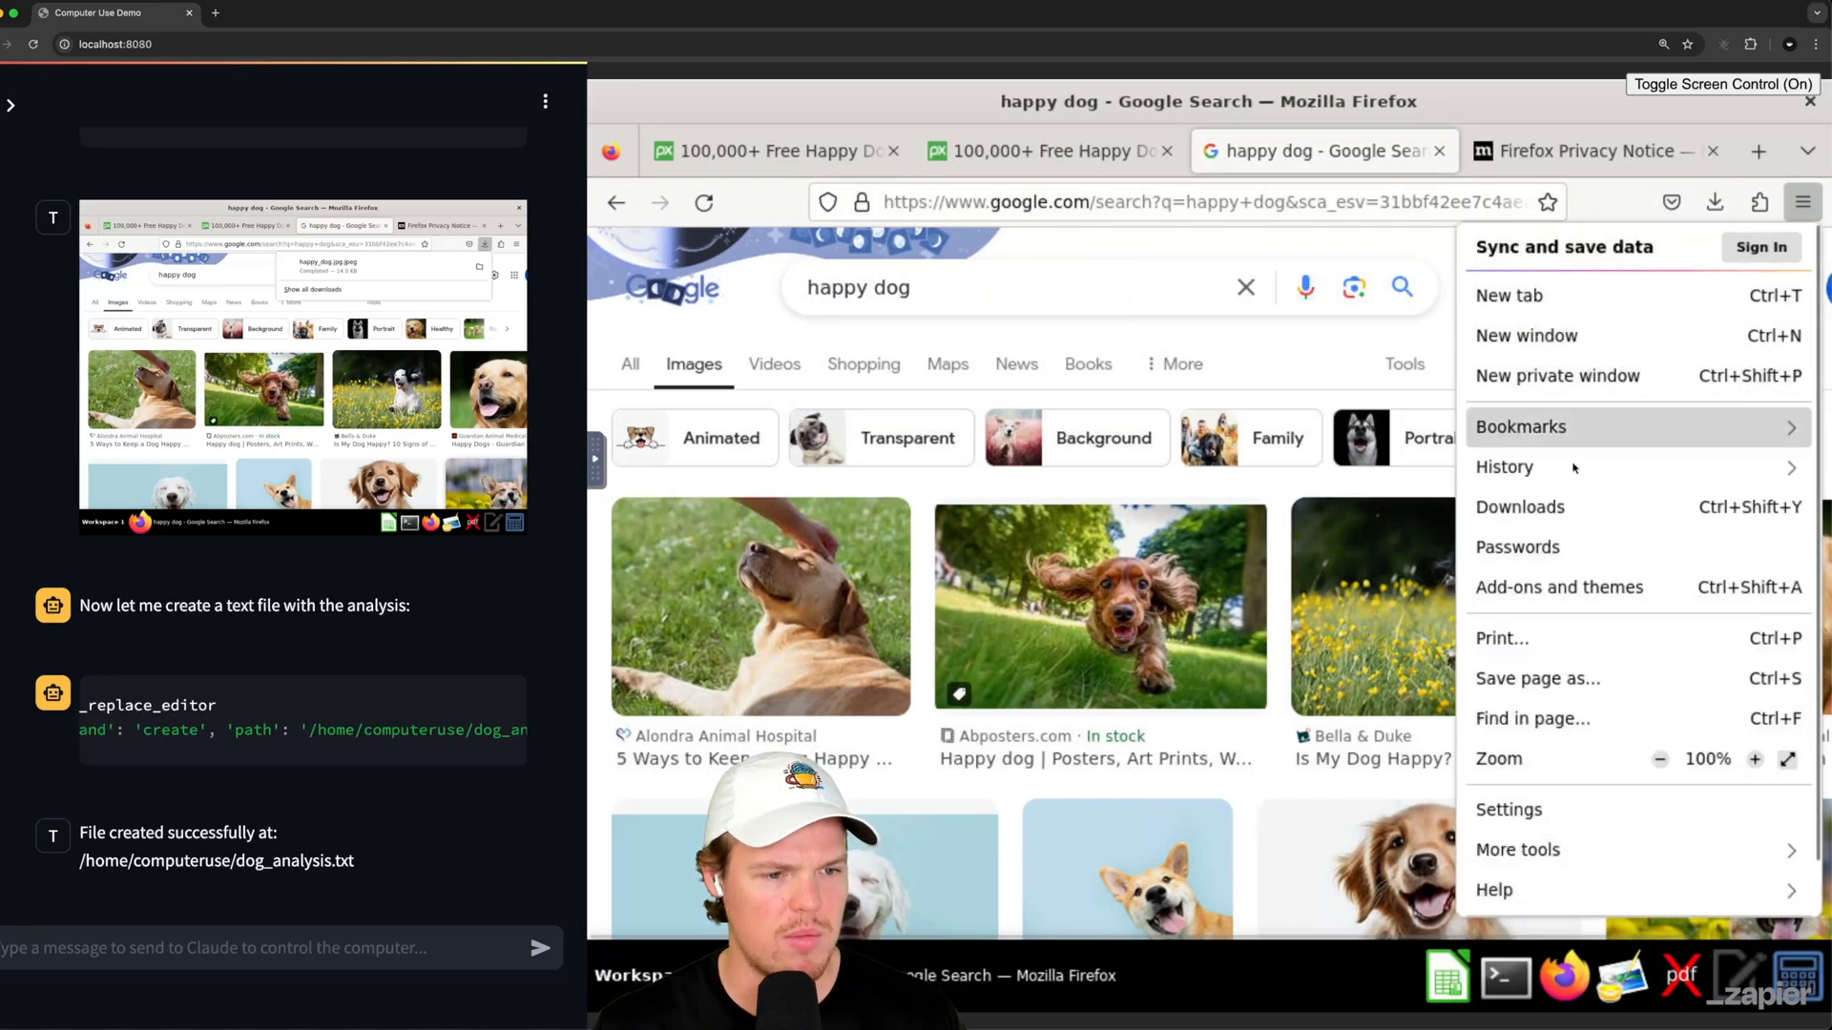
{"action": "left_click", "coordinate": [1520, 507]}
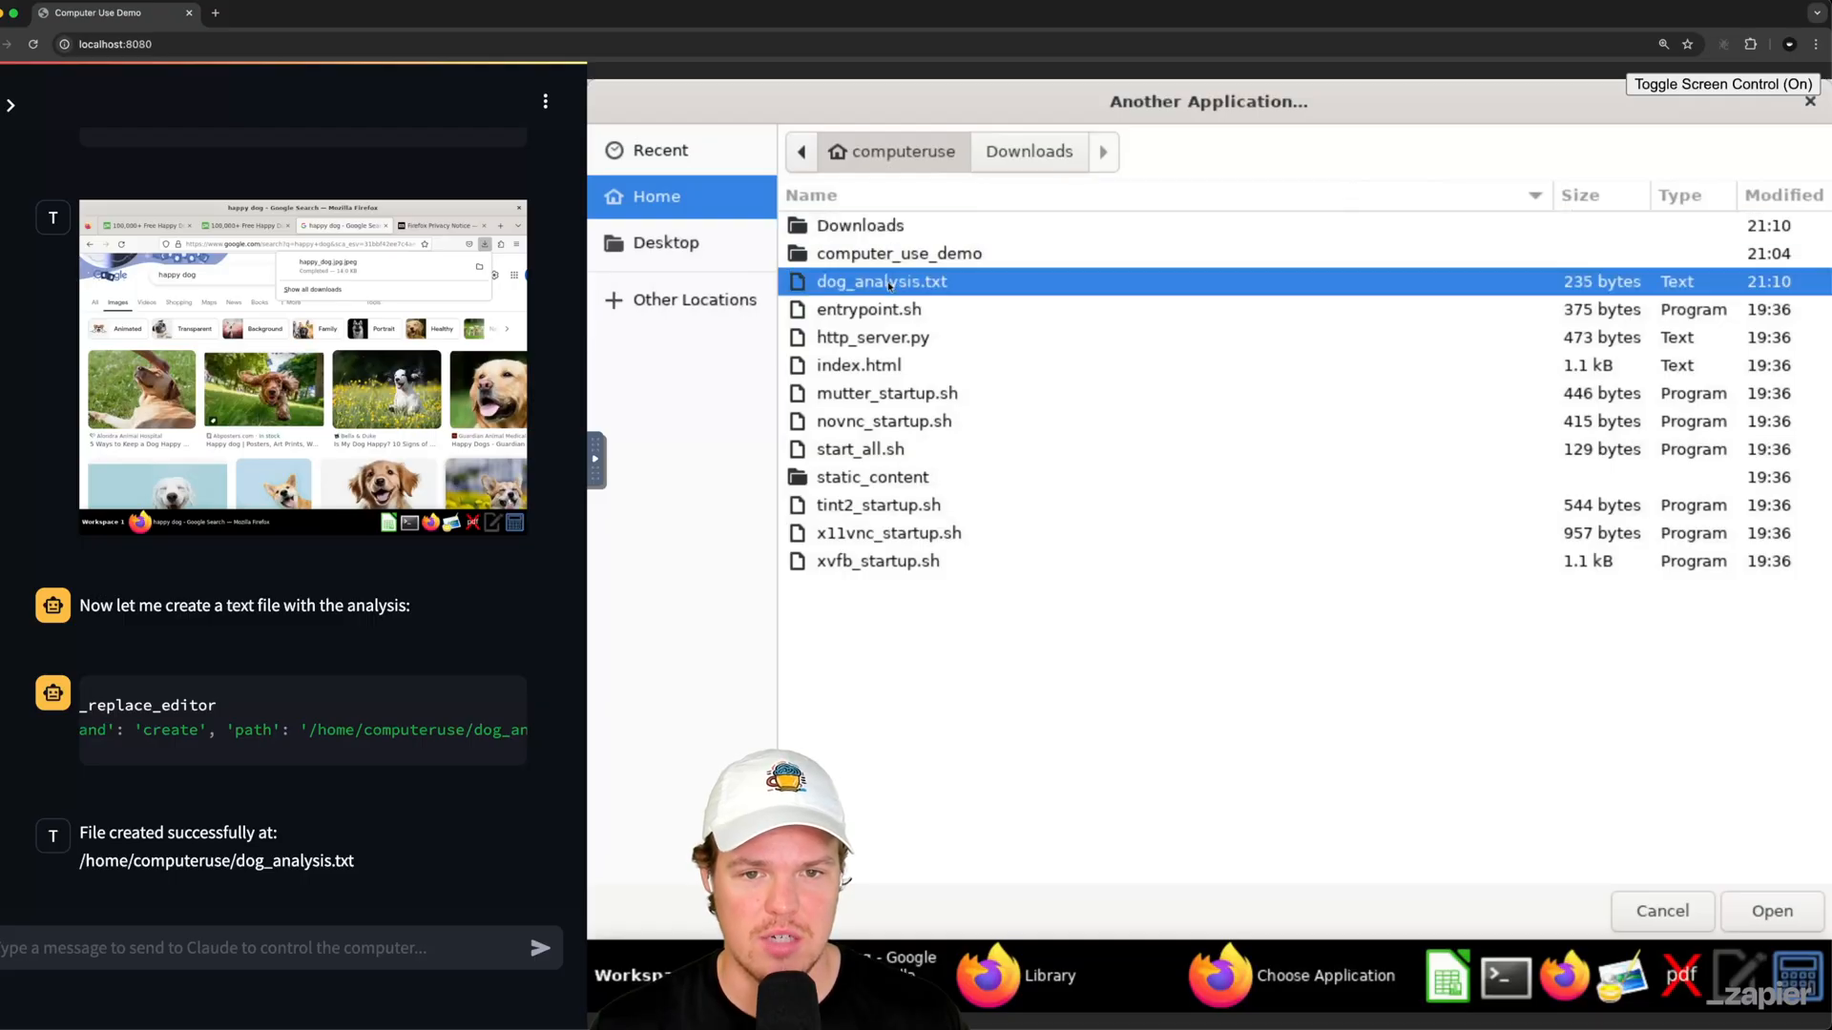
{"action": "left_click", "coordinate": [1772, 911]}
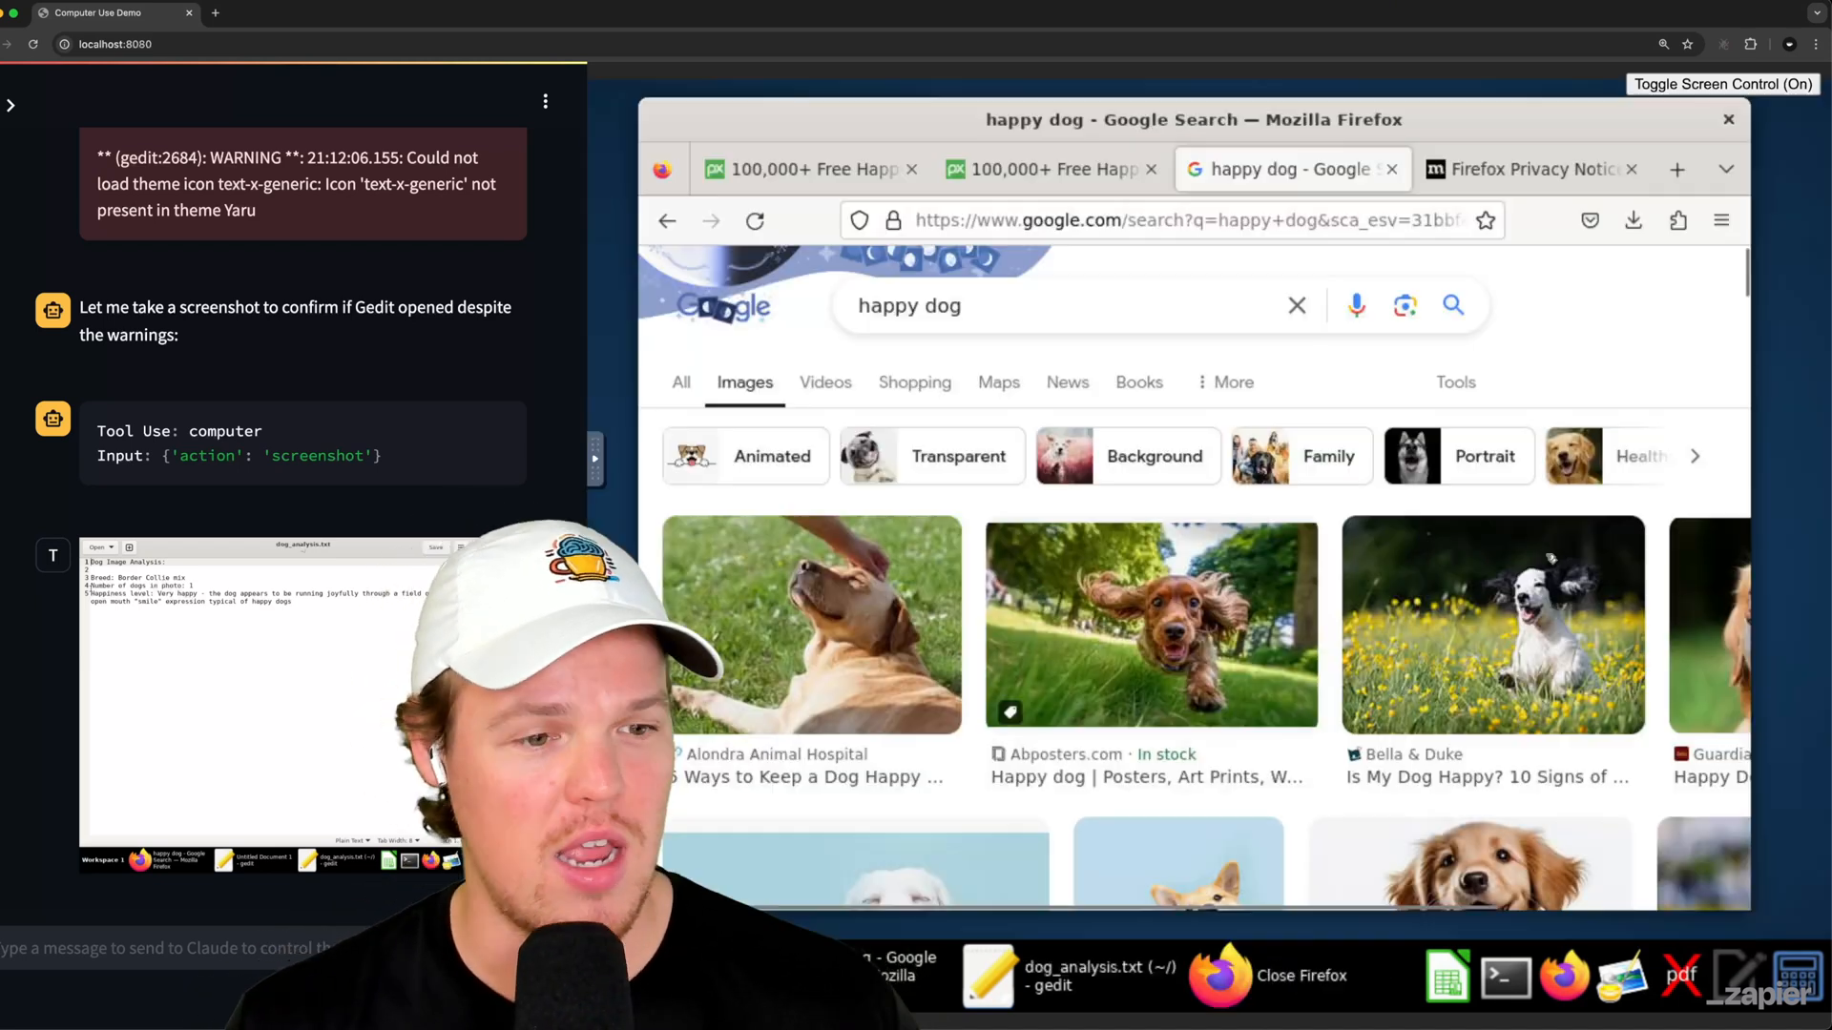
Step: Fill the Dog Form with Border Collie, 1, Very Happy and attach happy_dog.jpg
{"action": "left_click", "coordinate": [1493, 625]}
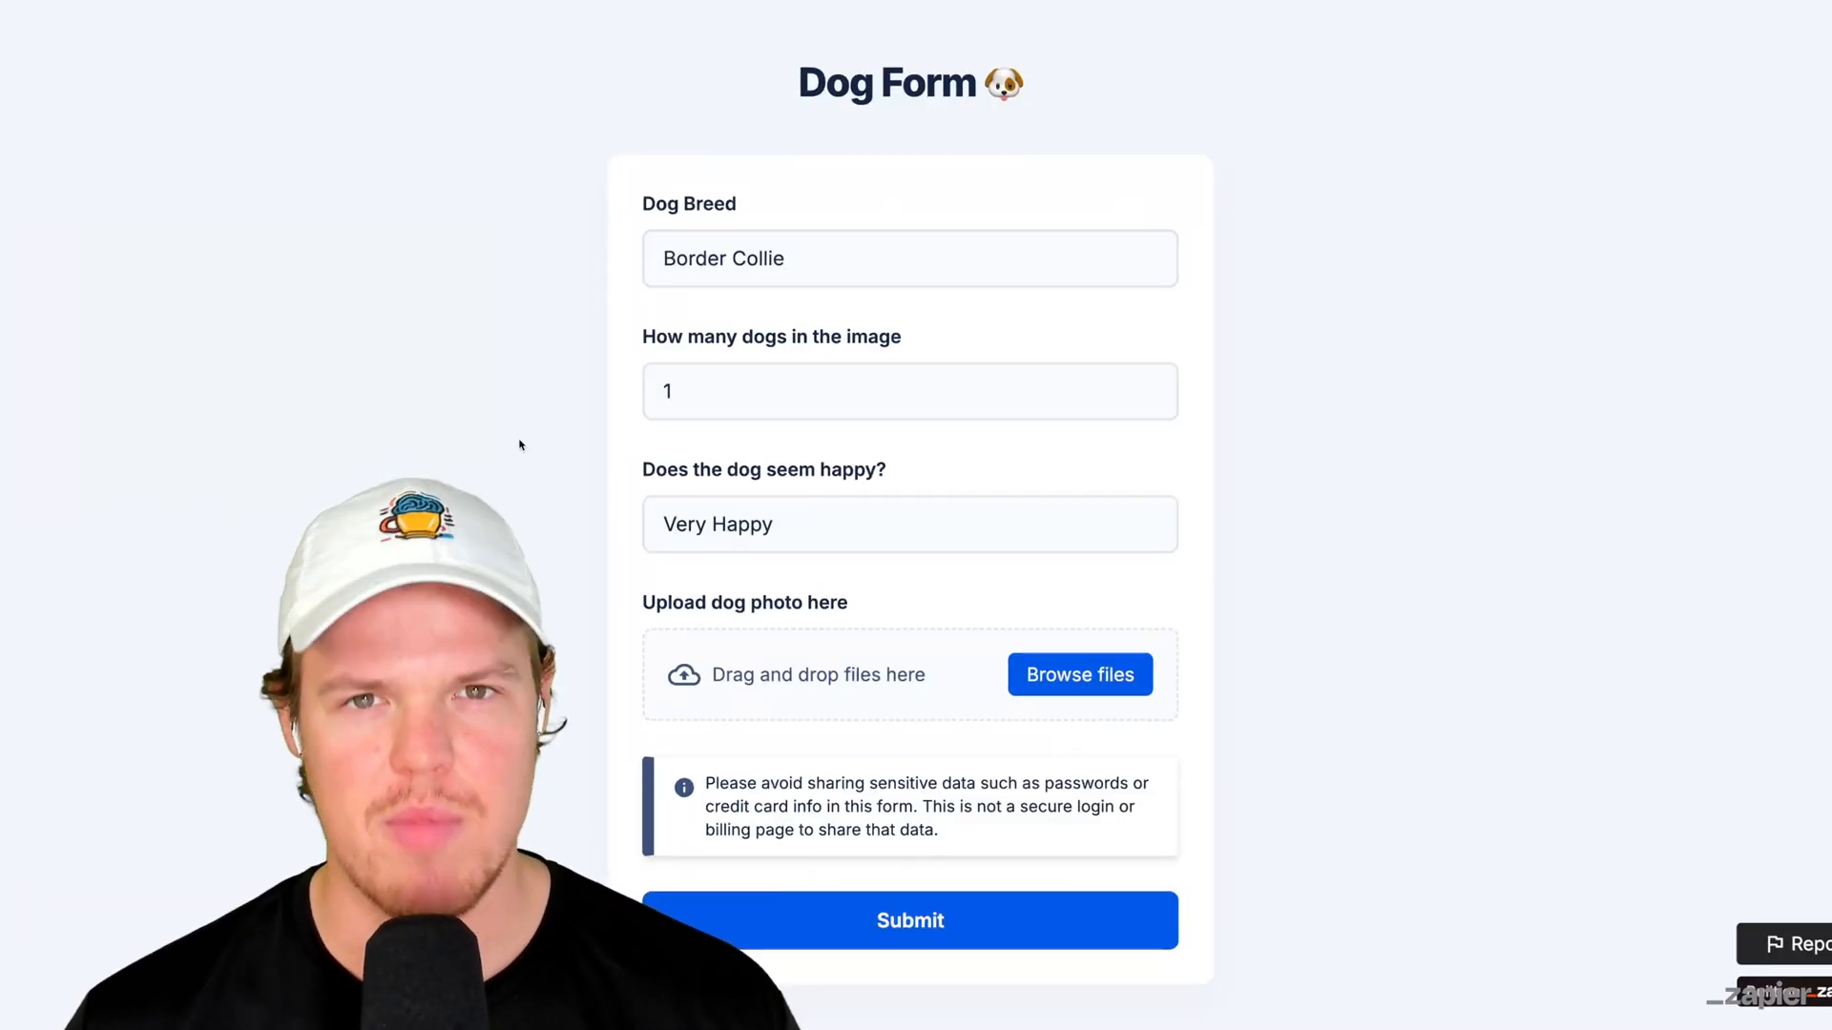
{"action": "left_click", "coordinate": [1079, 675]}
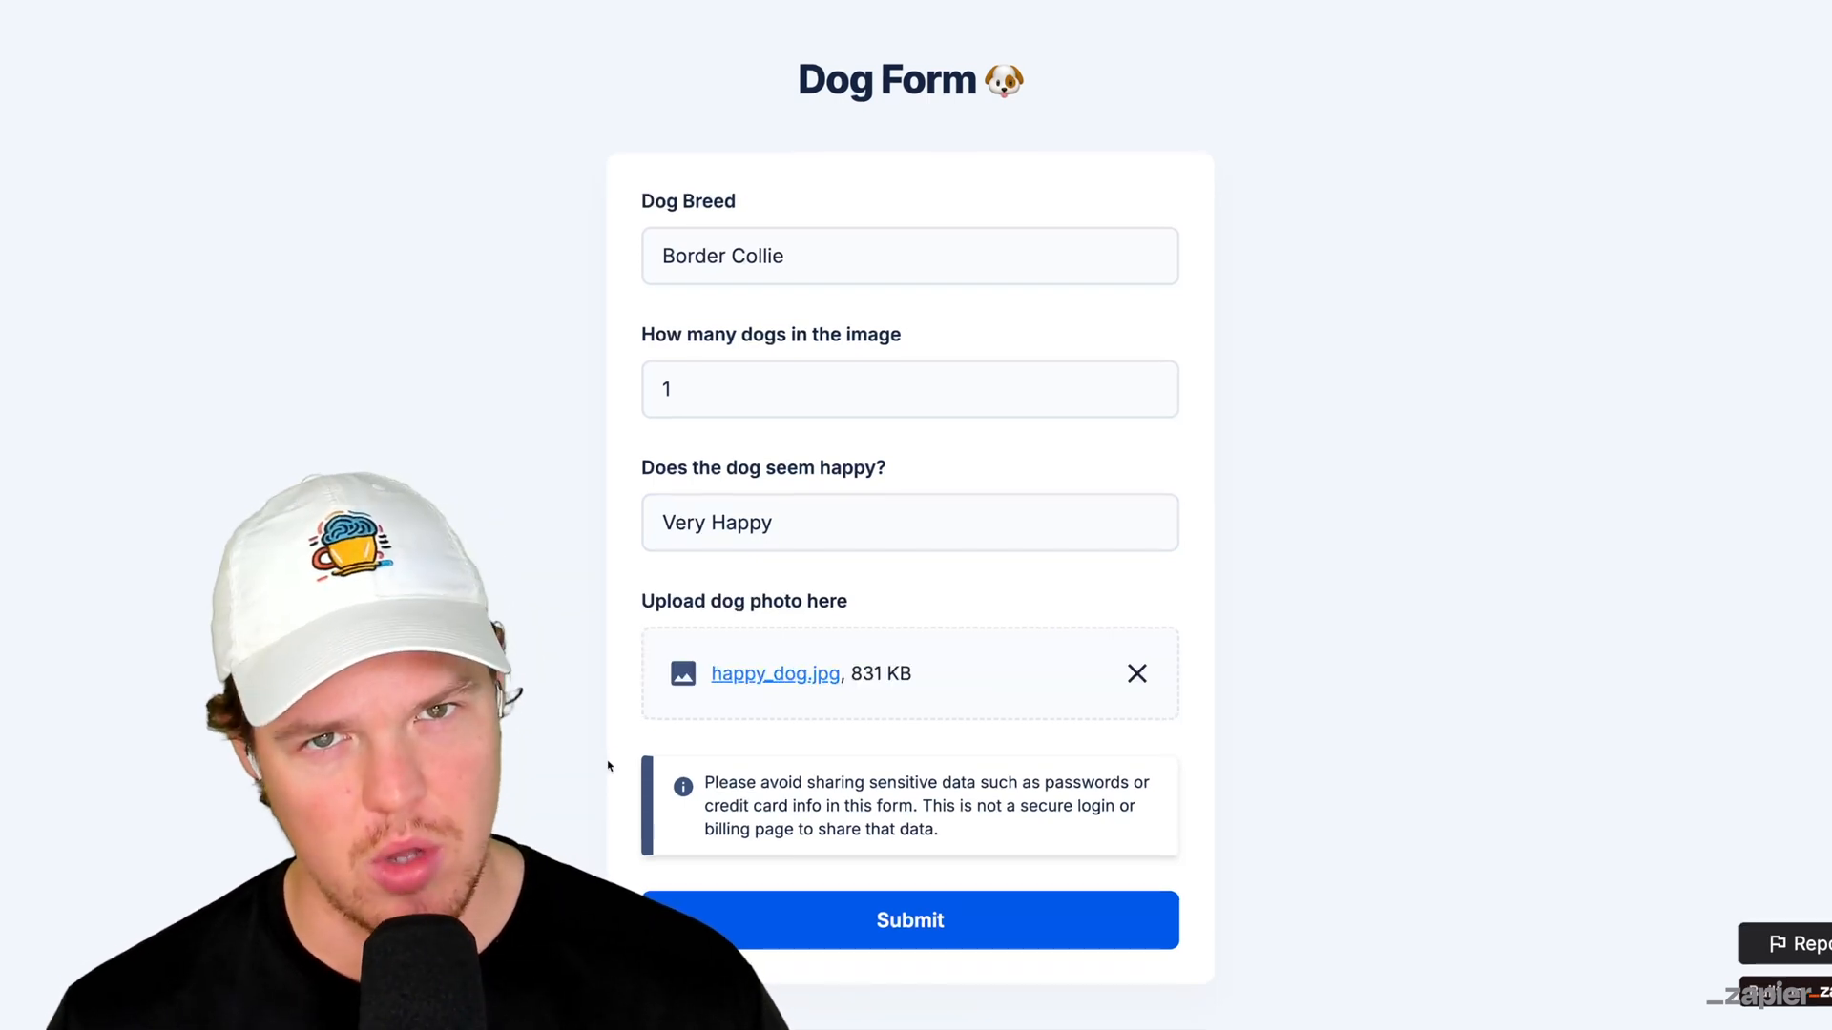
{"action": "left_click", "coordinate": [910, 919]}
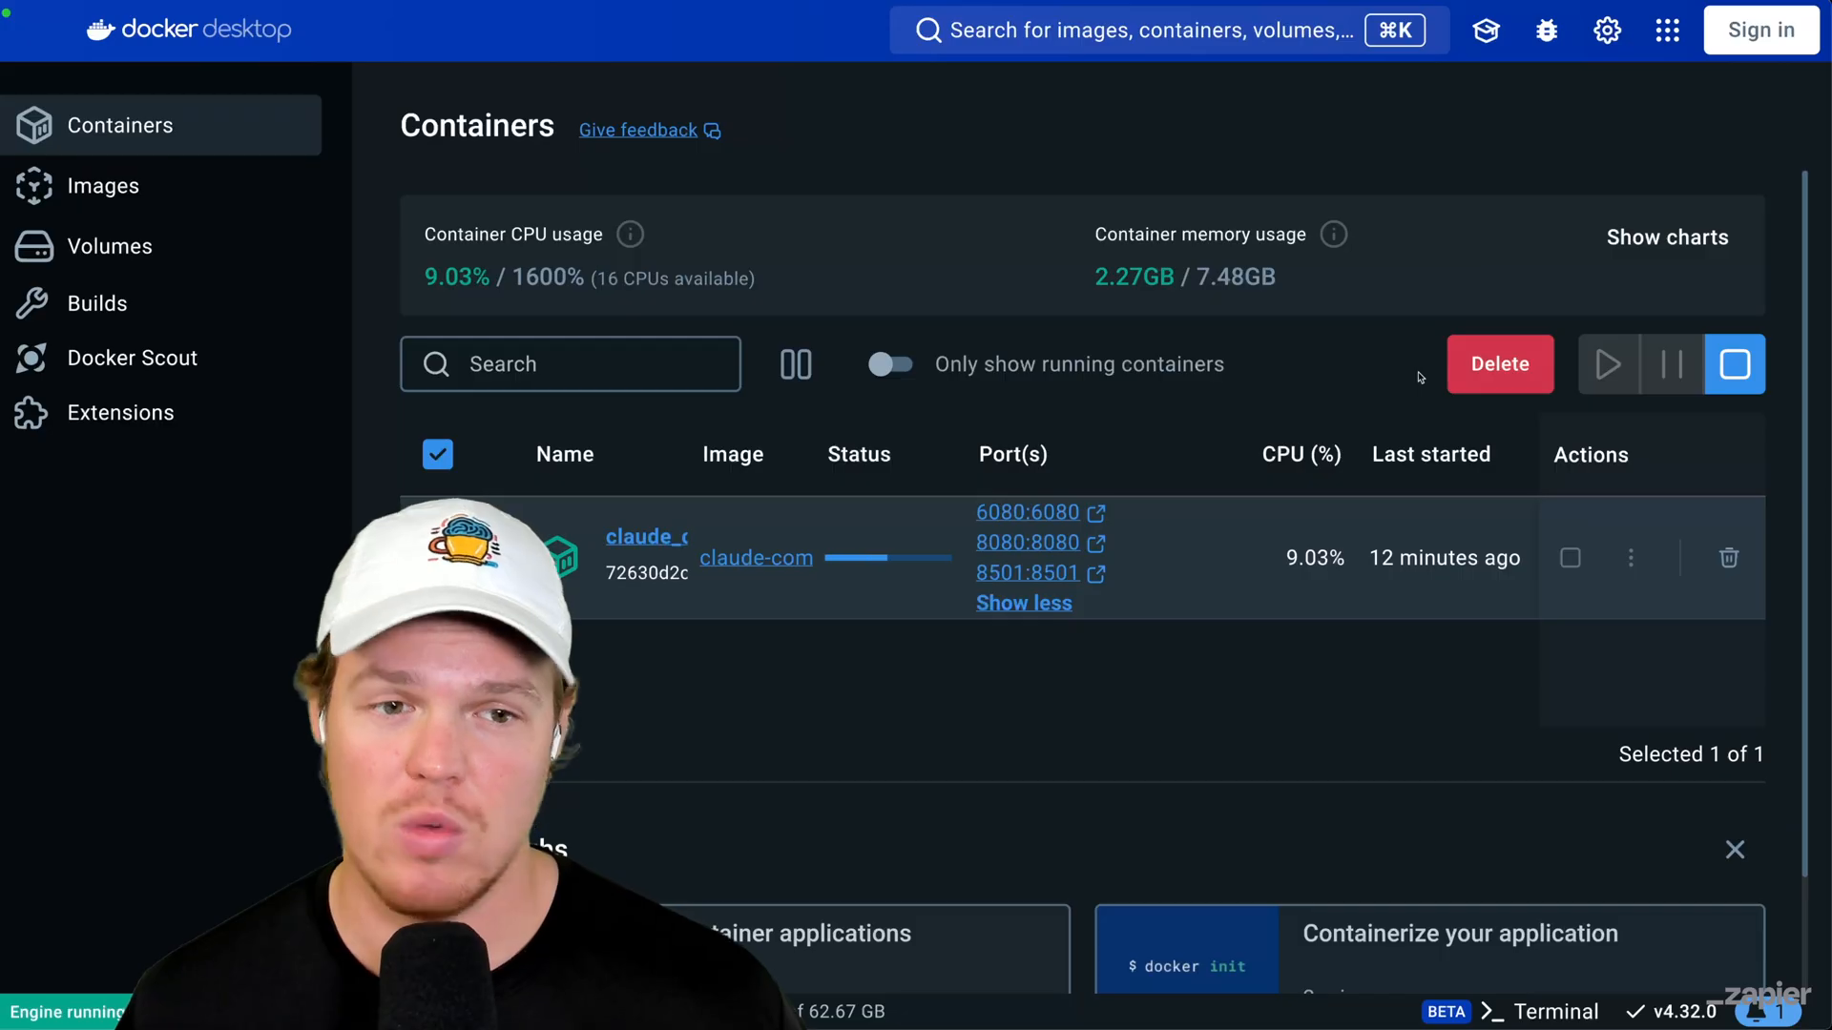
{"action": "mouse_move", "coordinate": [1245, 363]}
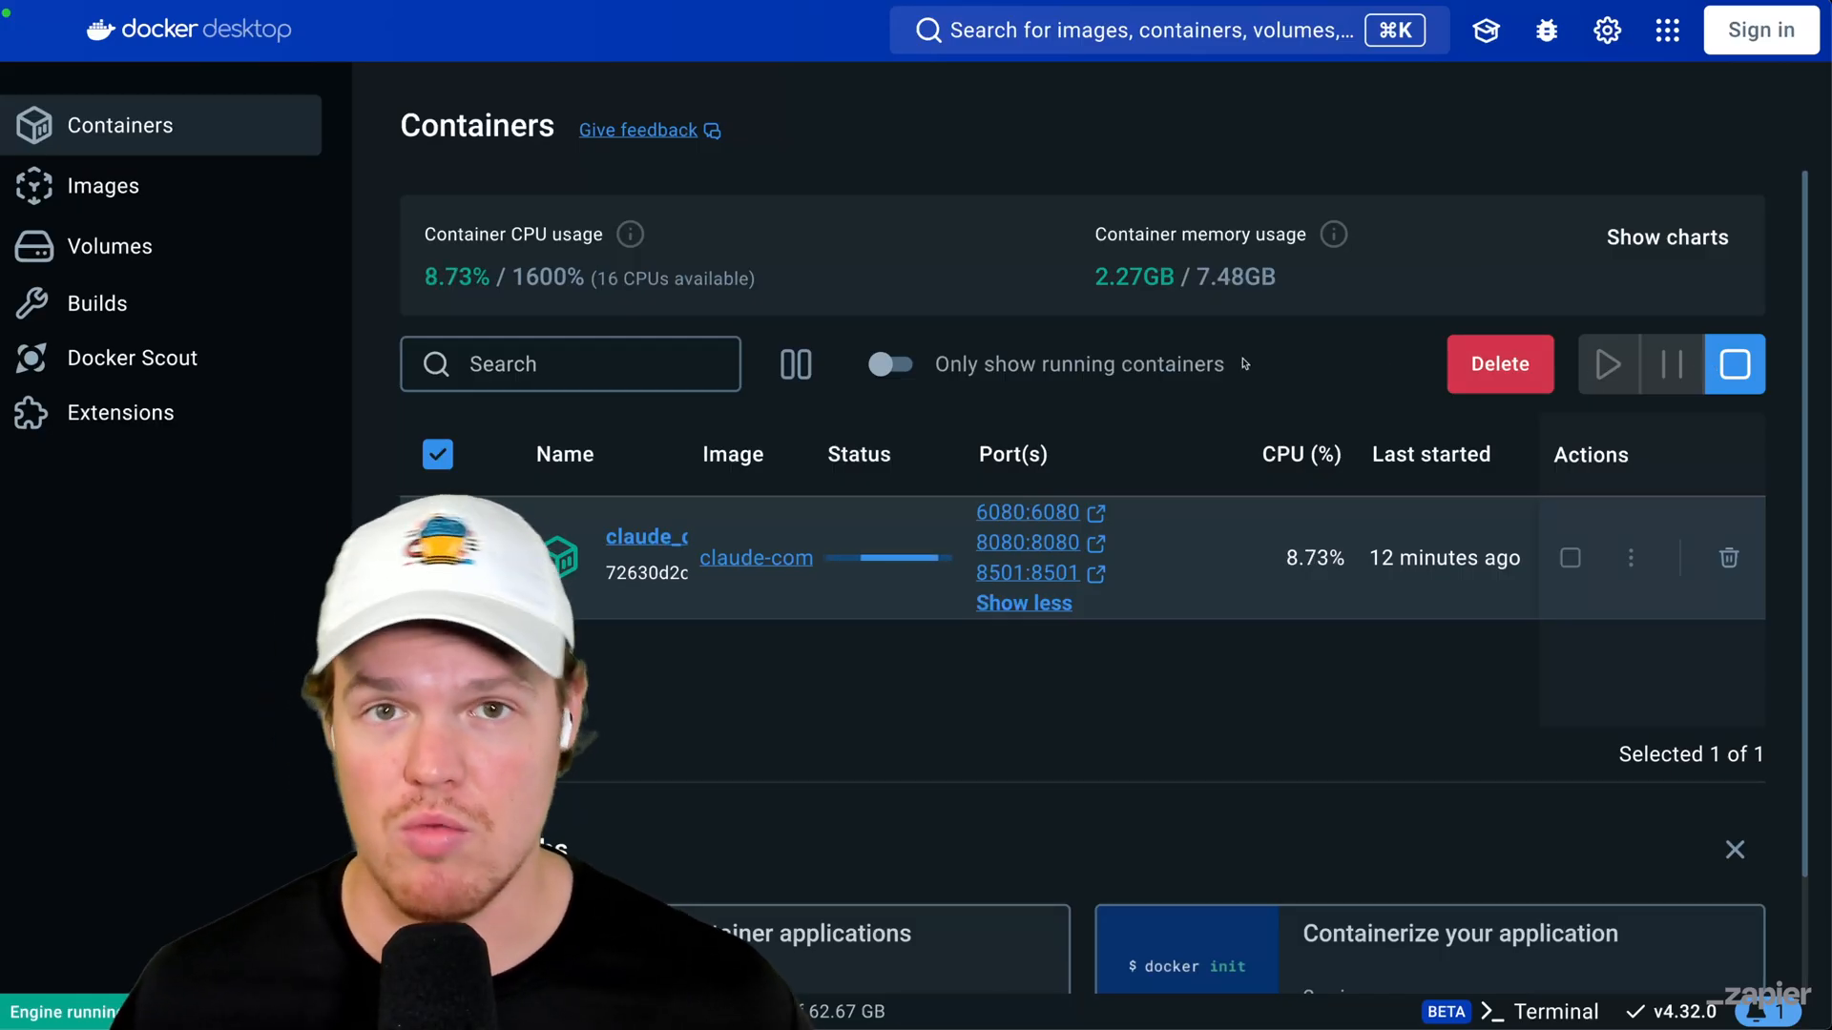